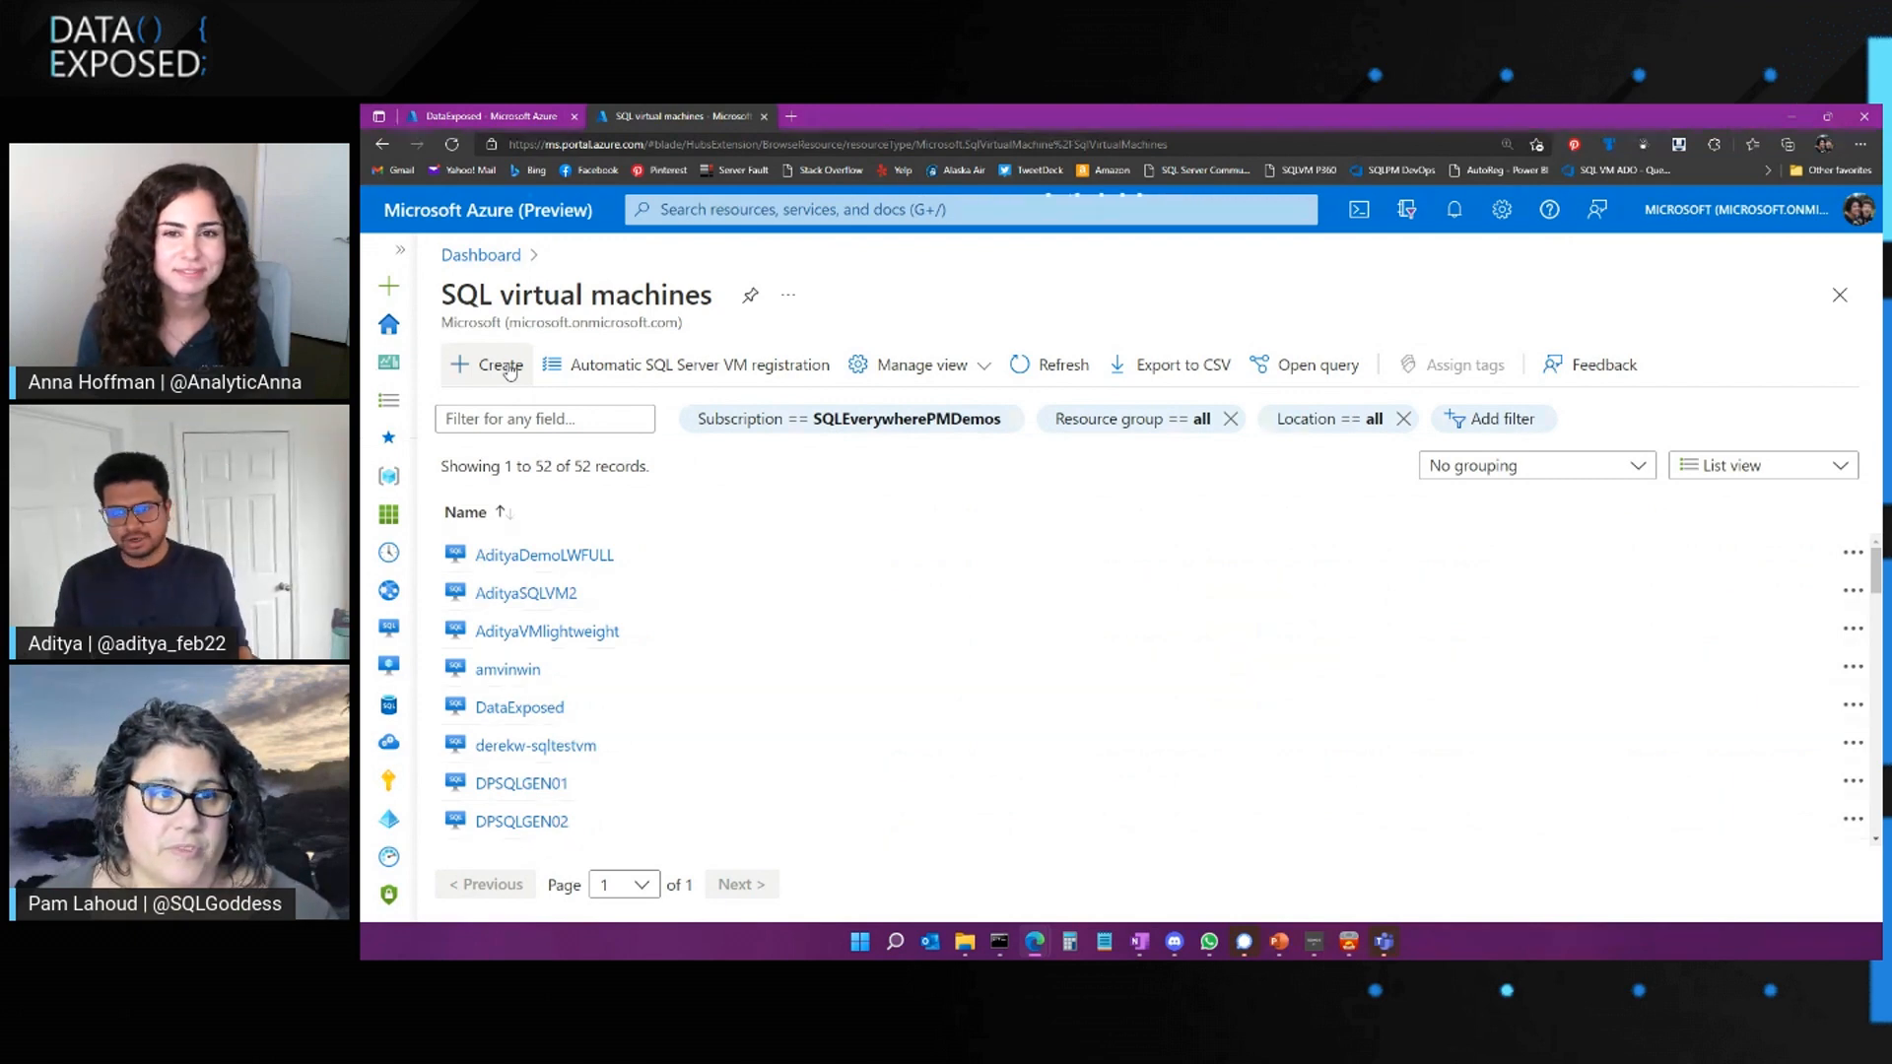
Start a new SQL VM from the SQL Server 2019 Enterprise on Windows Server 2022 image
click(486, 364)
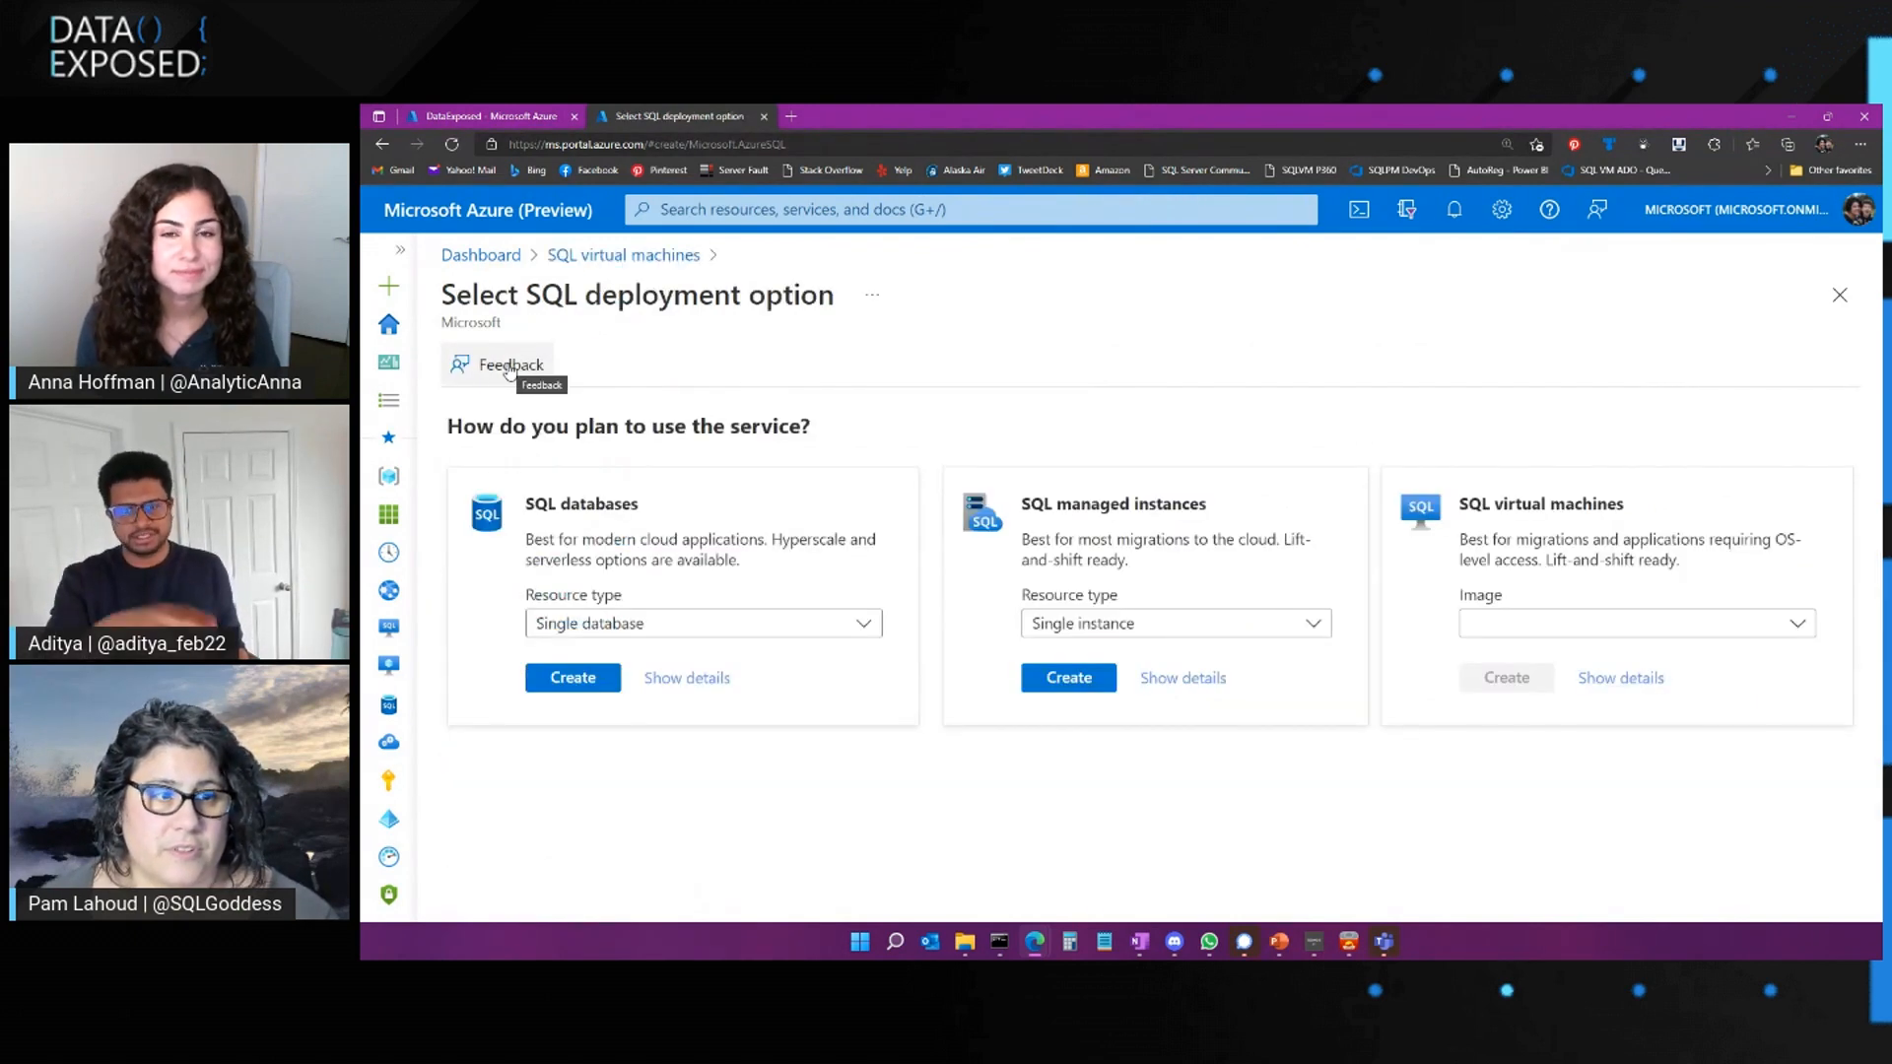
click(1635, 623)
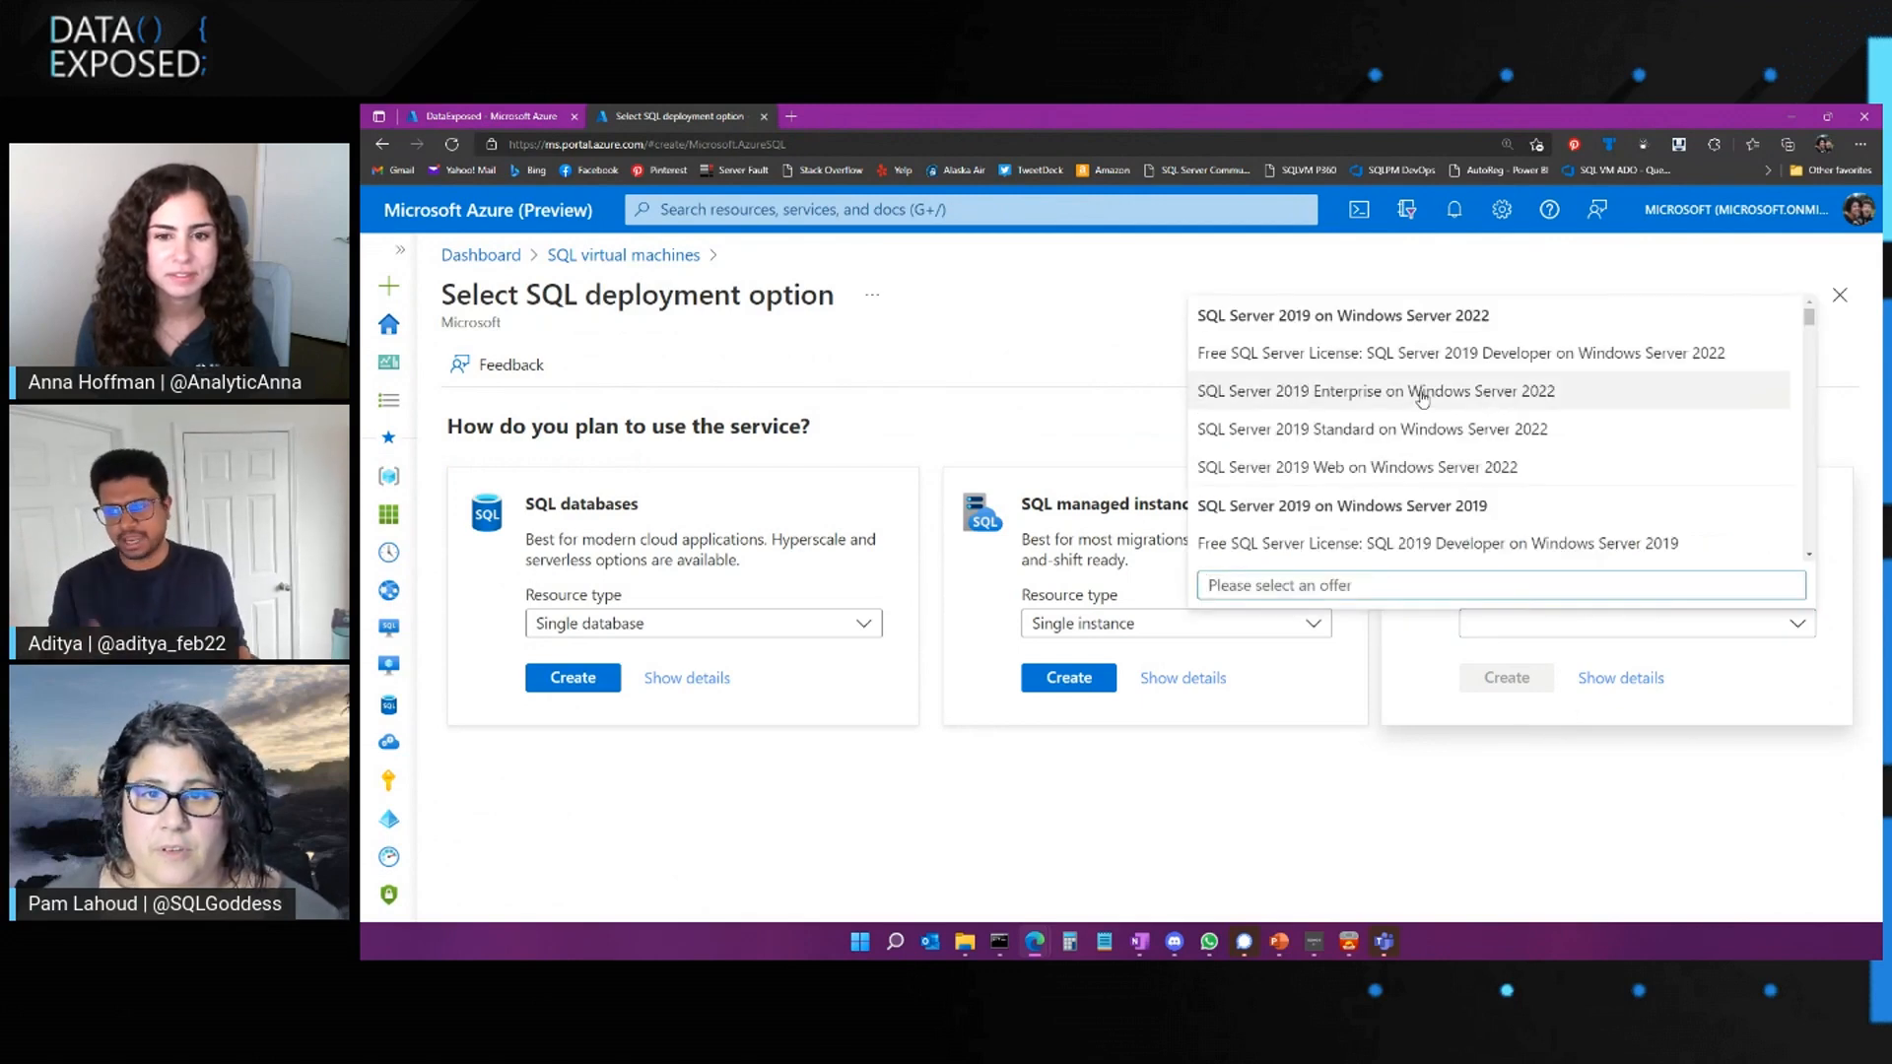
click(1375, 392)
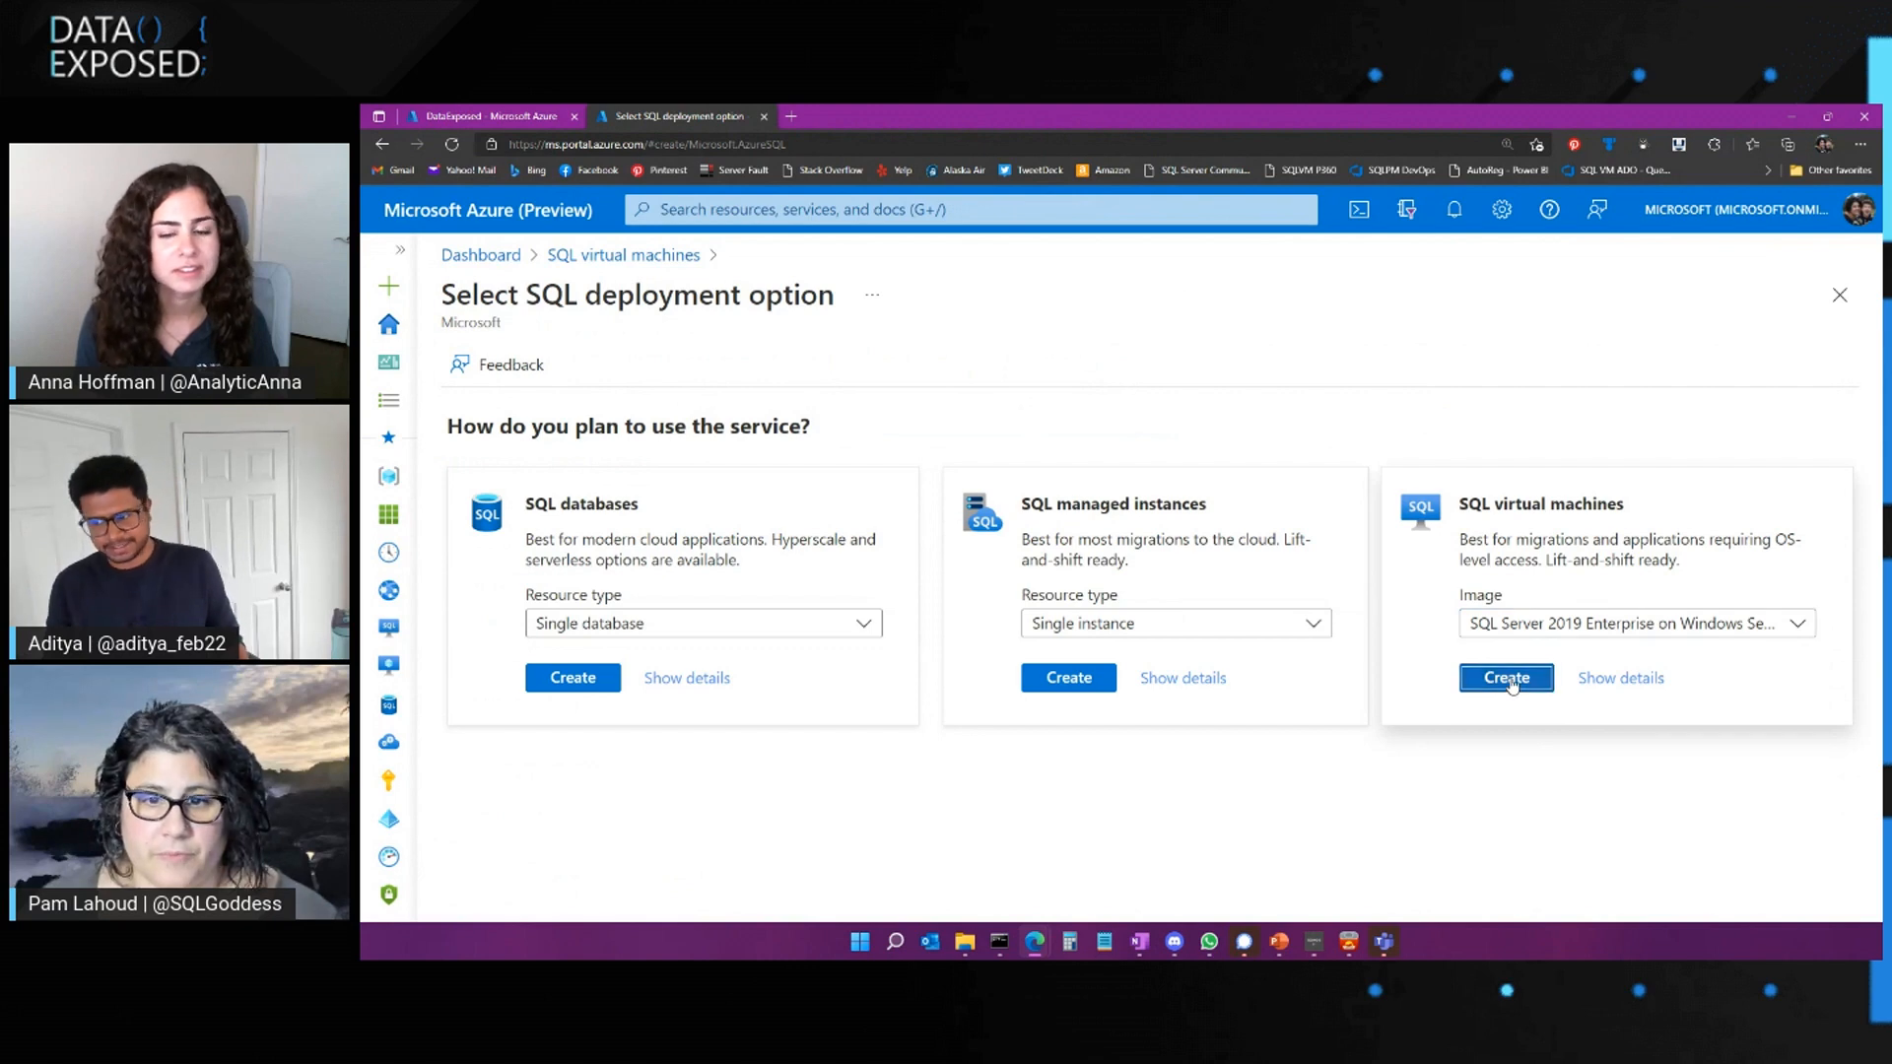
click(1505, 677)
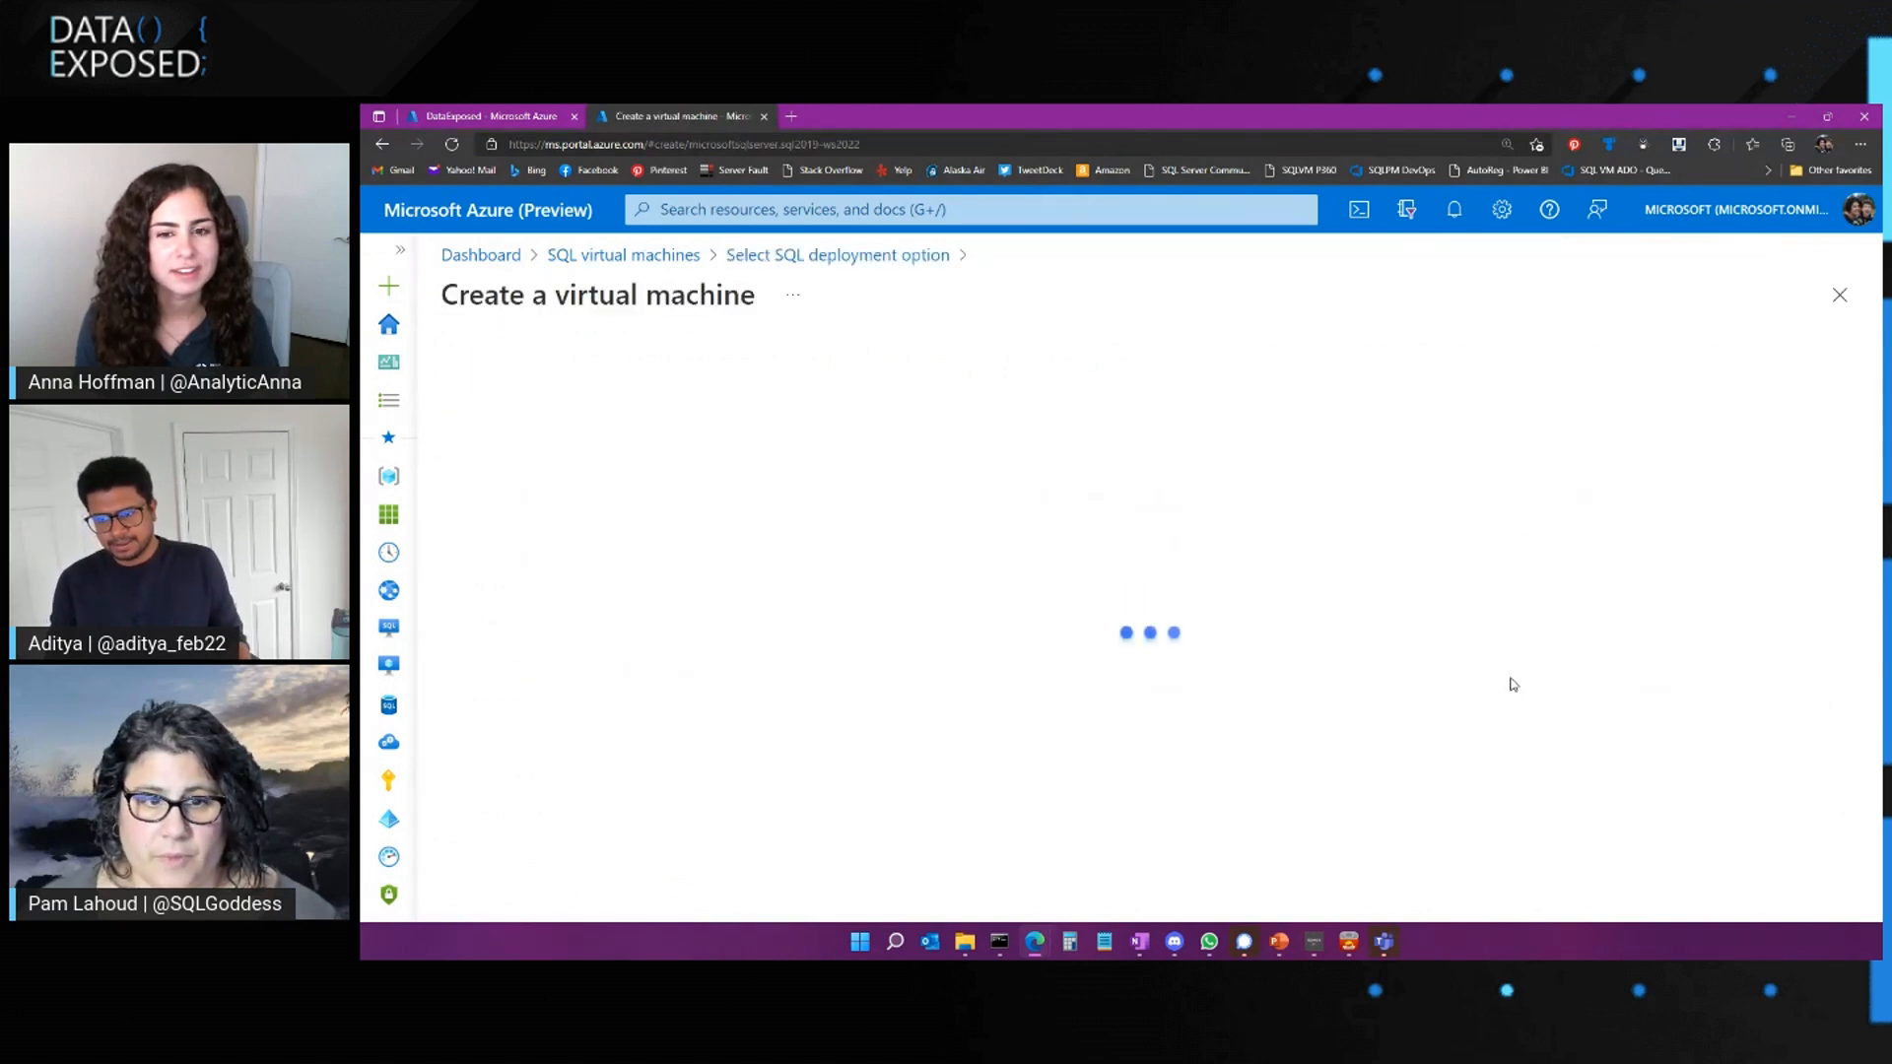
mouse_move(1553, 714)
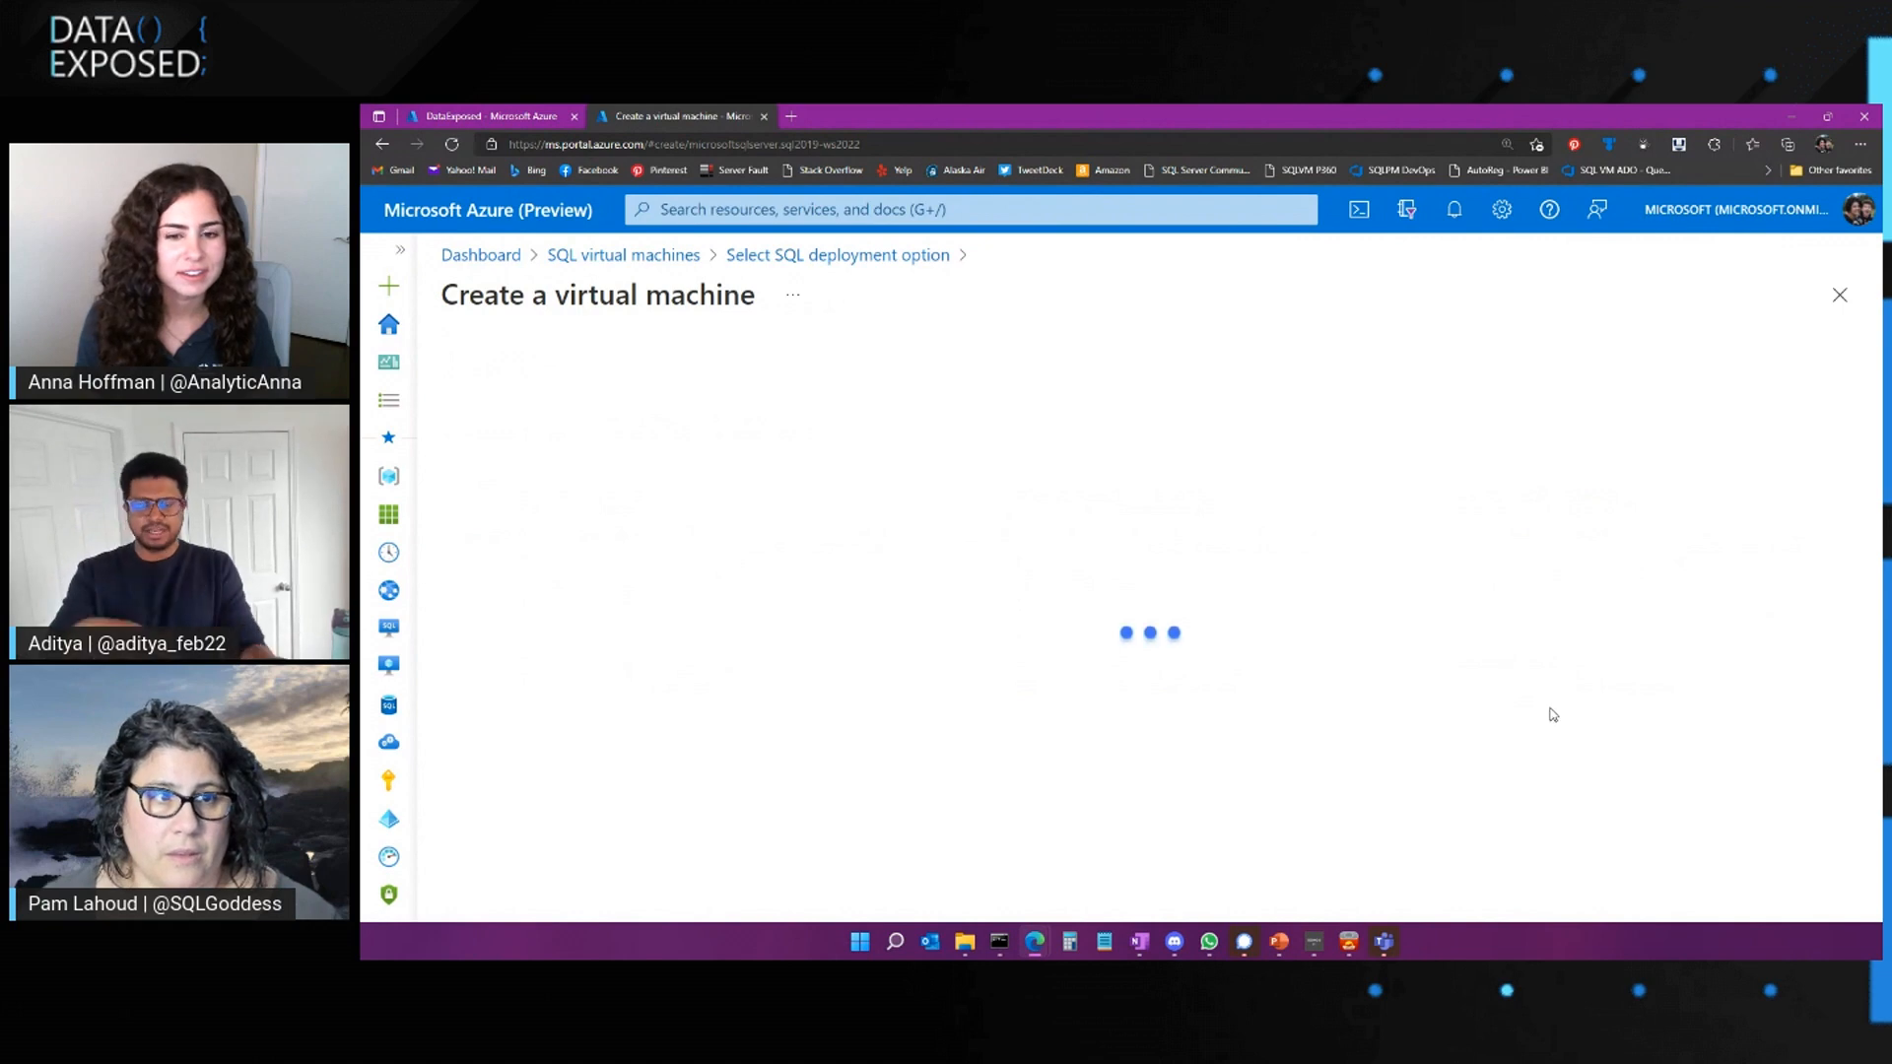
mouse_move(1544, 709)
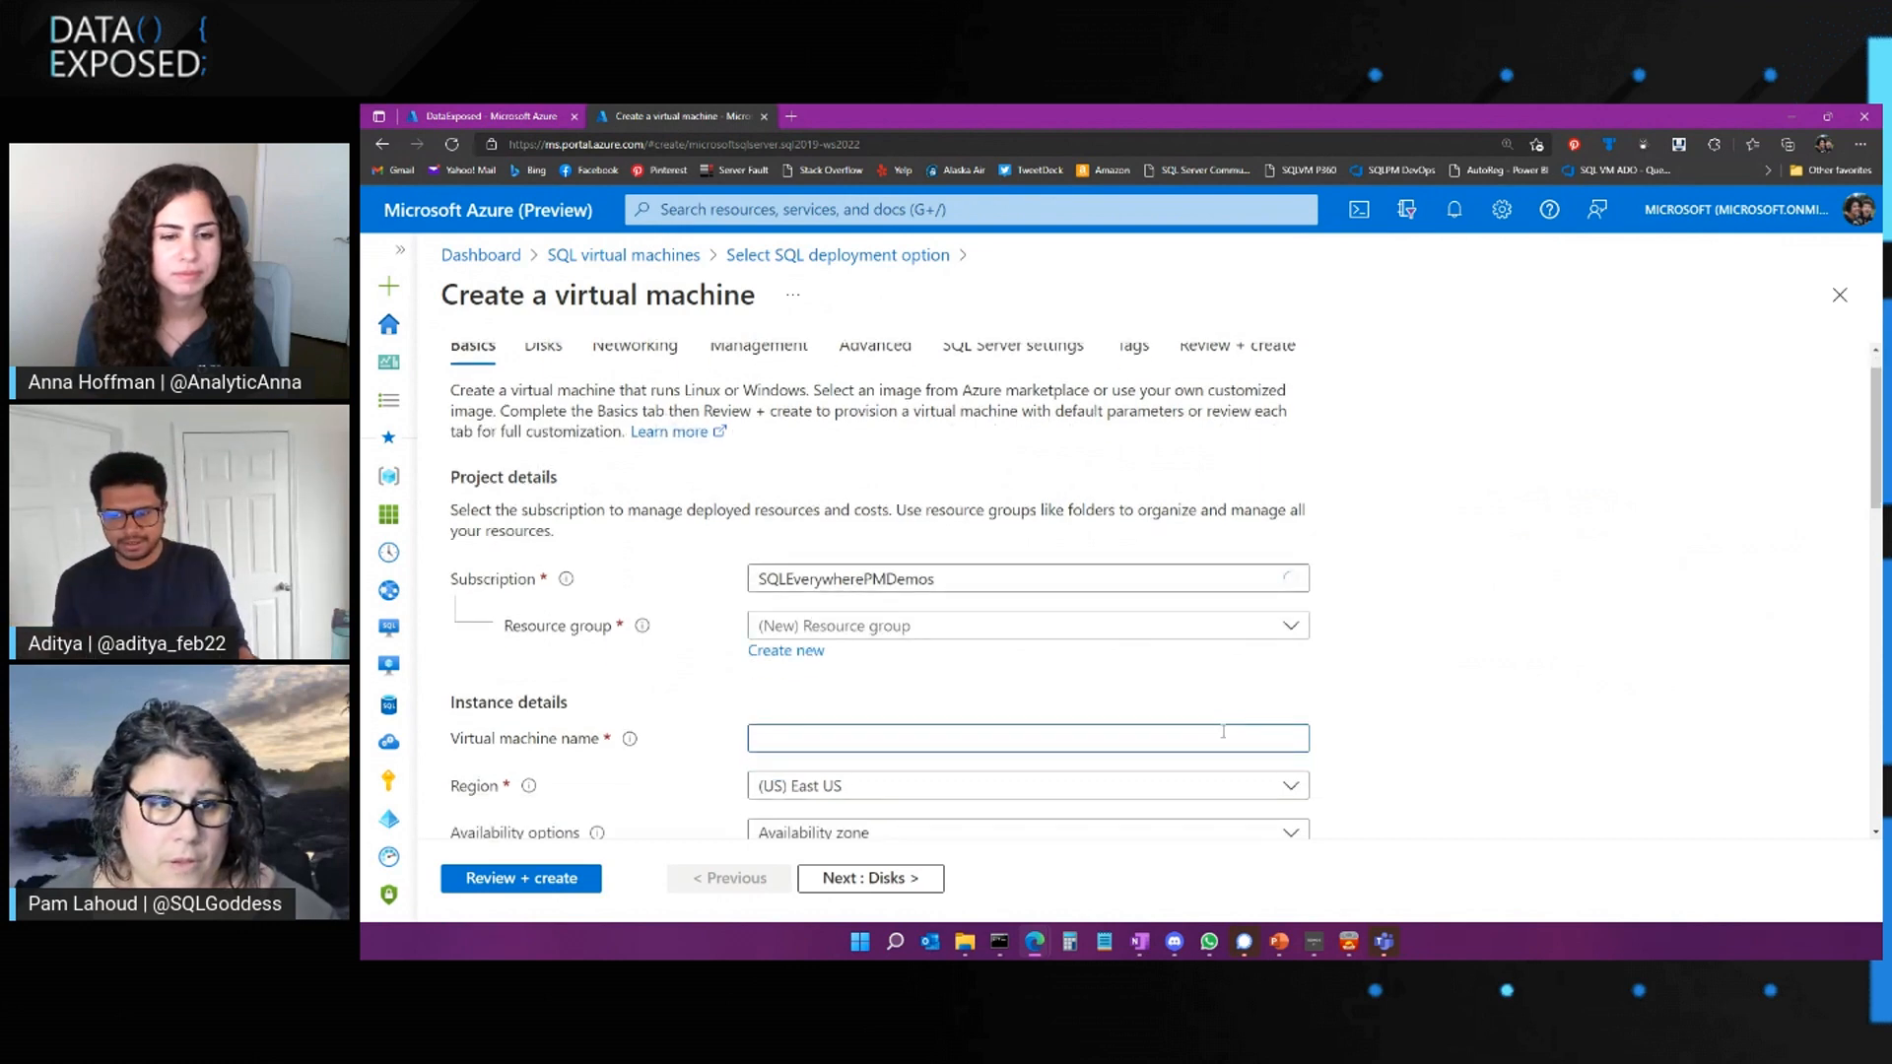
Name the VM testdeploy and review East US region, Zone 1 and Standard_E8ds_v5 size
text(testdeploy)
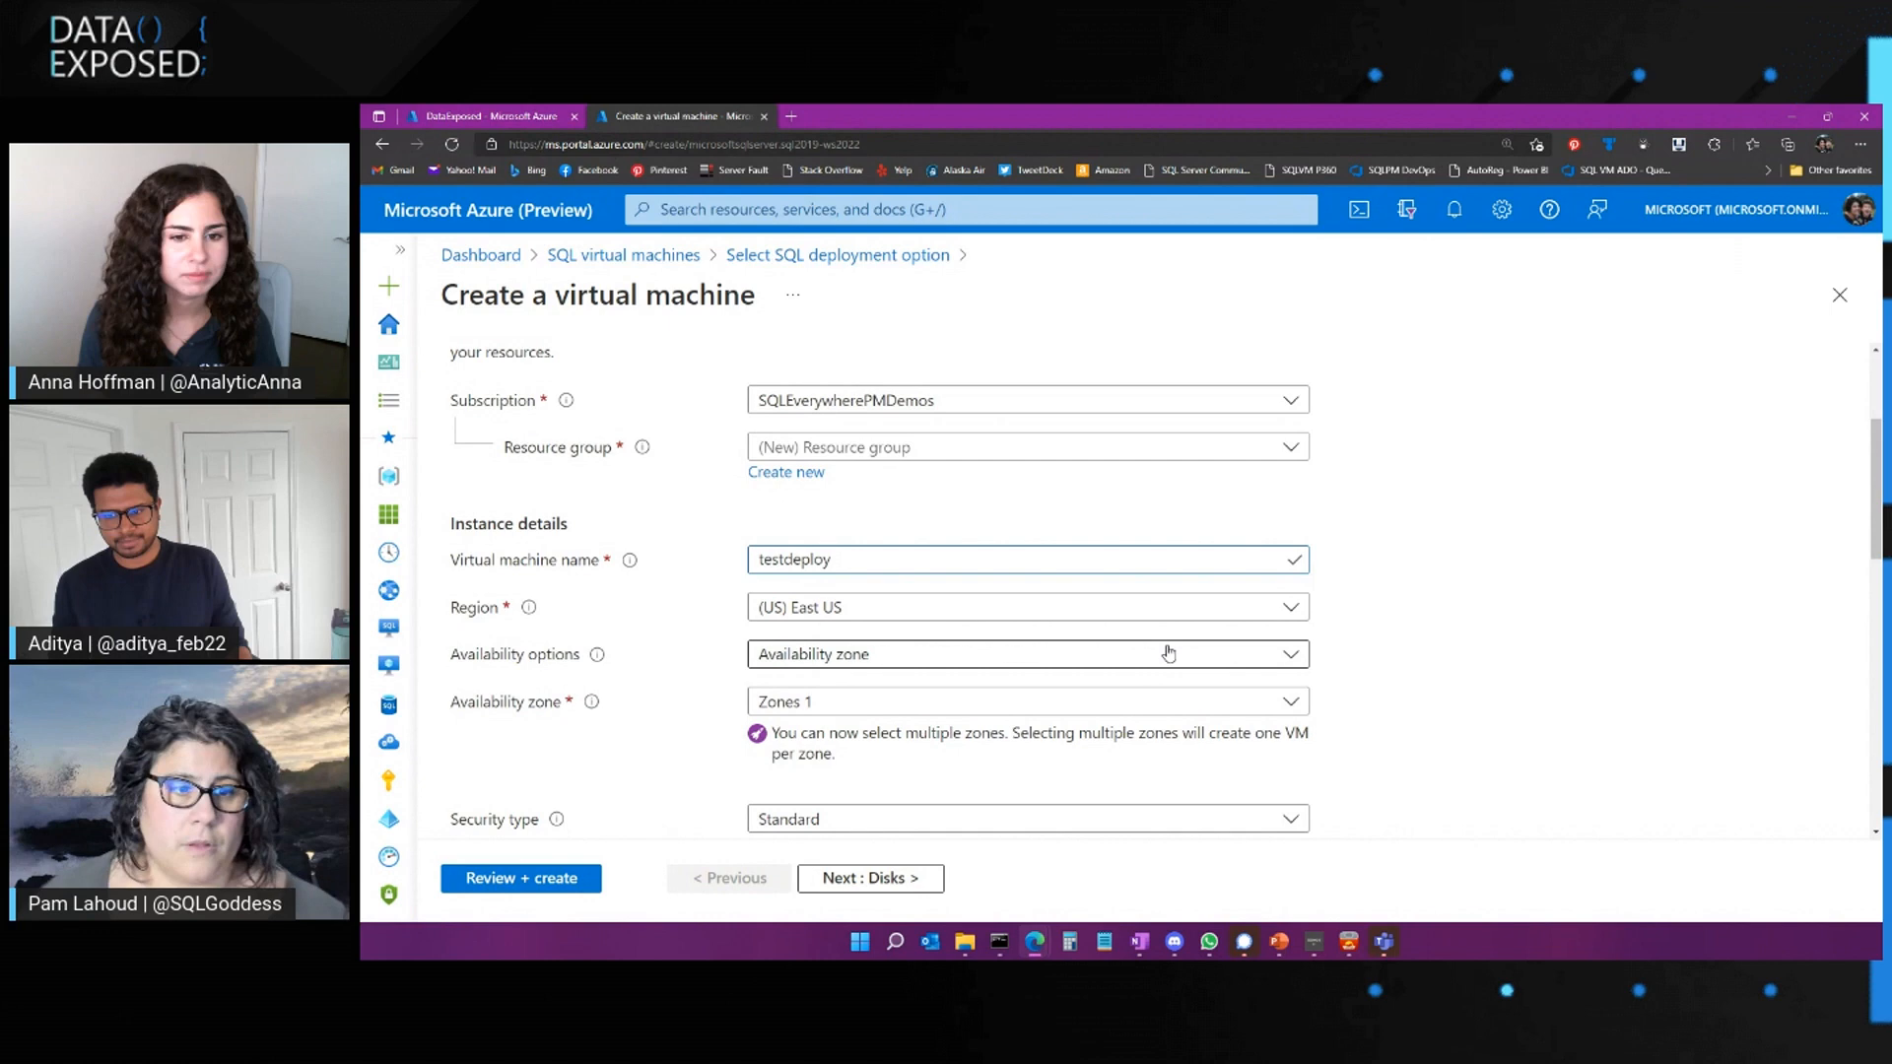
scroll(down, 3)
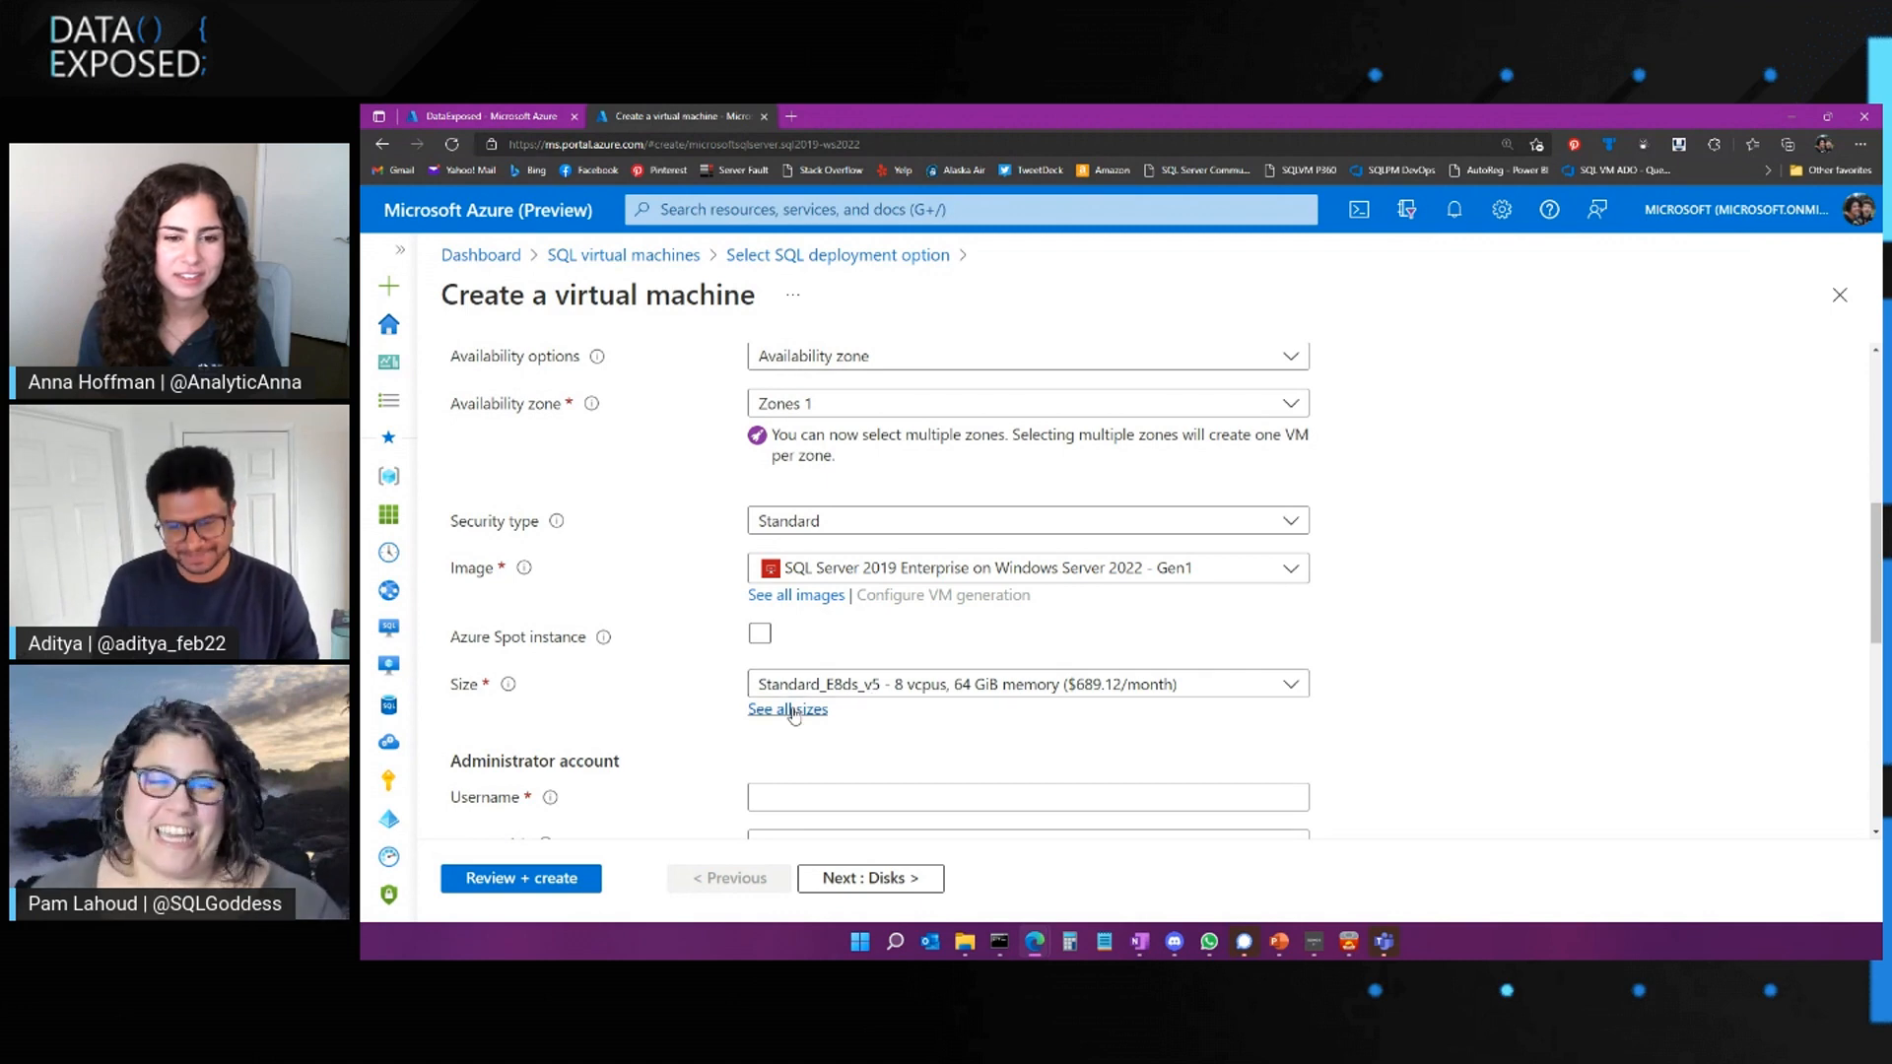
mouse_move(966, 714)
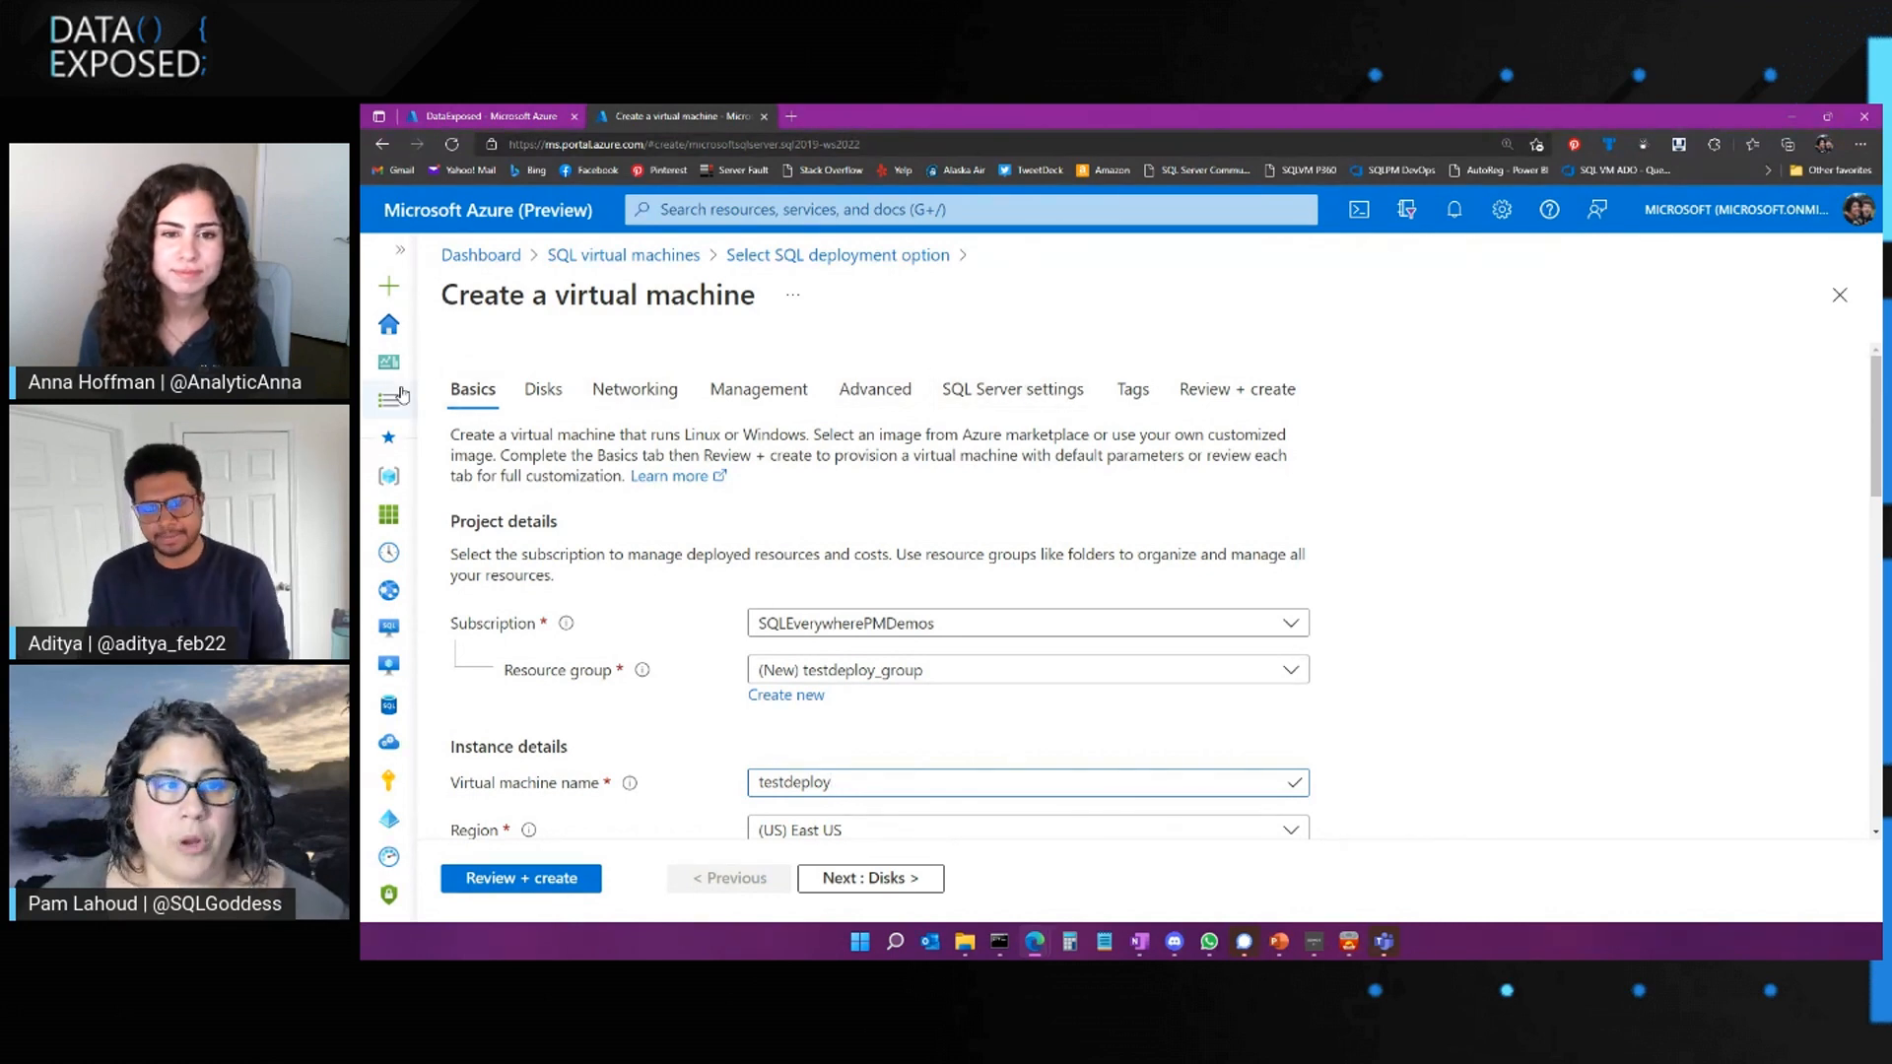
Show SQL Server settings with port 1433 private connectivity and 1024 GiB data and log storage
click(1014, 388)
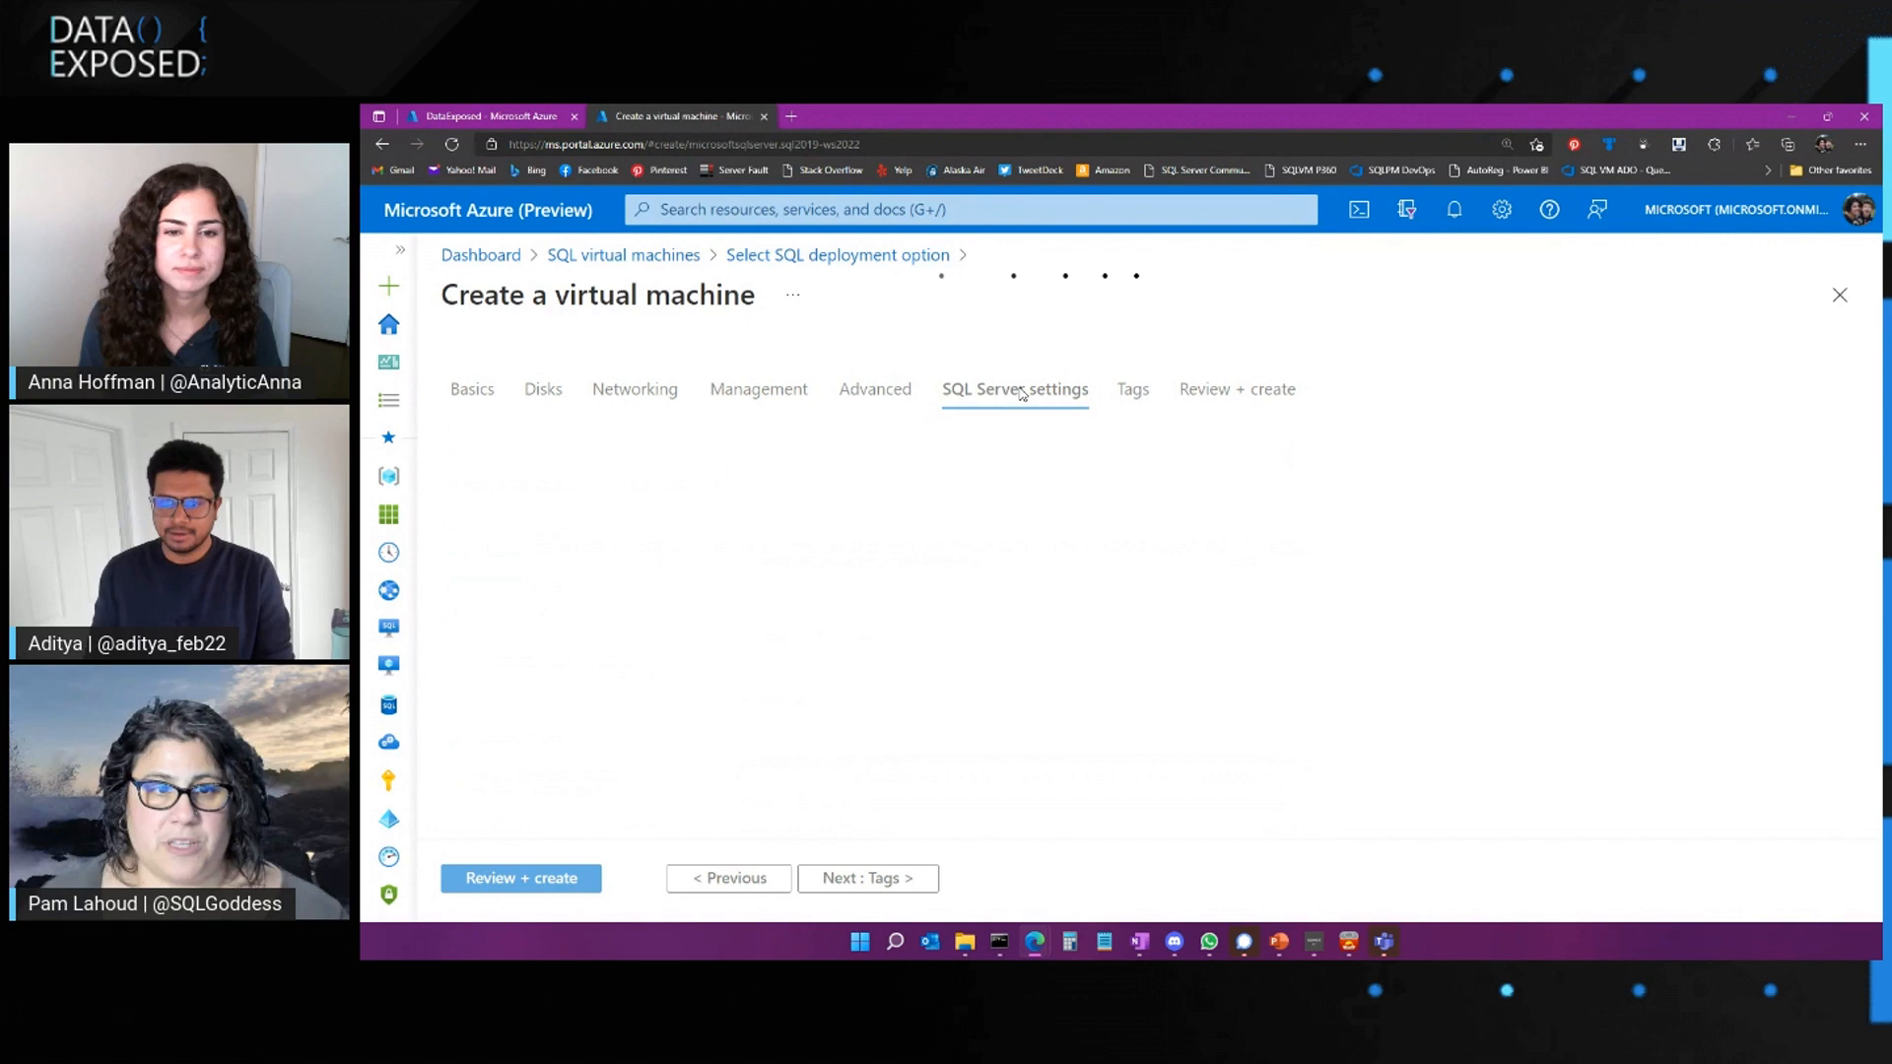
click(1015, 389)
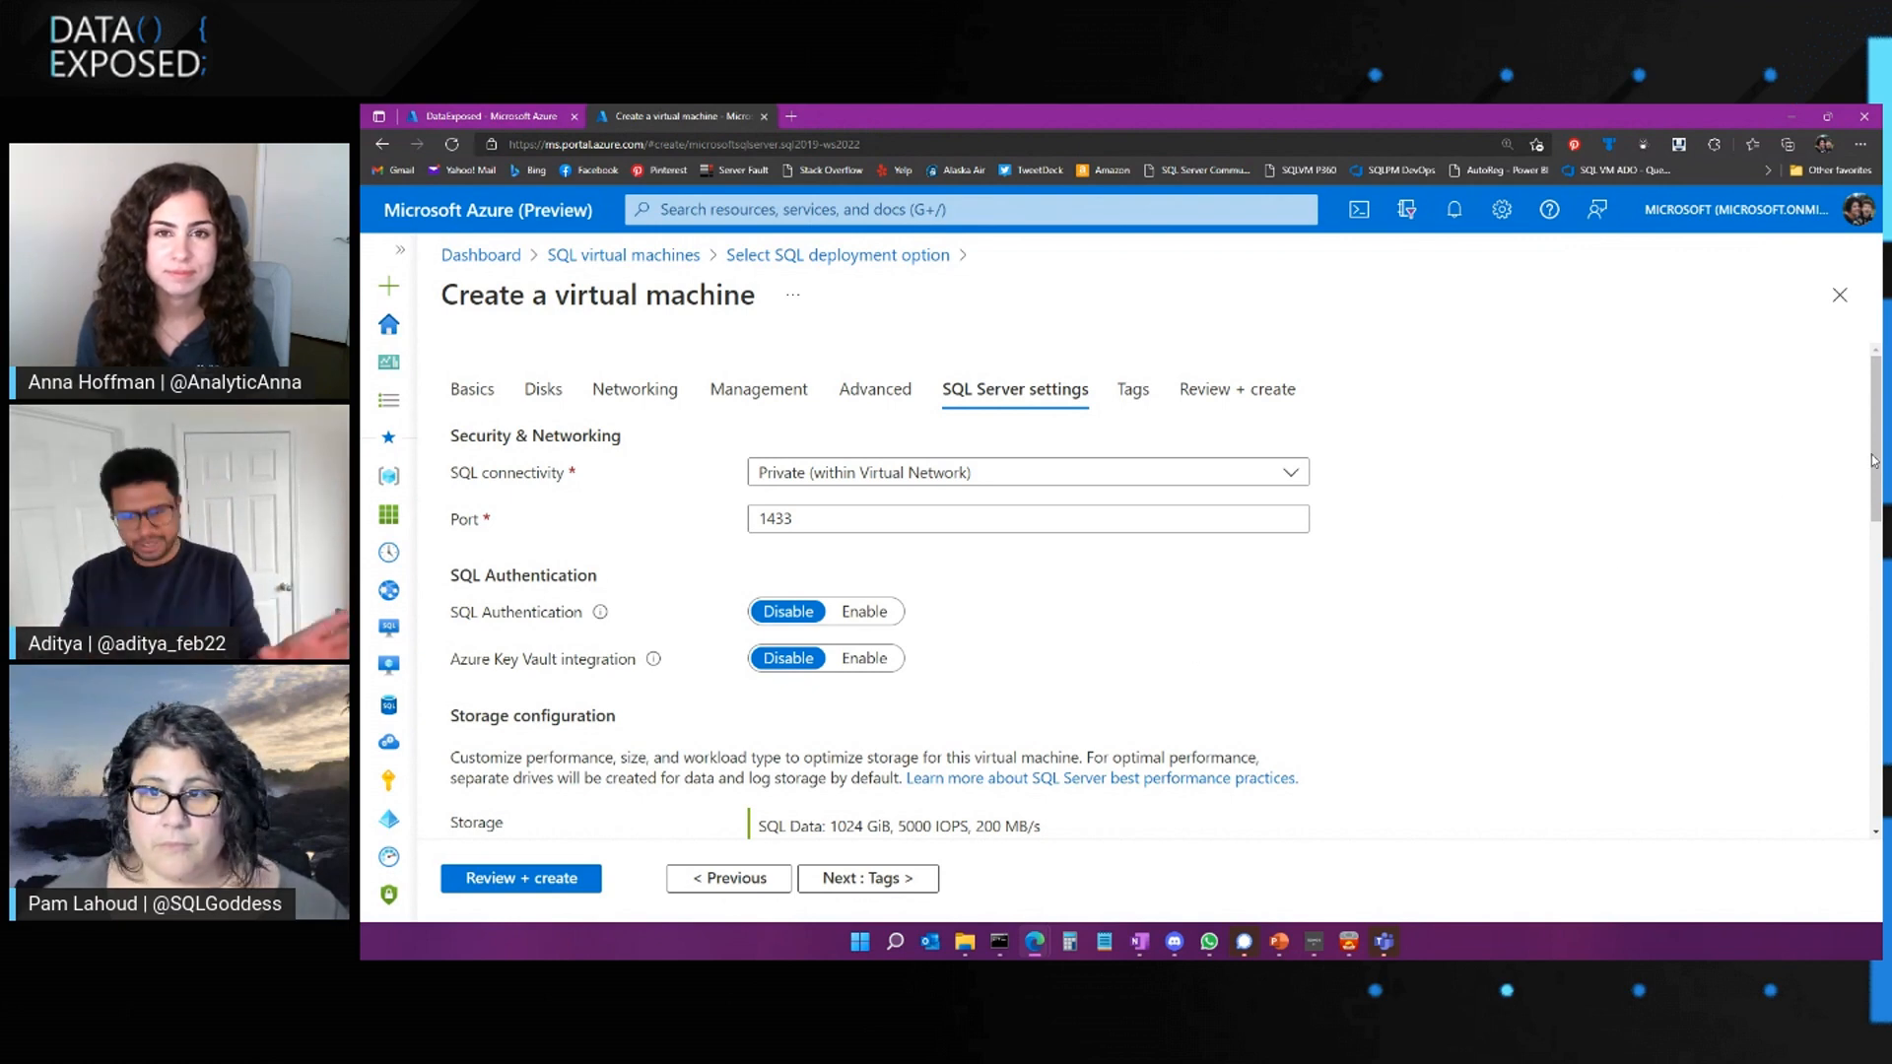
scroll(down, 3)
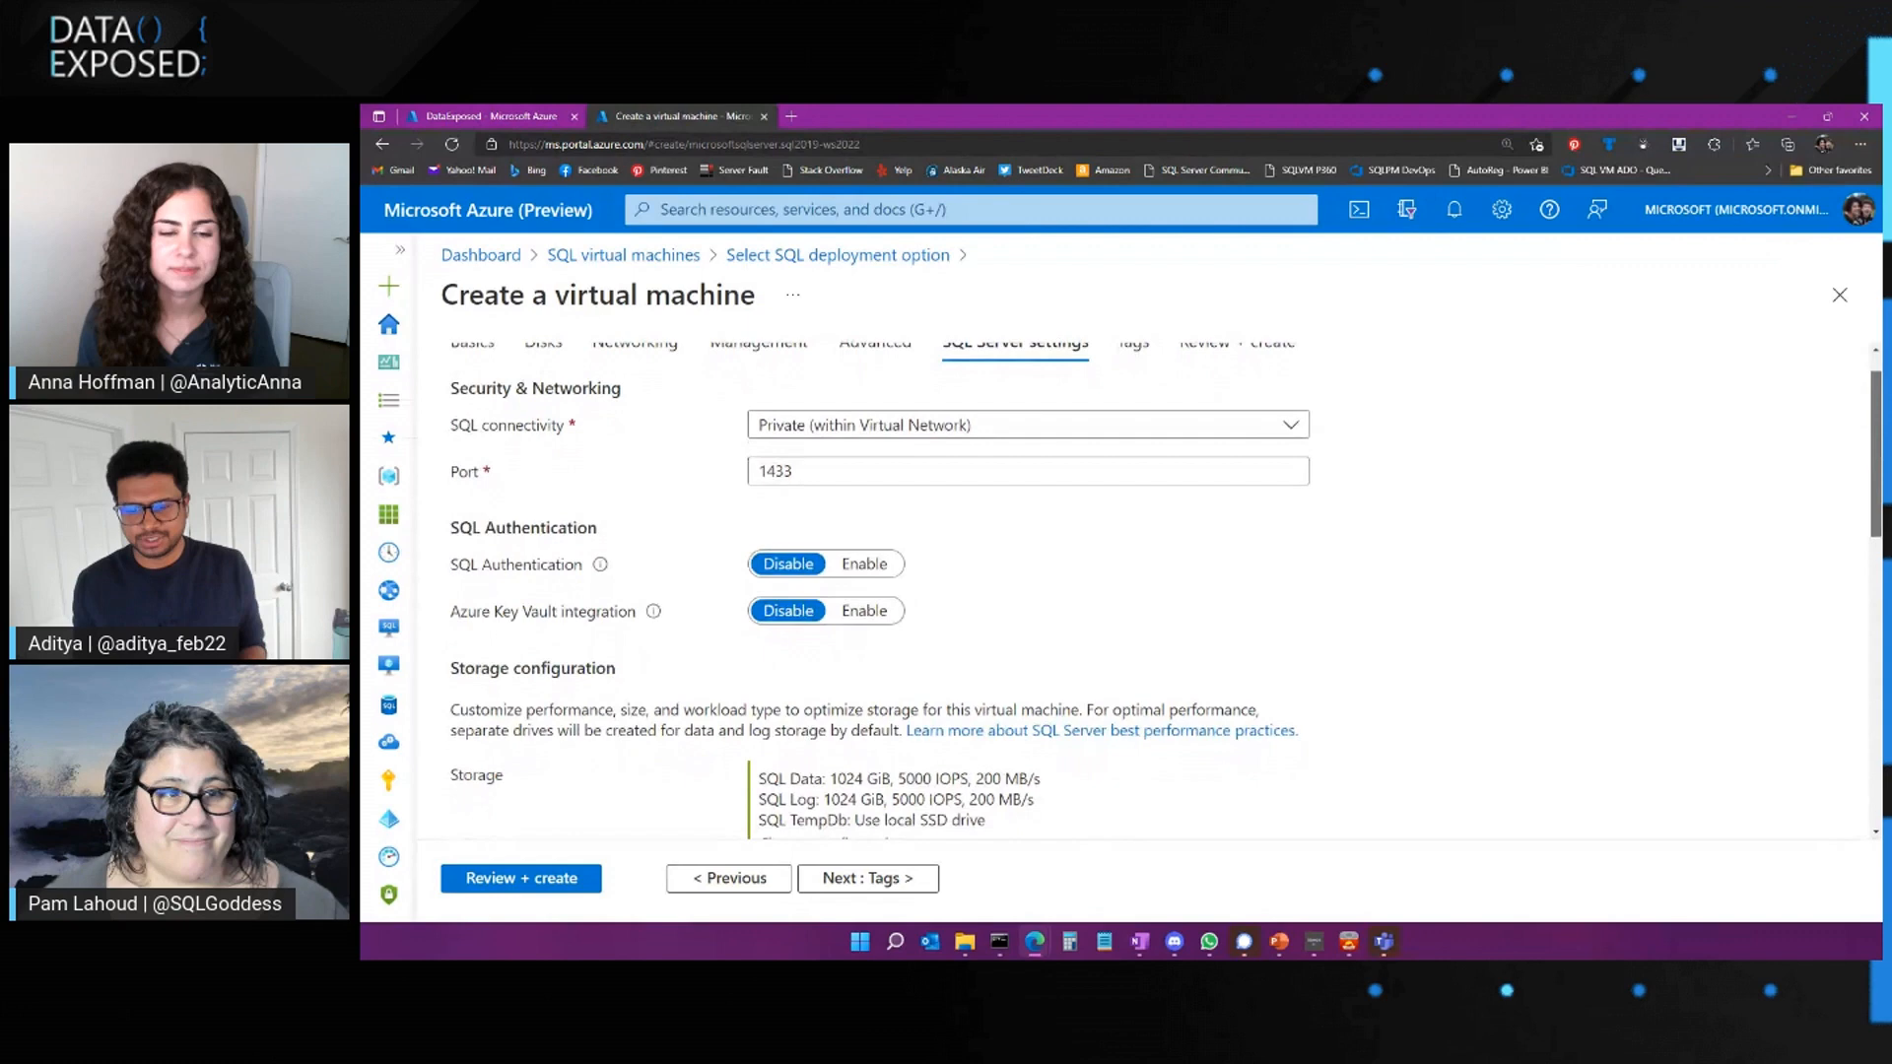
scroll(down, 3)
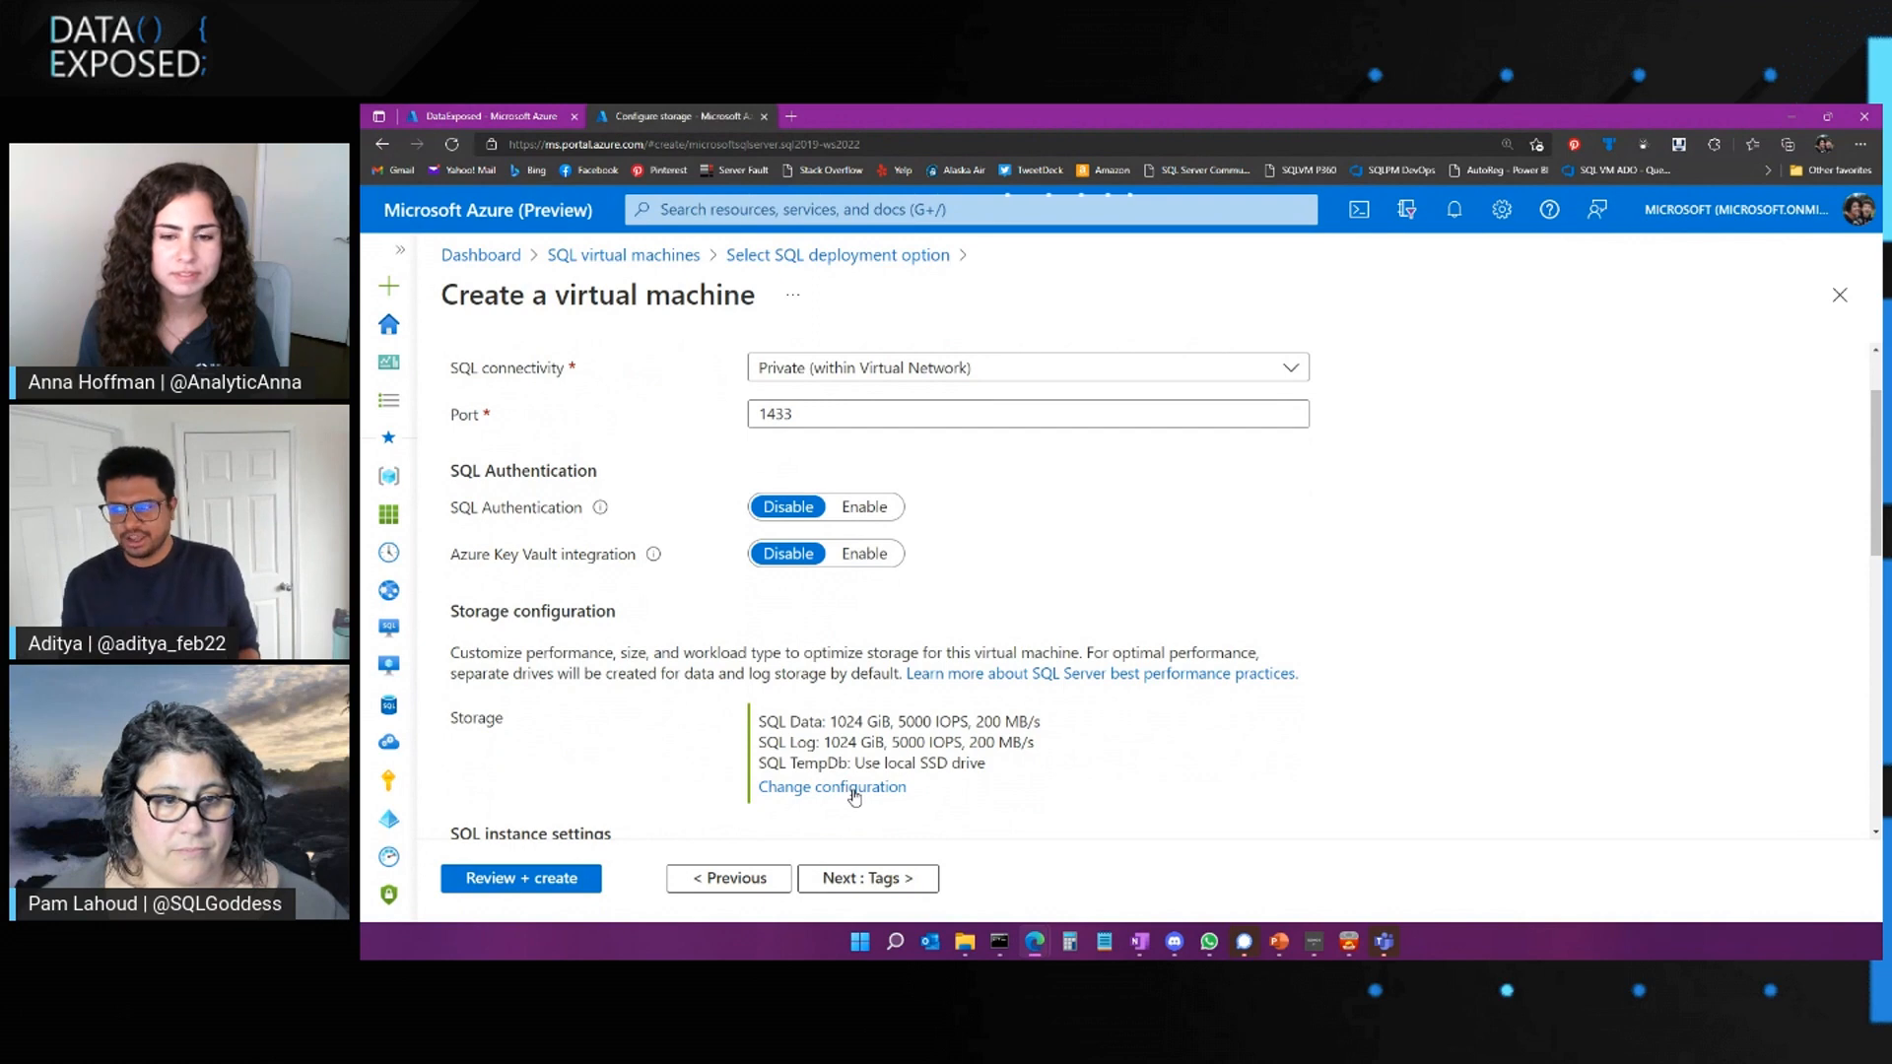
Place system databases on the new F:\data storage and use 2 data disks totaling 2048 GiB
click(831, 787)
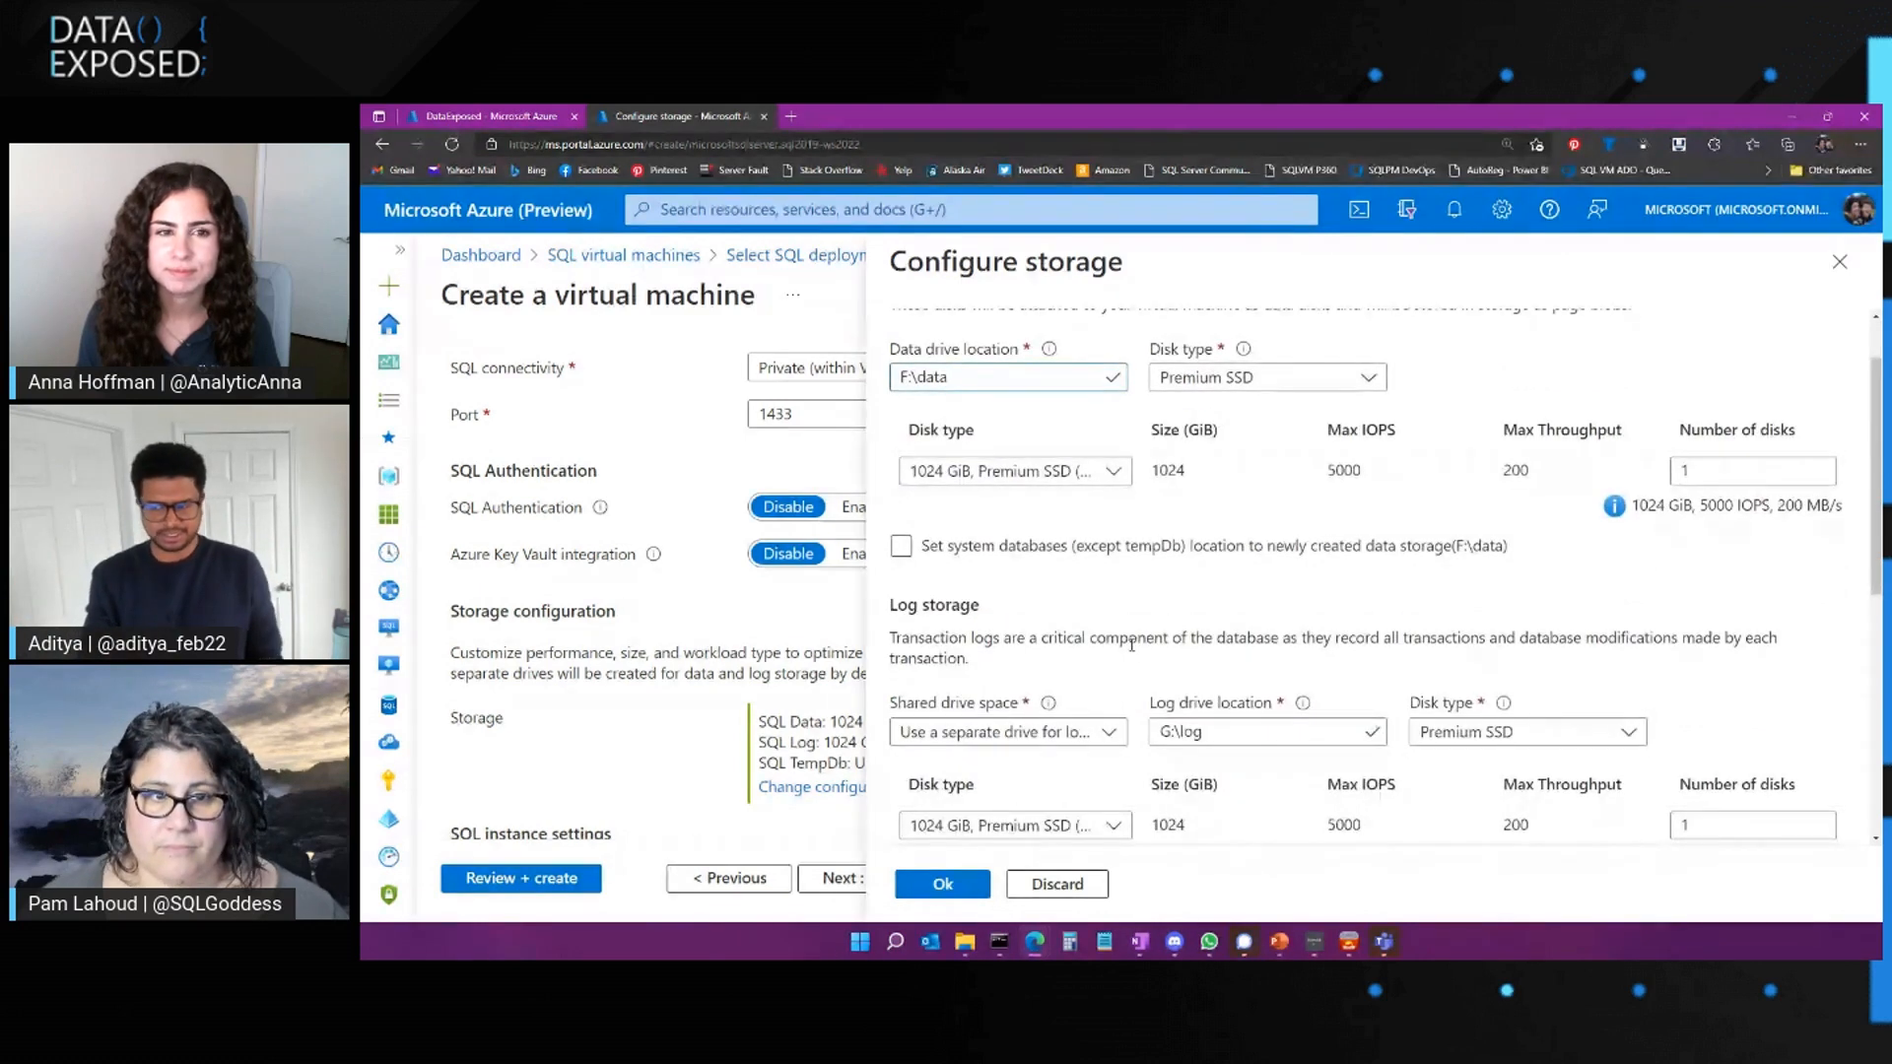
click(899, 545)
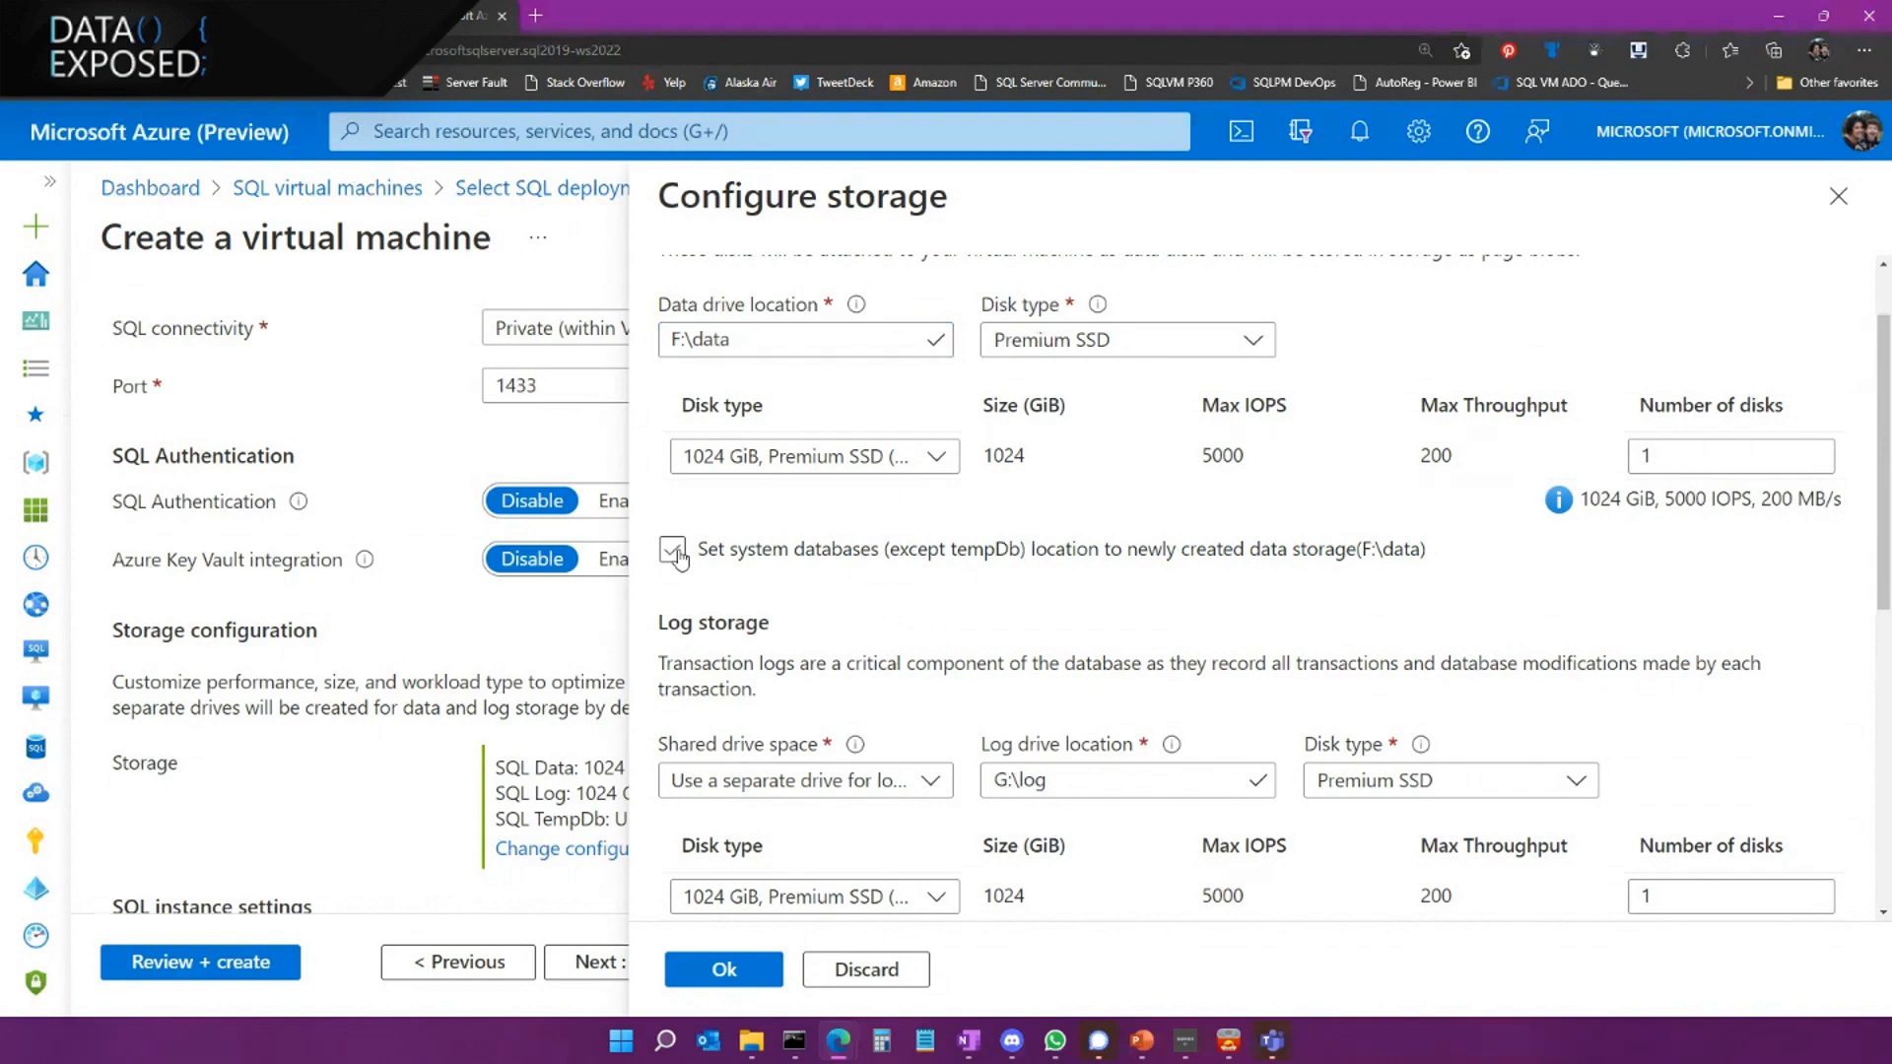
click(672, 549)
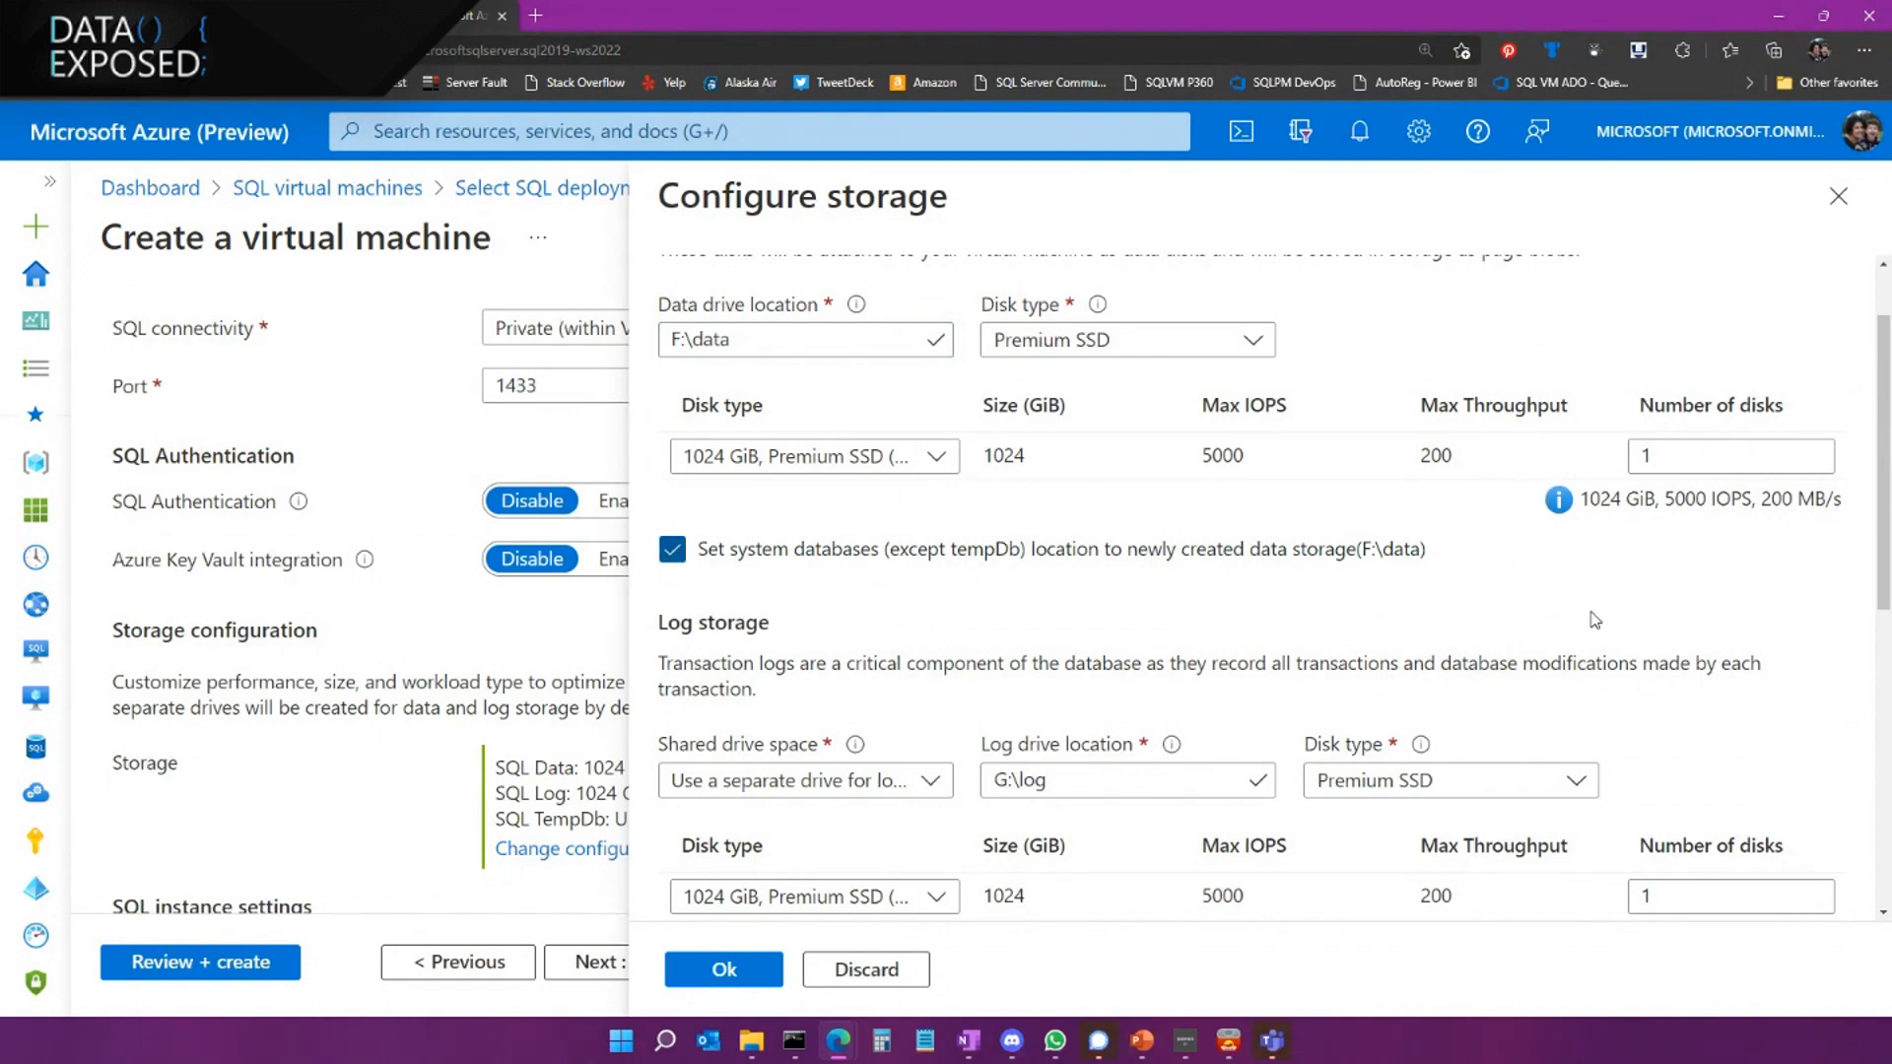
mouse_move(1585, 620)
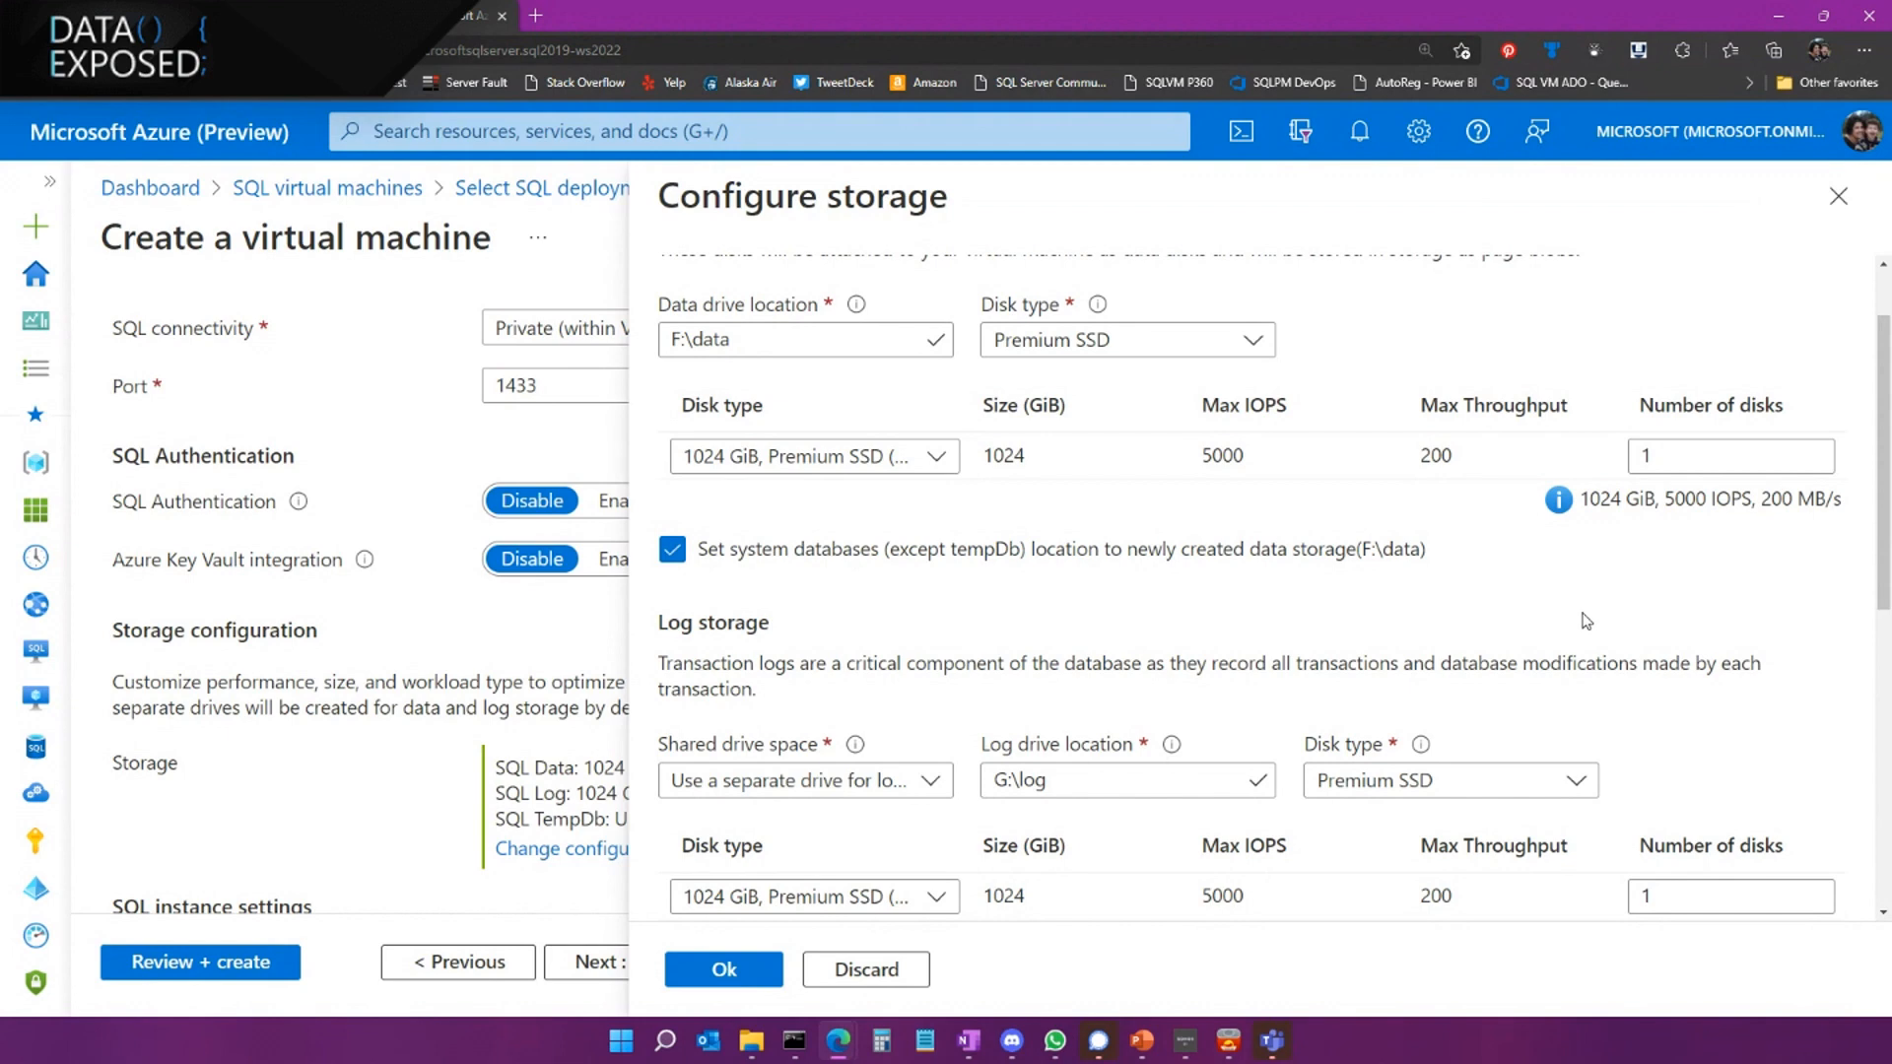
mouse_move(1481, 581)
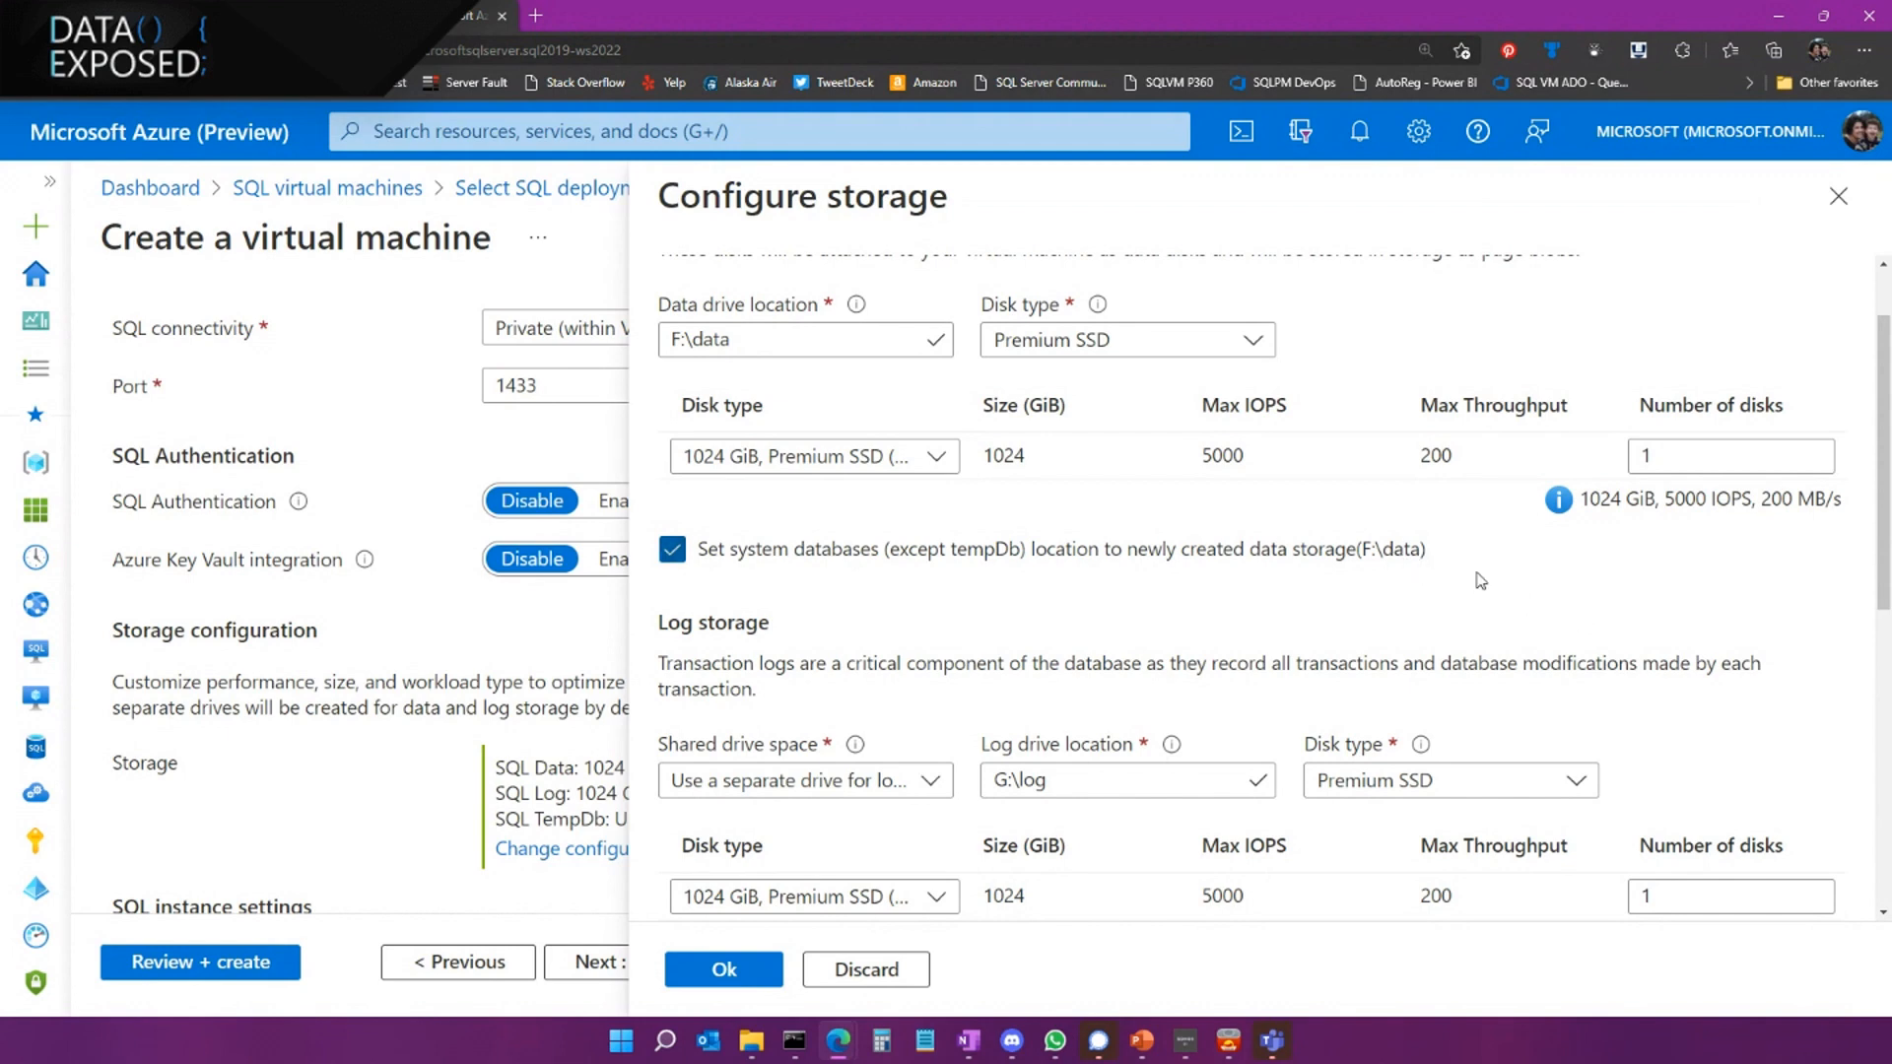
scroll(down, 3)
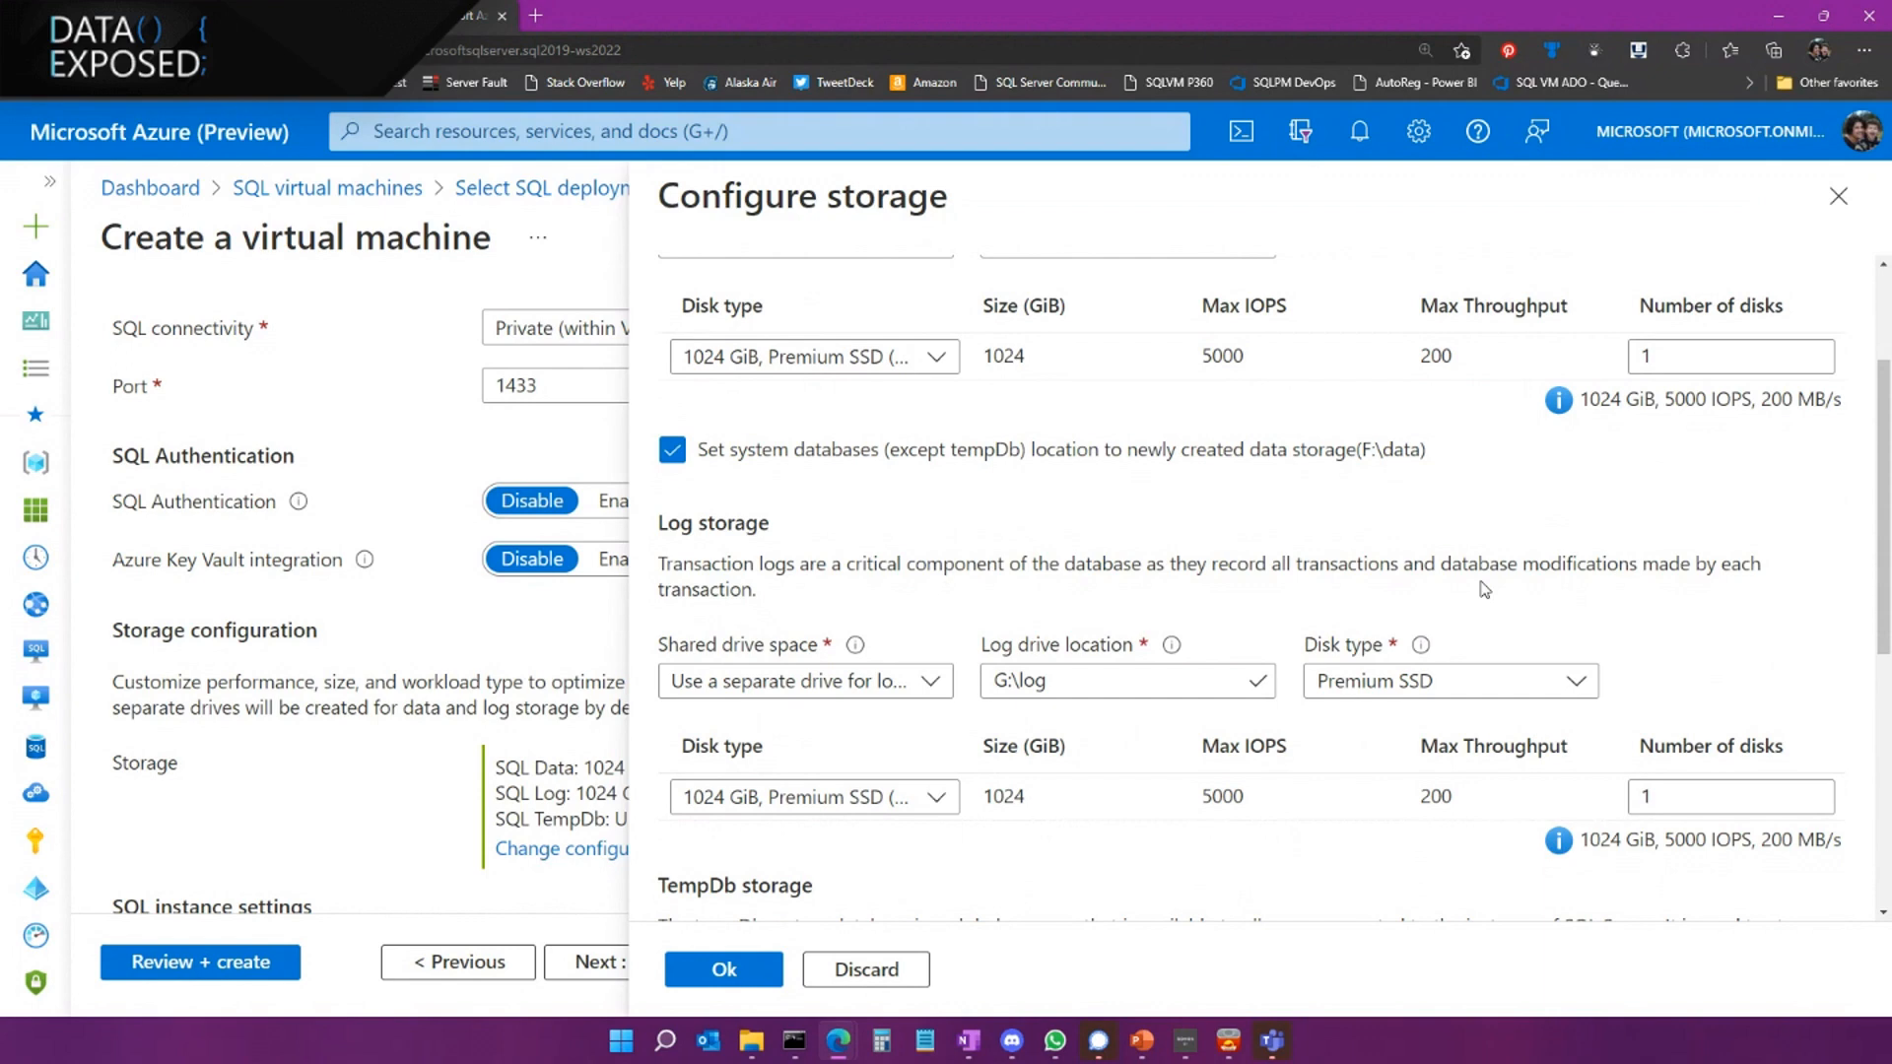
mouse_move(1484, 591)
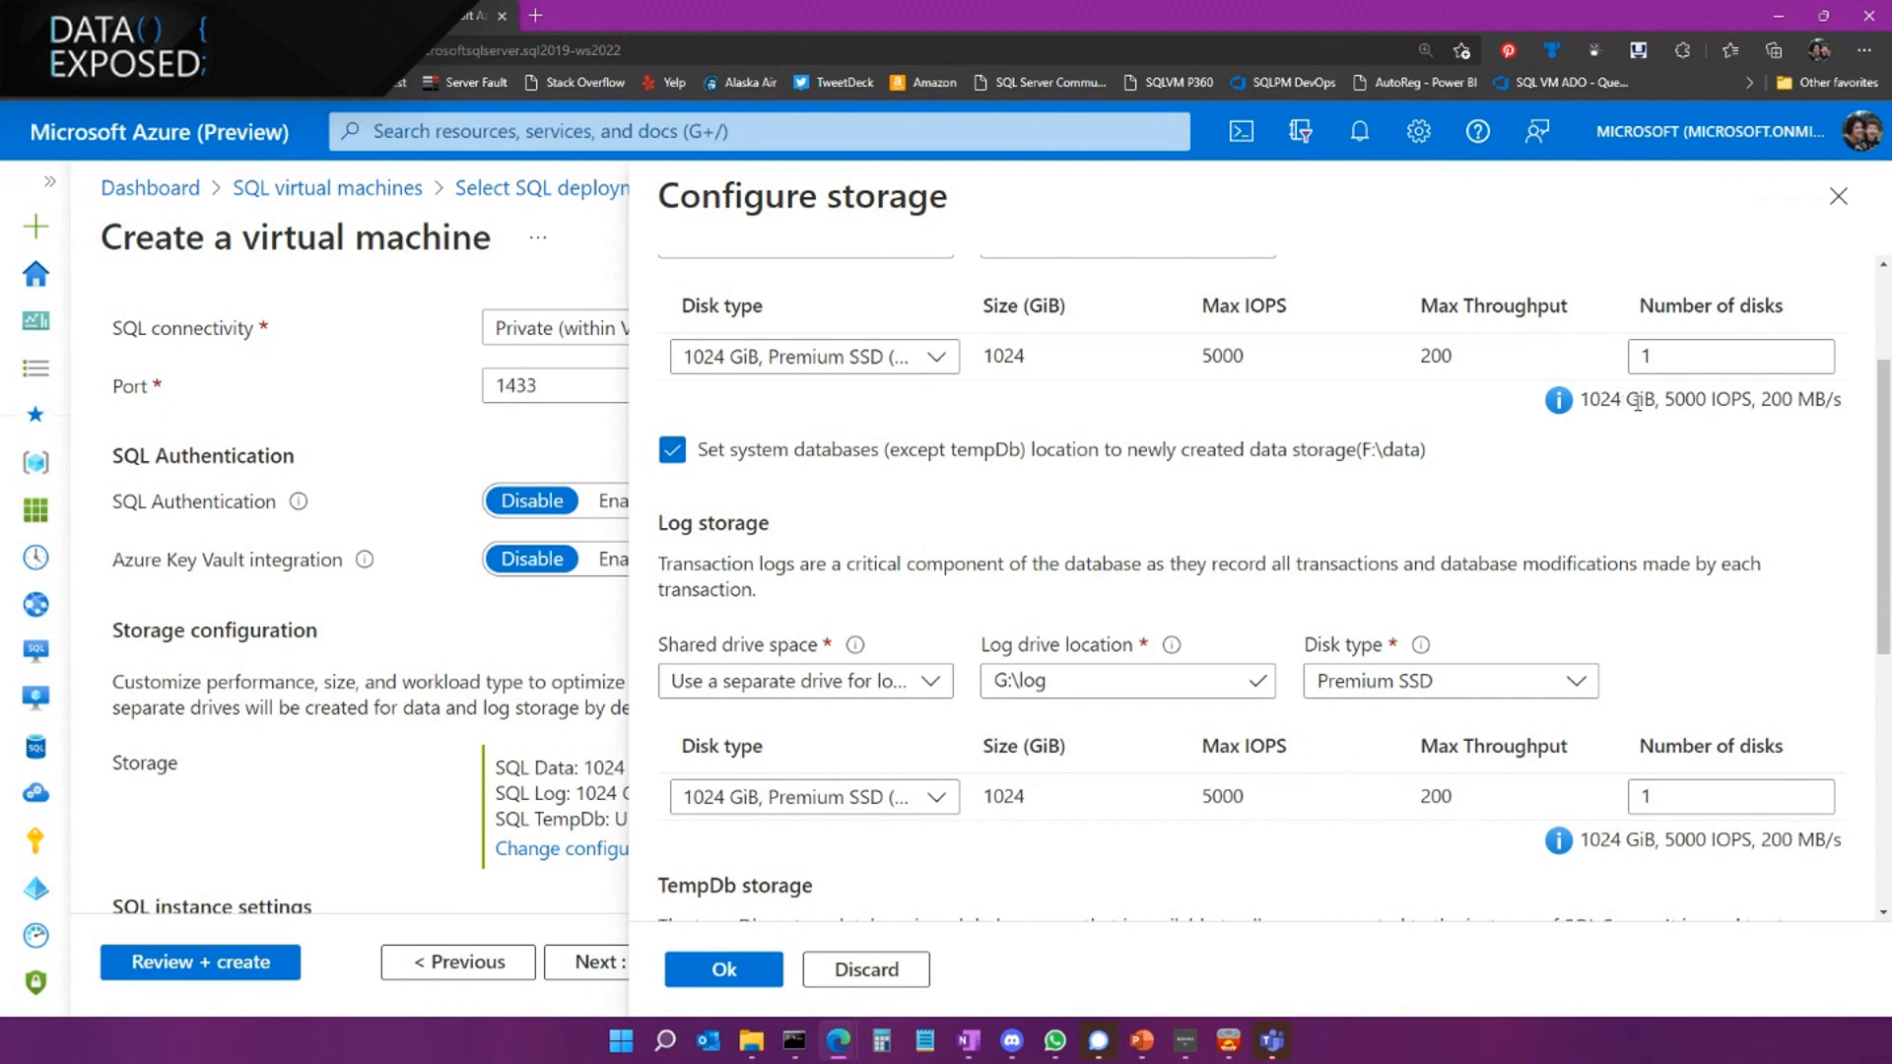
mouse_move(1709, 461)
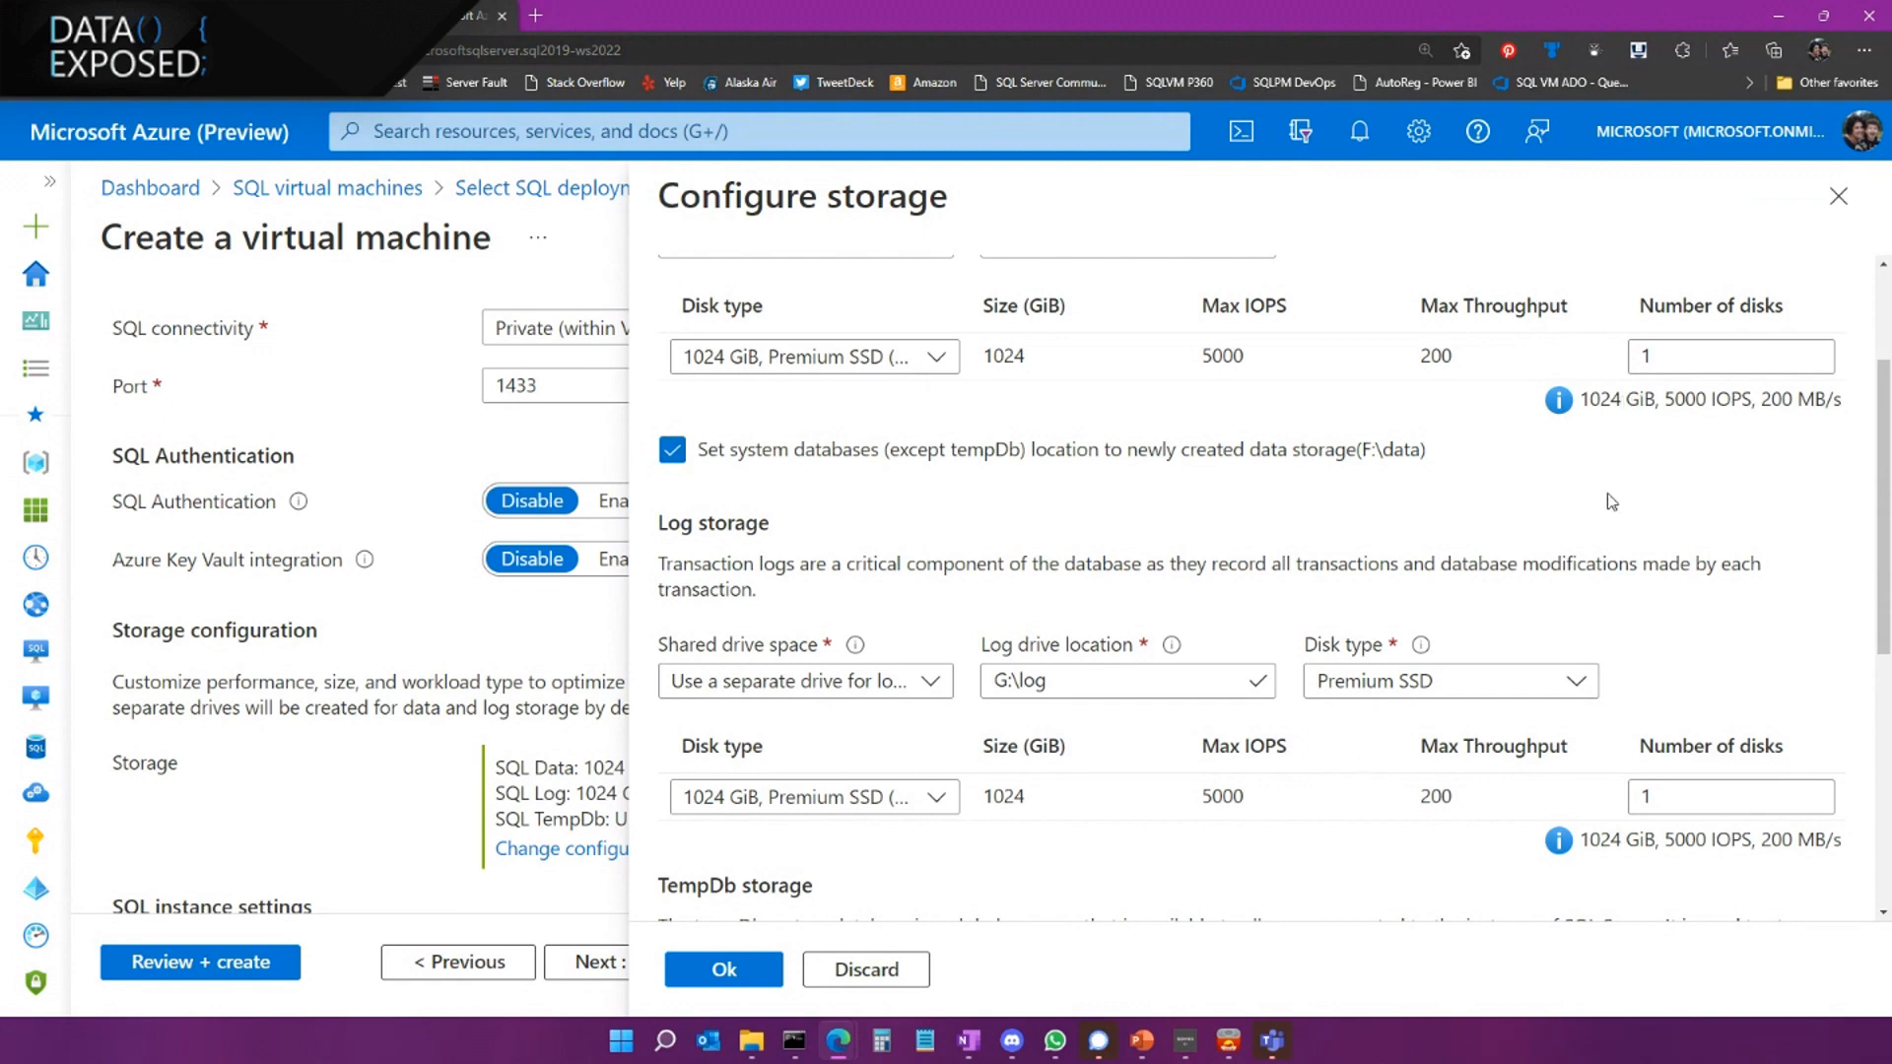
scroll(down, 3)
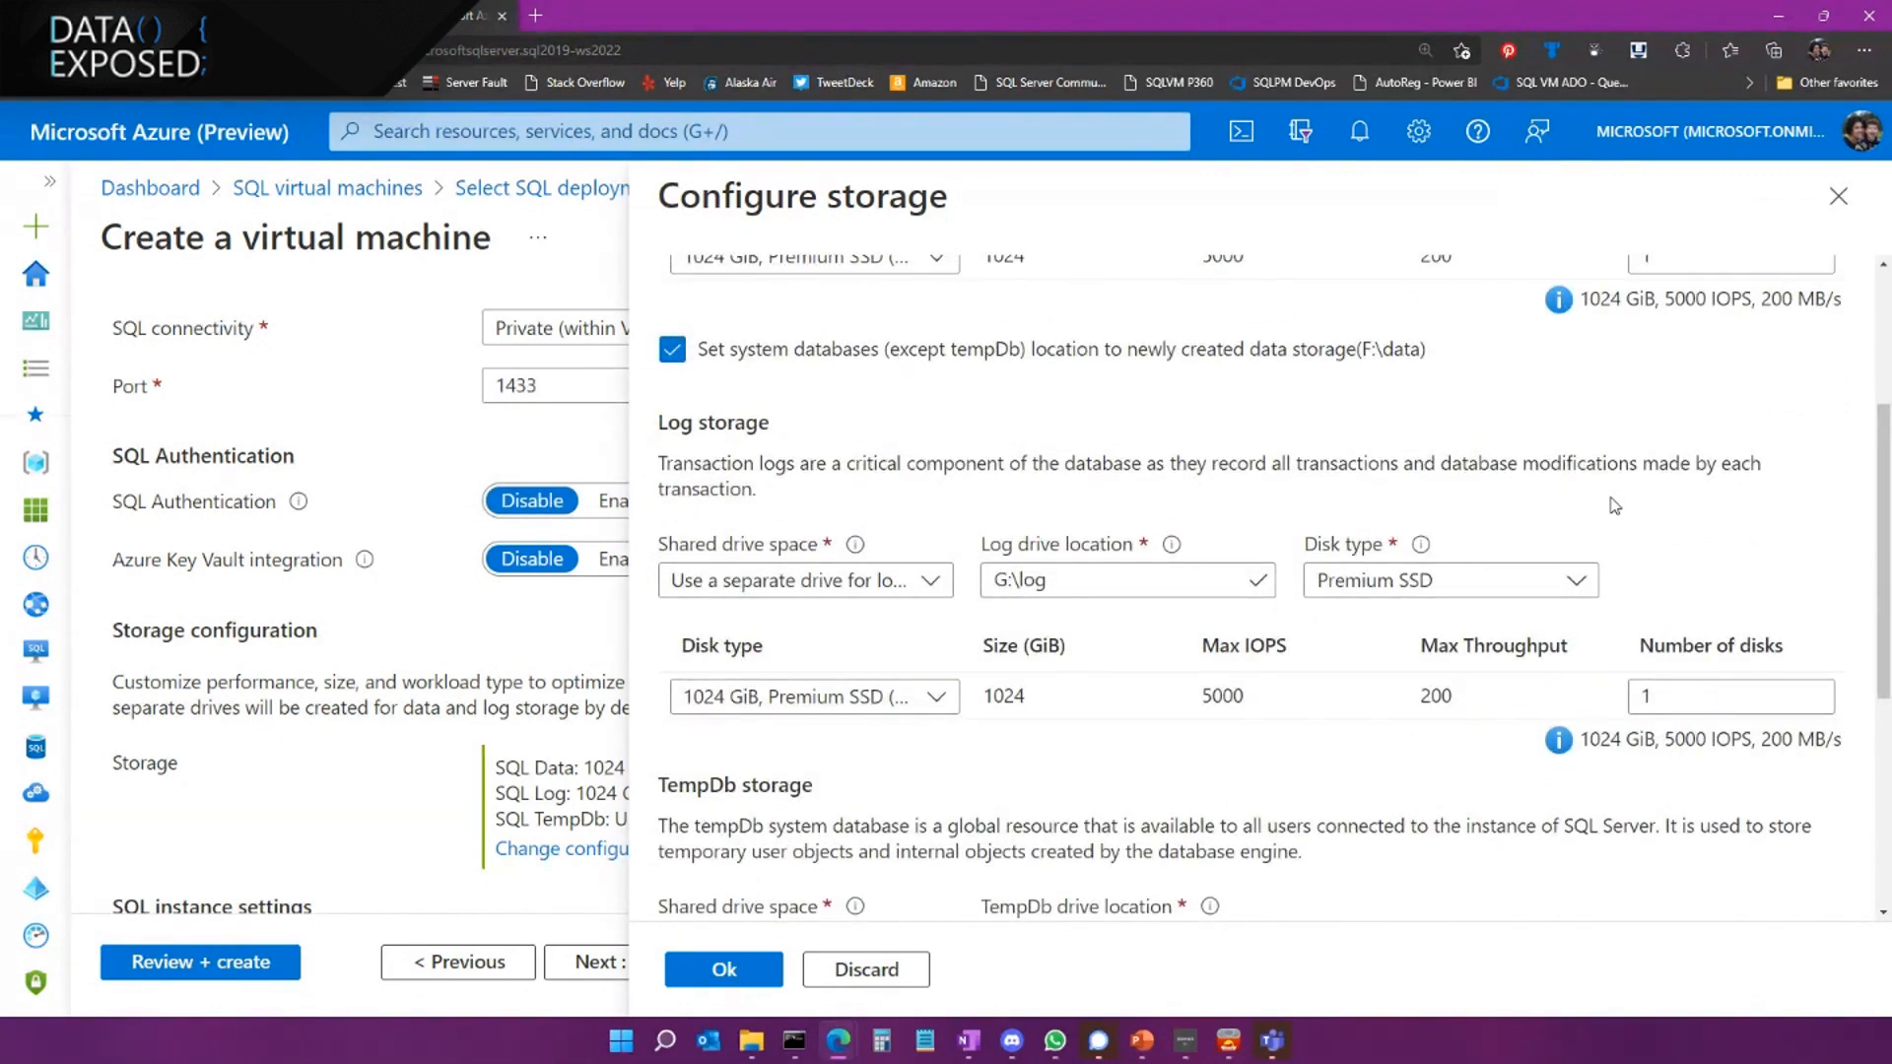
scroll(down, 3)
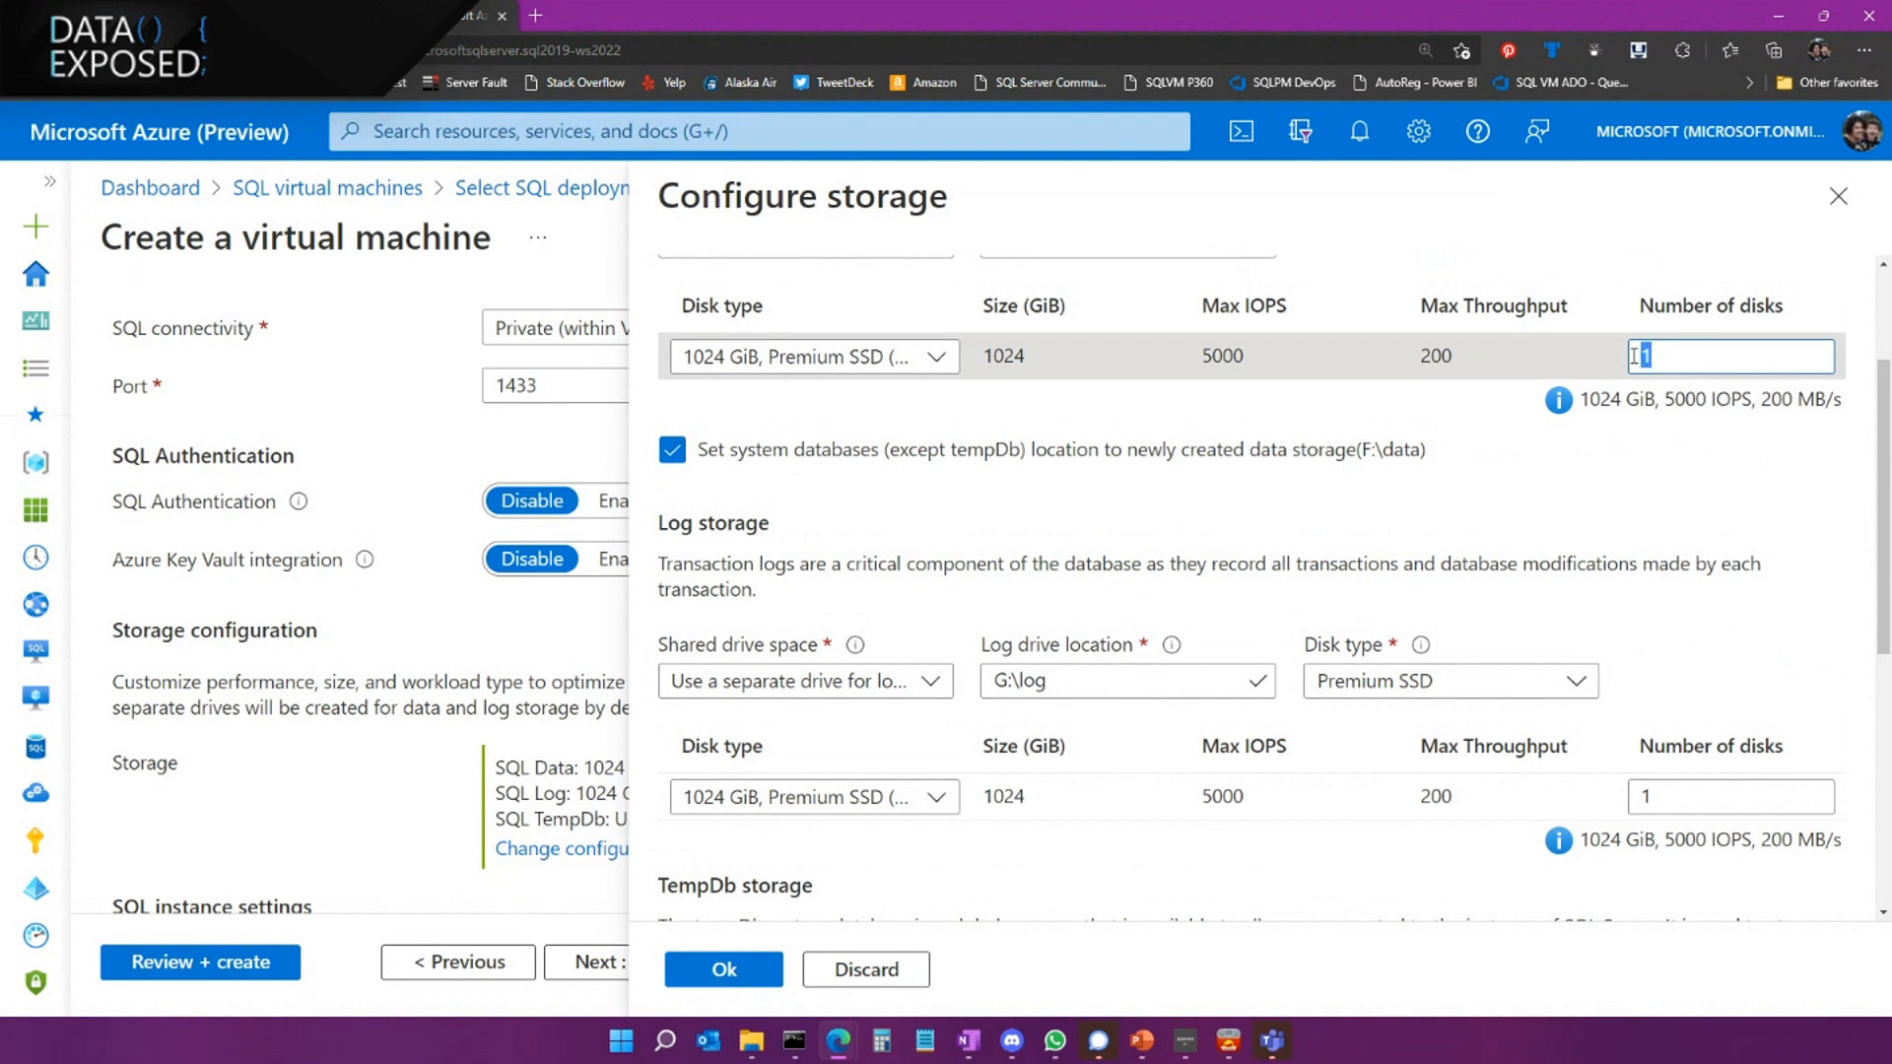
text(2)
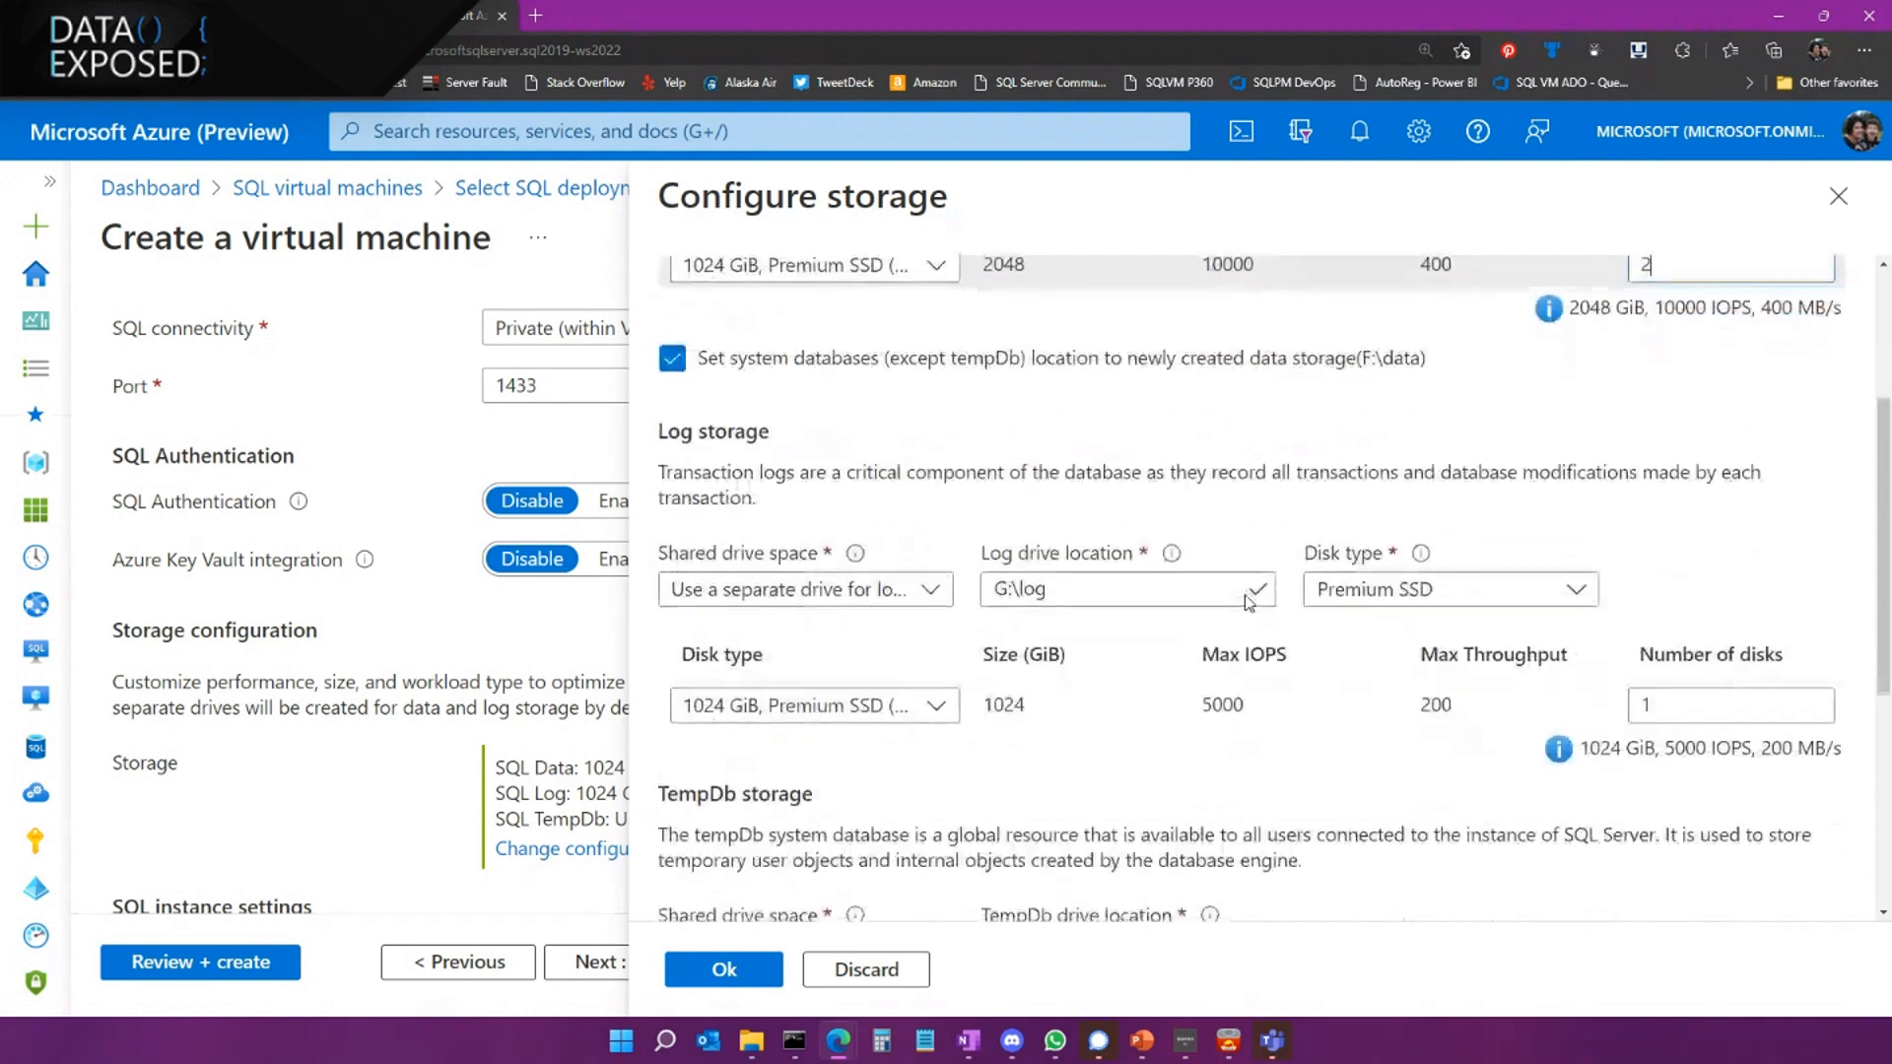
scroll(down, 3)
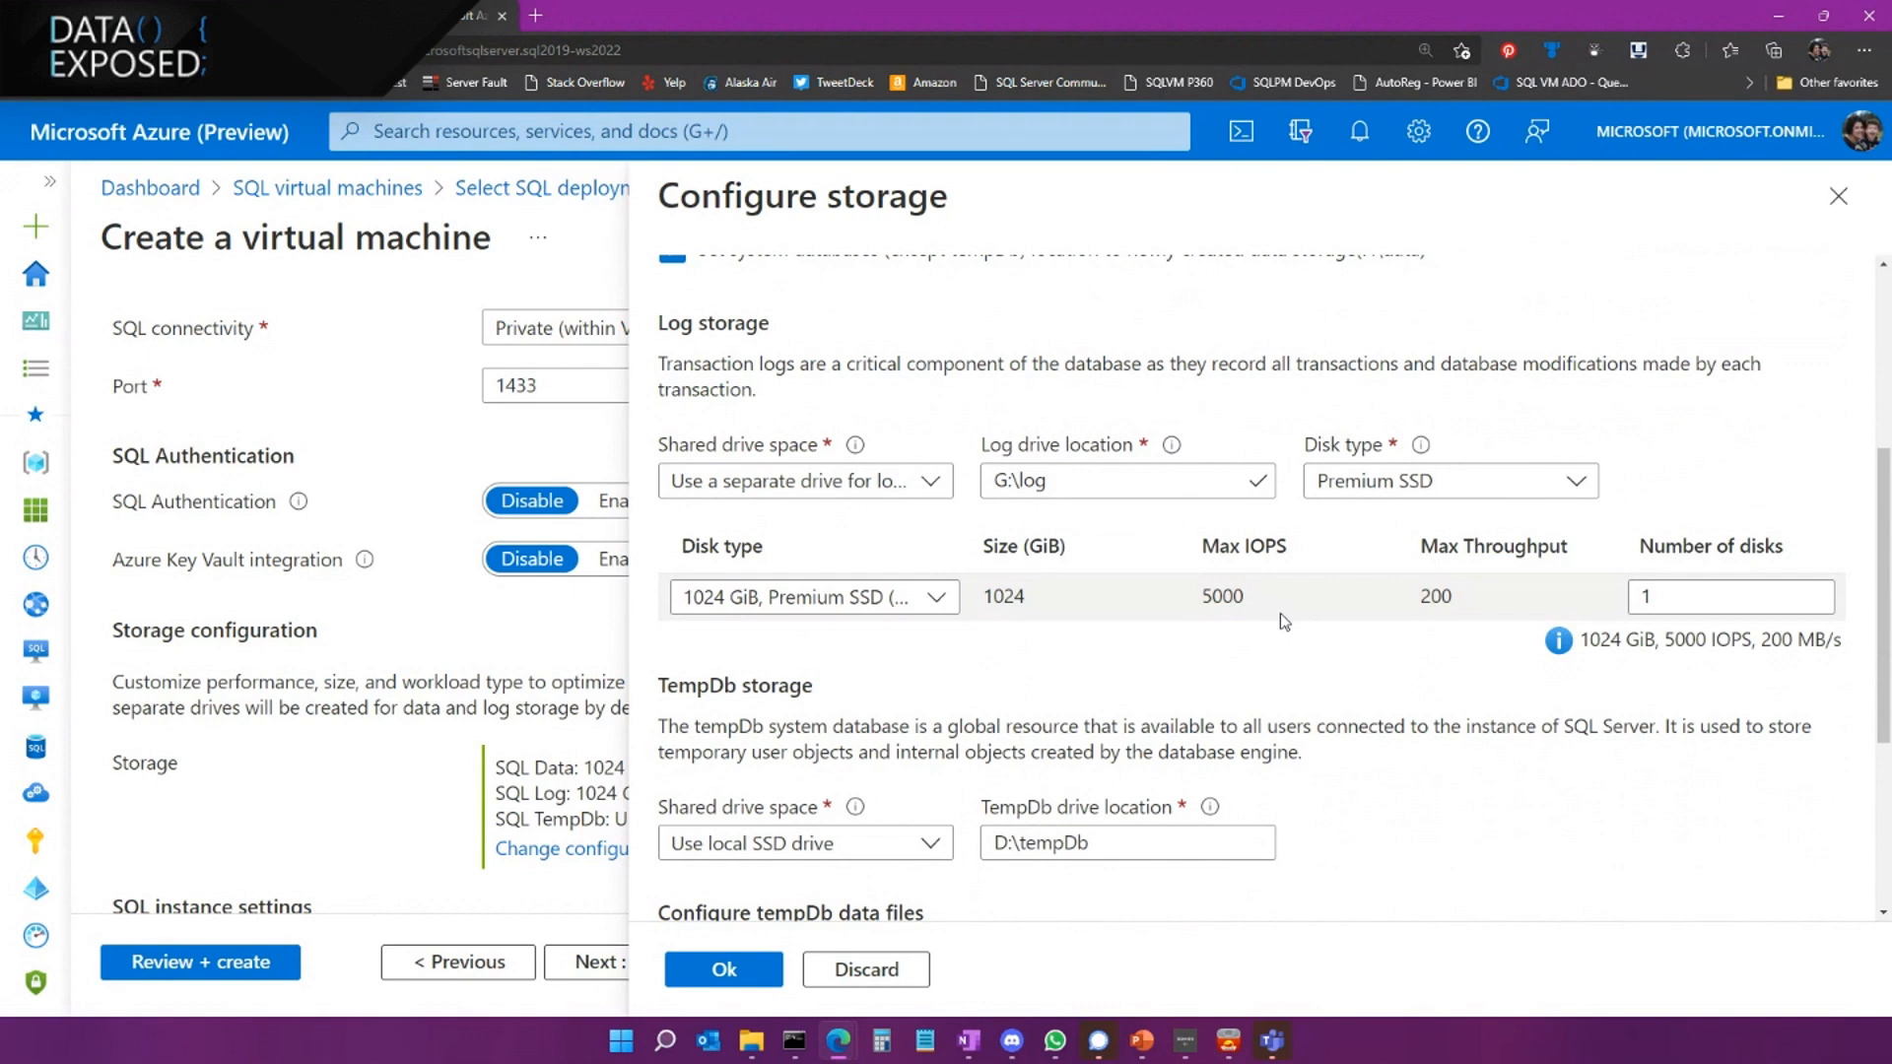
scroll(down, 3)
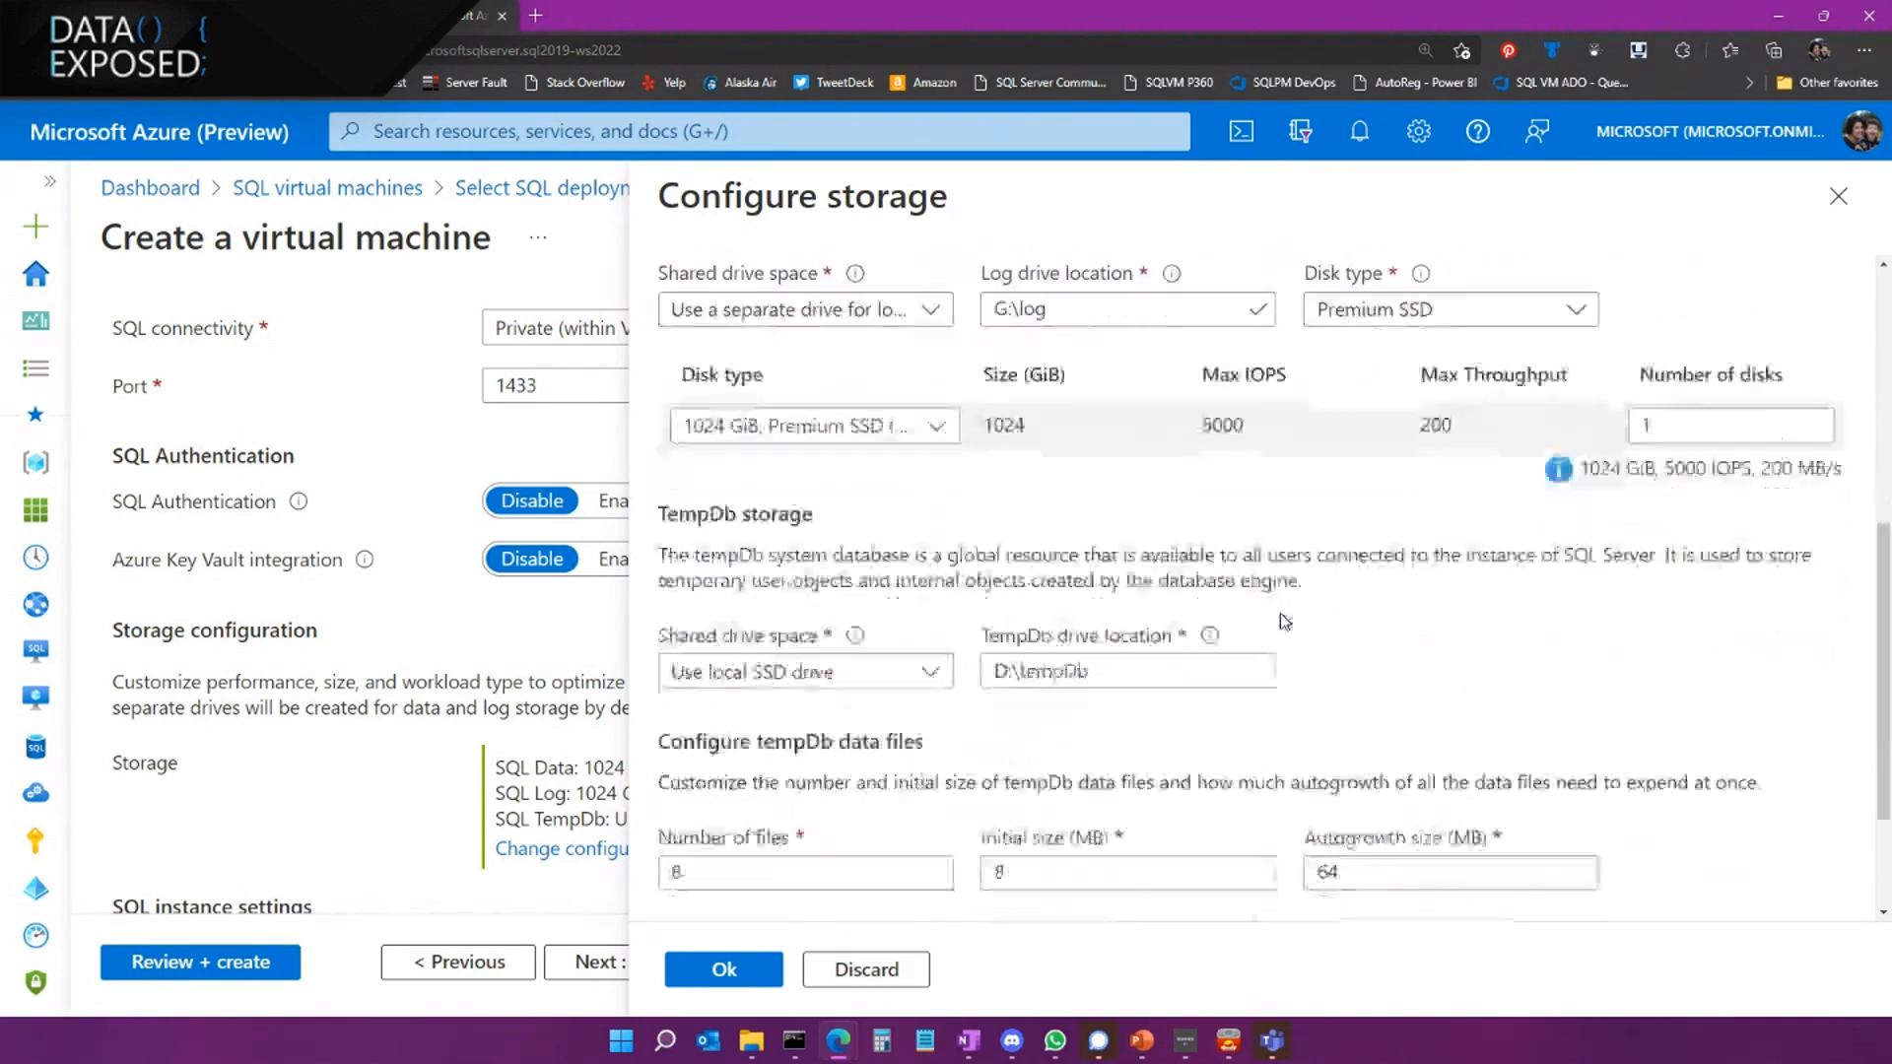
scroll(down, 3)
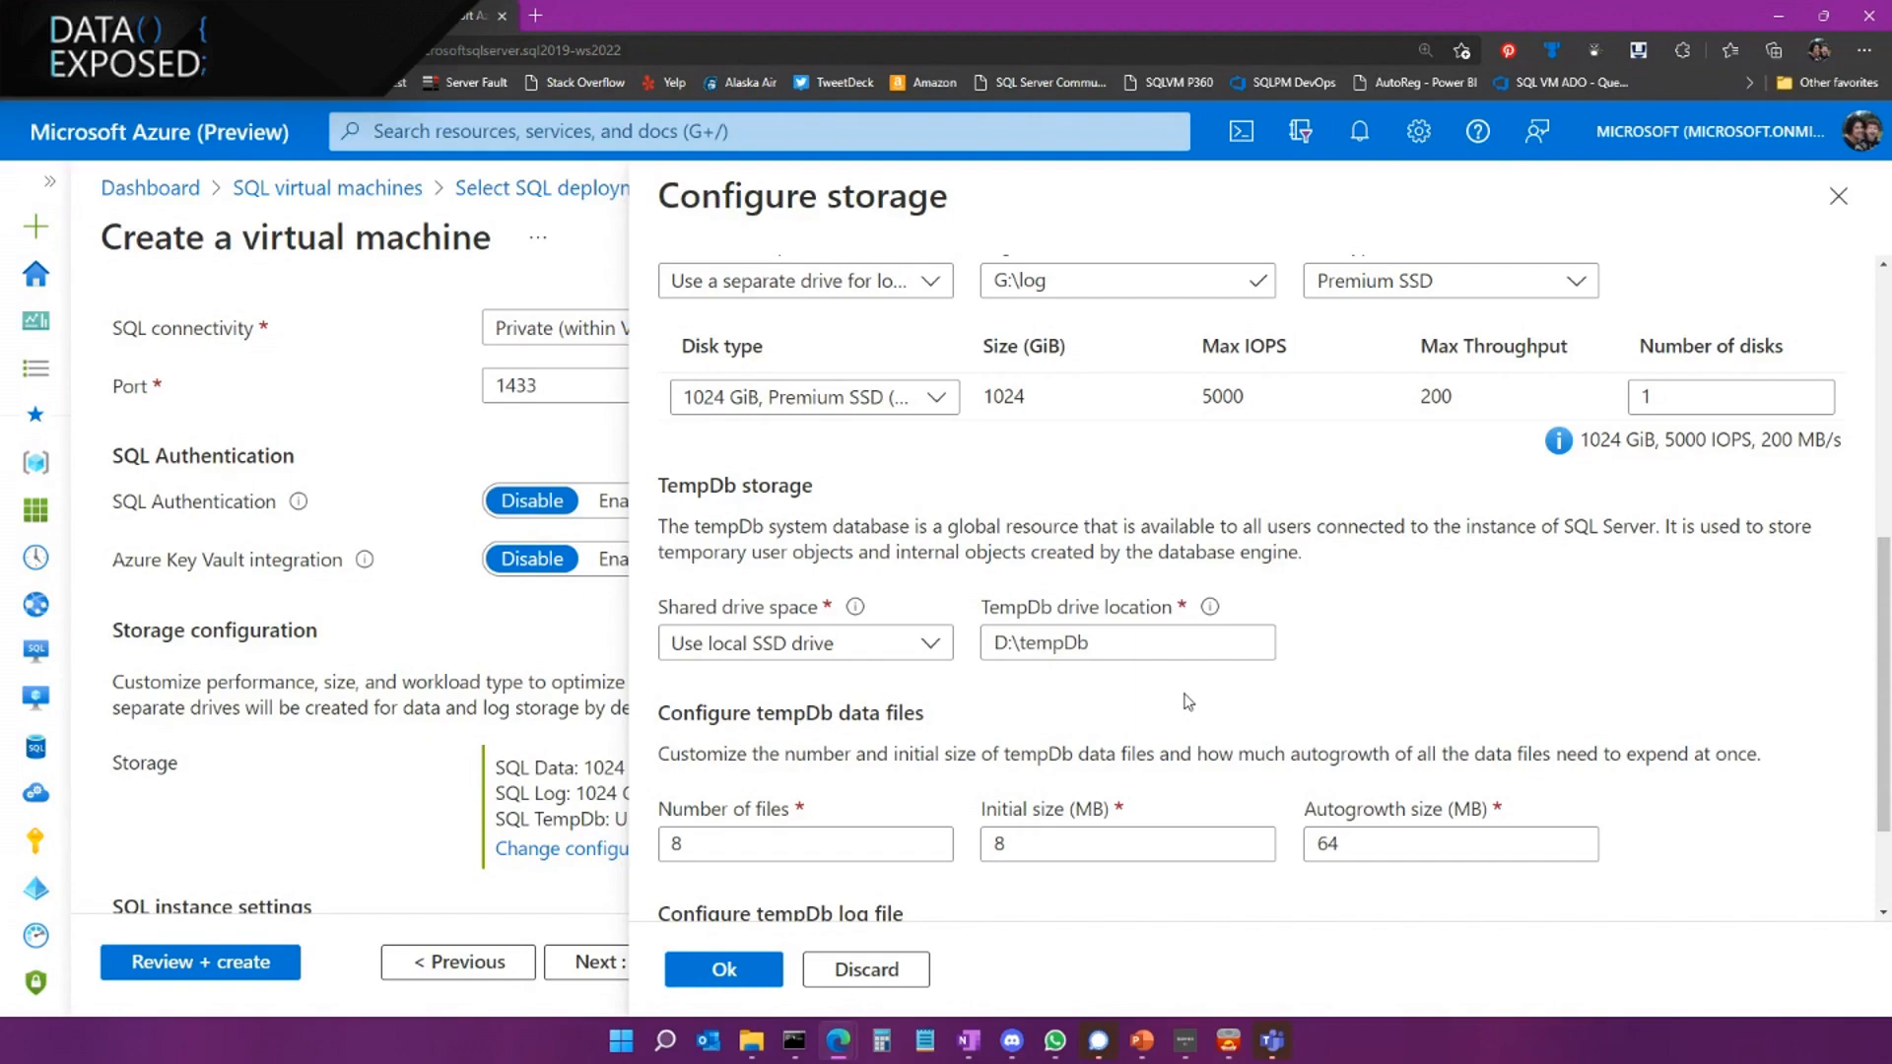
click(1731, 397)
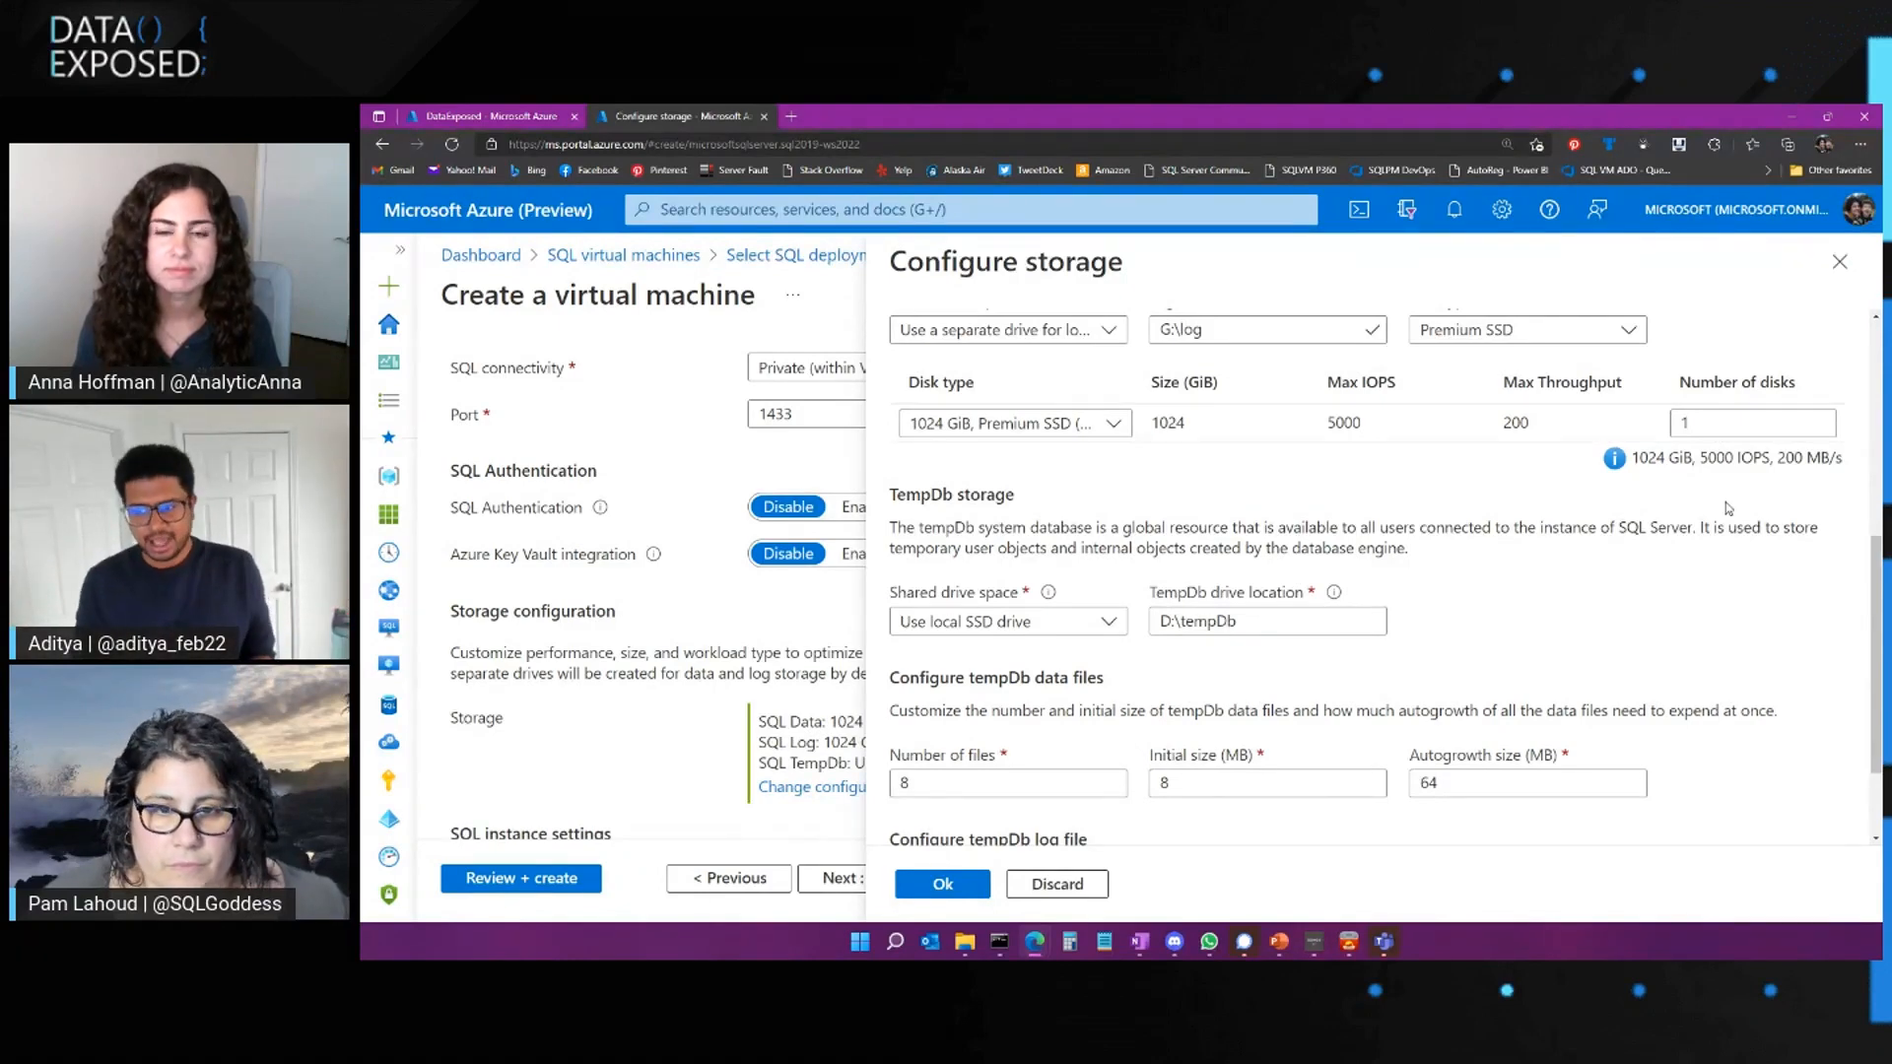
mouse_move(1694, 573)
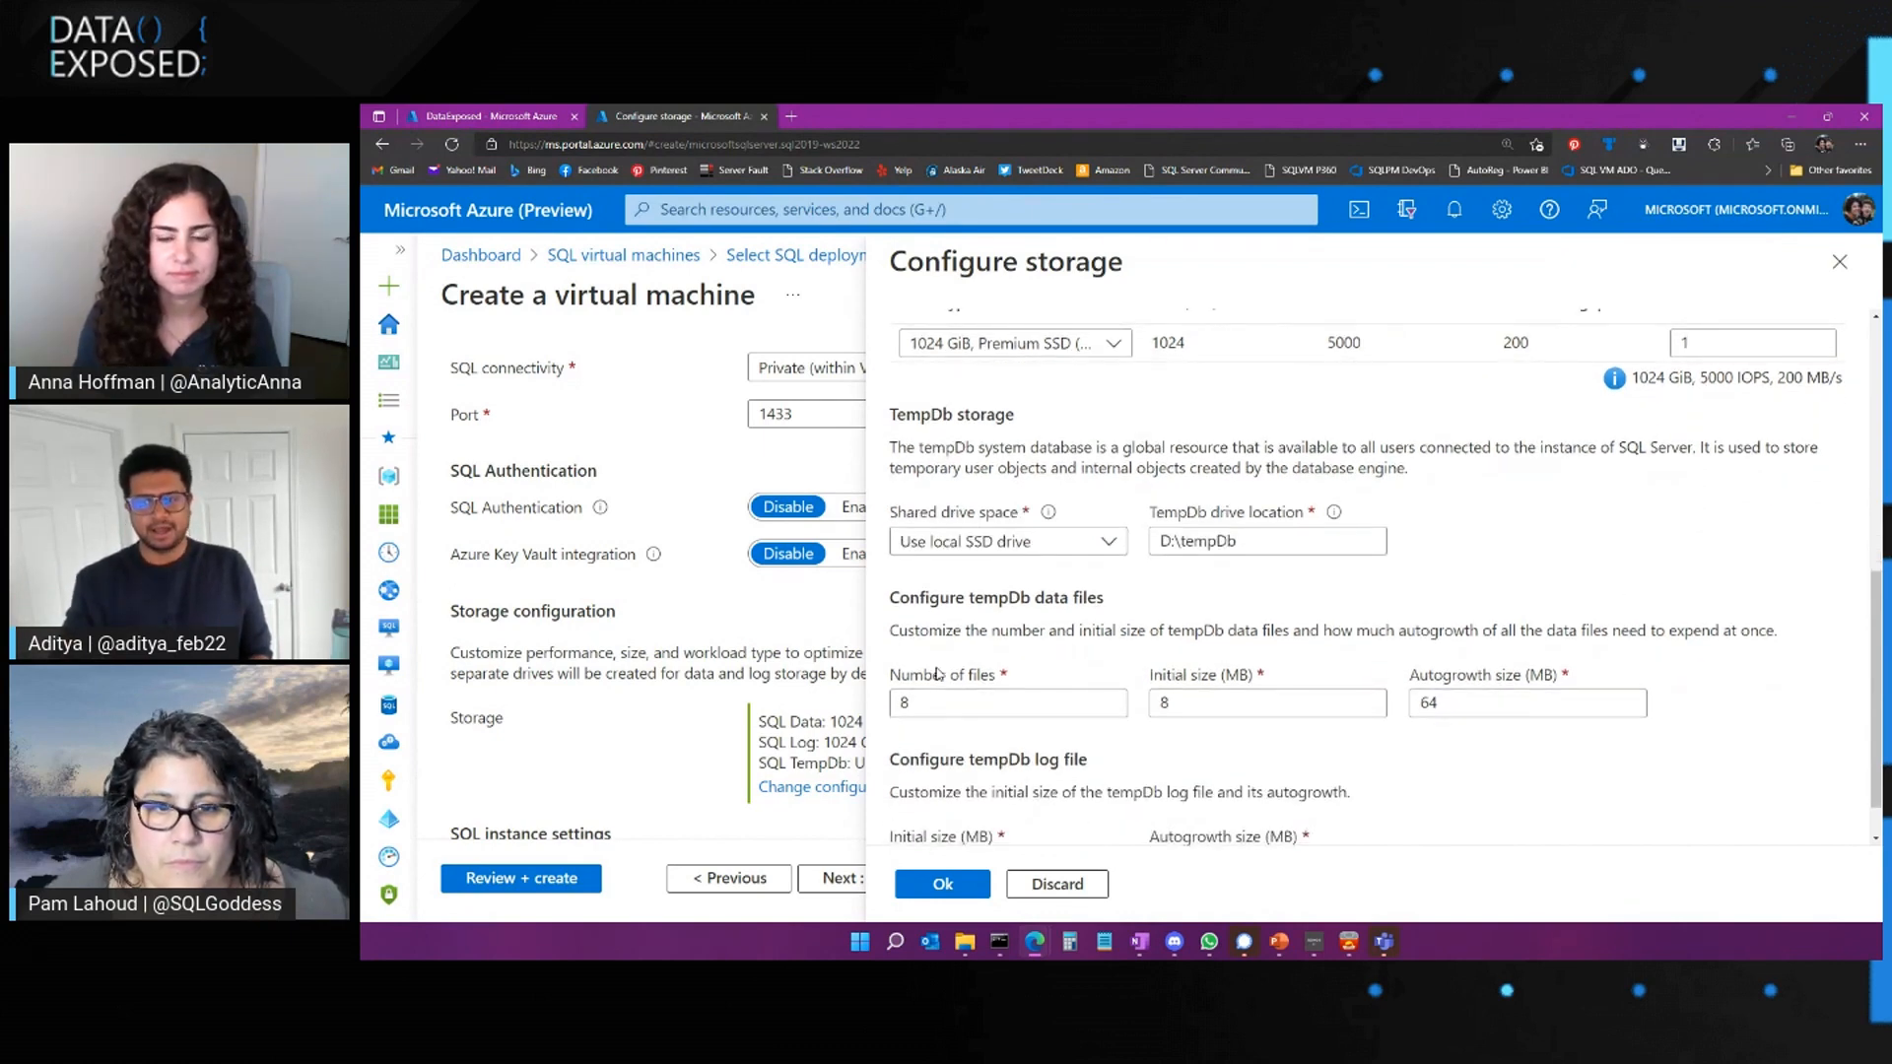
Set tempDb data files to 1024 MB initial size with 512 MB autogrowth
click(1007, 703)
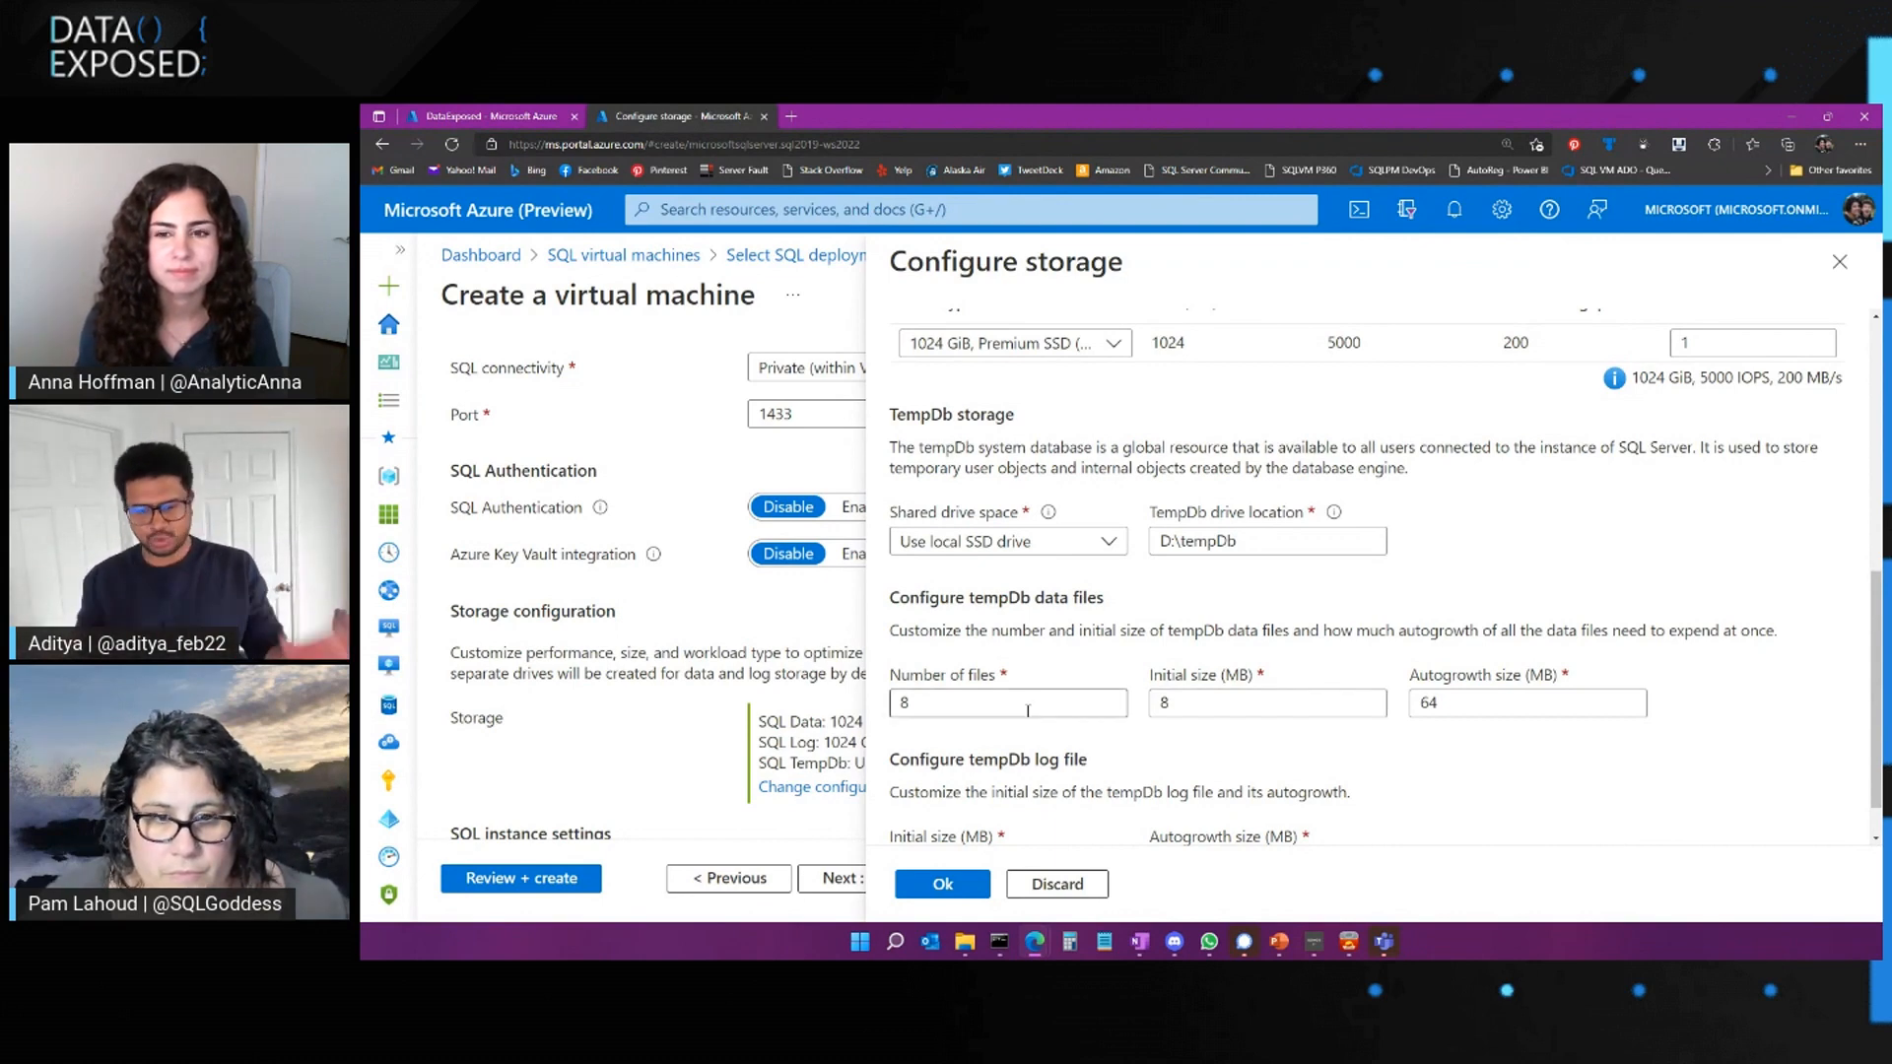
click(1265, 704)
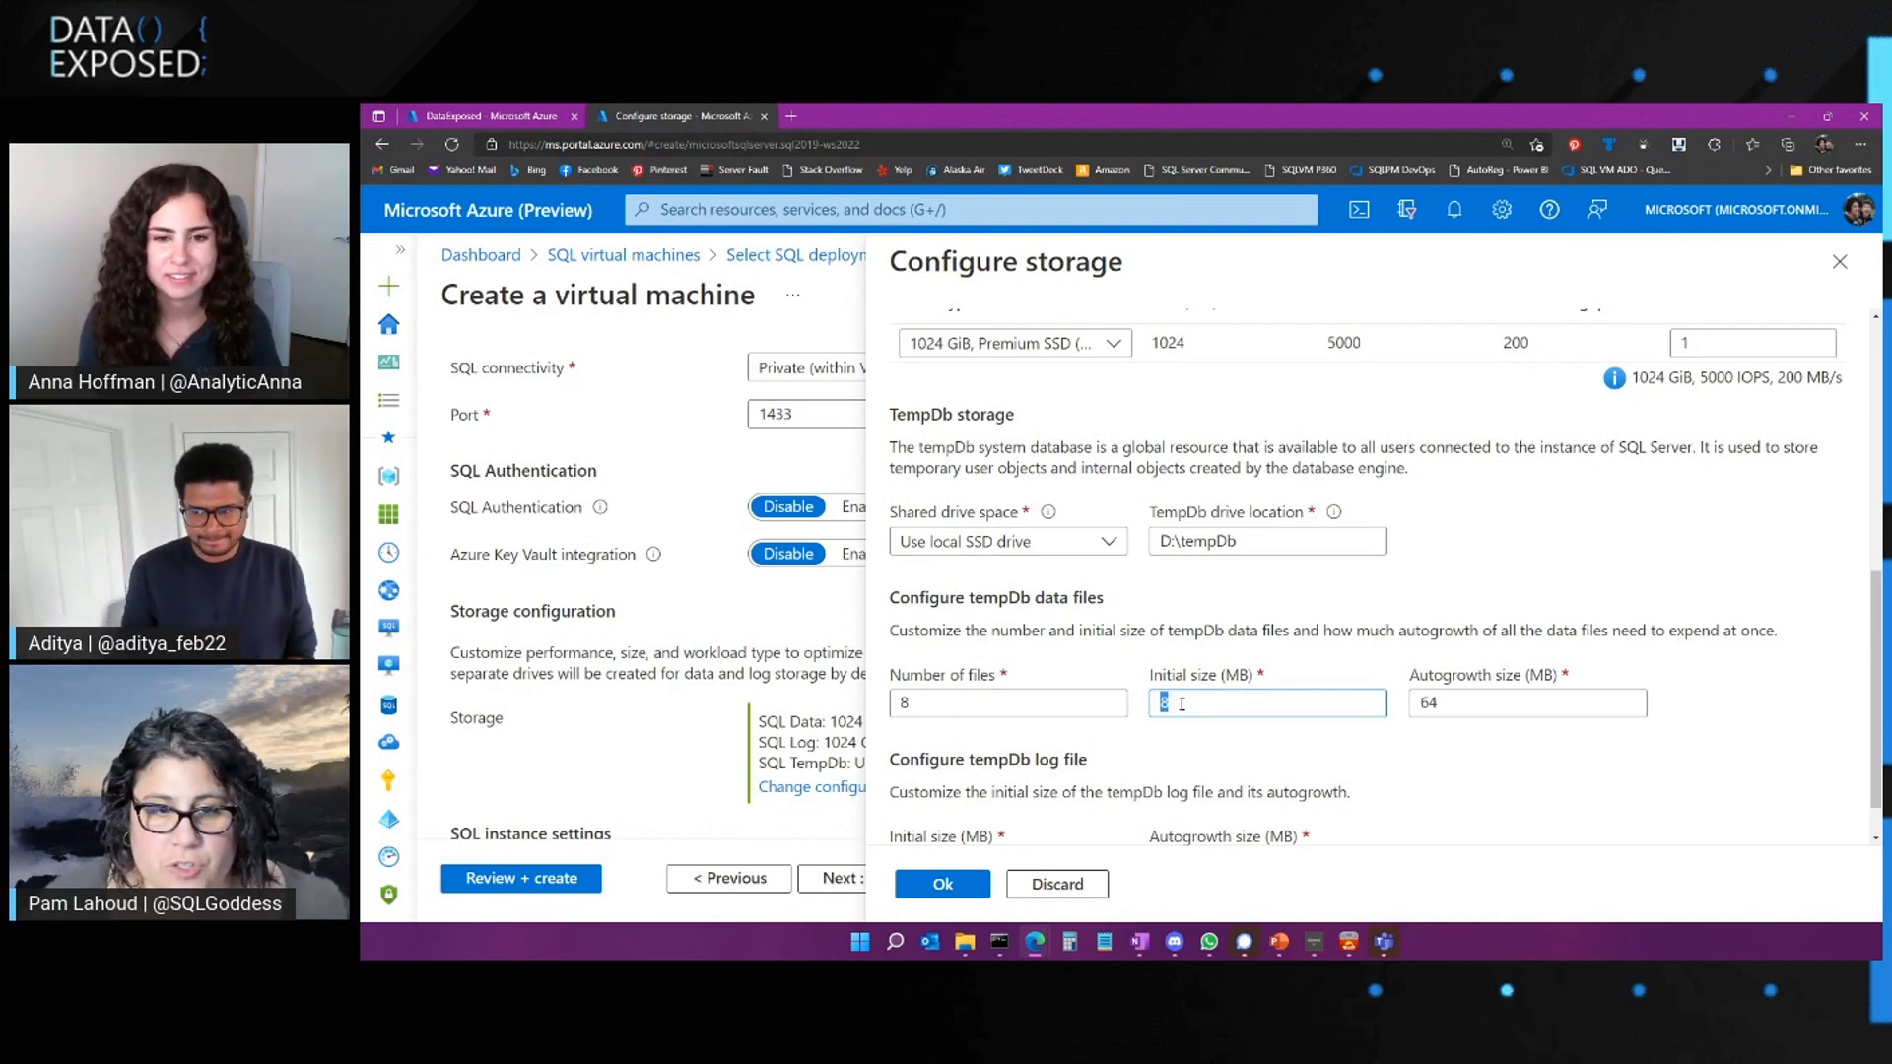
text(1024)
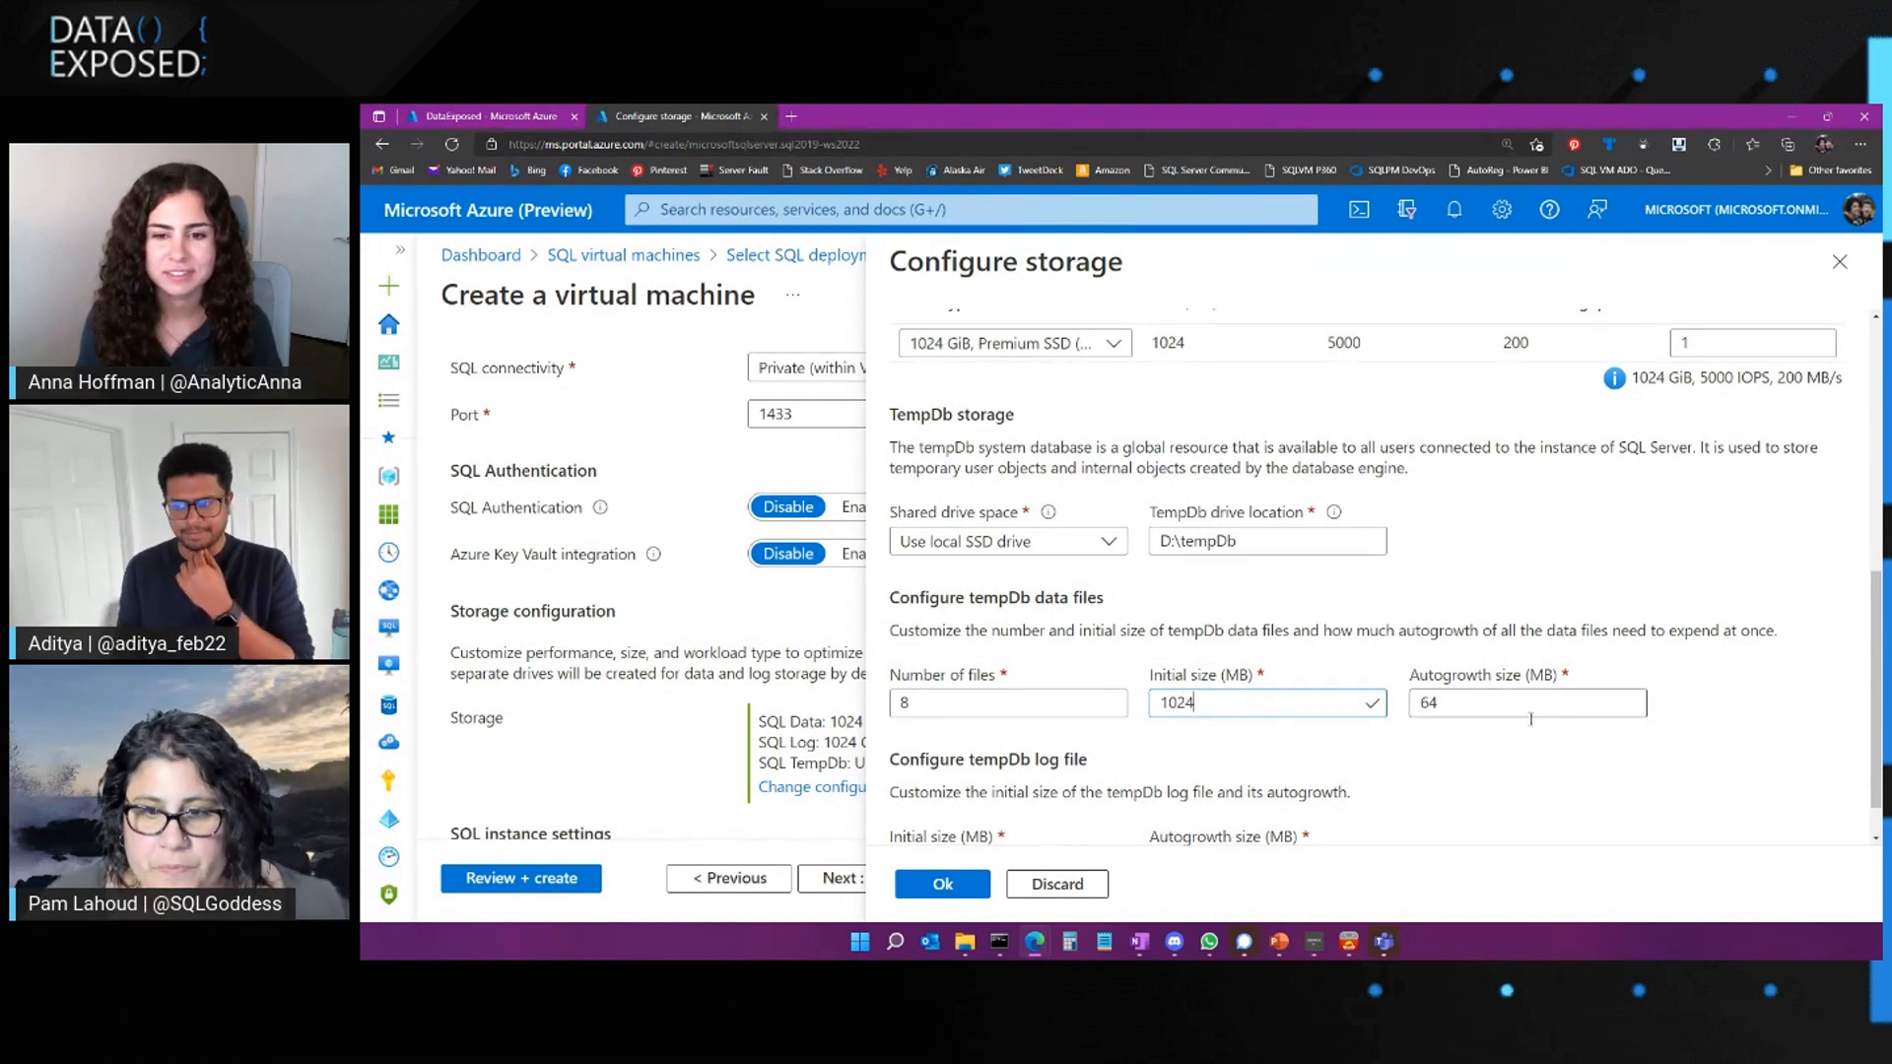
text(5)
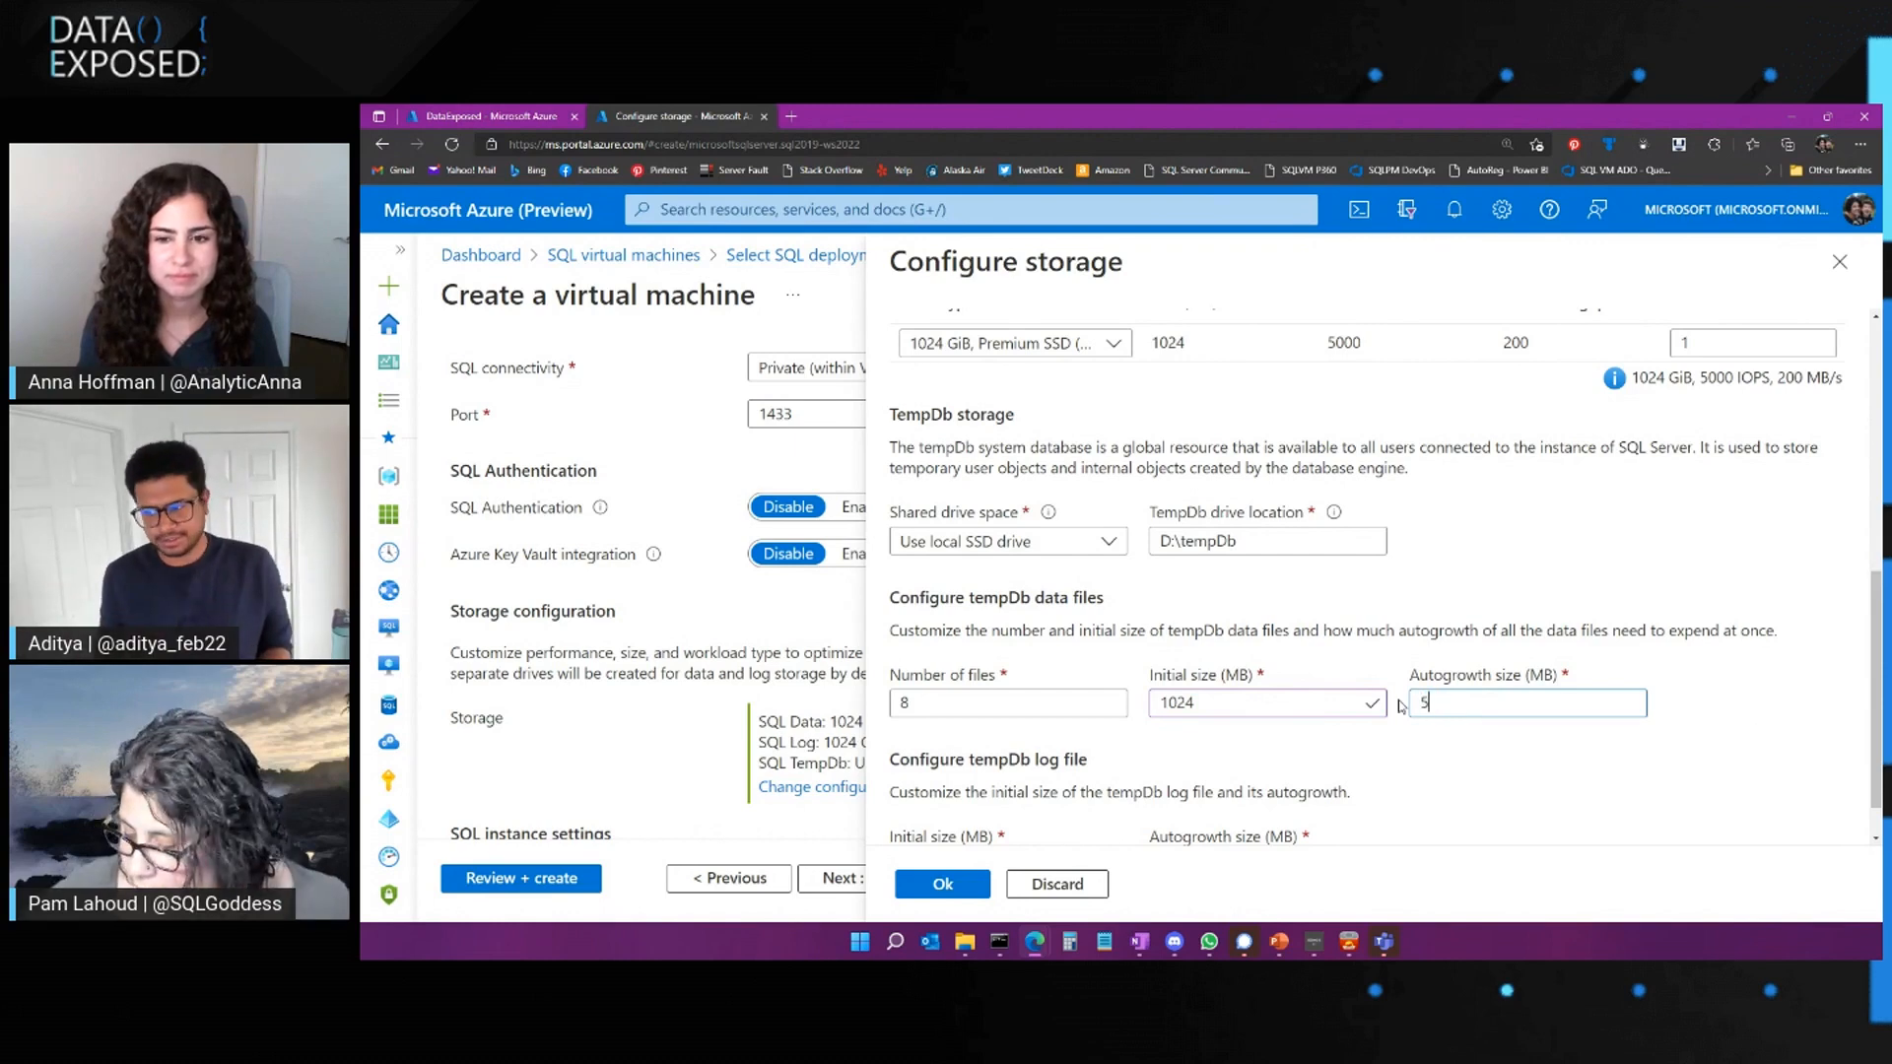
text(12)
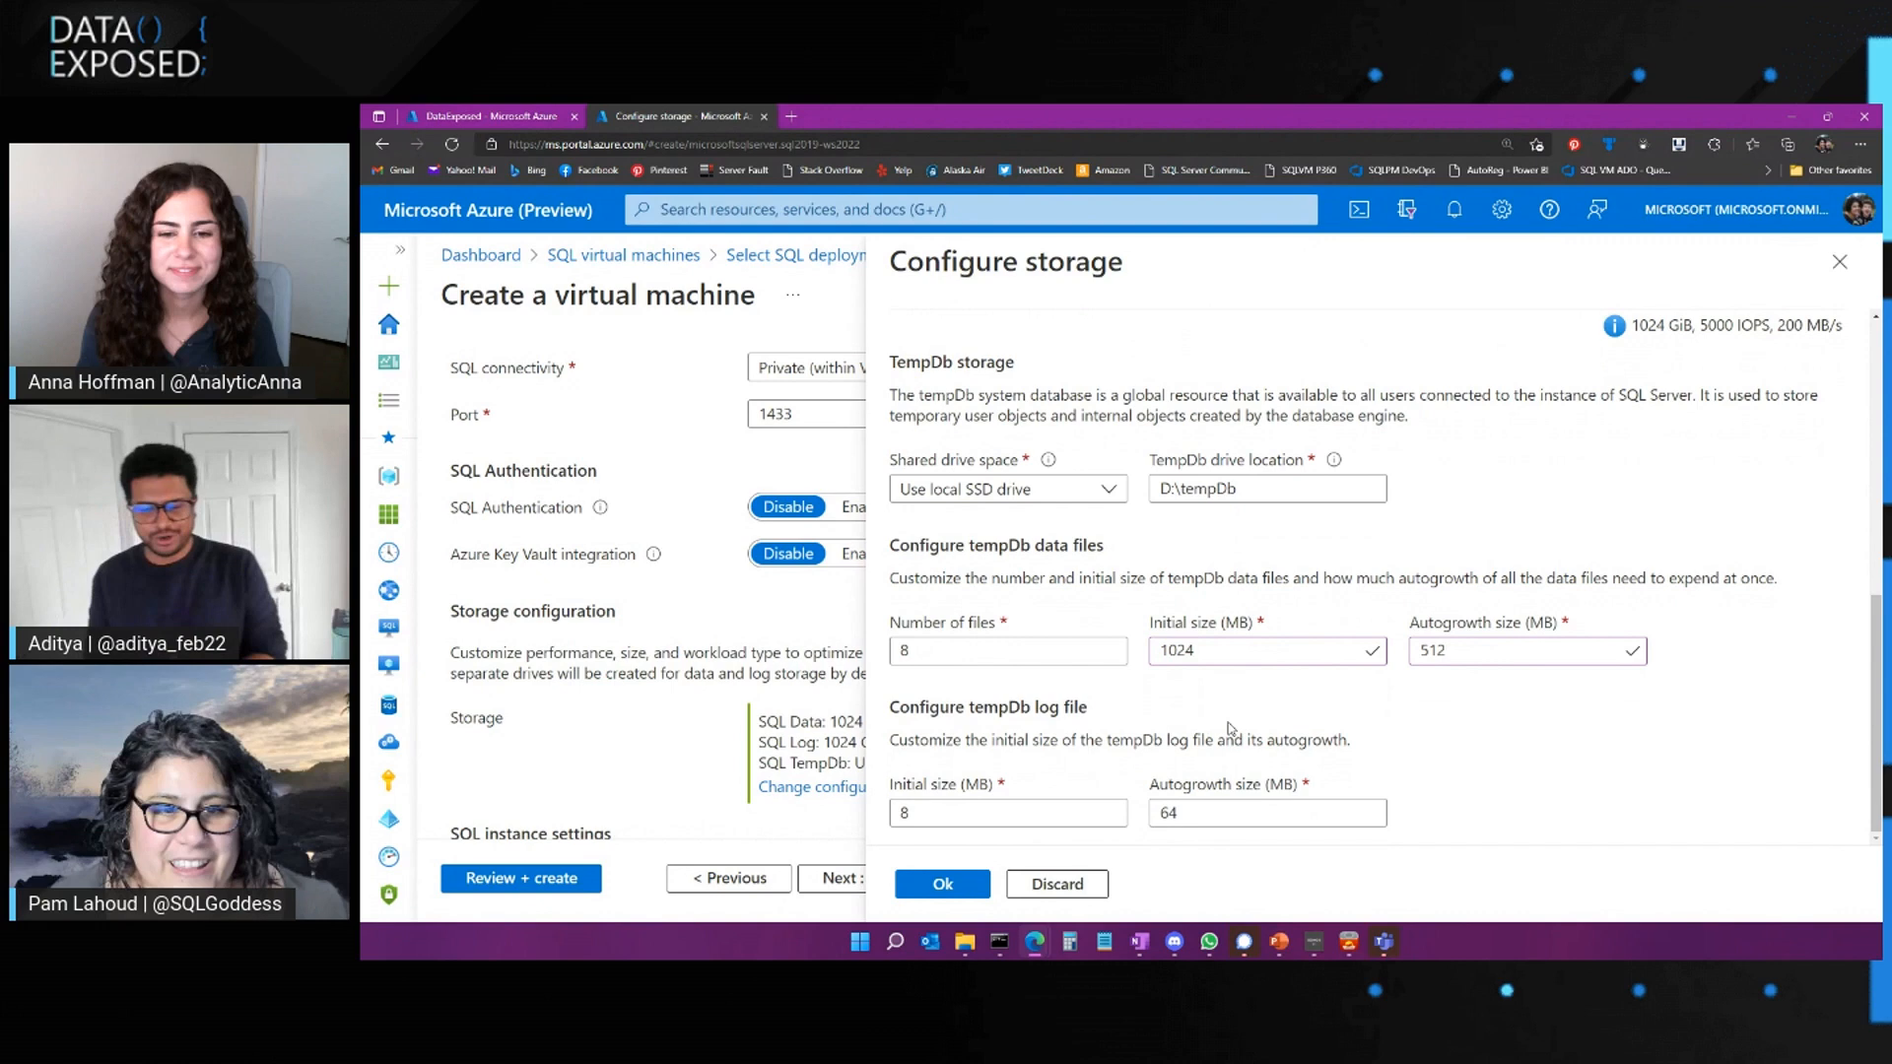
Set the tempDb log file to 1024 MB growing by 512 MB and apply
click(1007, 812)
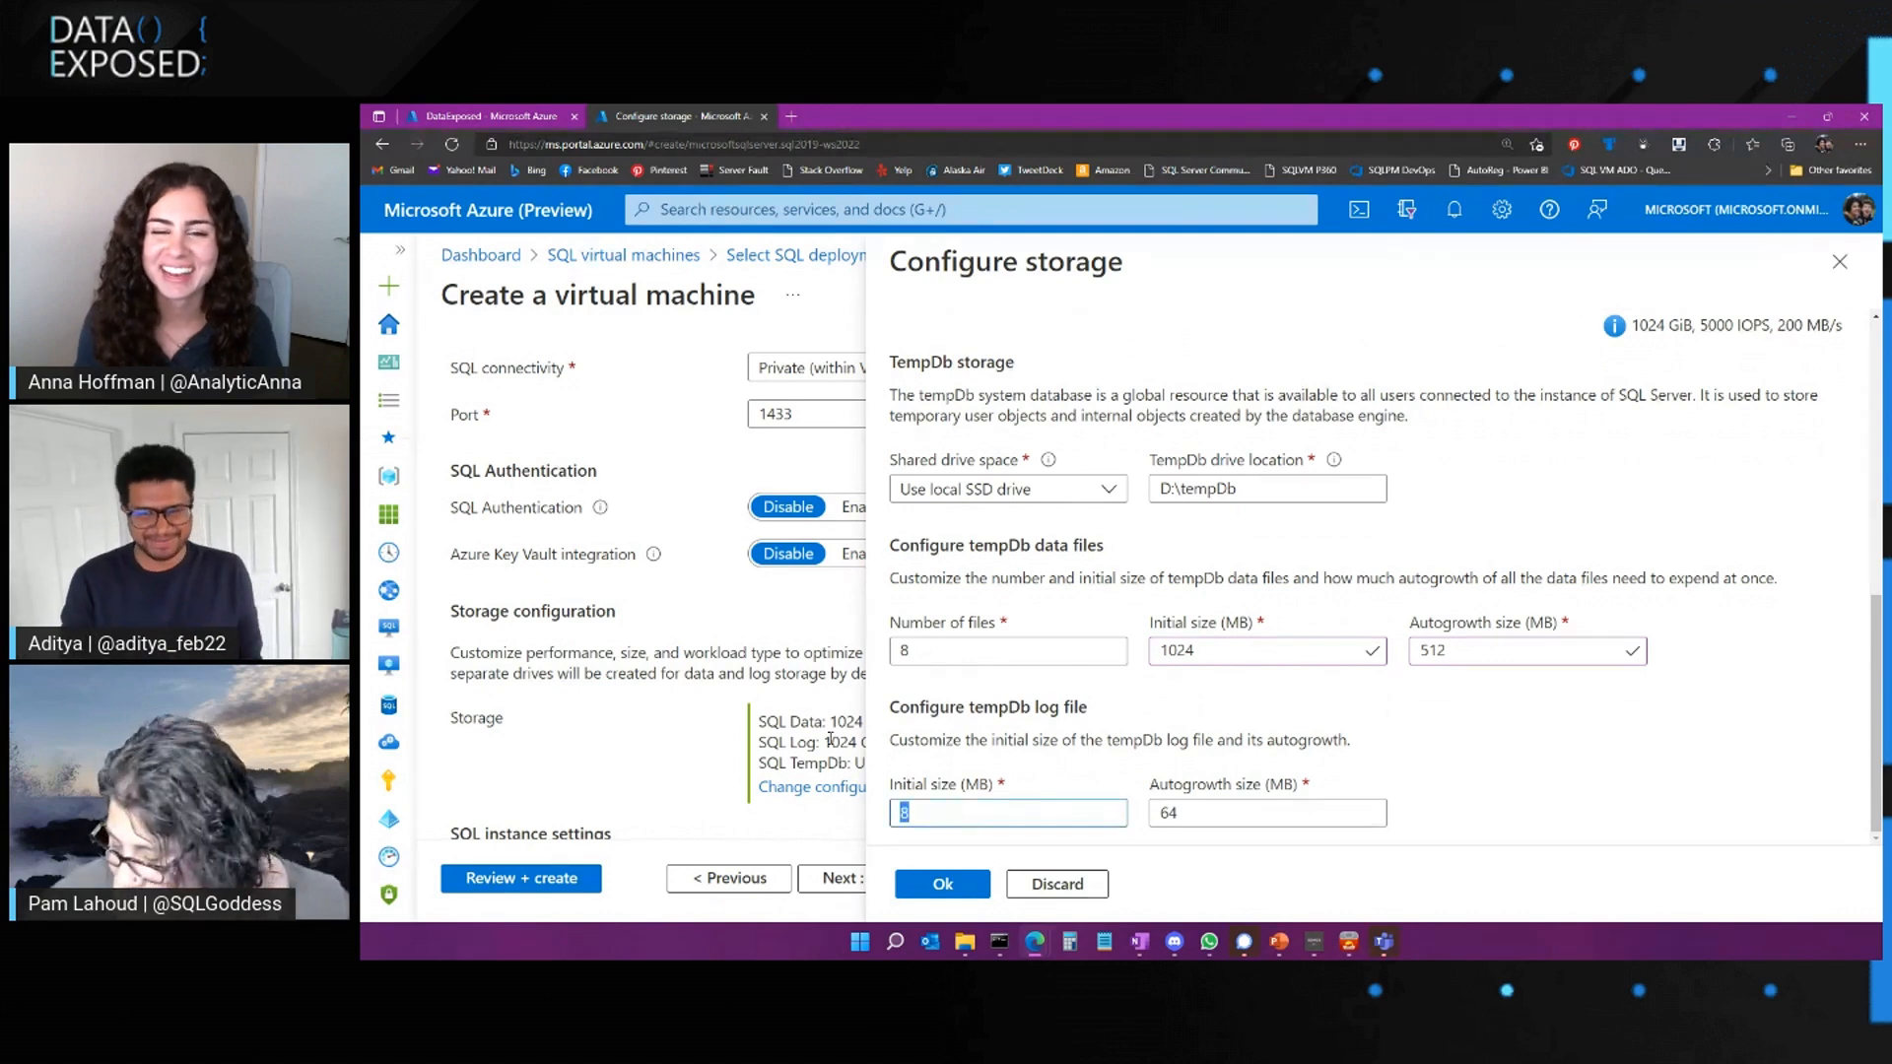
text(1024)
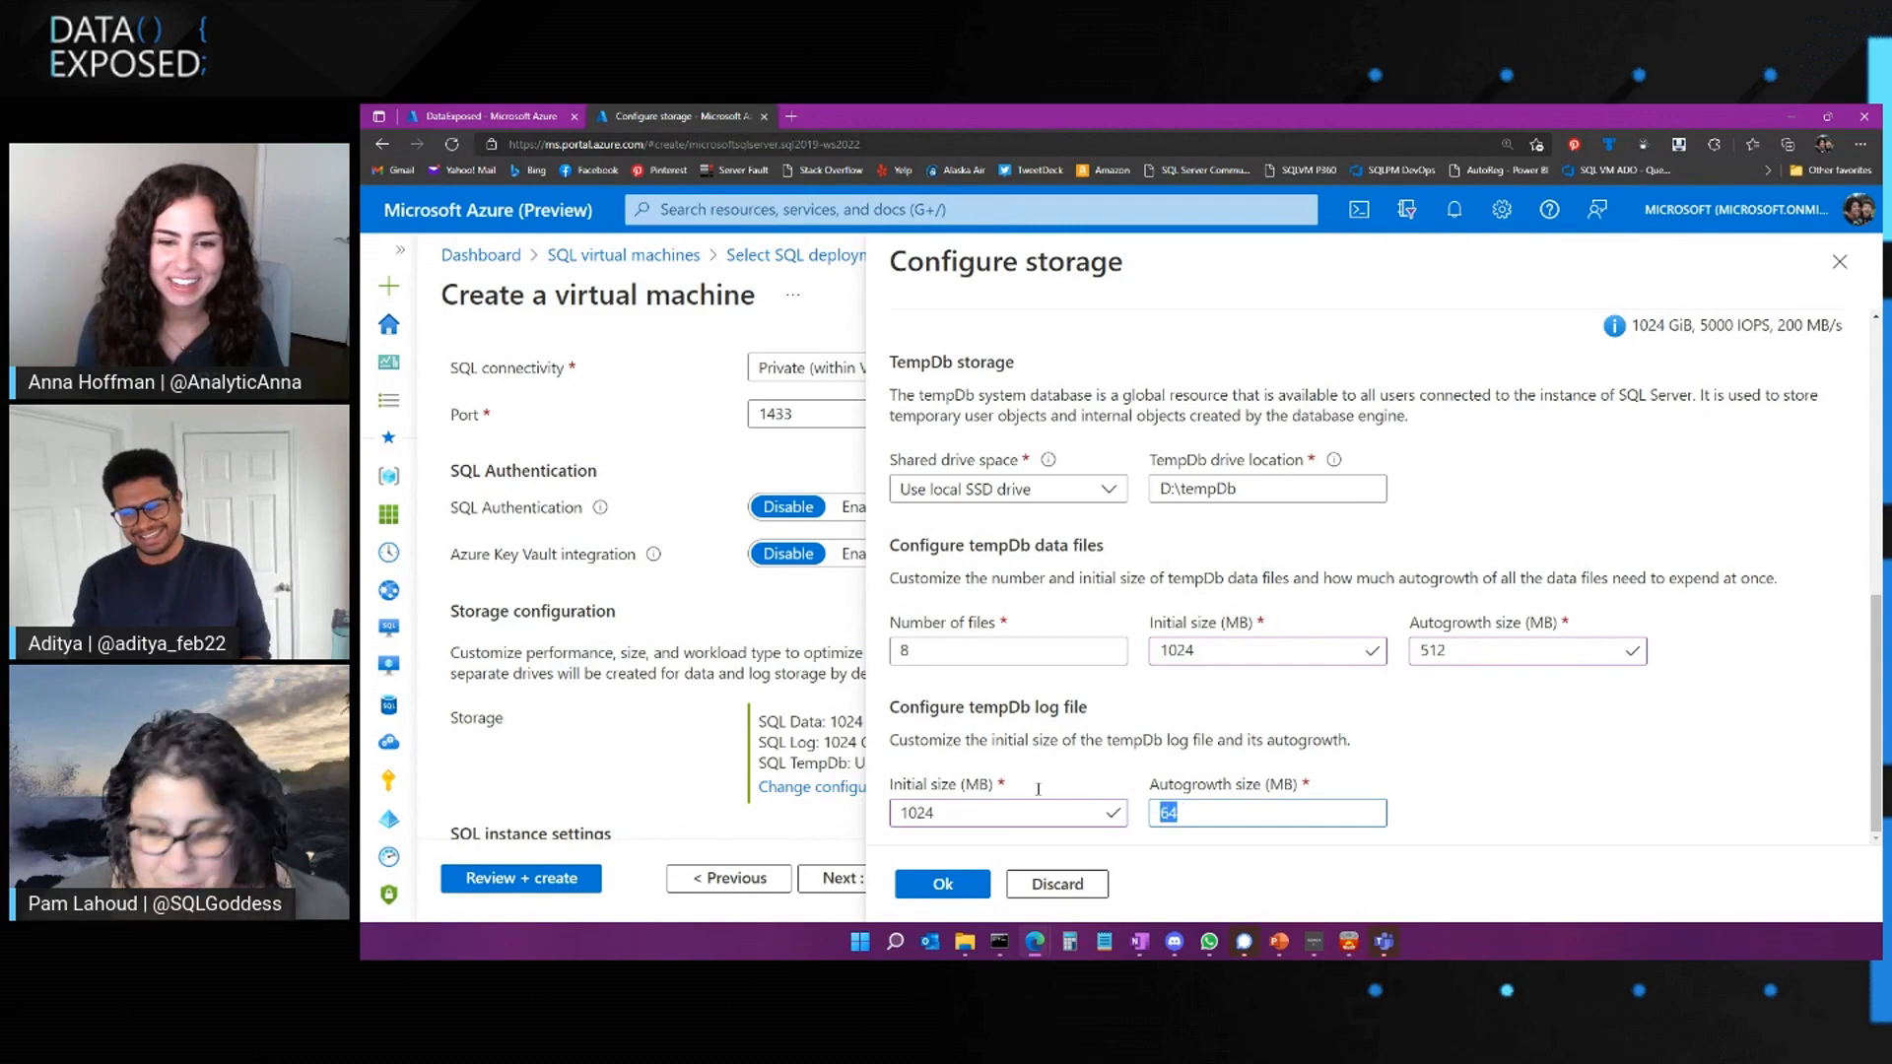
text(512)
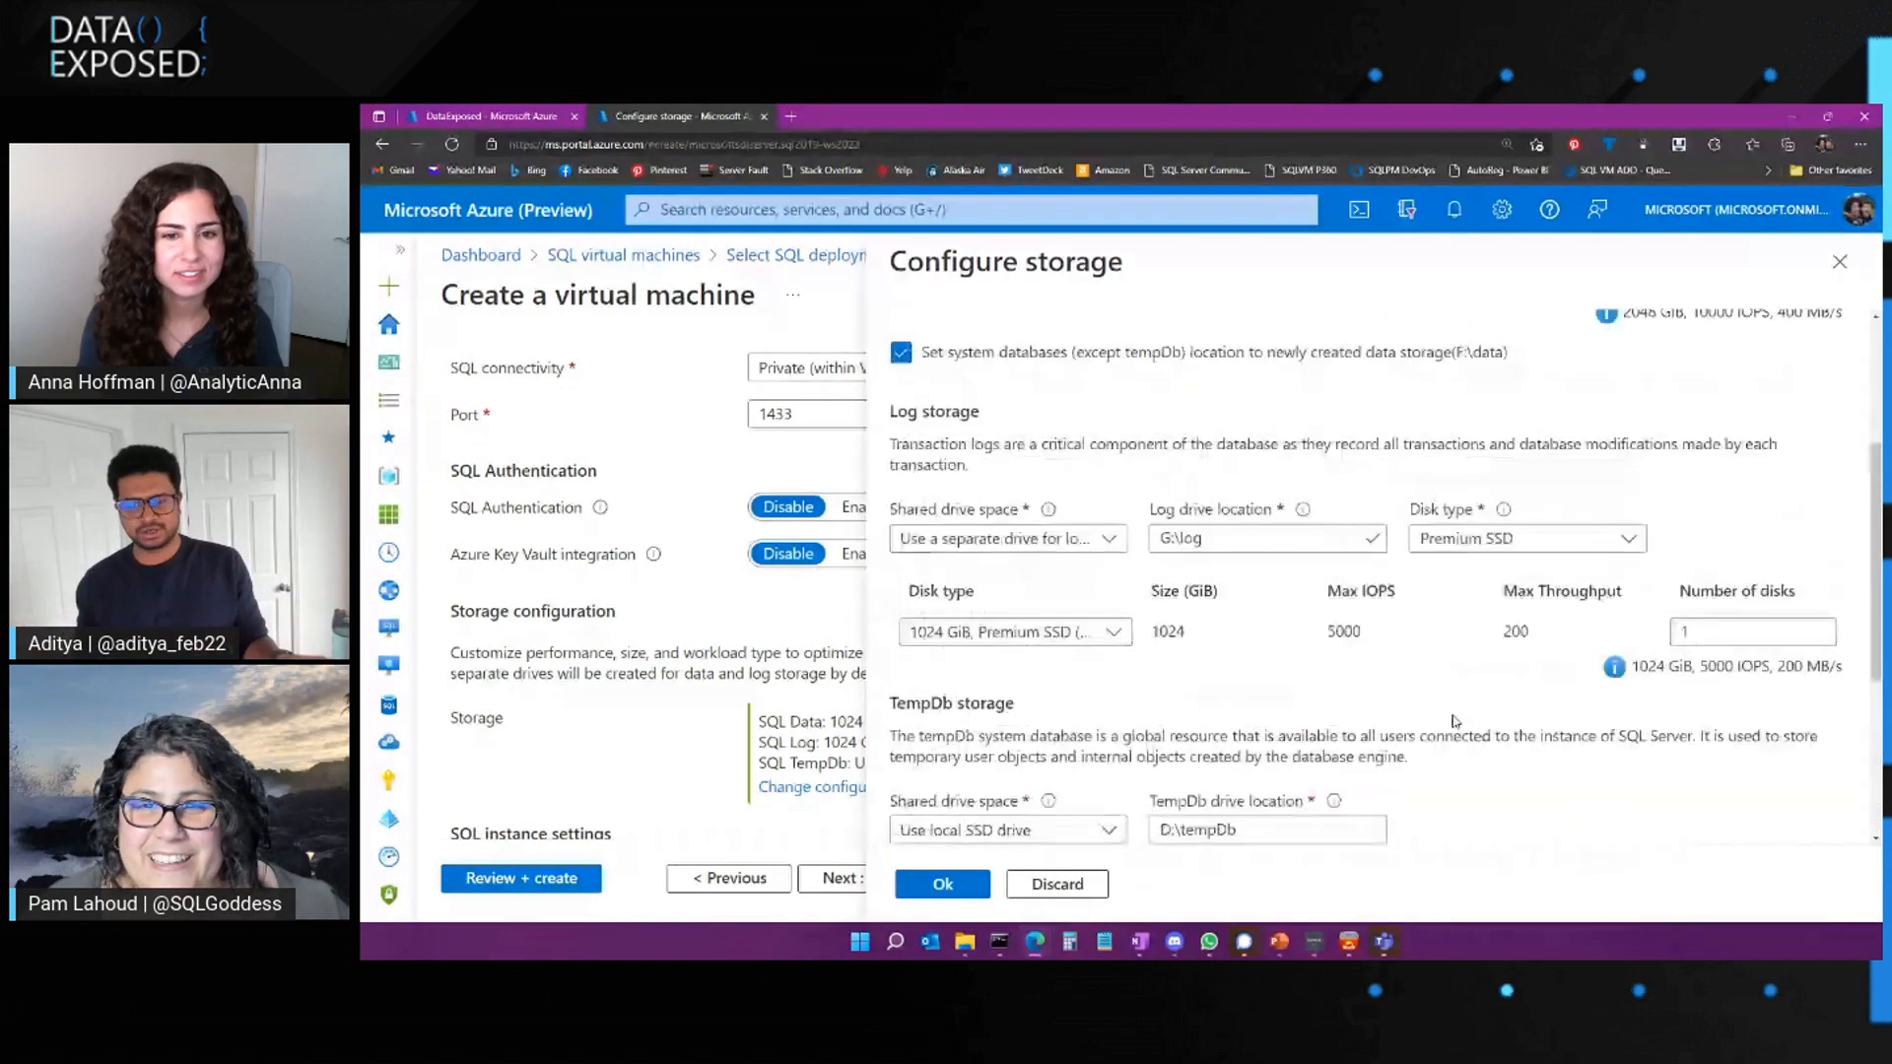
scroll(down, 3)
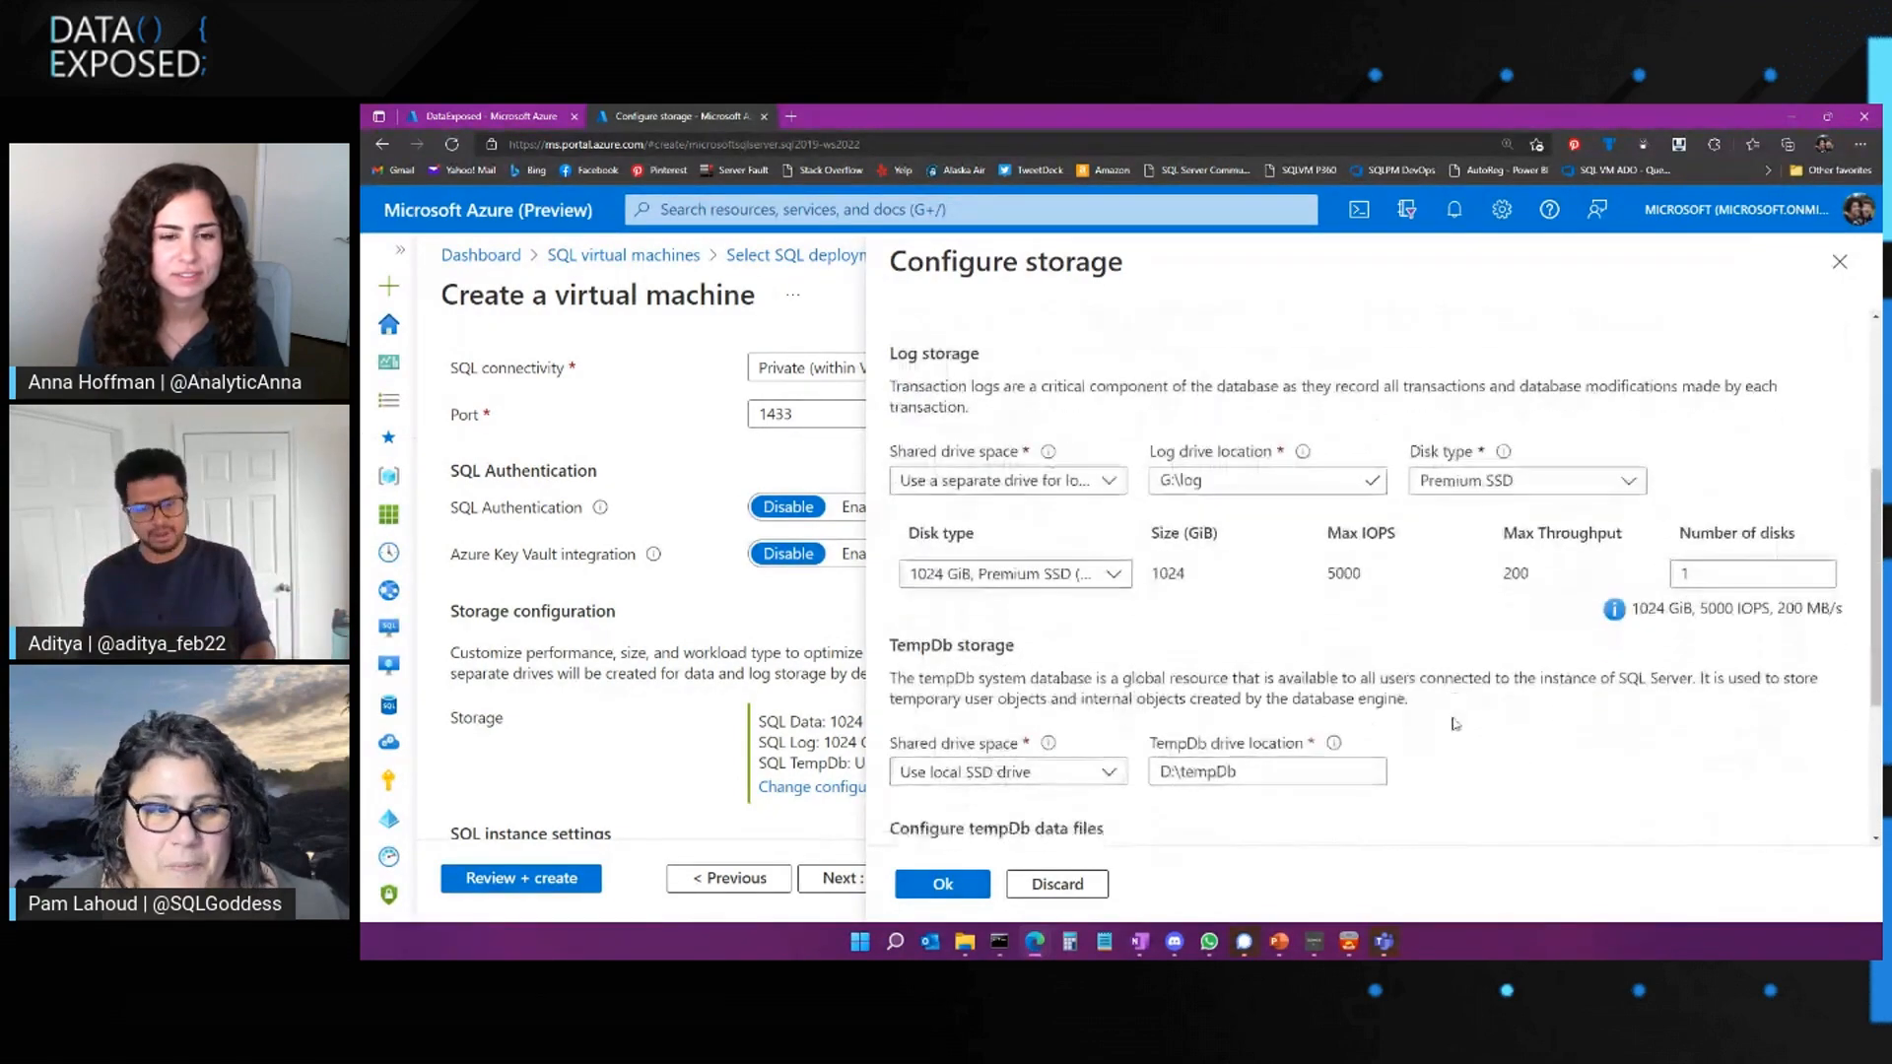
scroll(down, 3)
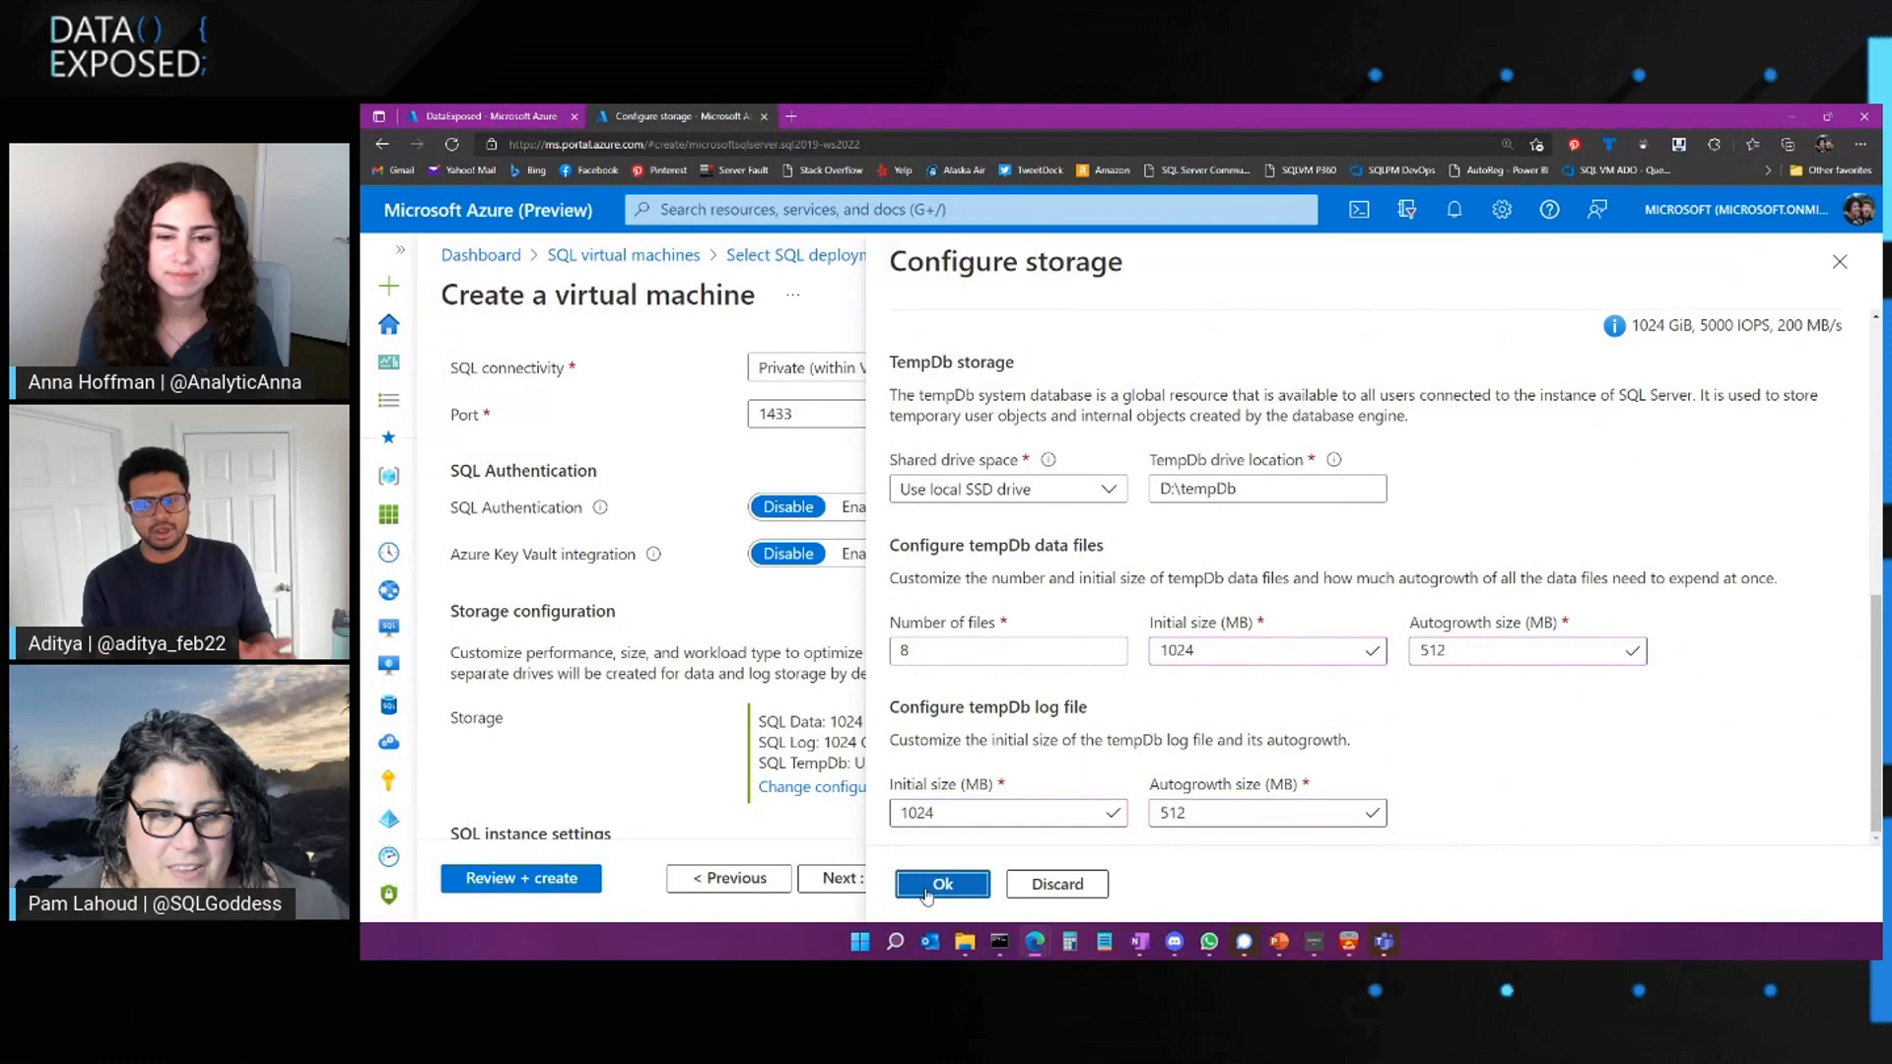
click(941, 883)
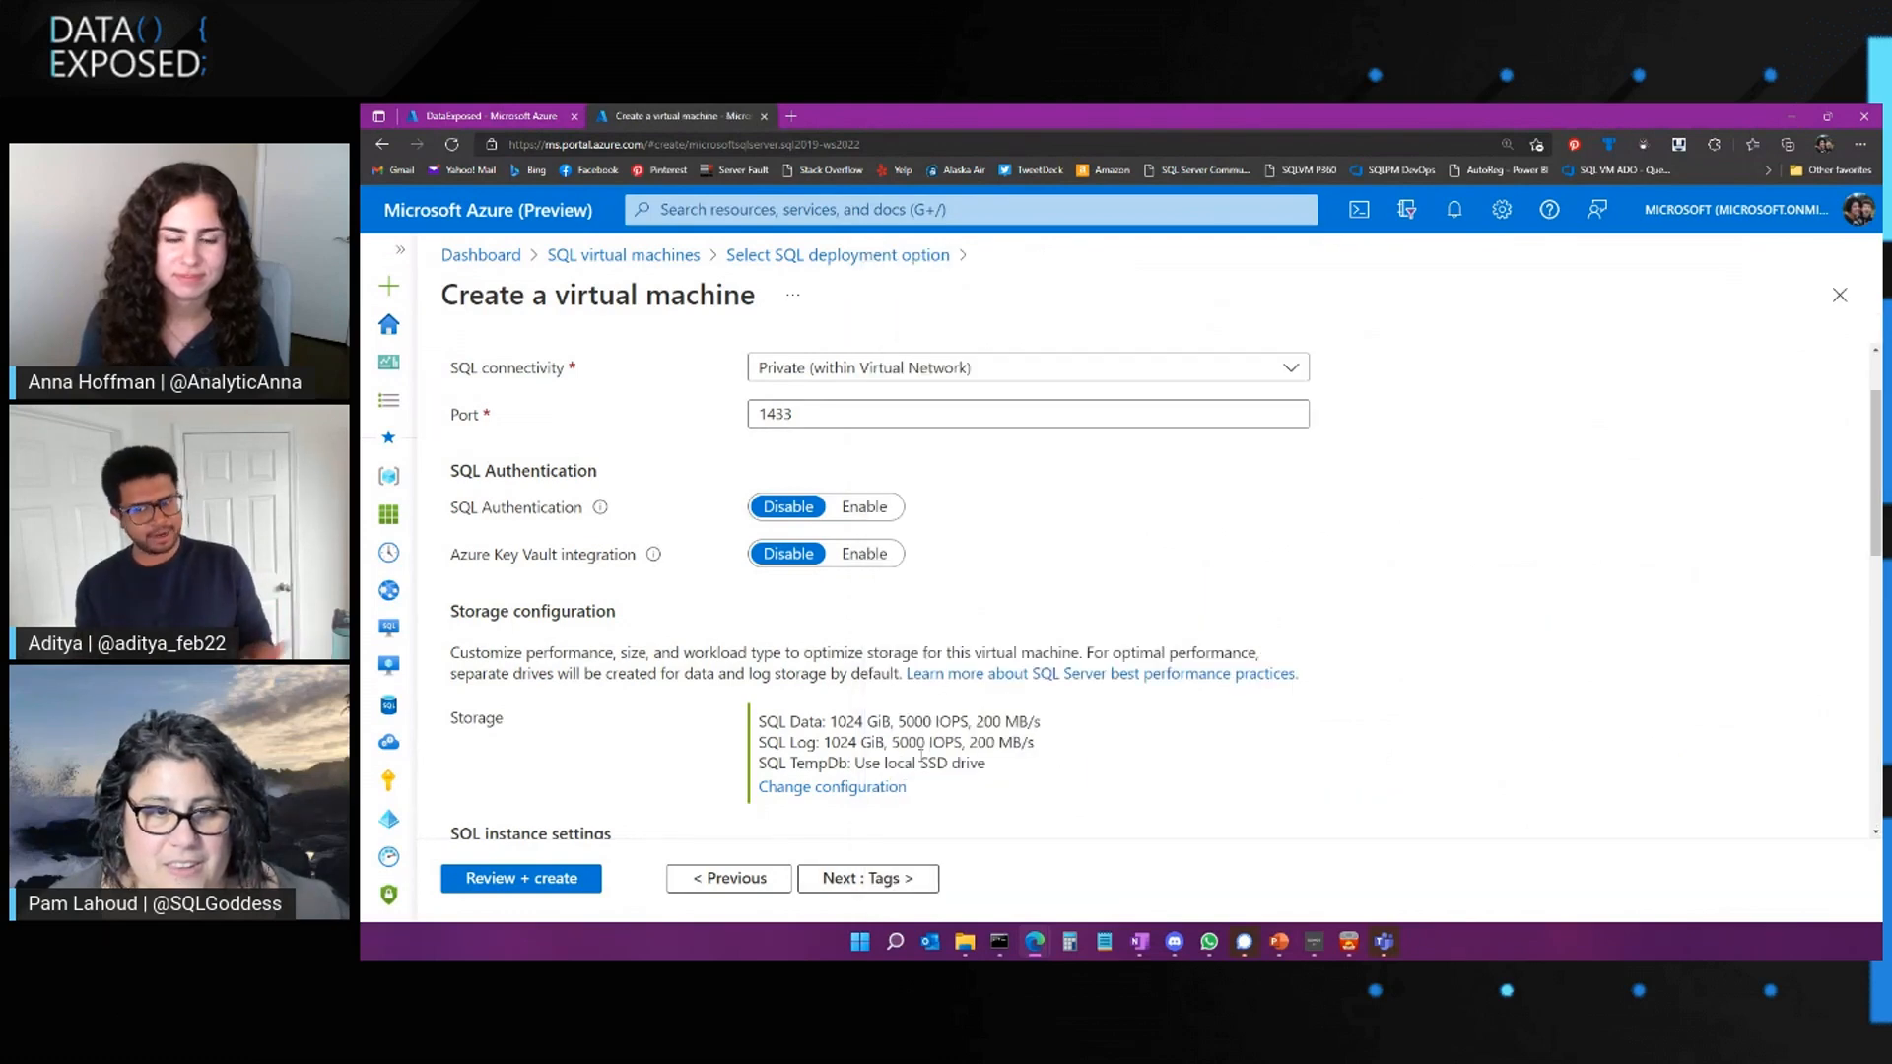
Open instance settings showing SQL_Latin1_General_CP1_CI_AS collation, MAXDOP 0 and default memory limits
scroll(down, 3)
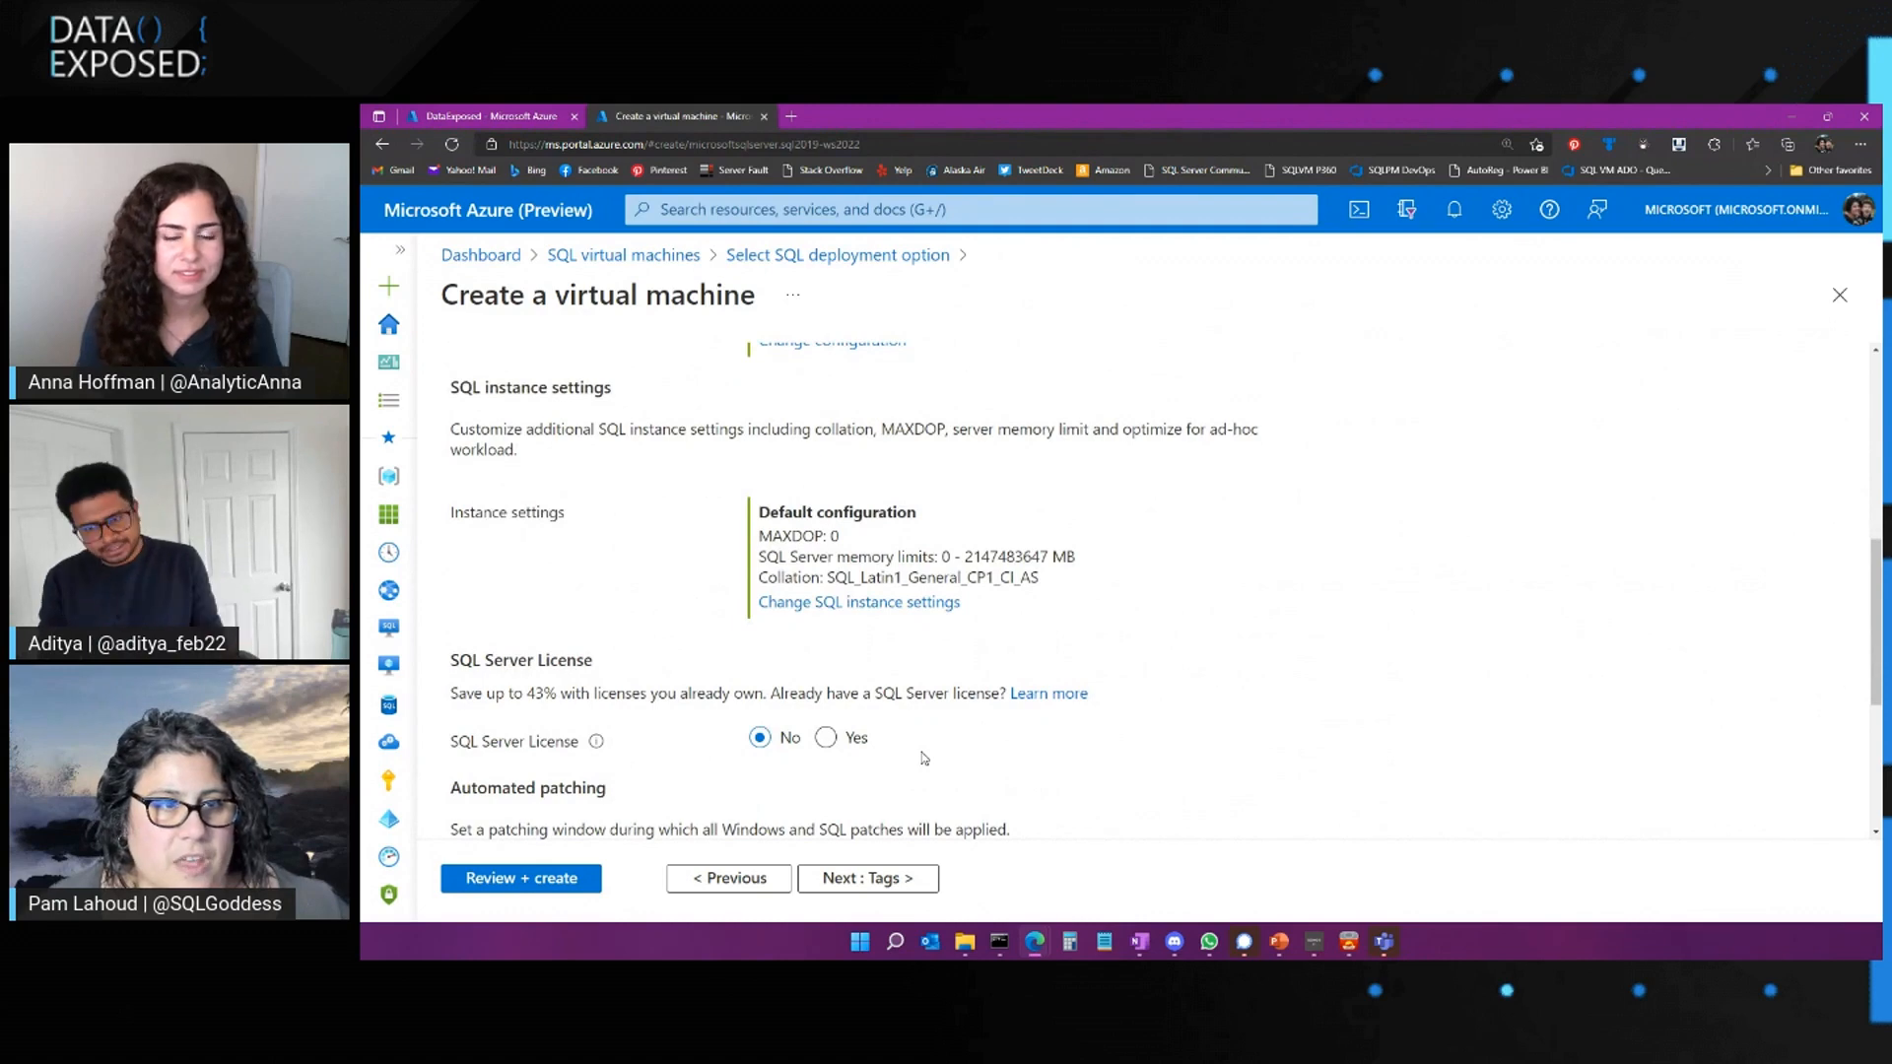
scroll(down, 3)
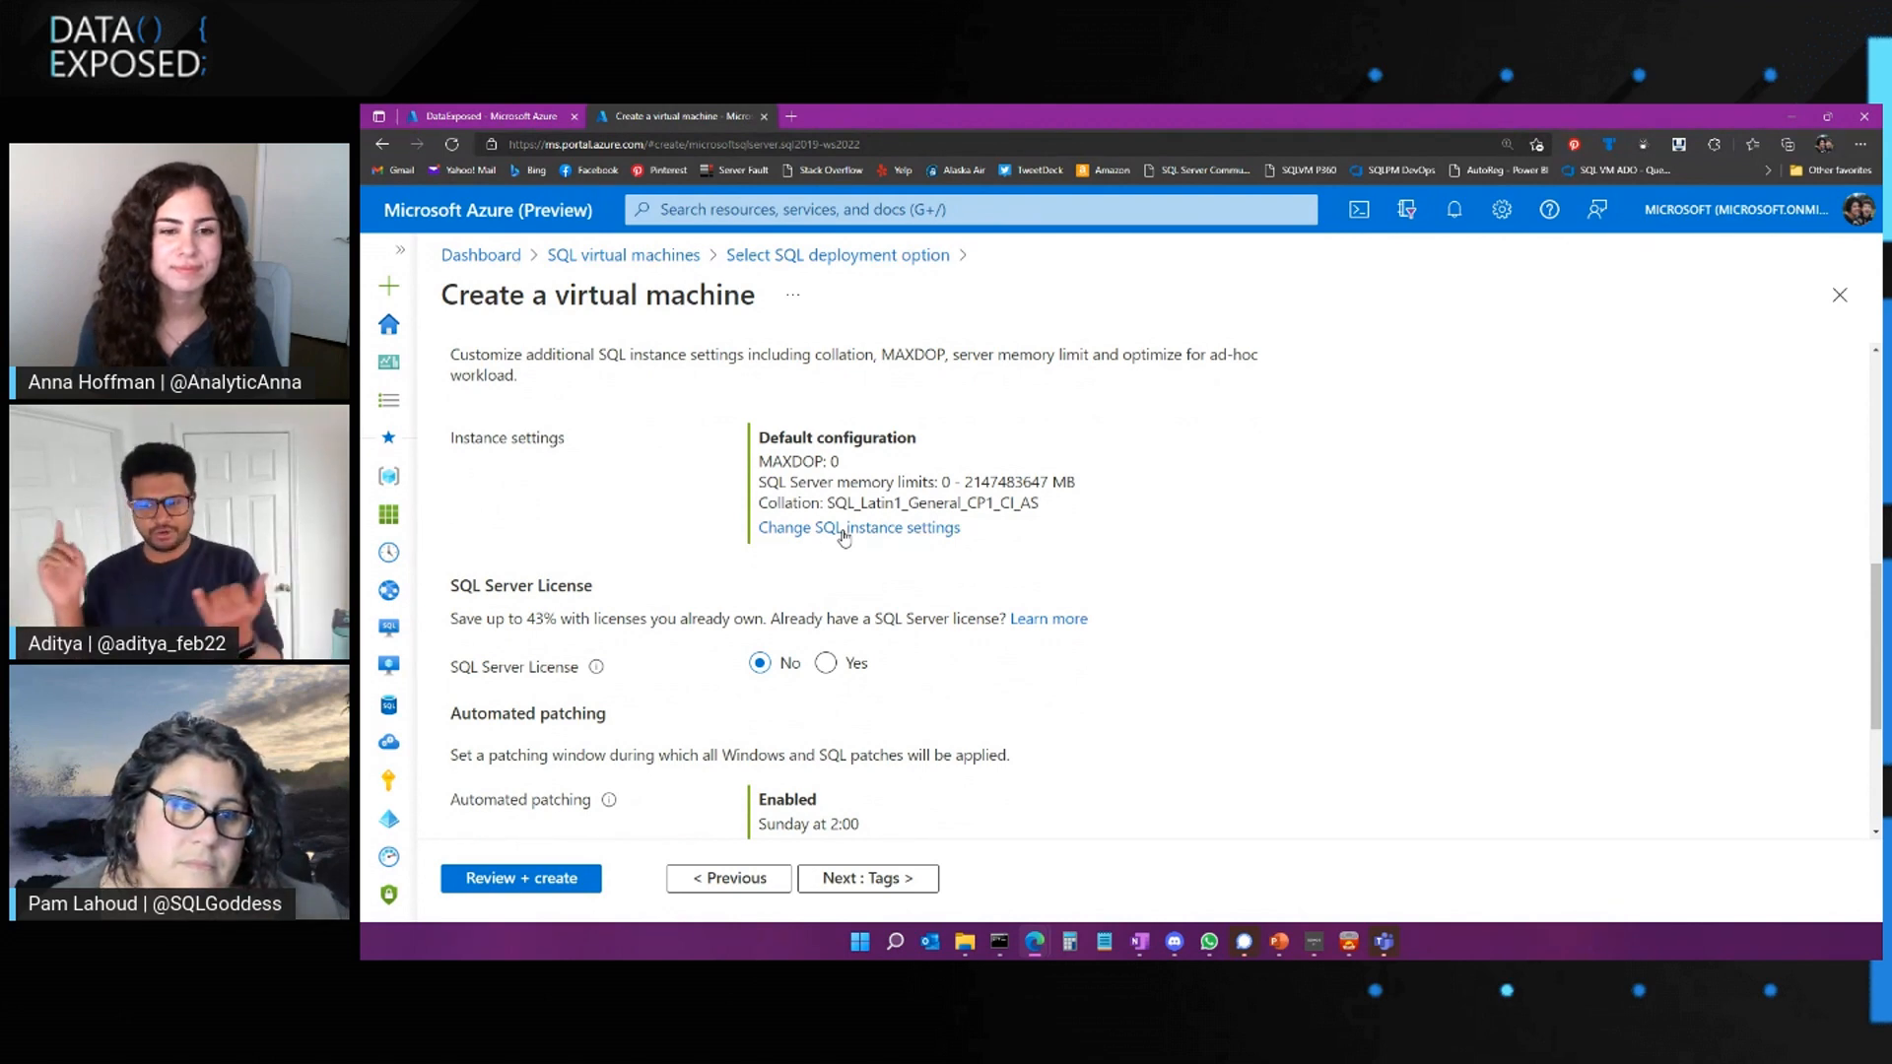
click(858, 528)
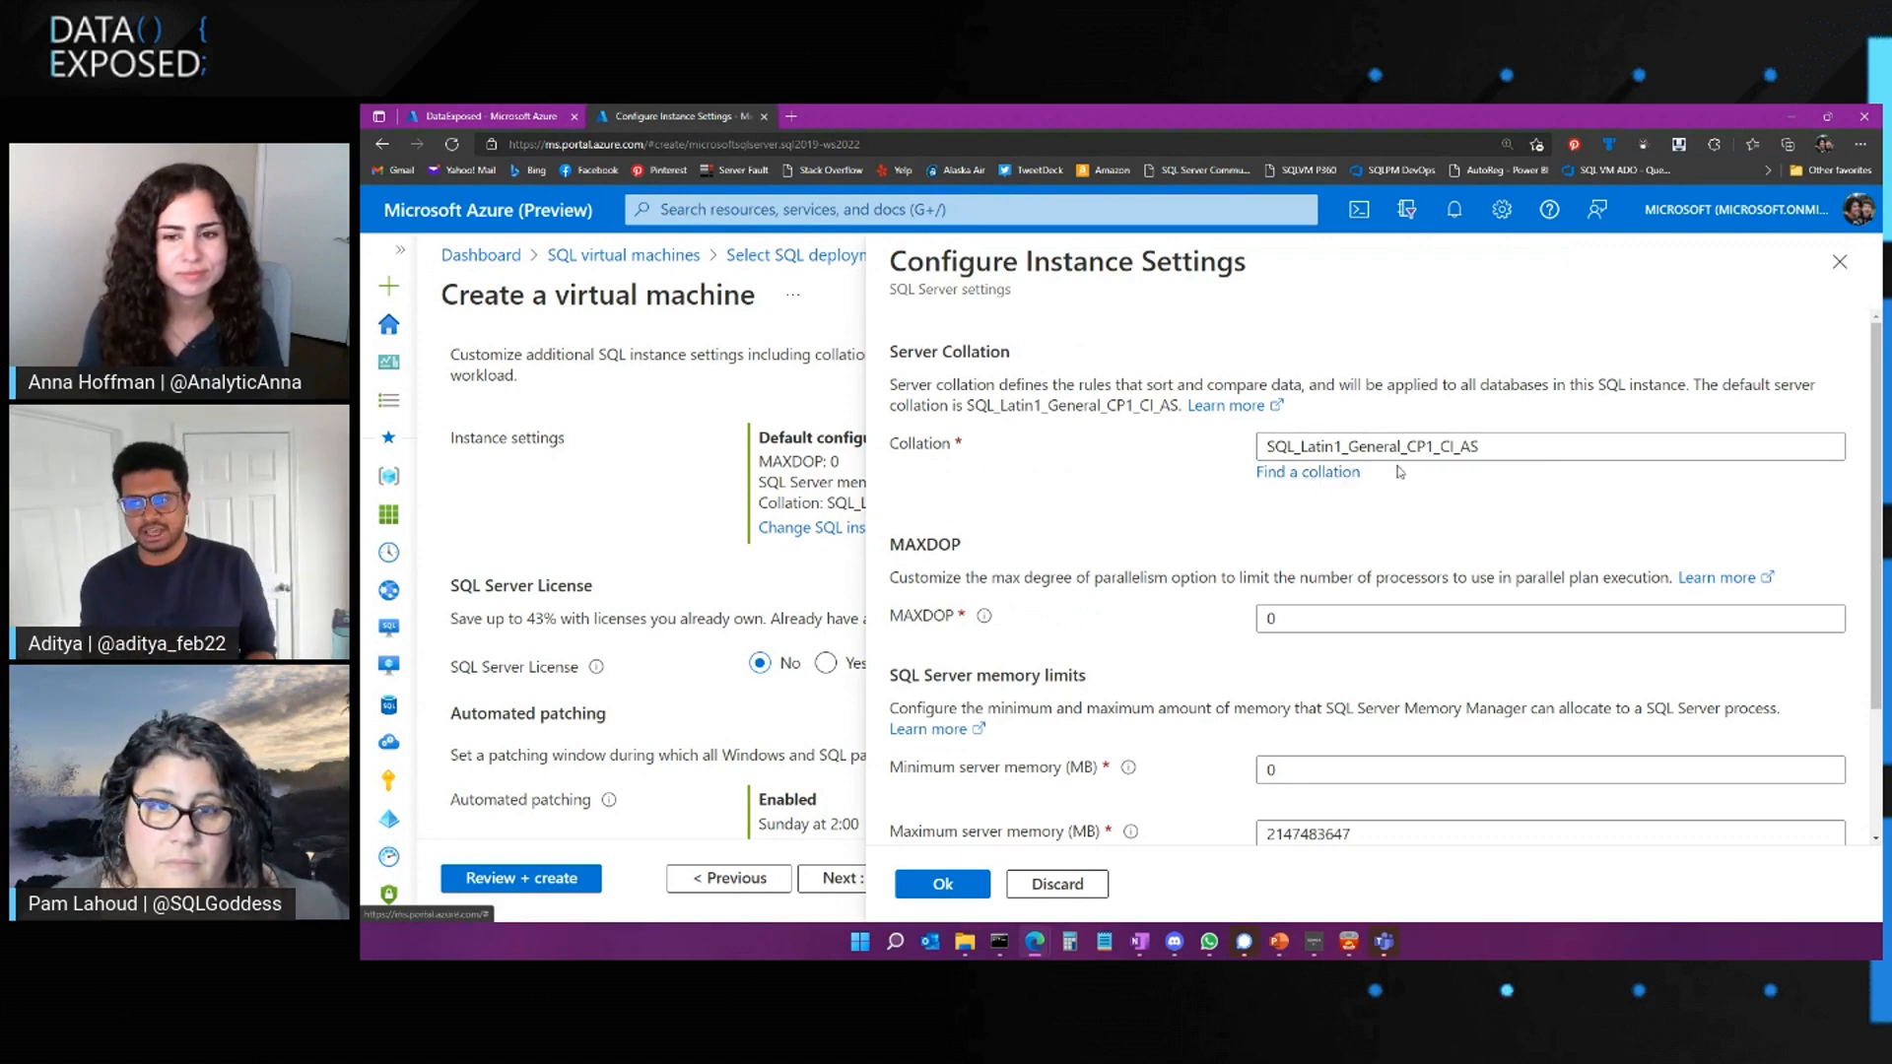
Set MAXDOP to 8 after 18 is rejected for exceeding the VM's vCPUs
scroll(down, 3)
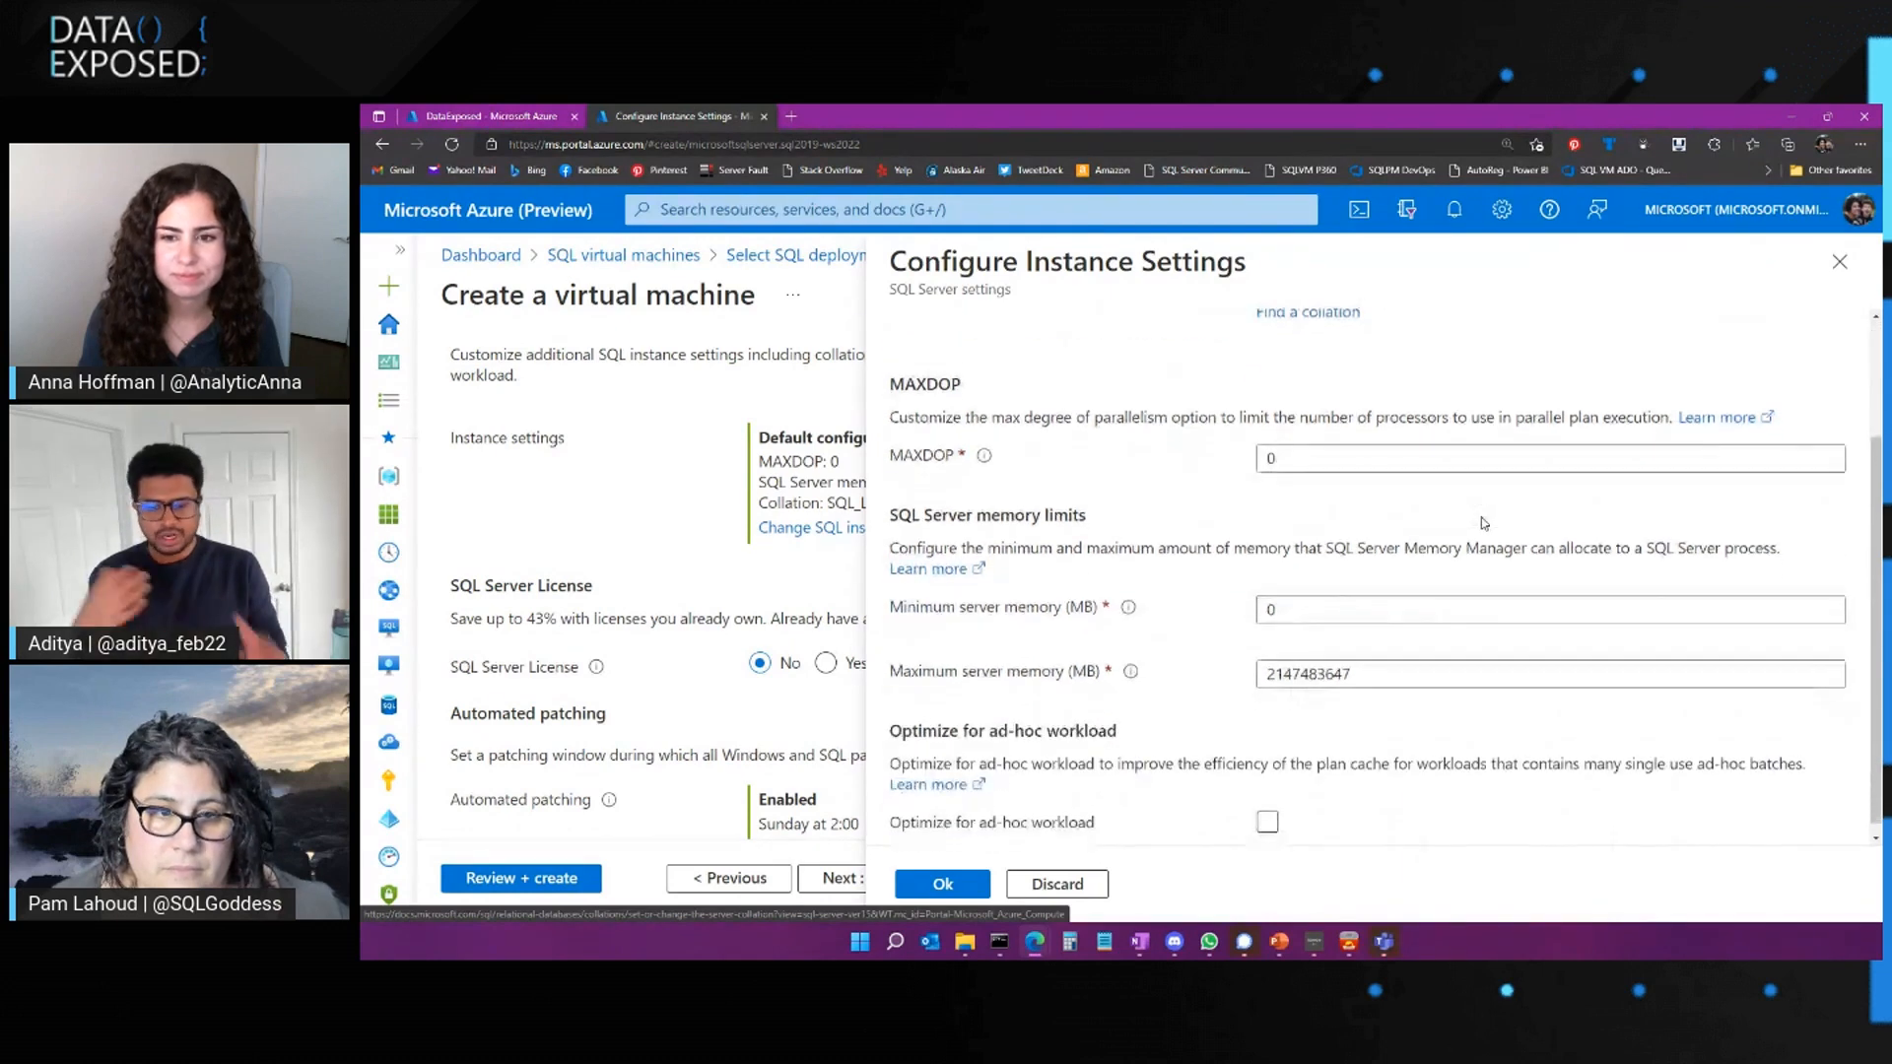
click(1550, 458)
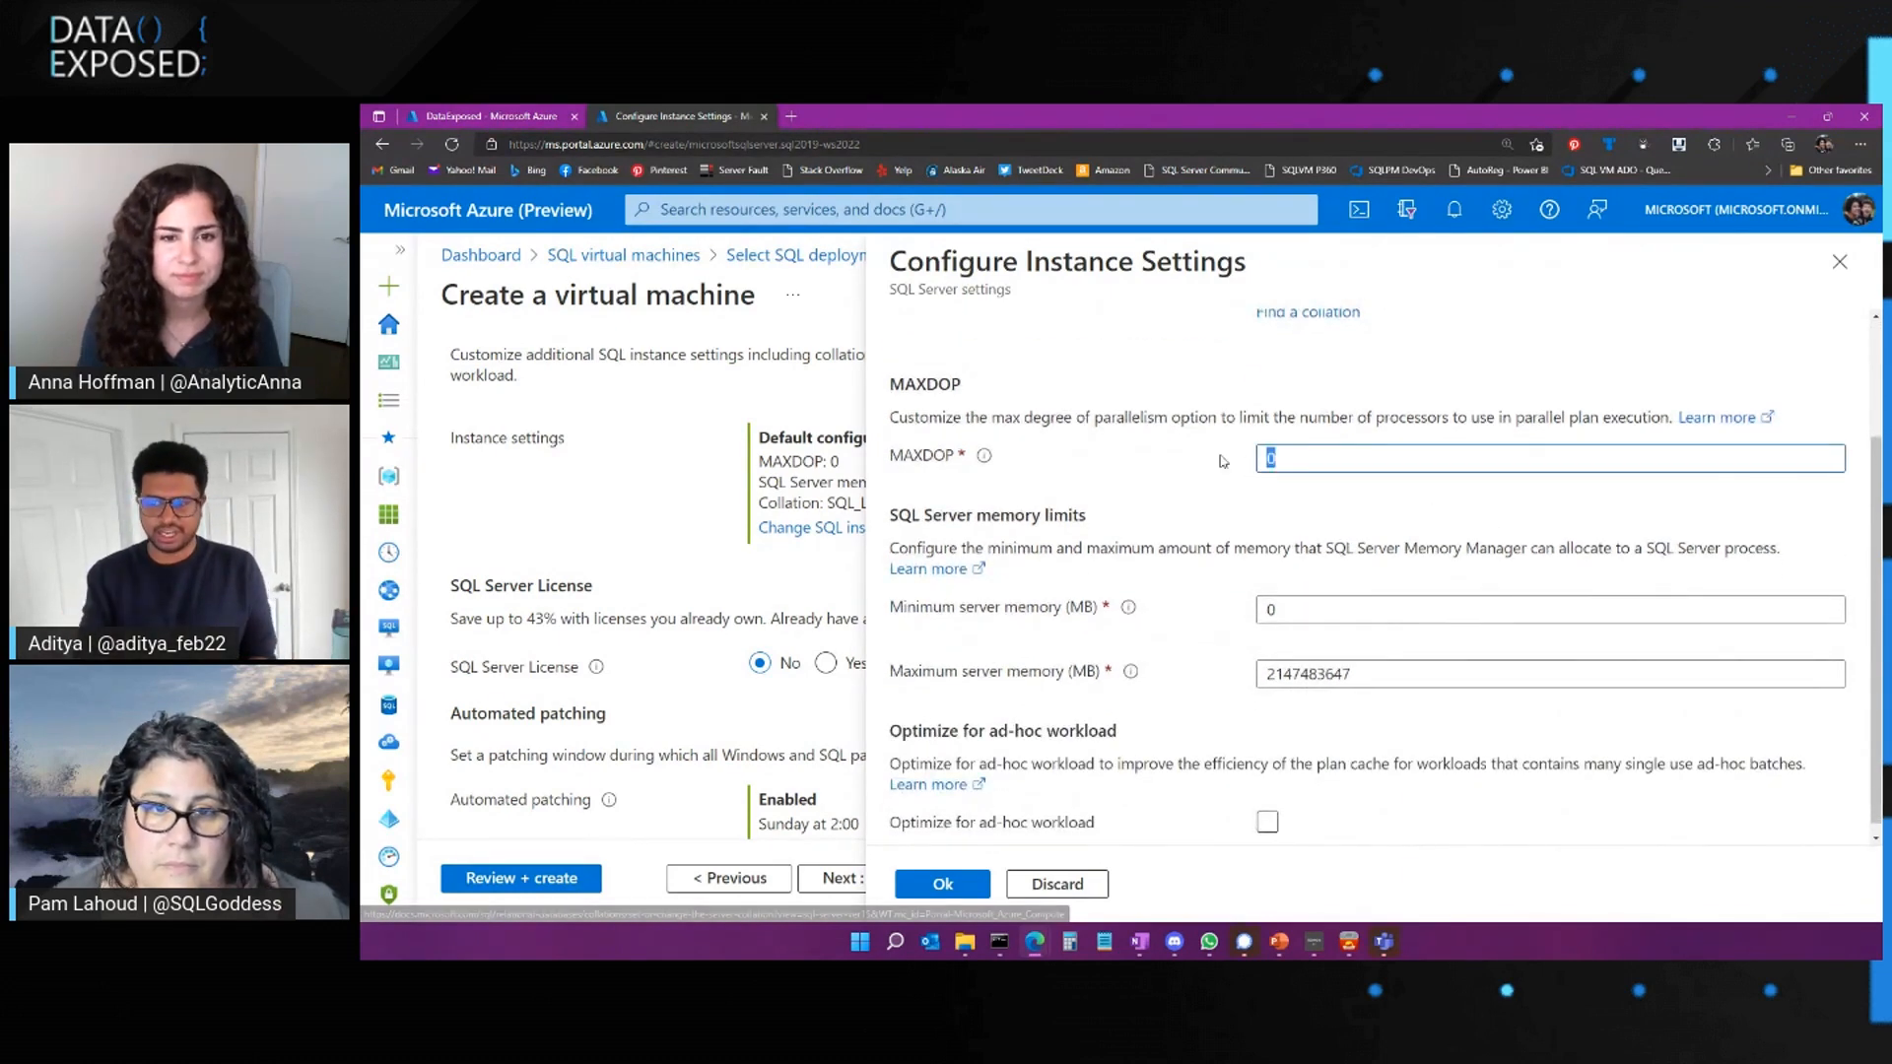
text(8)
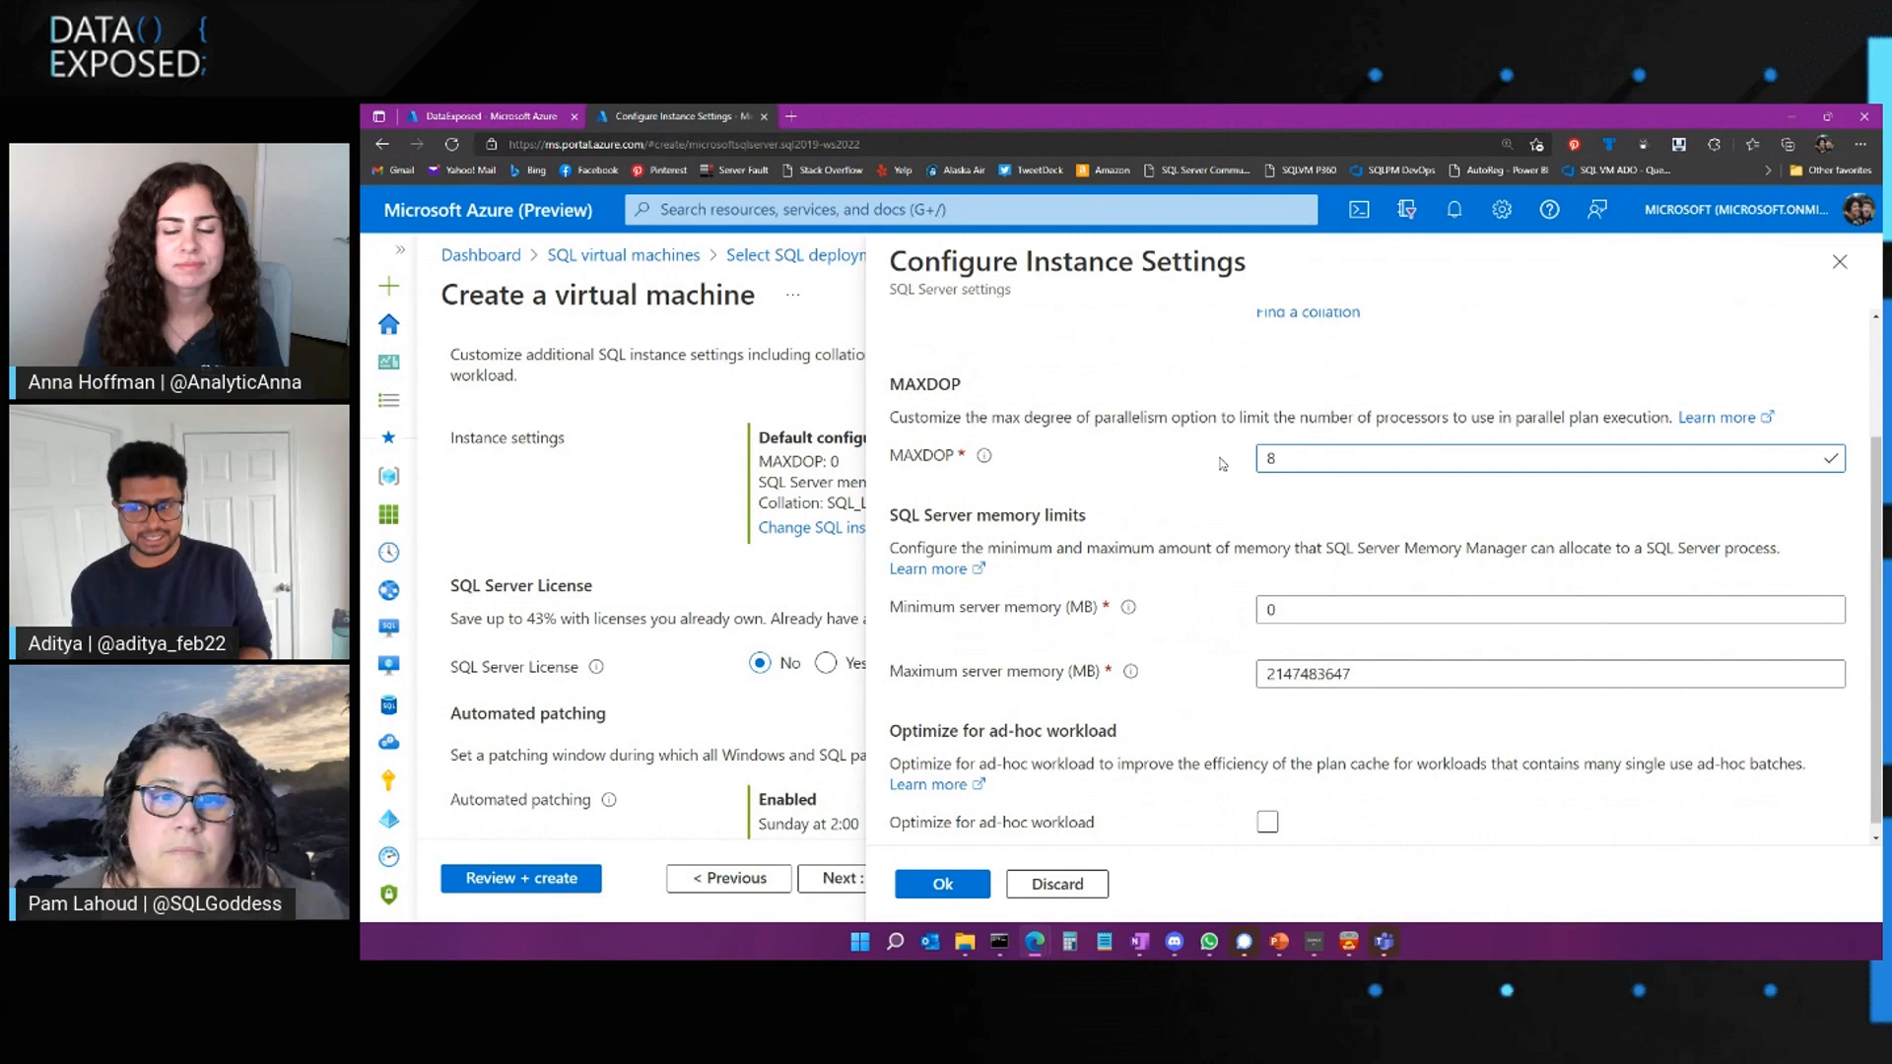
mouse_move(1334, 489)
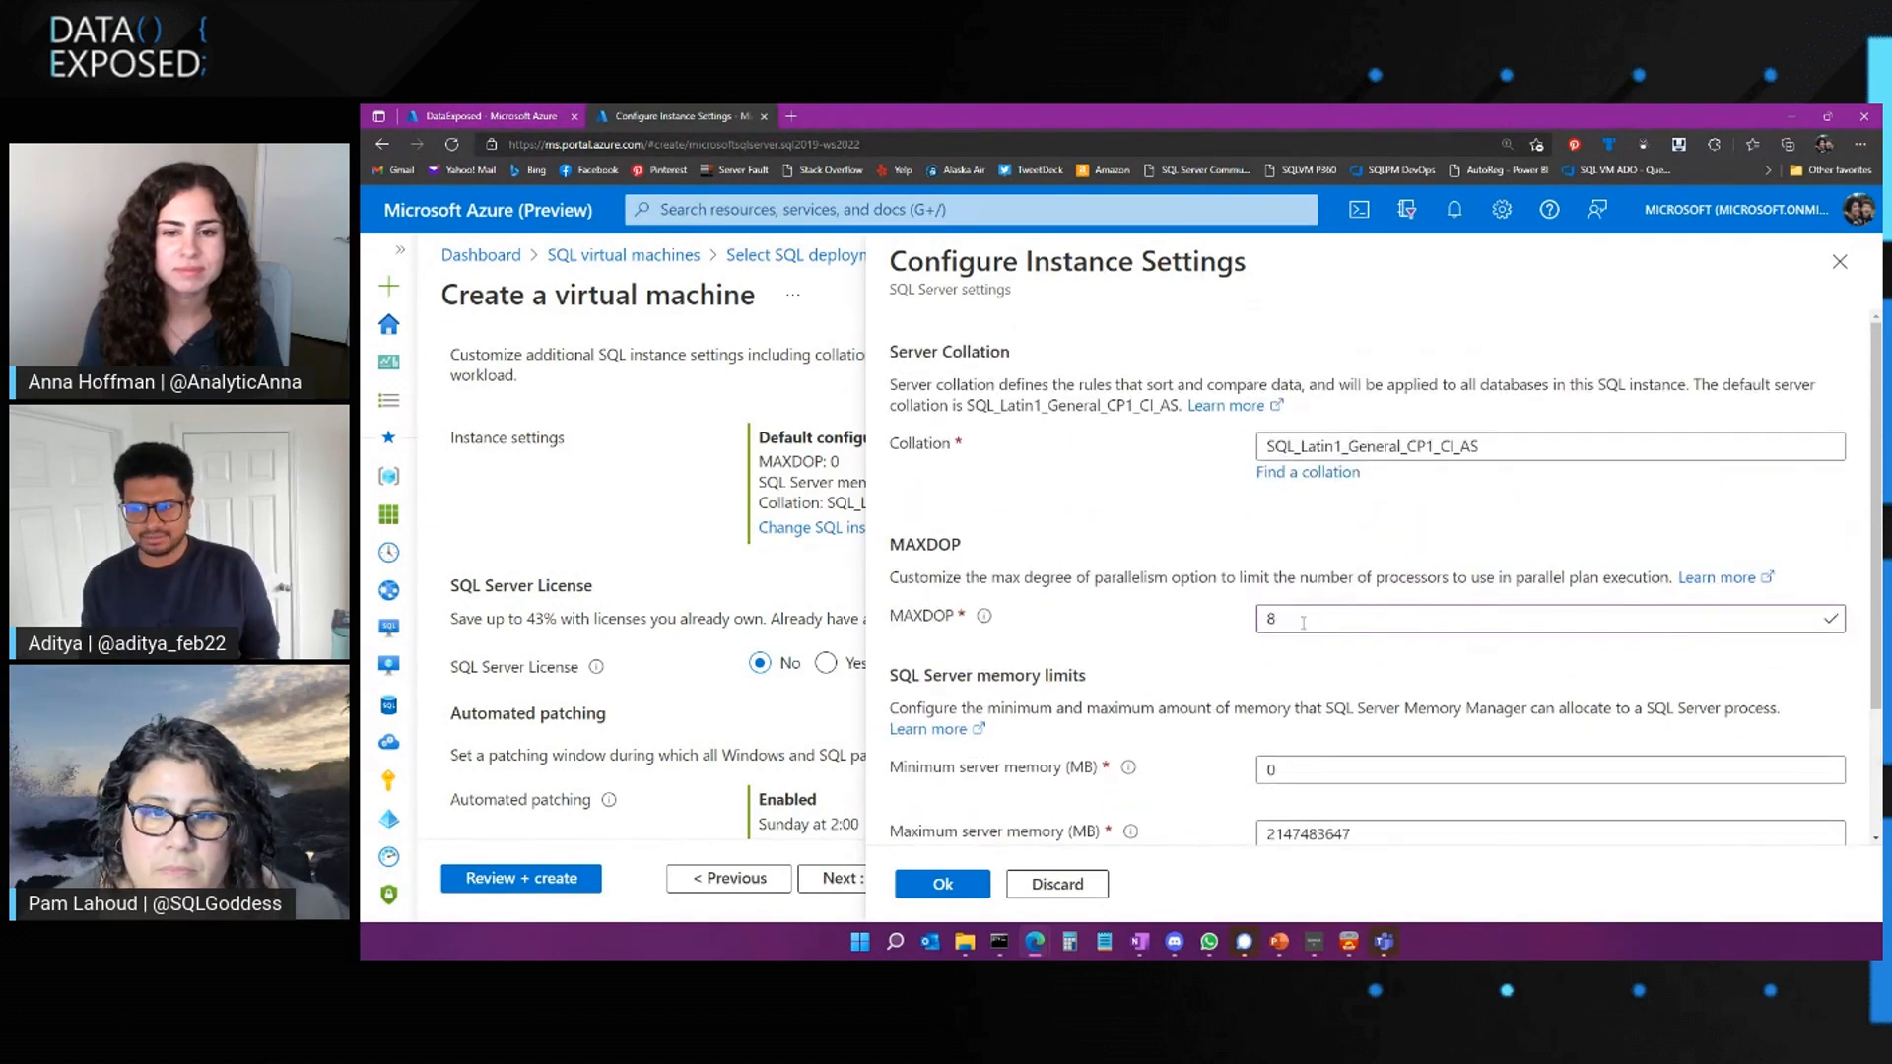
text(1)
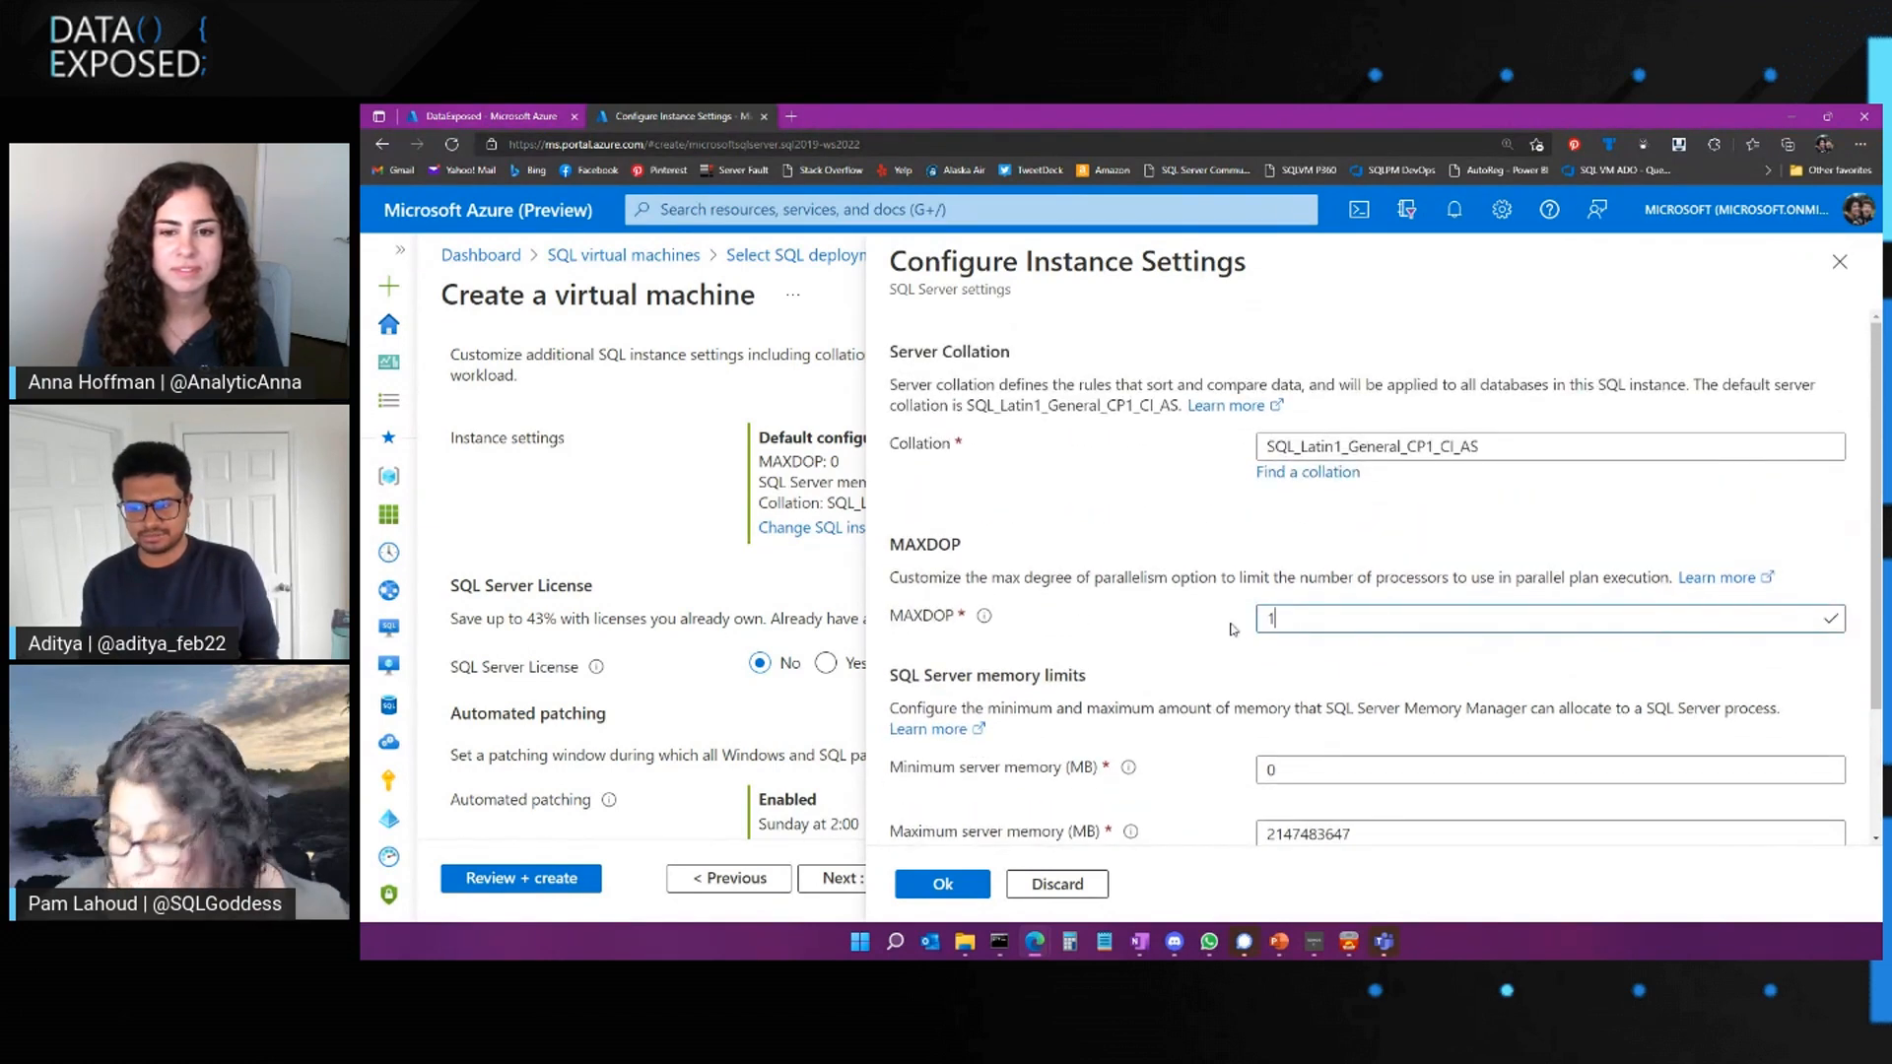
text(18)
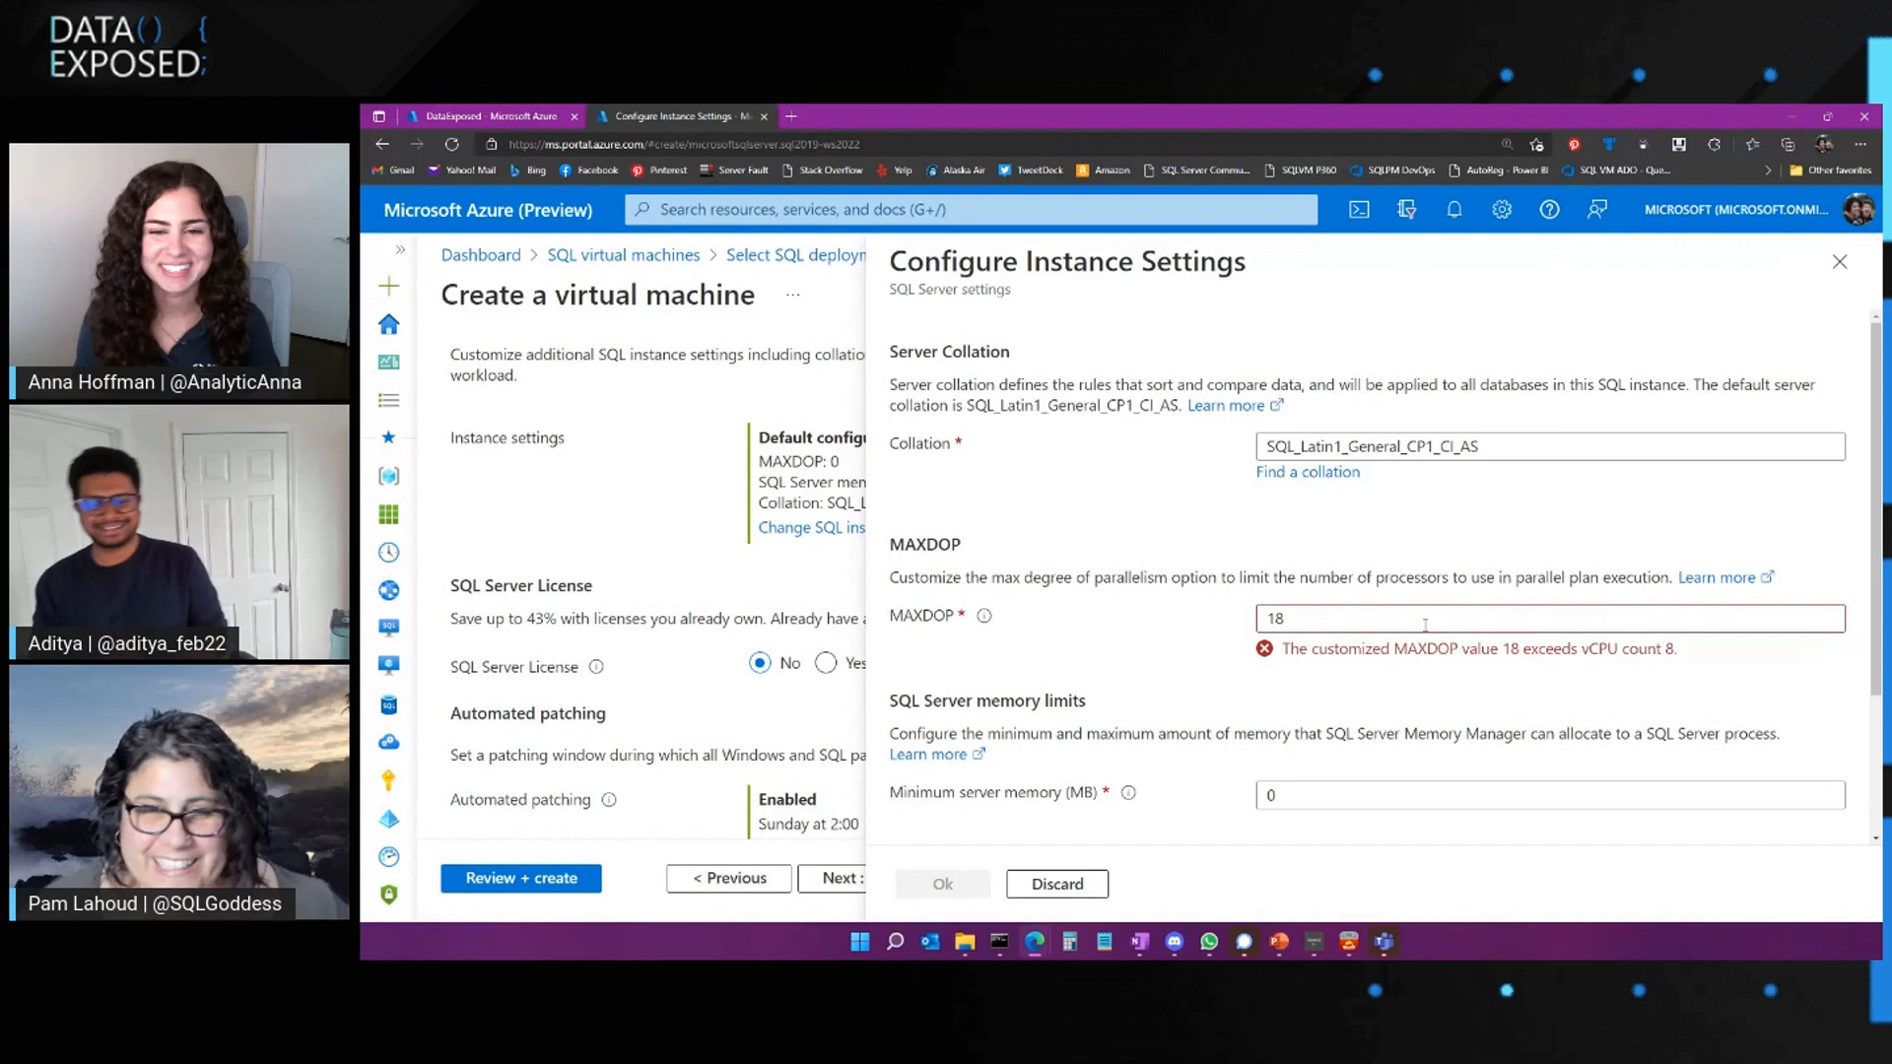
text(8)
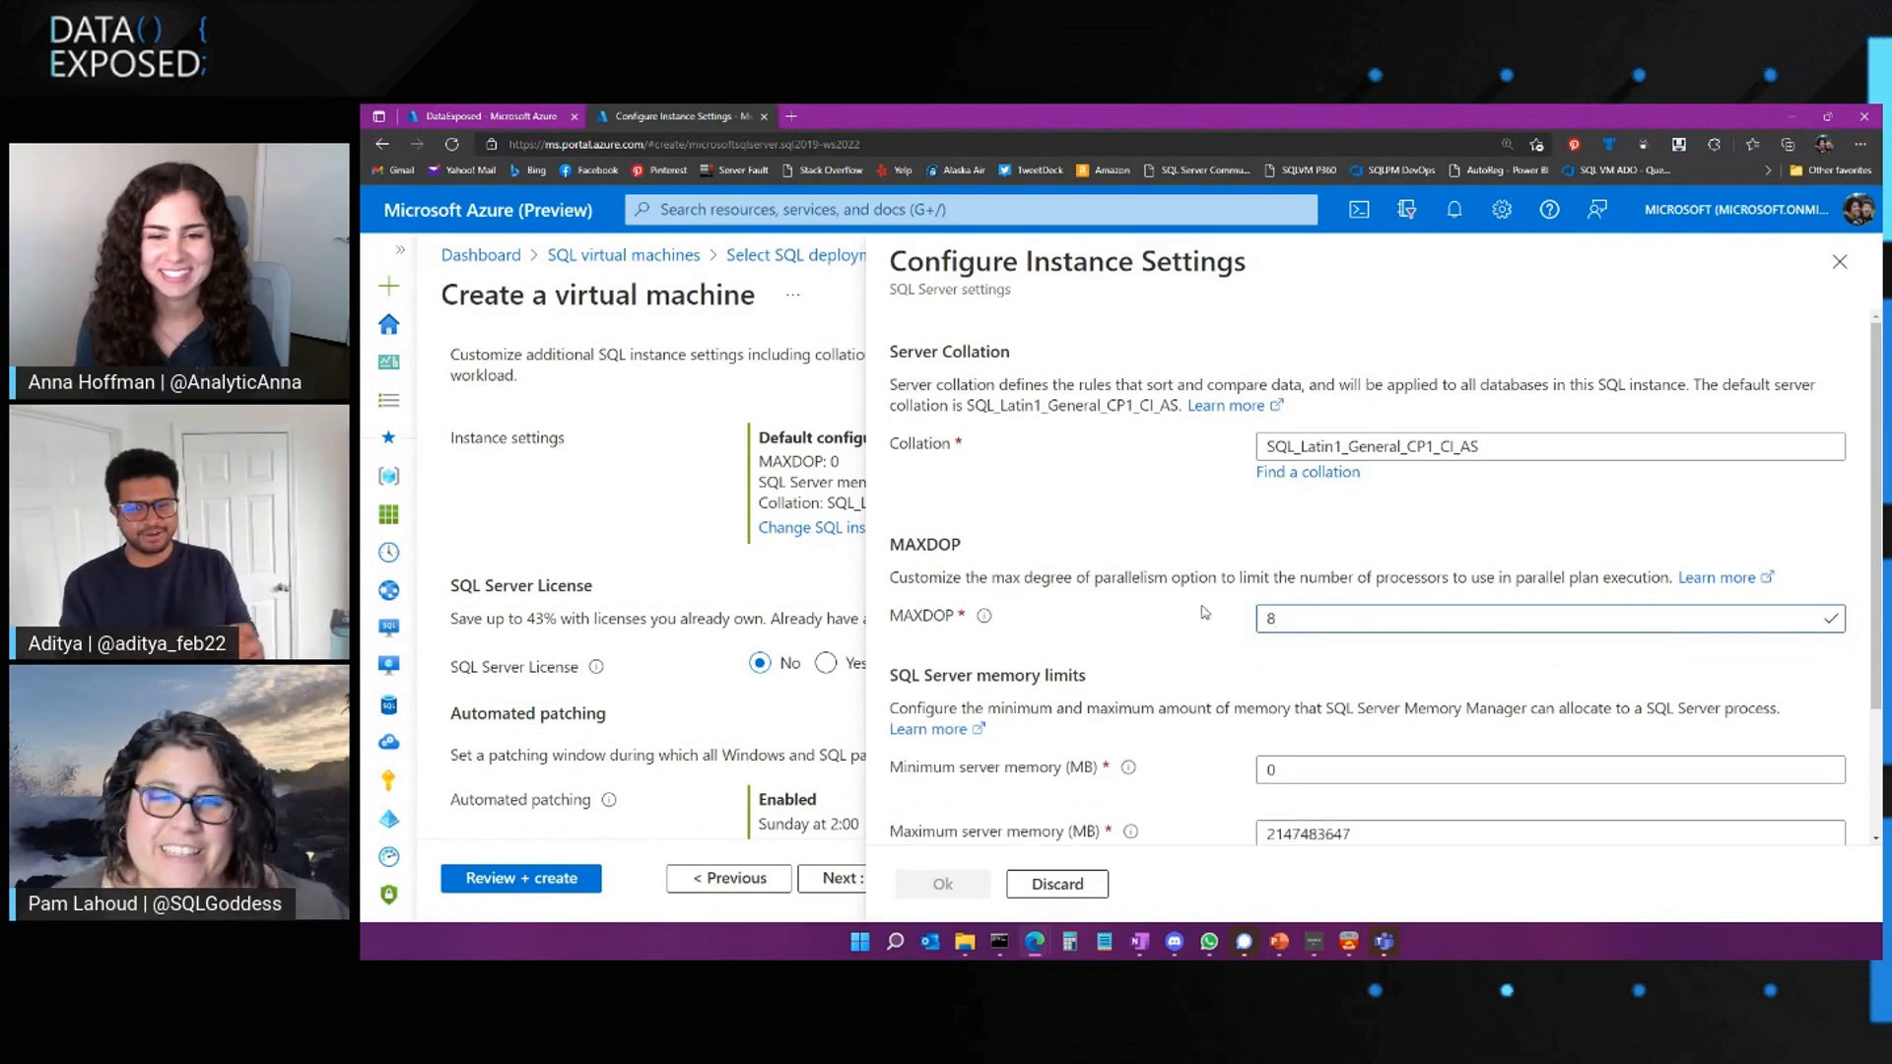
click(1551, 618)
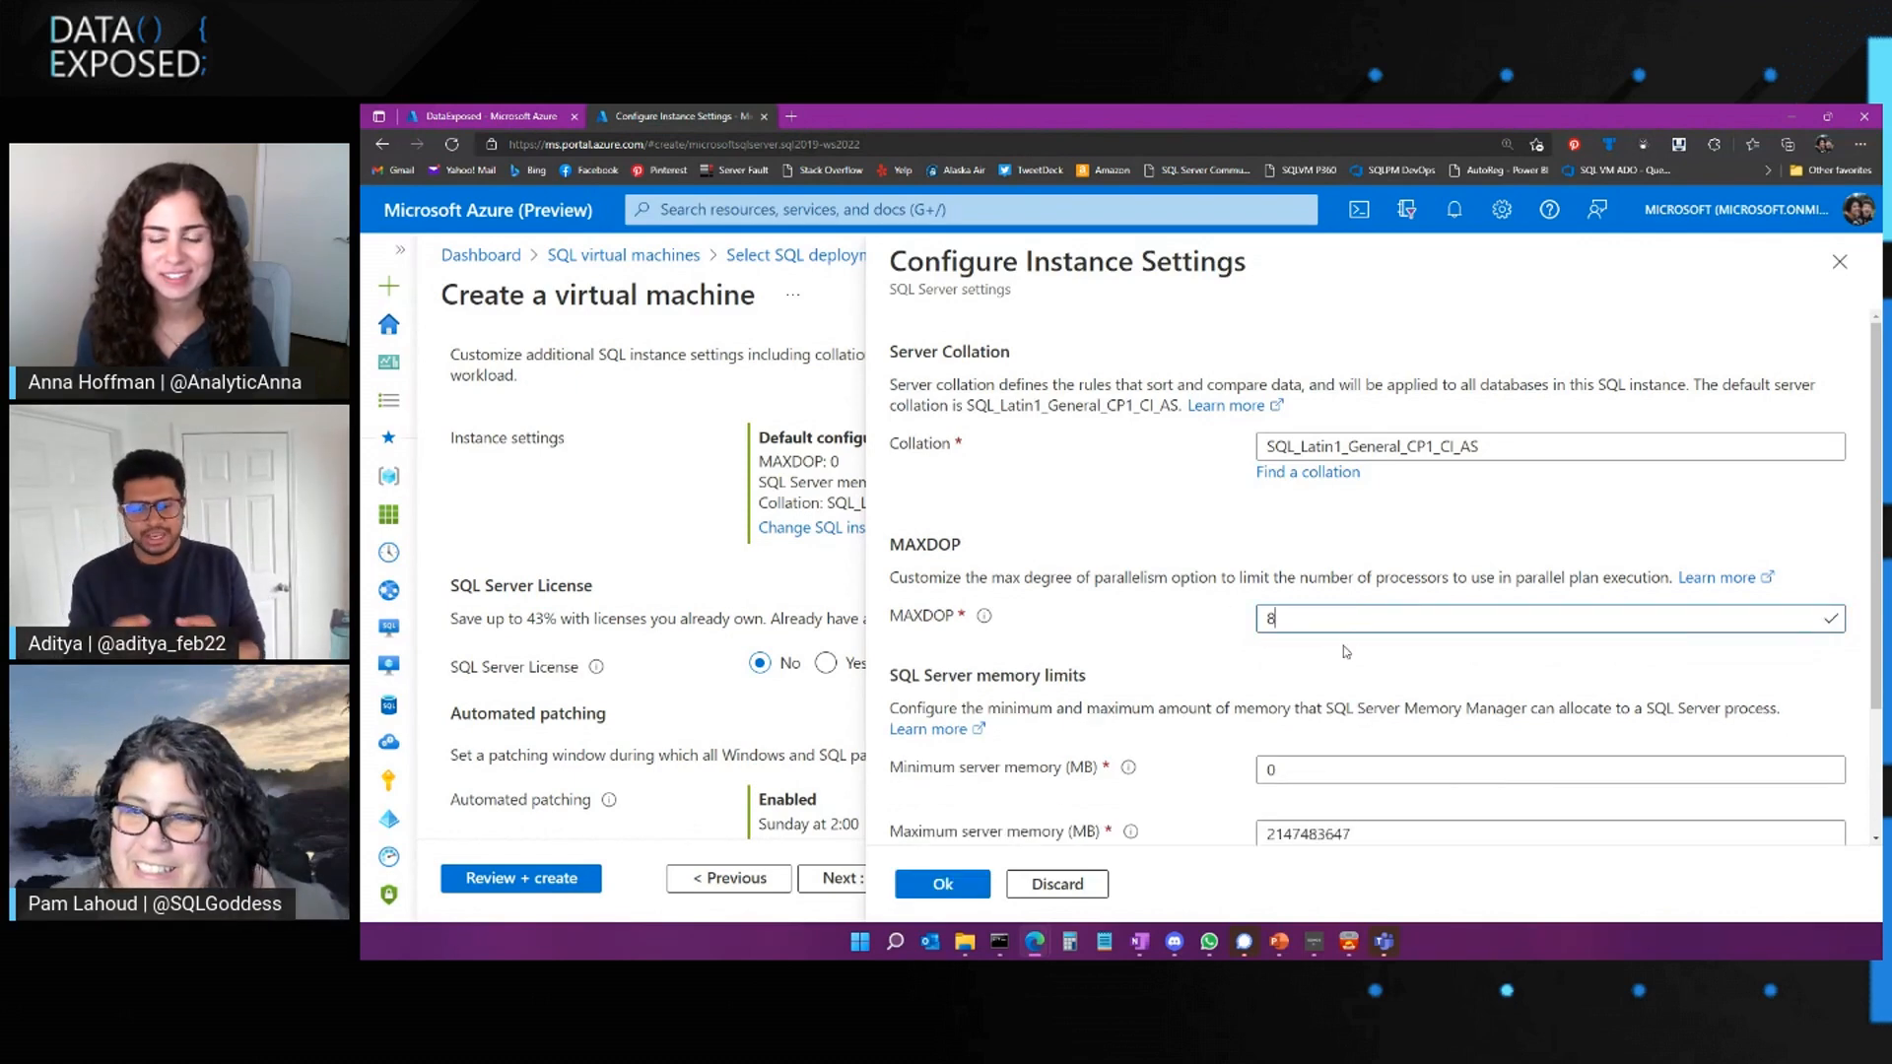
mouse_move(1115, 657)
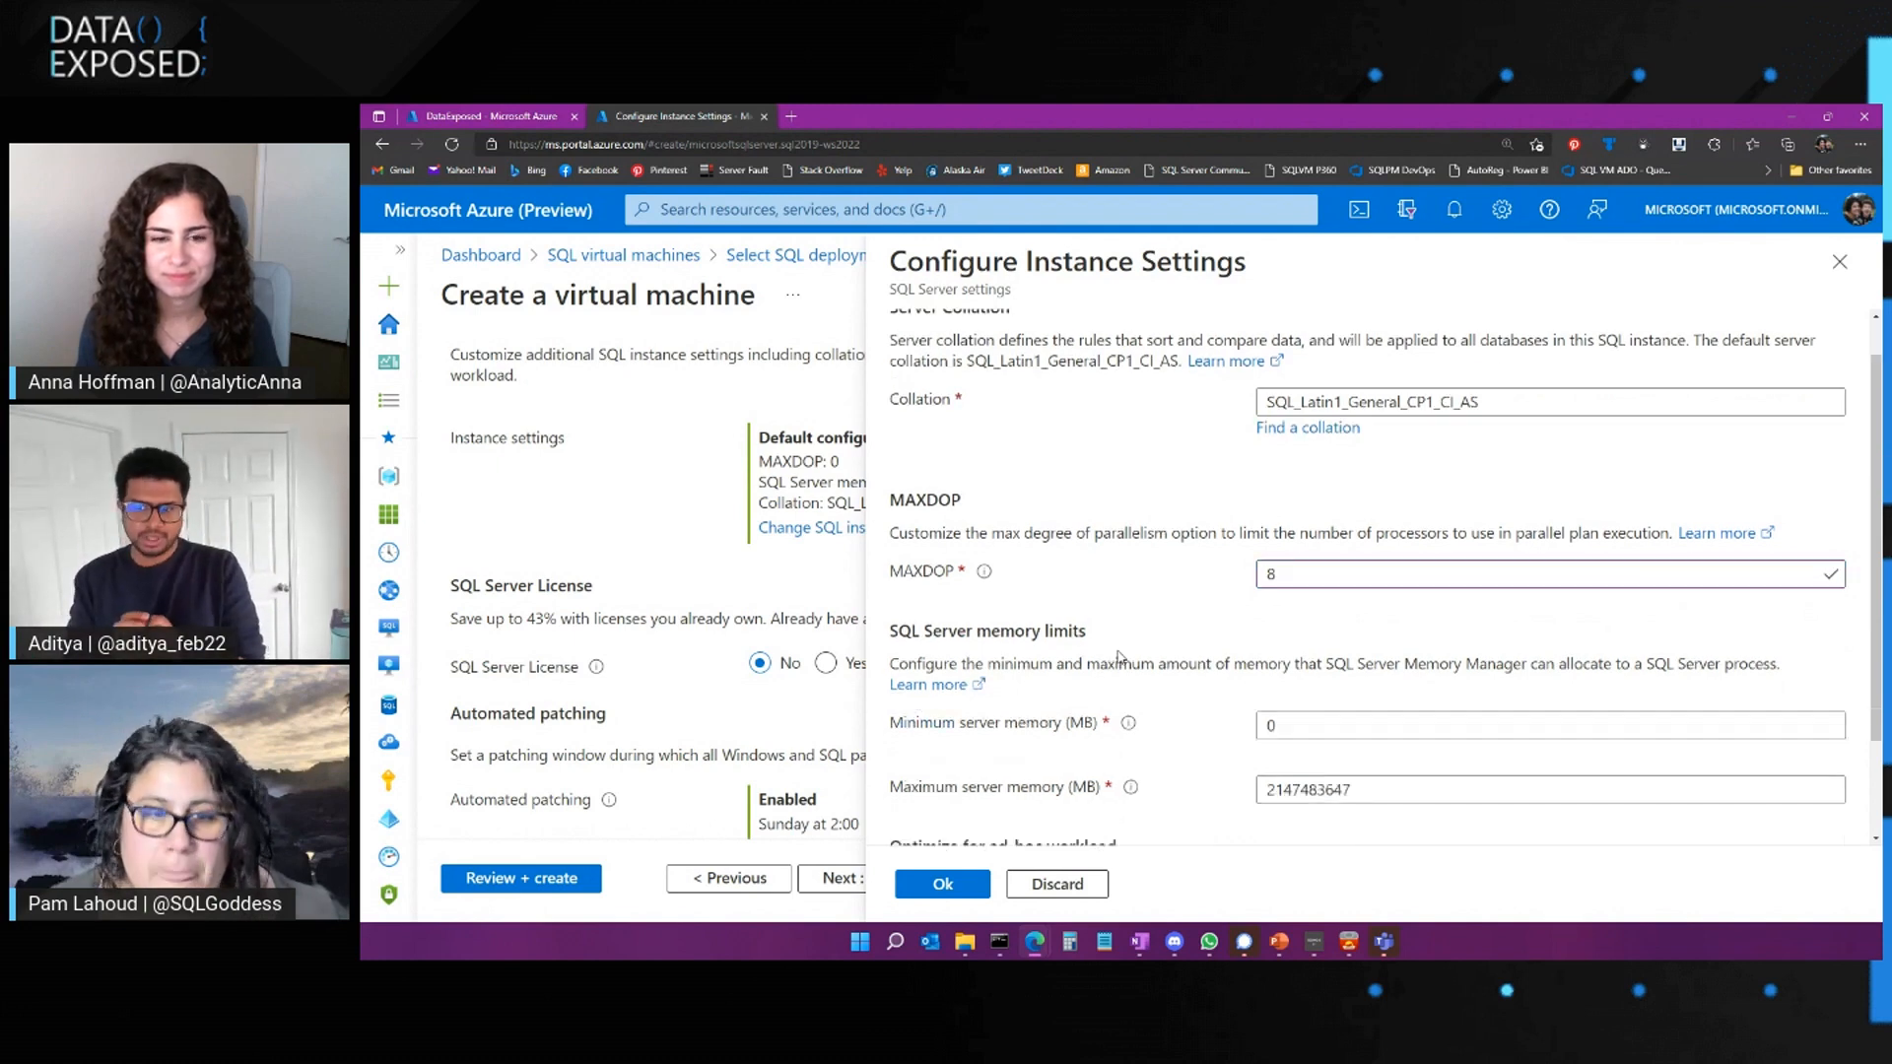
scroll(down, 3)
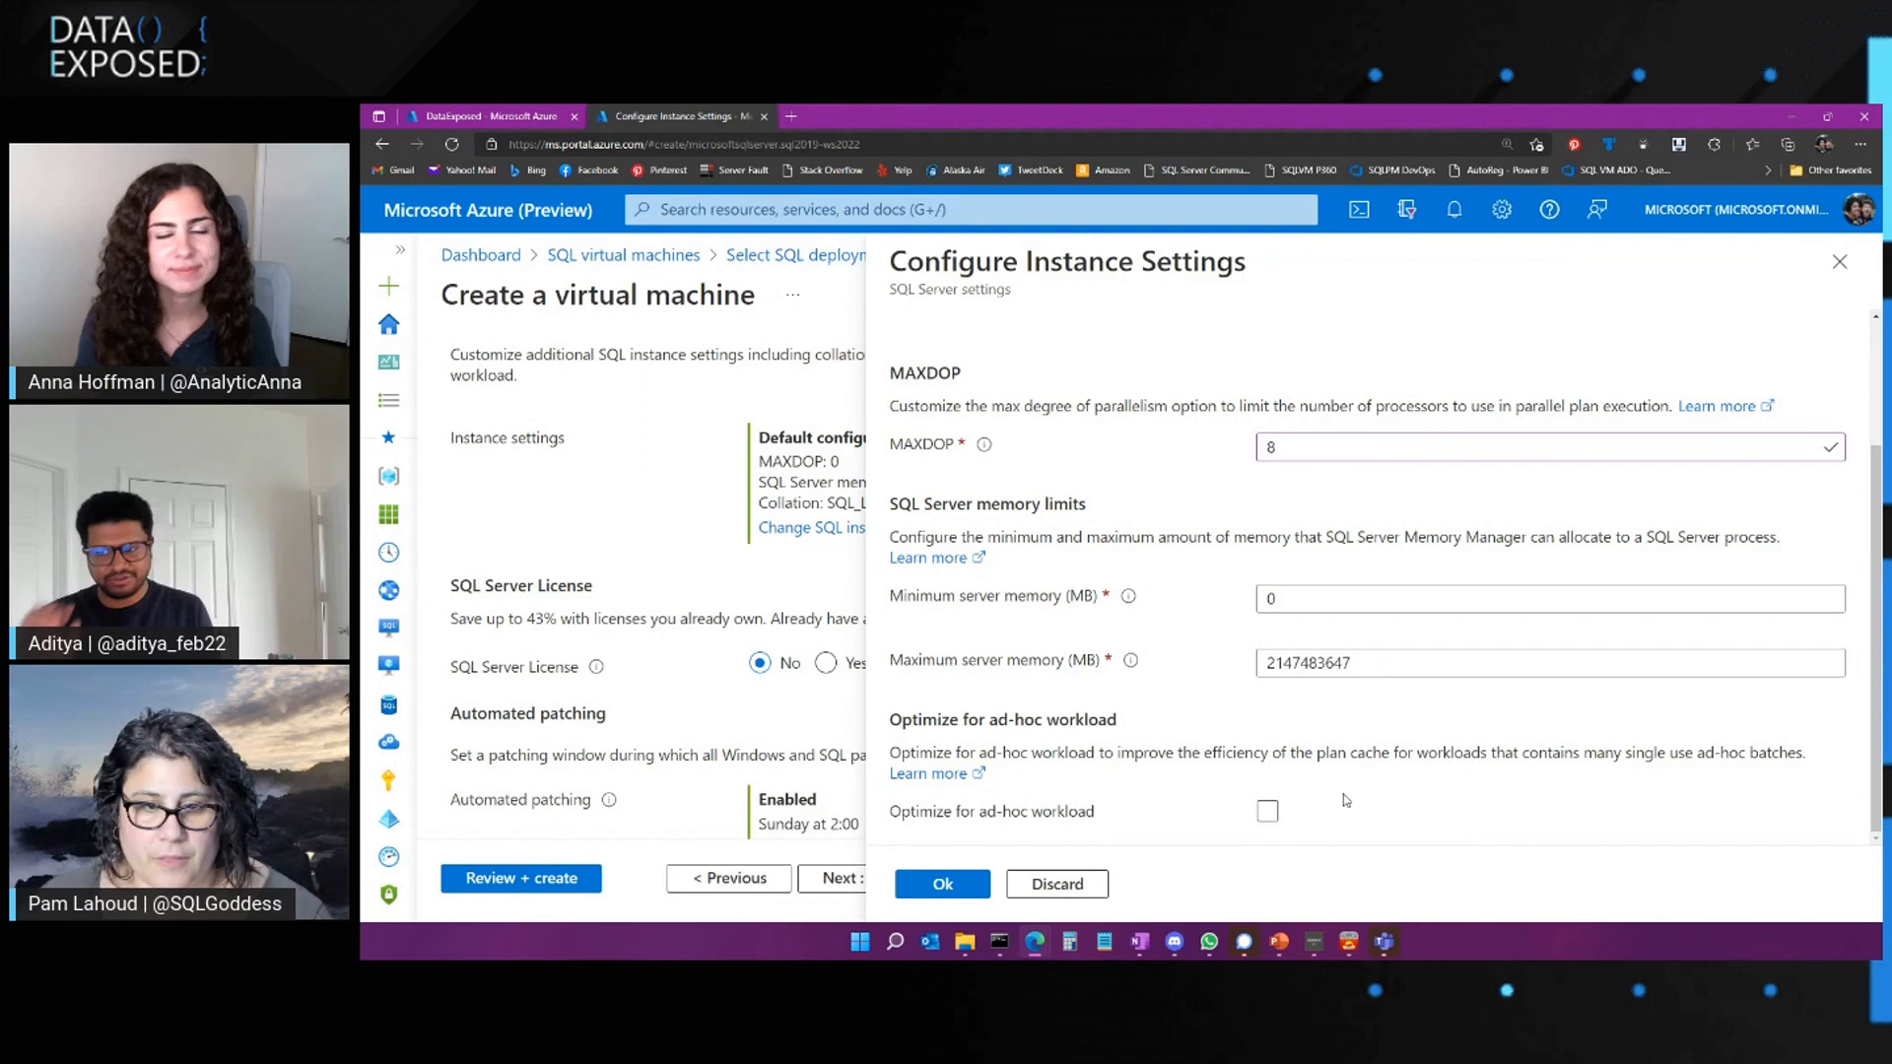
Enable 'Optimize for ad-hoc workload' and save the instance settings with MAXDOP 8
click(1268, 811)
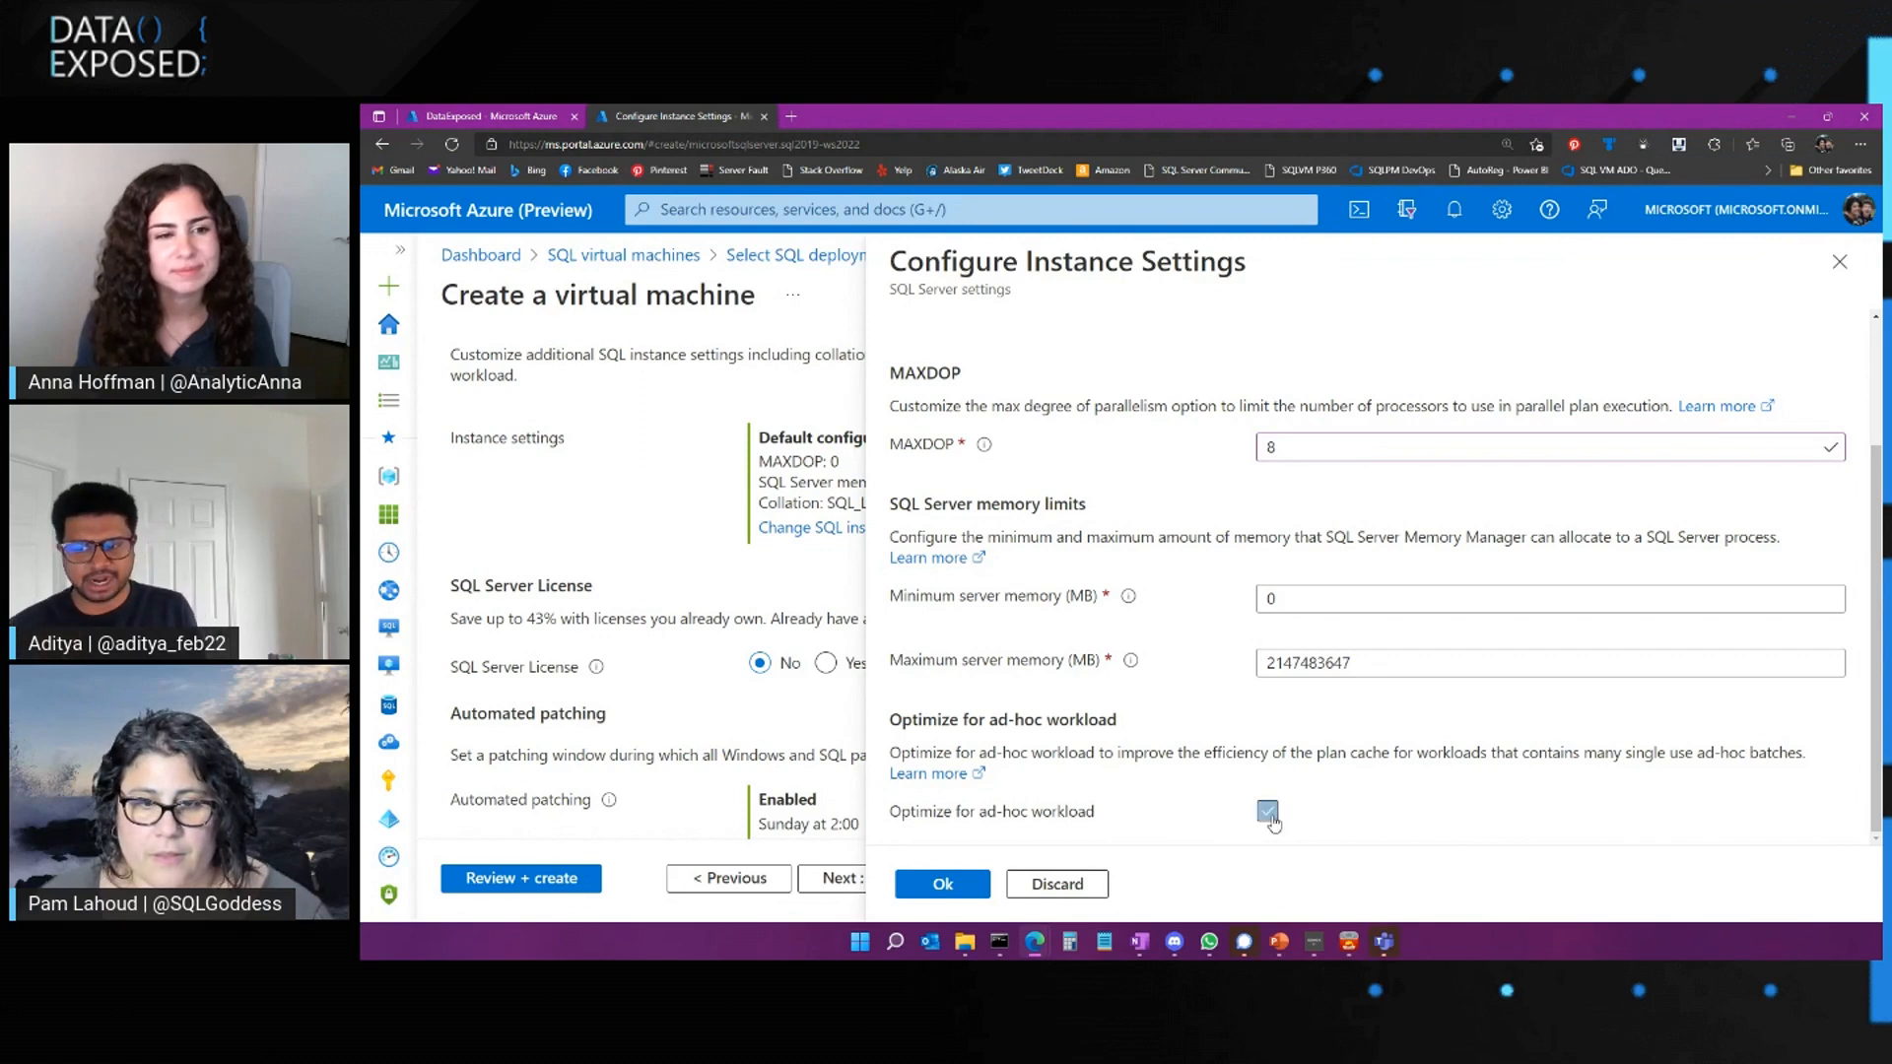
click(1267, 811)
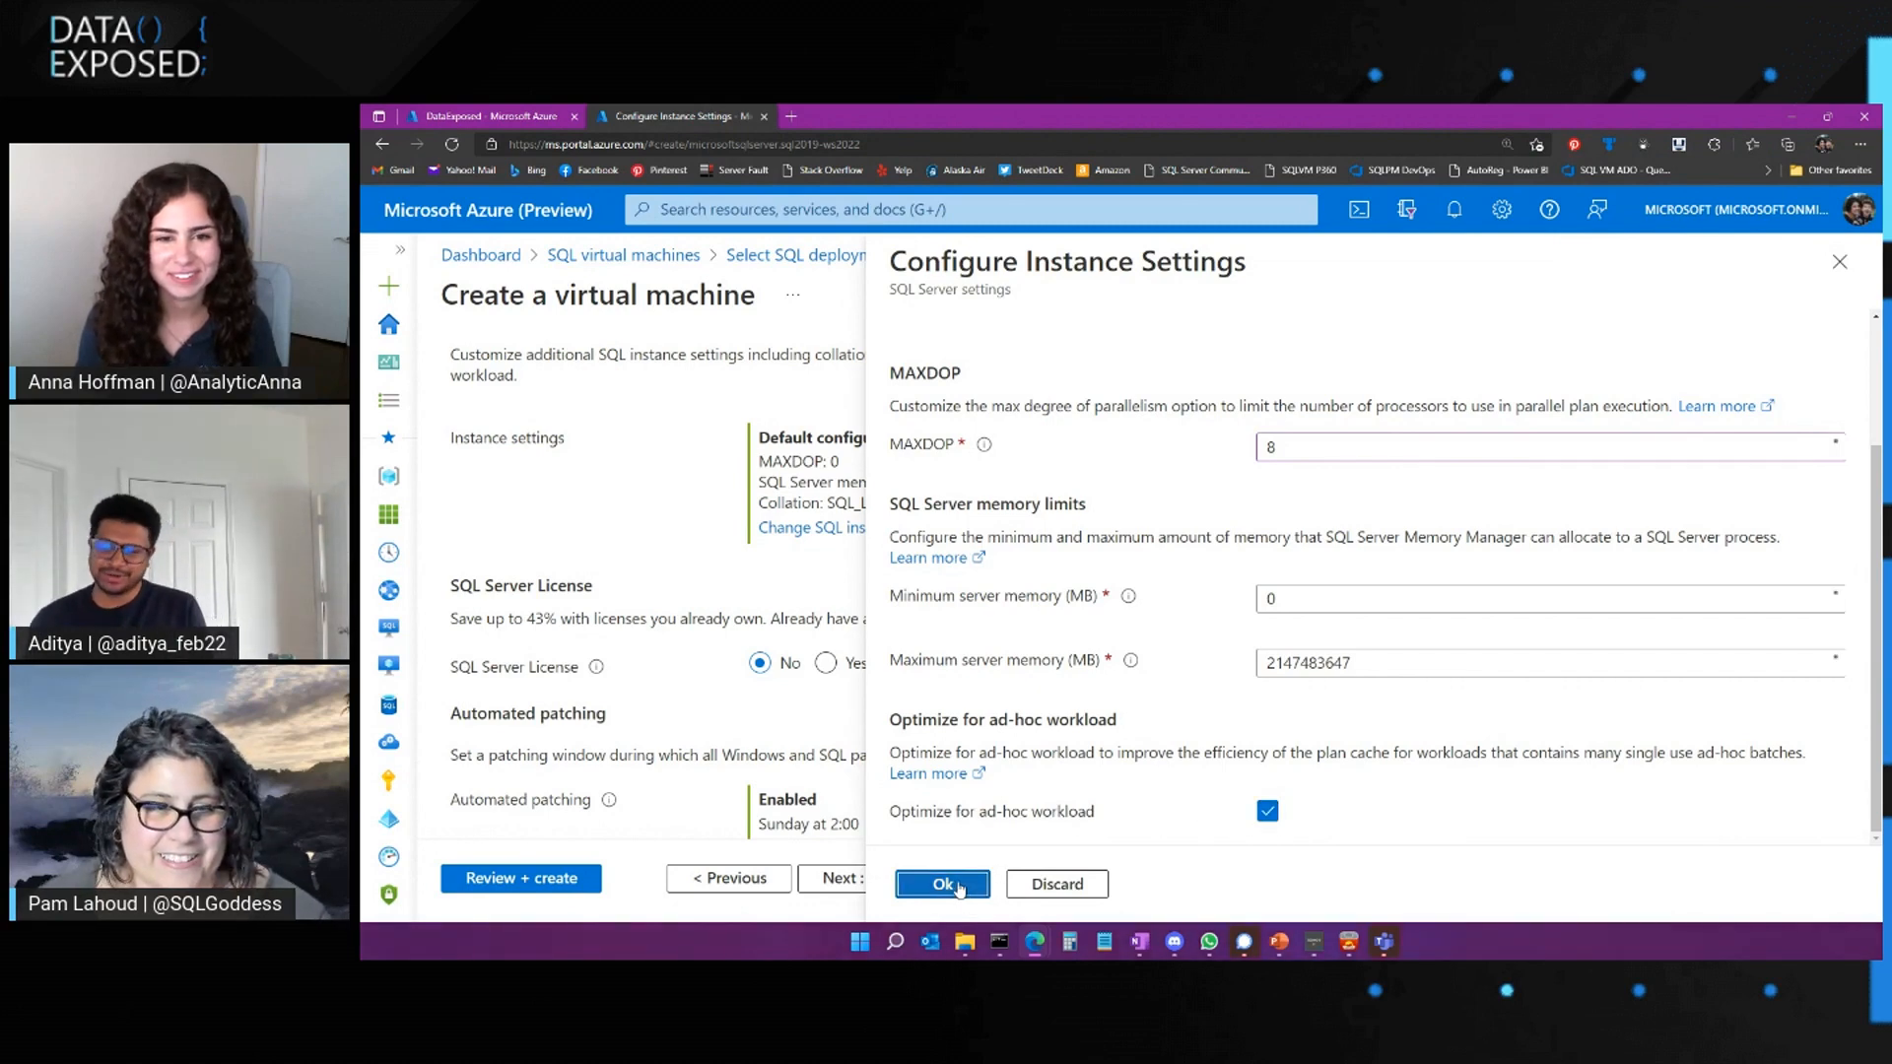
click(942, 883)
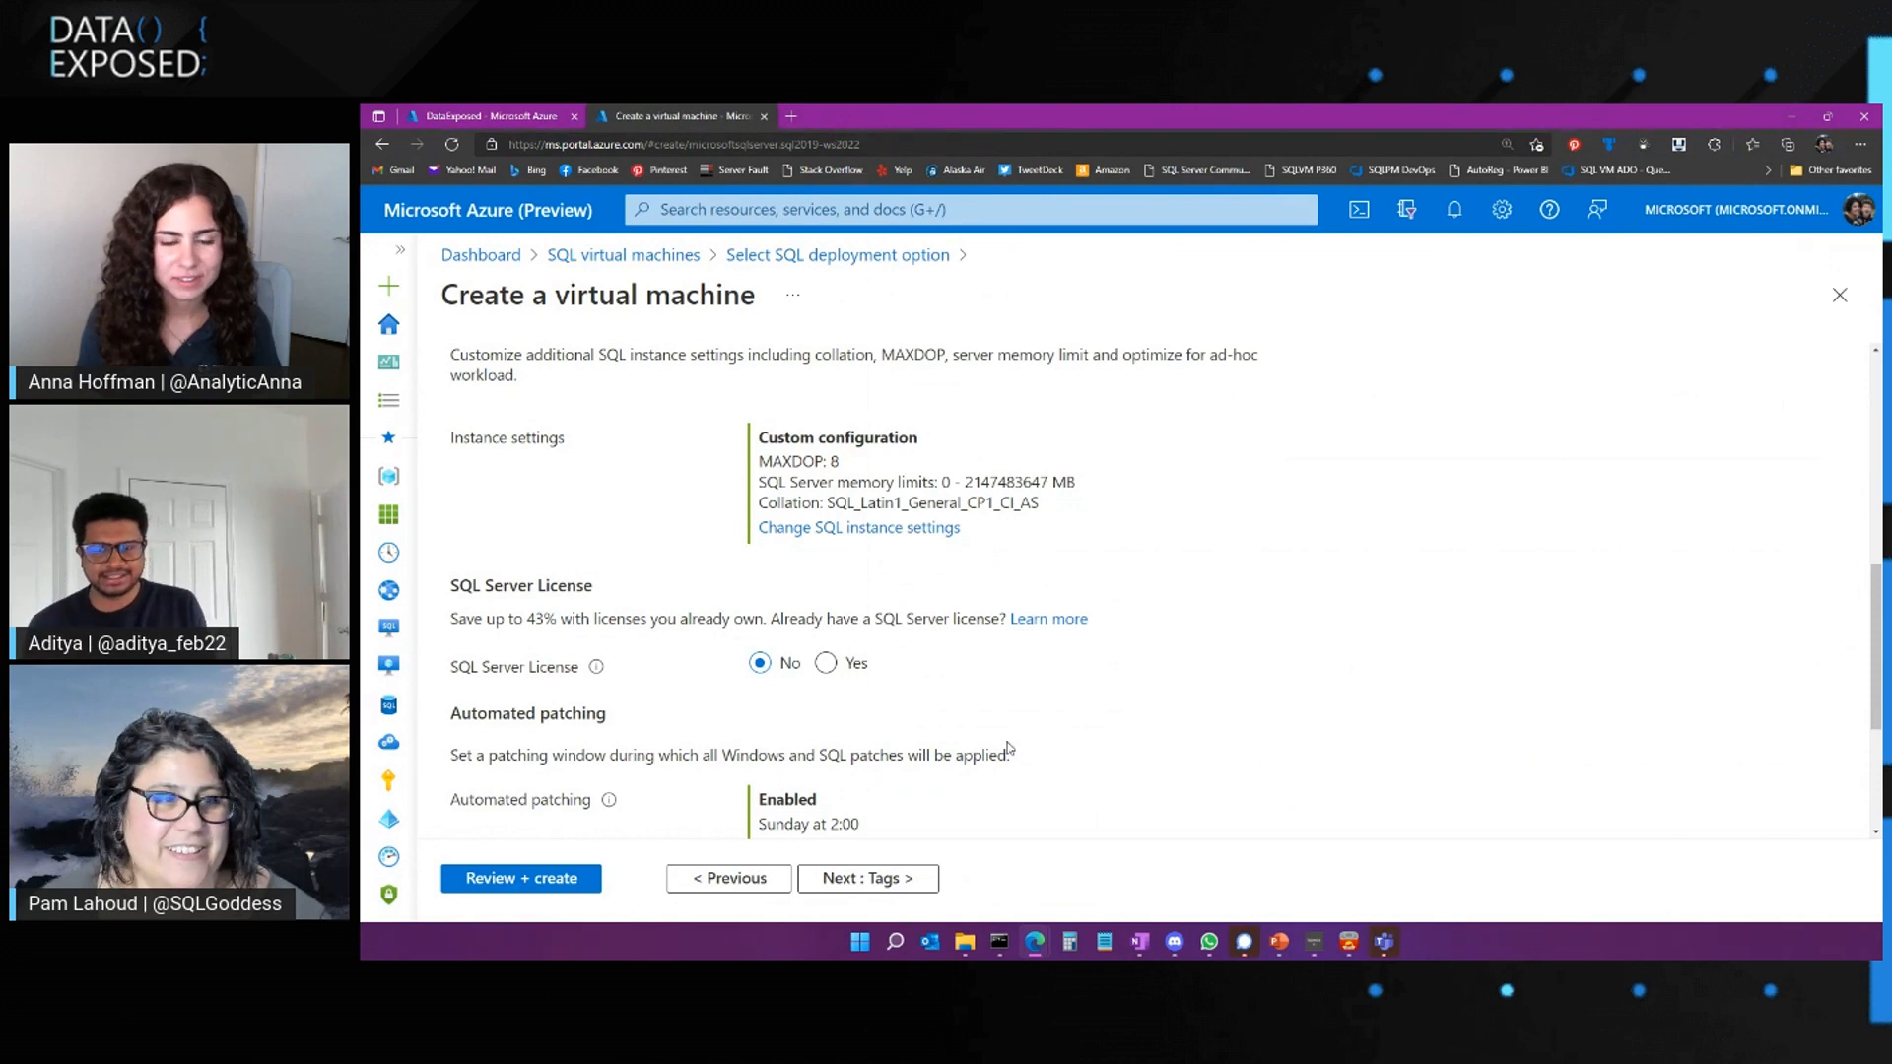
Review the SQL Server settings, then close the 'Create a virtual machine' browser tab
scroll(down, 3)
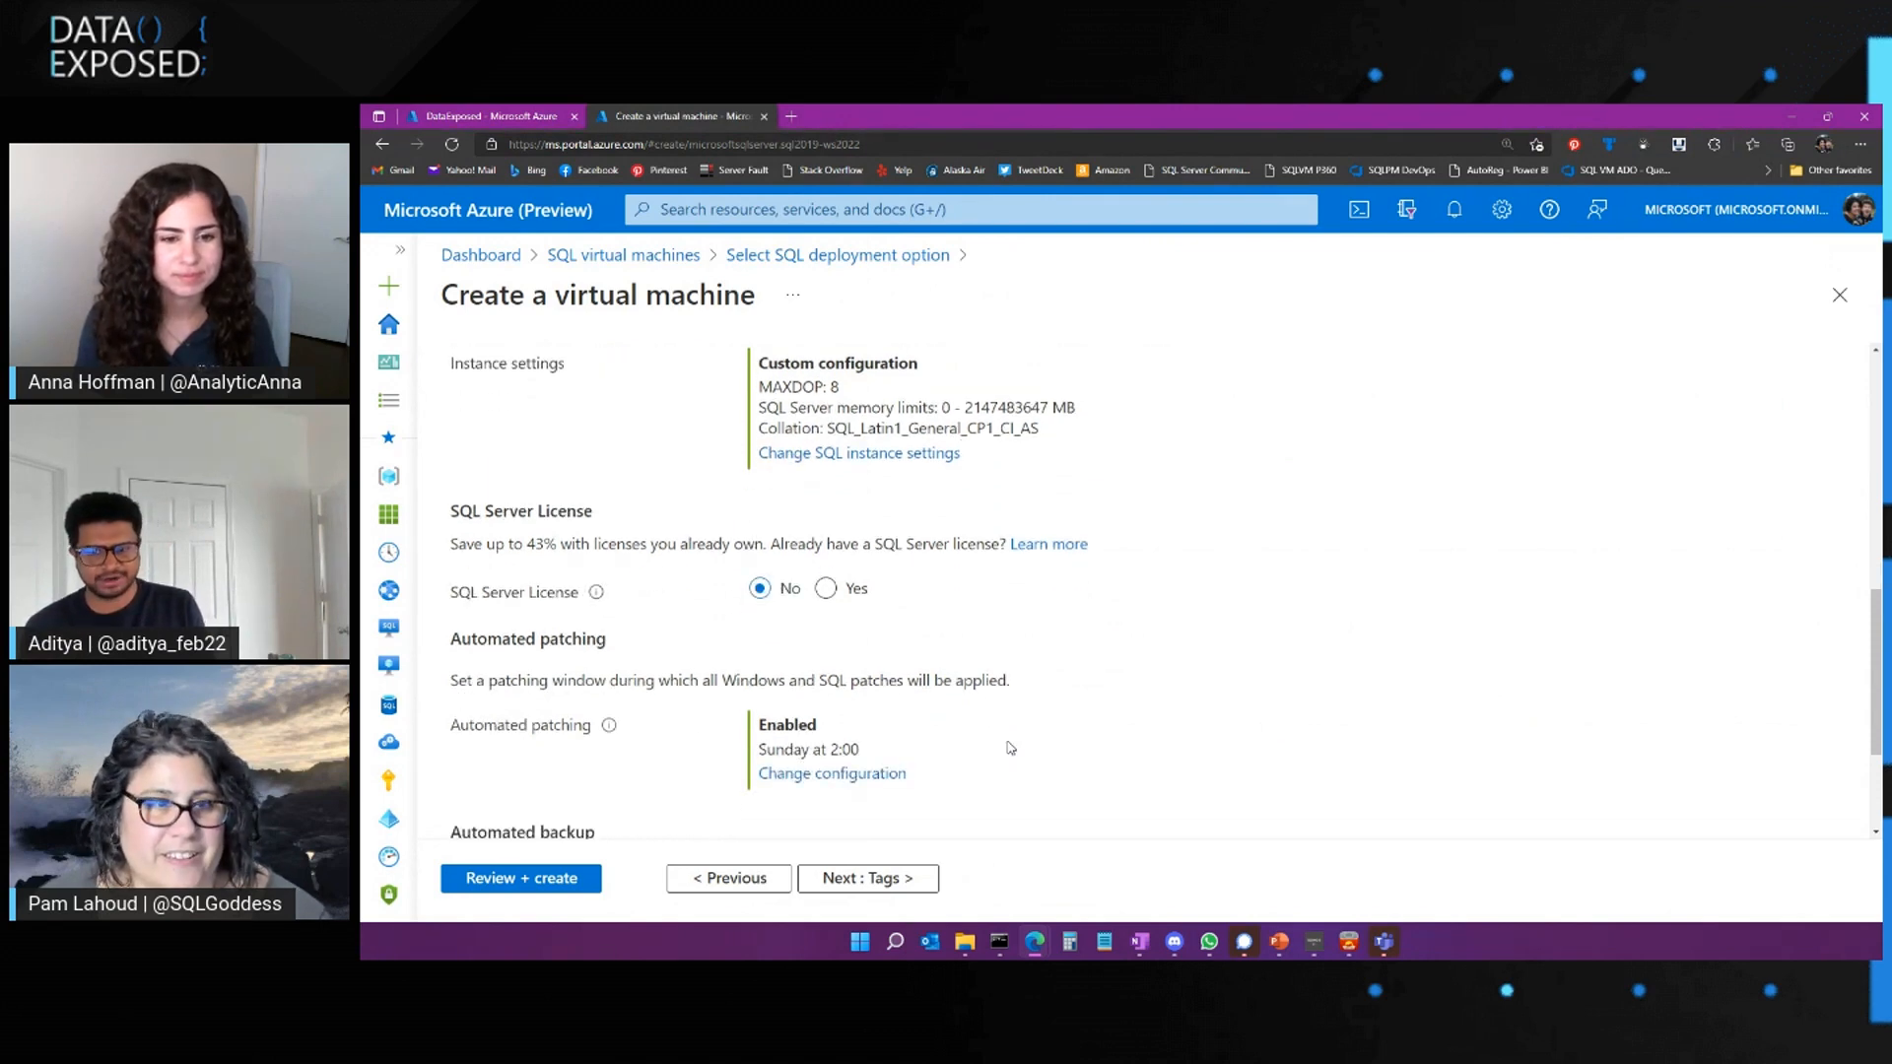
scroll(down, 3)
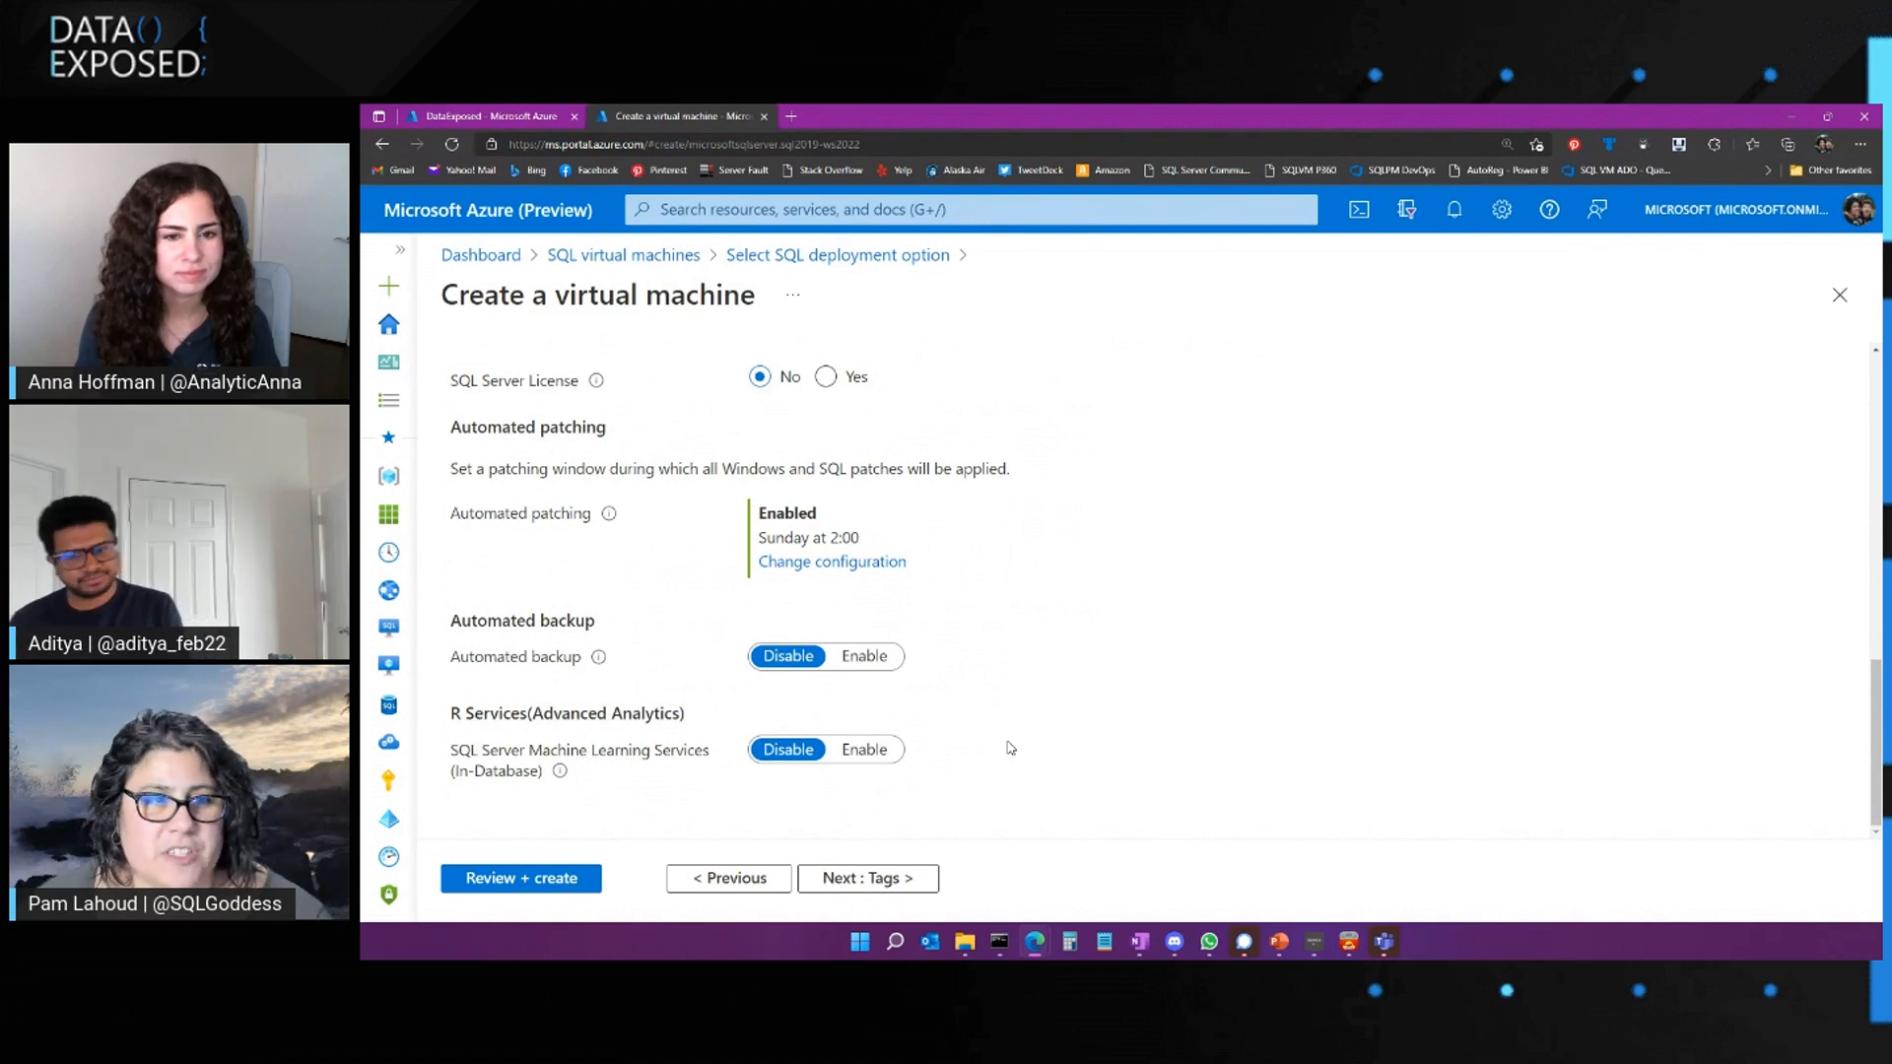
scroll(up, 3)
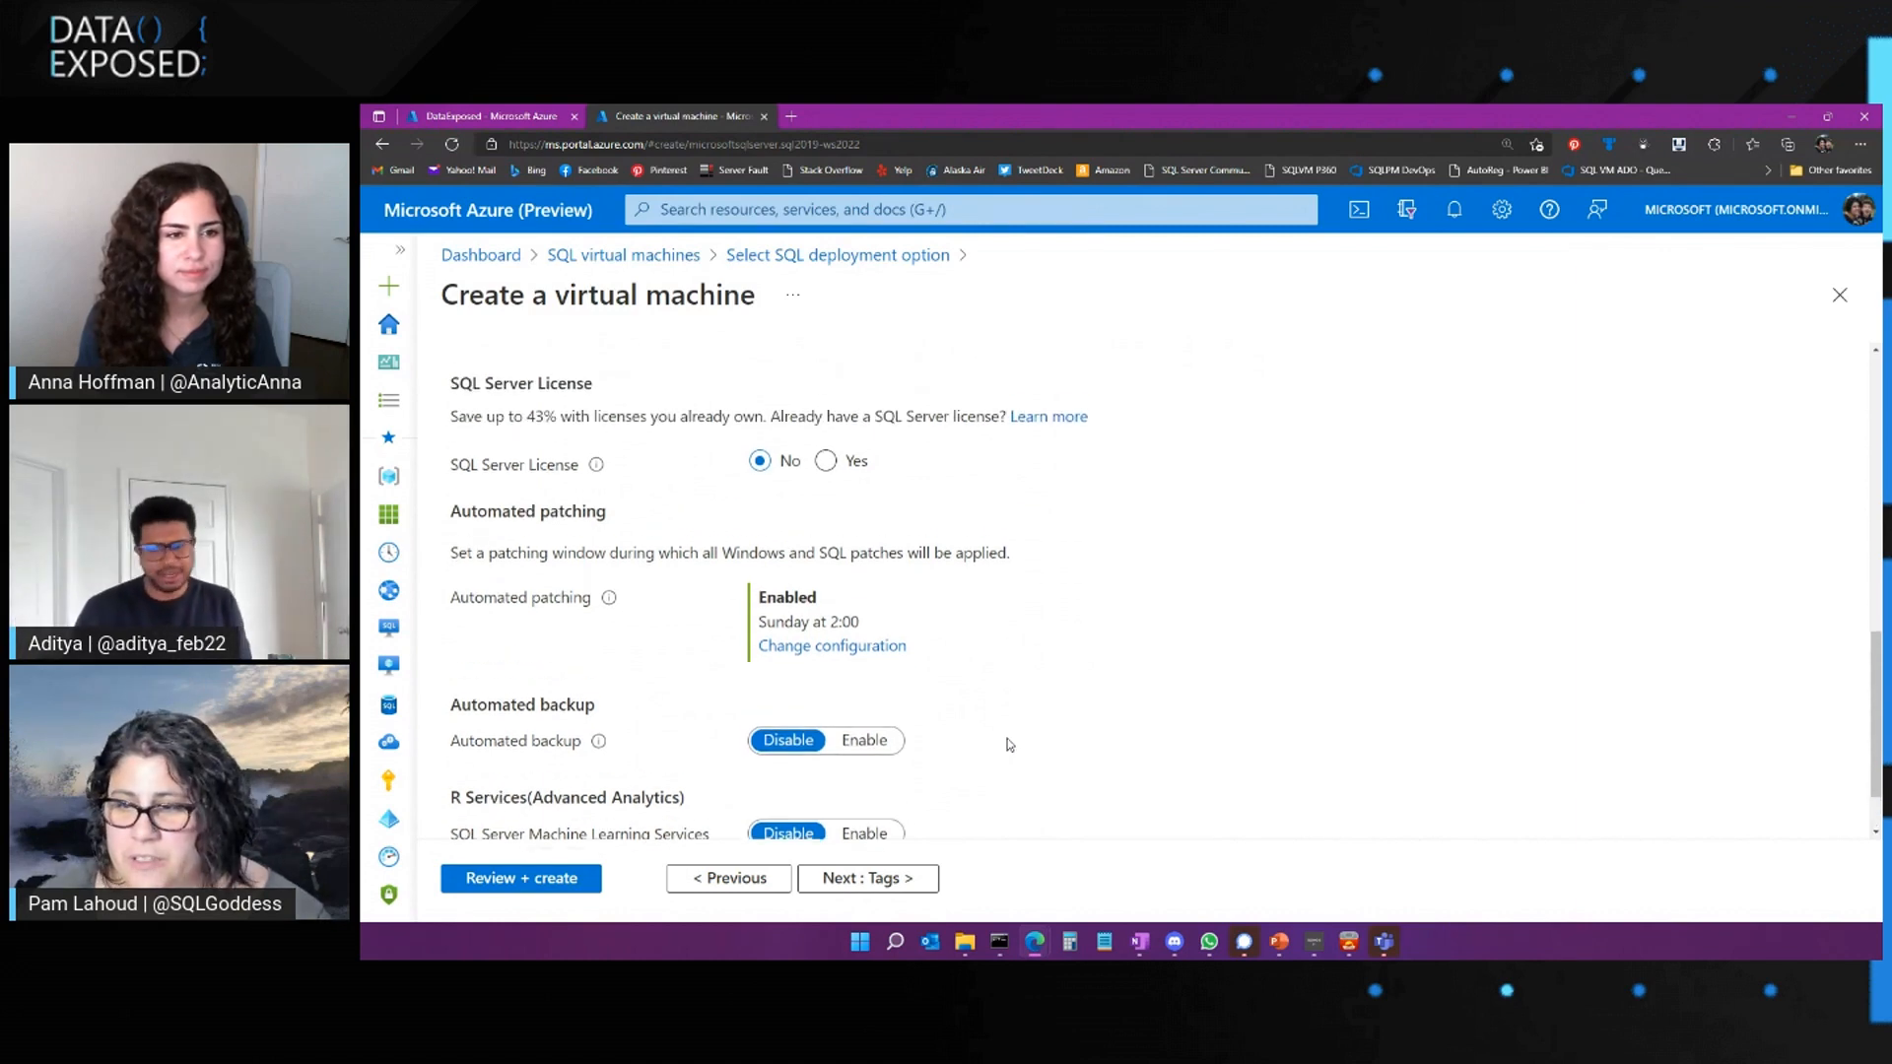
scroll(down, 3)
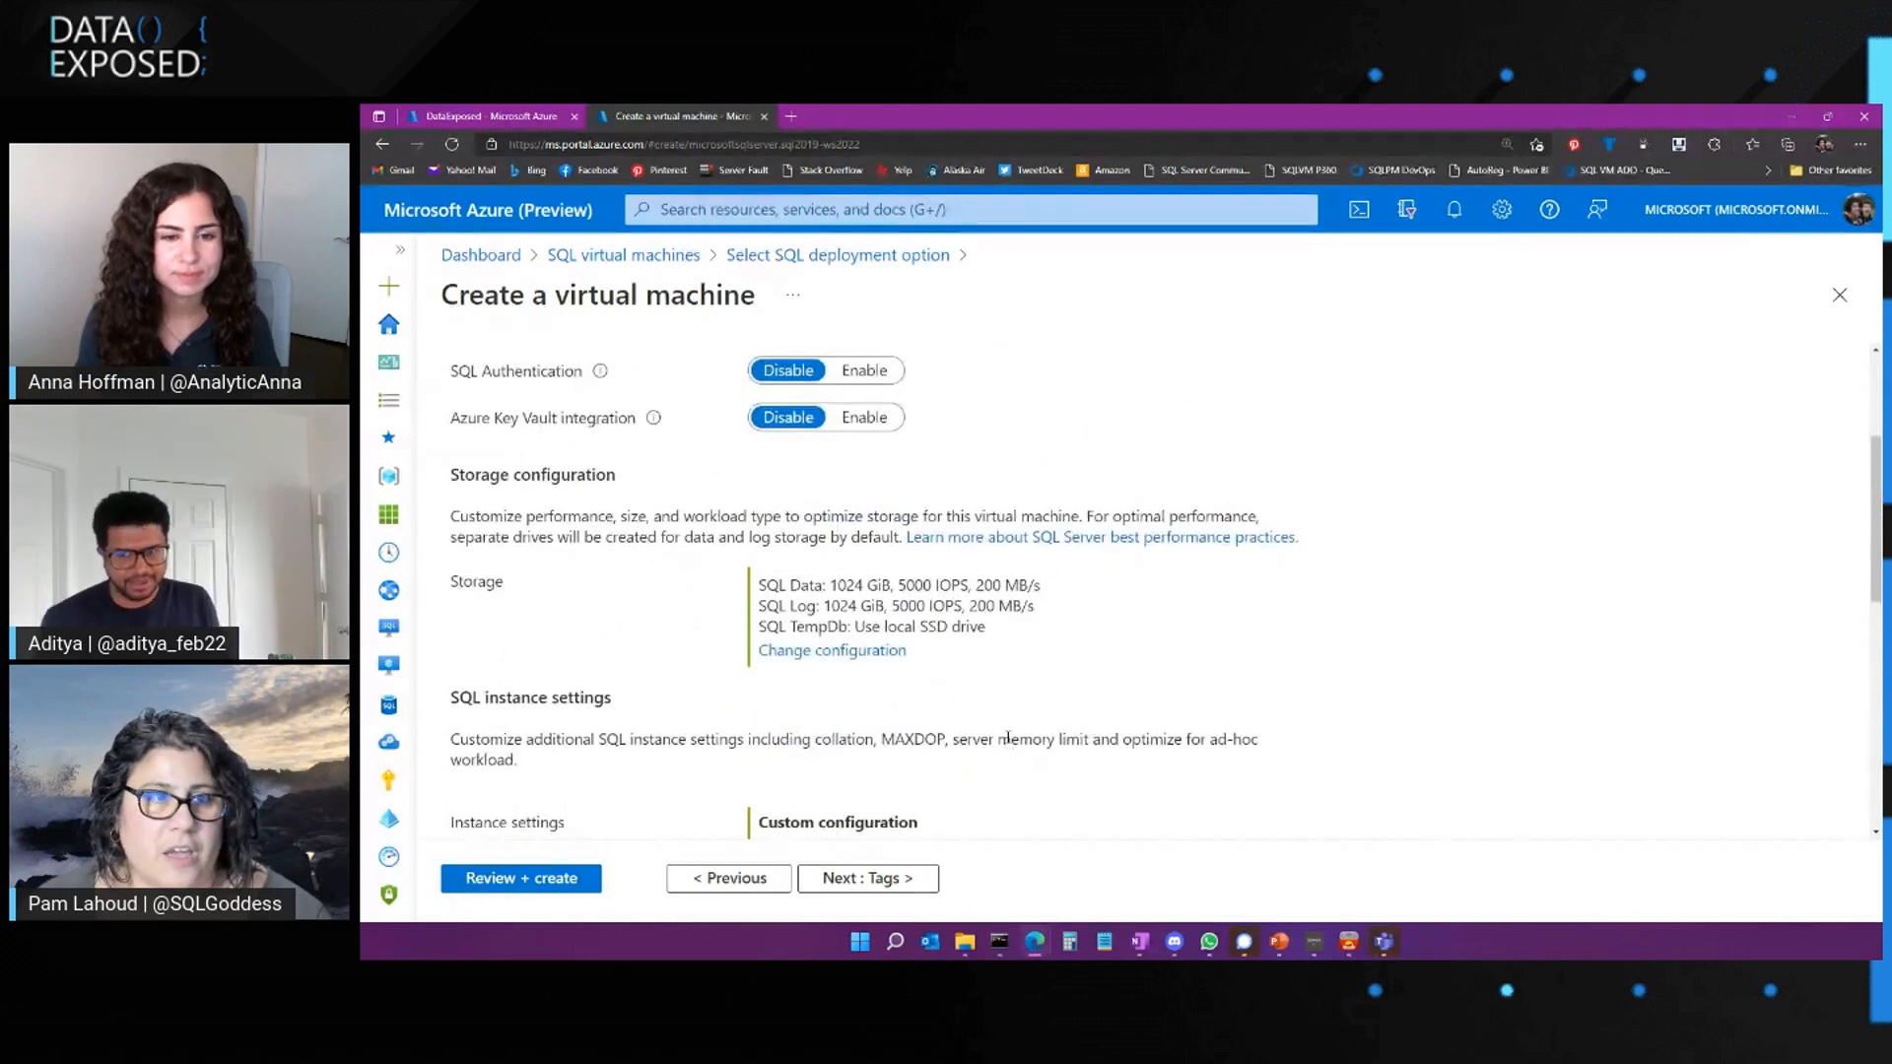
mouse_move(762, 116)
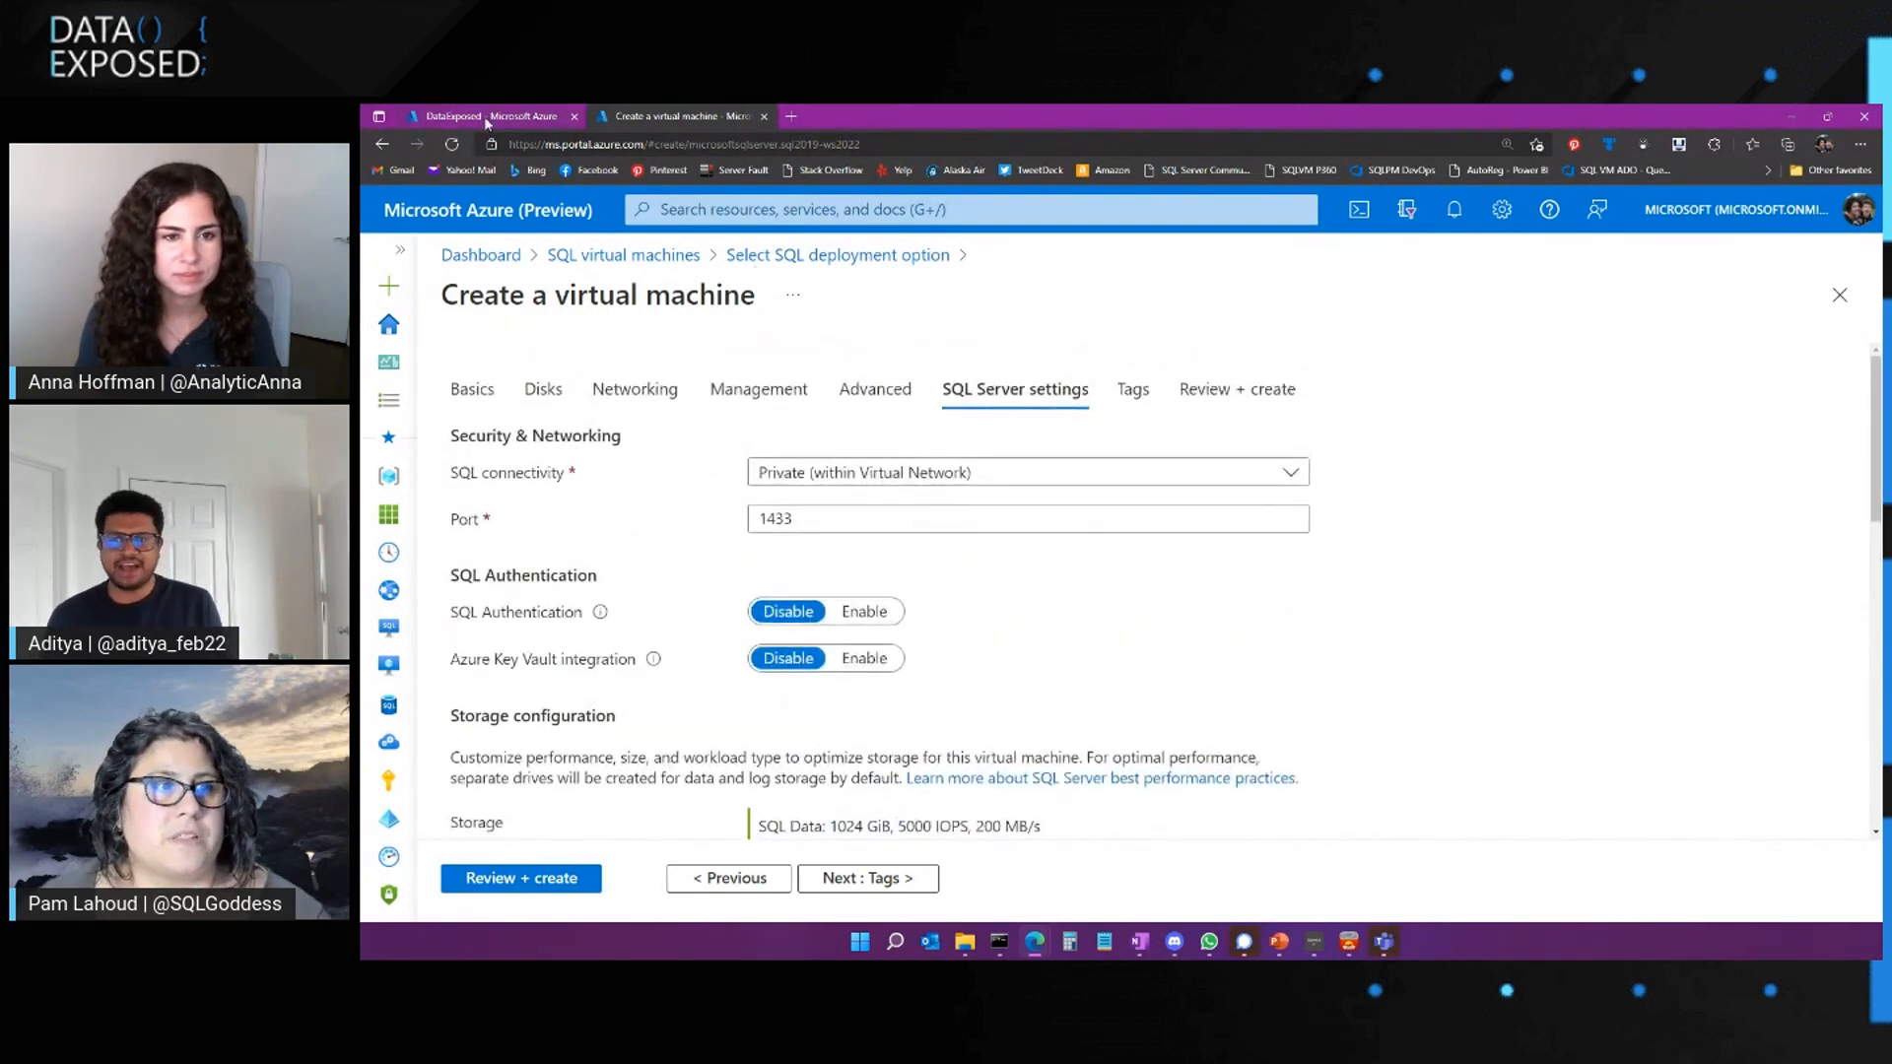
mouse_move(763, 116)
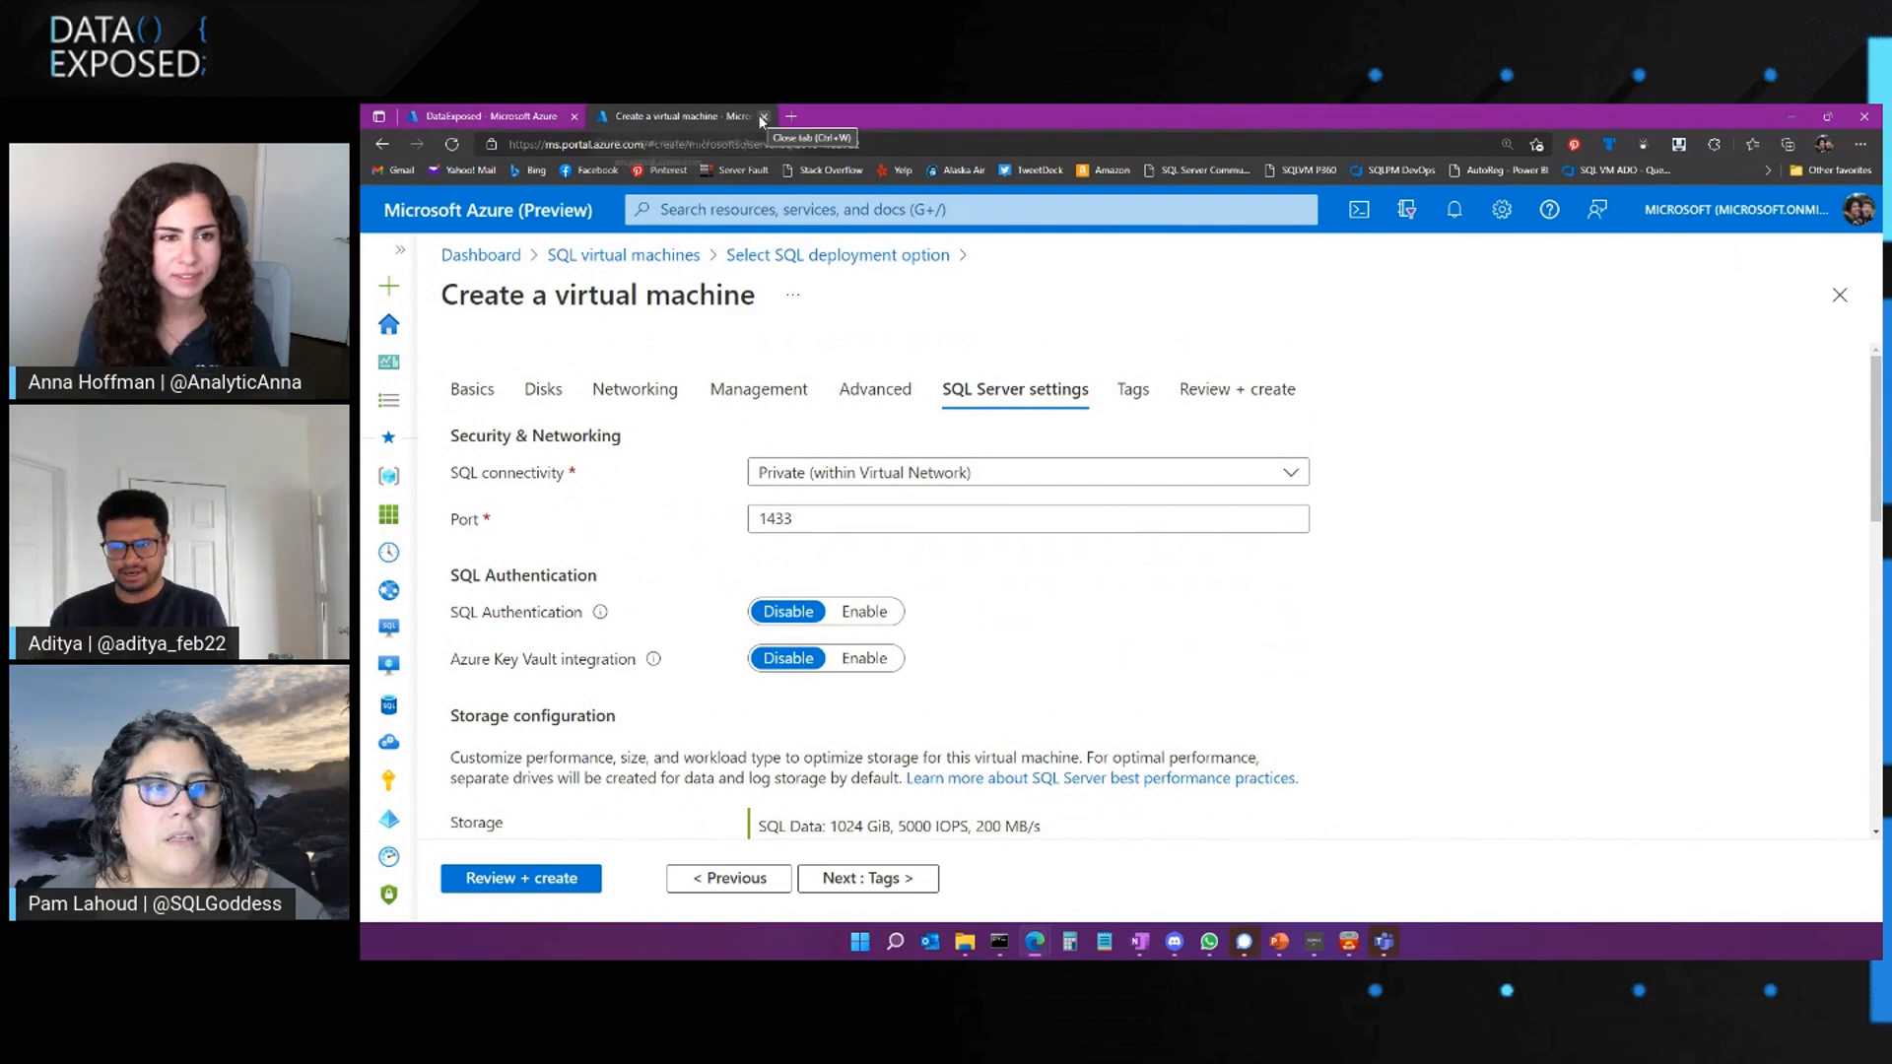
click(764, 117)
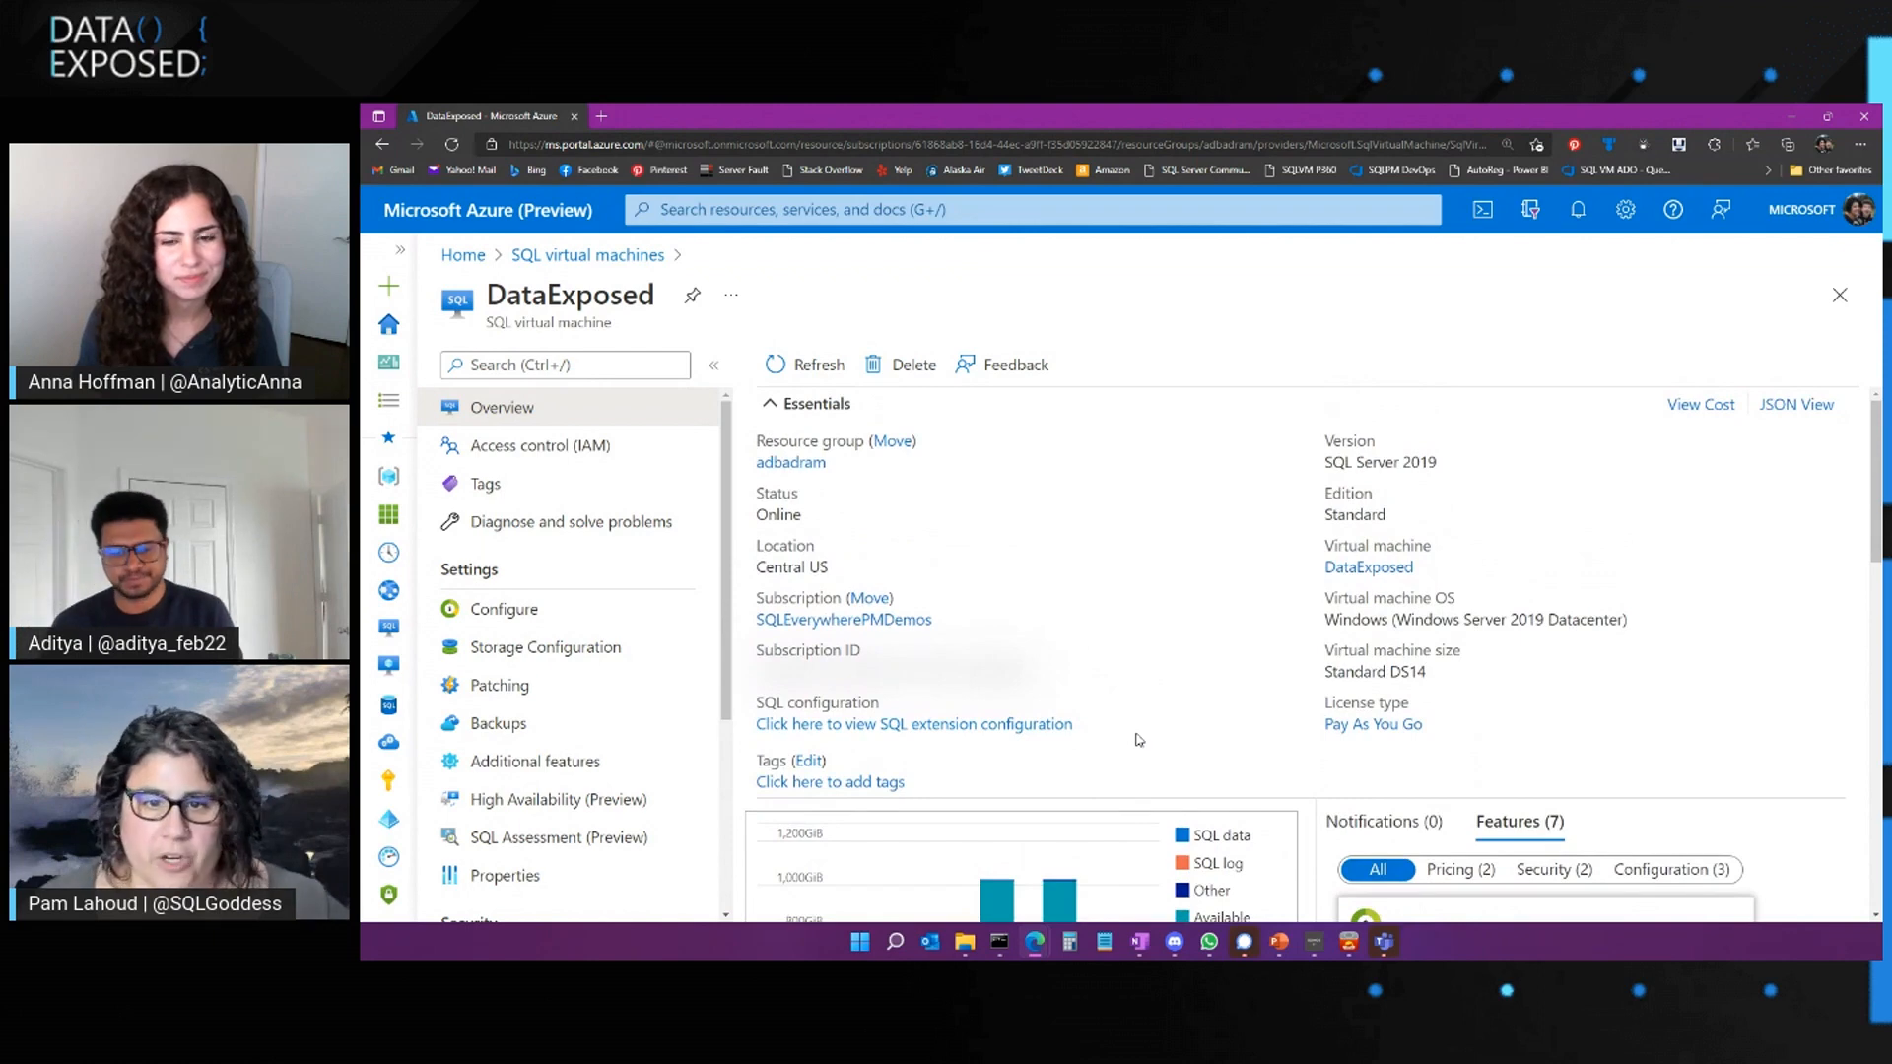
mouse_move(1133, 737)
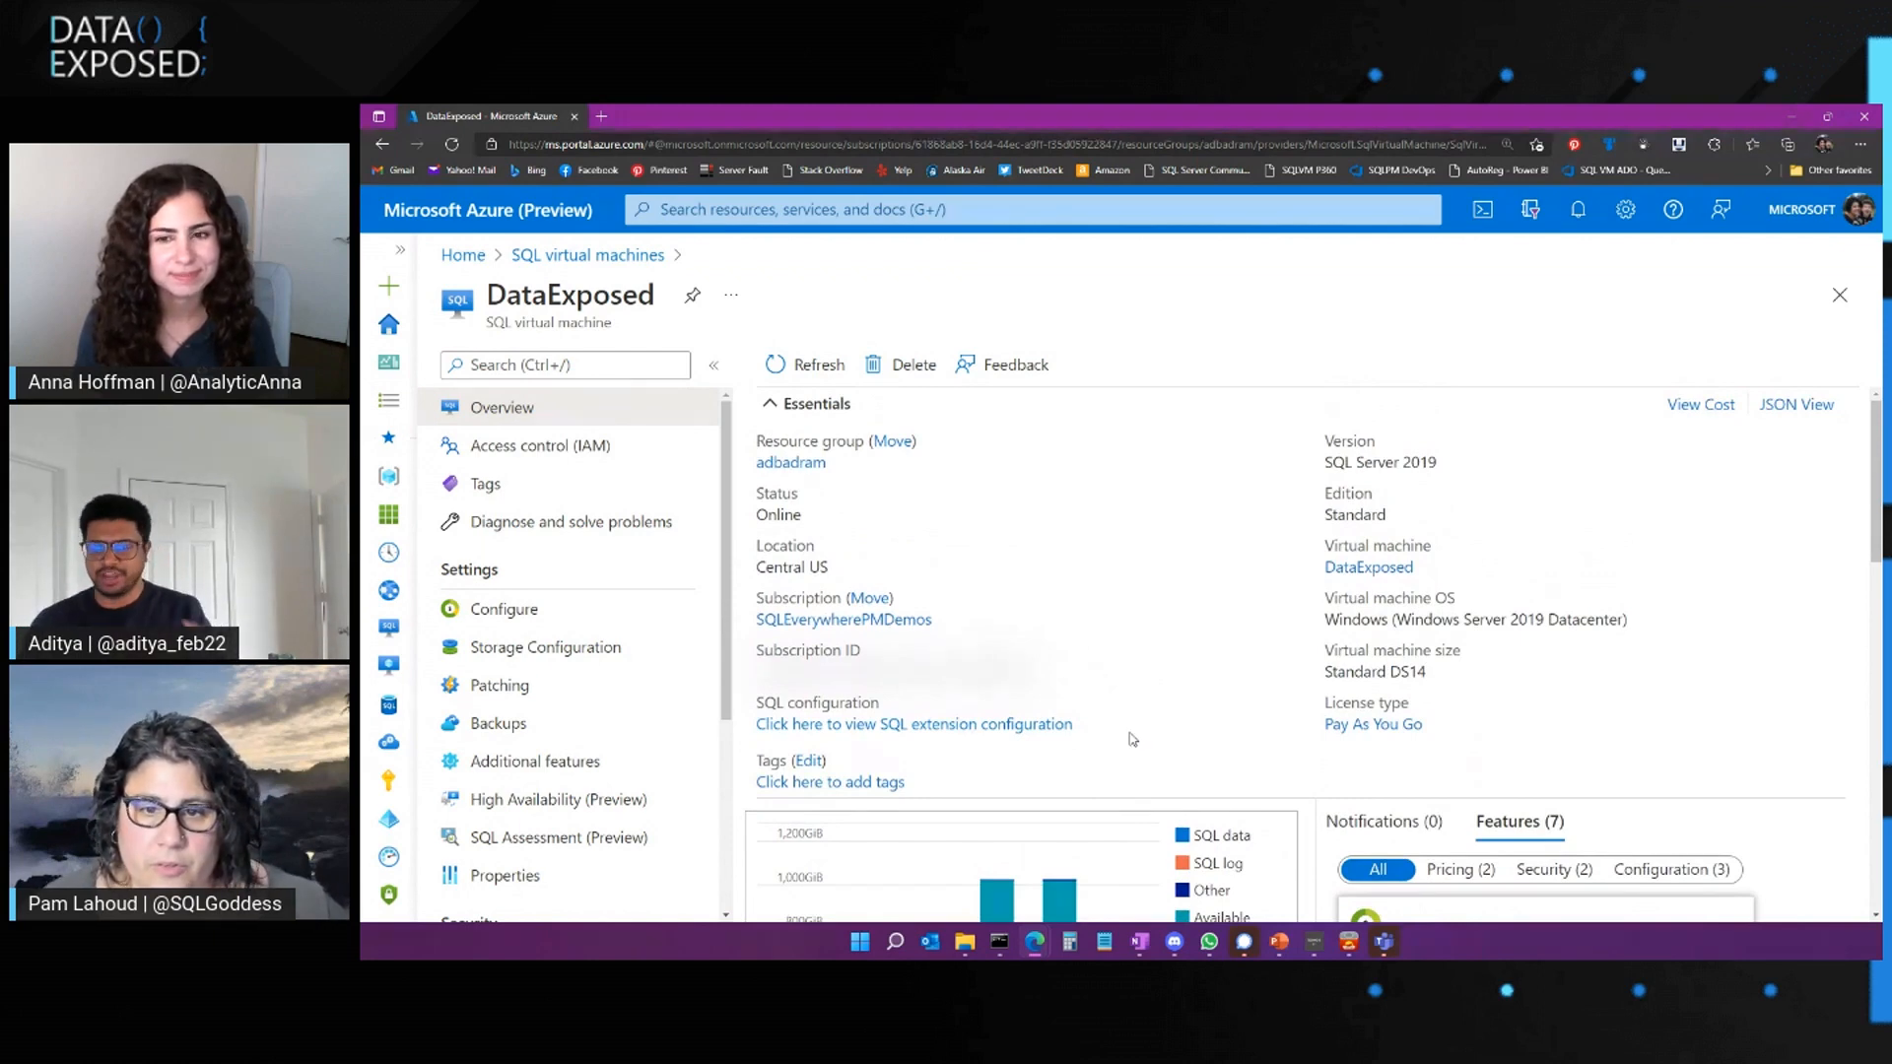
Move from DataExposed's Pay As You Go licensing settings to its Storage Configuration page
scroll(down, 3)
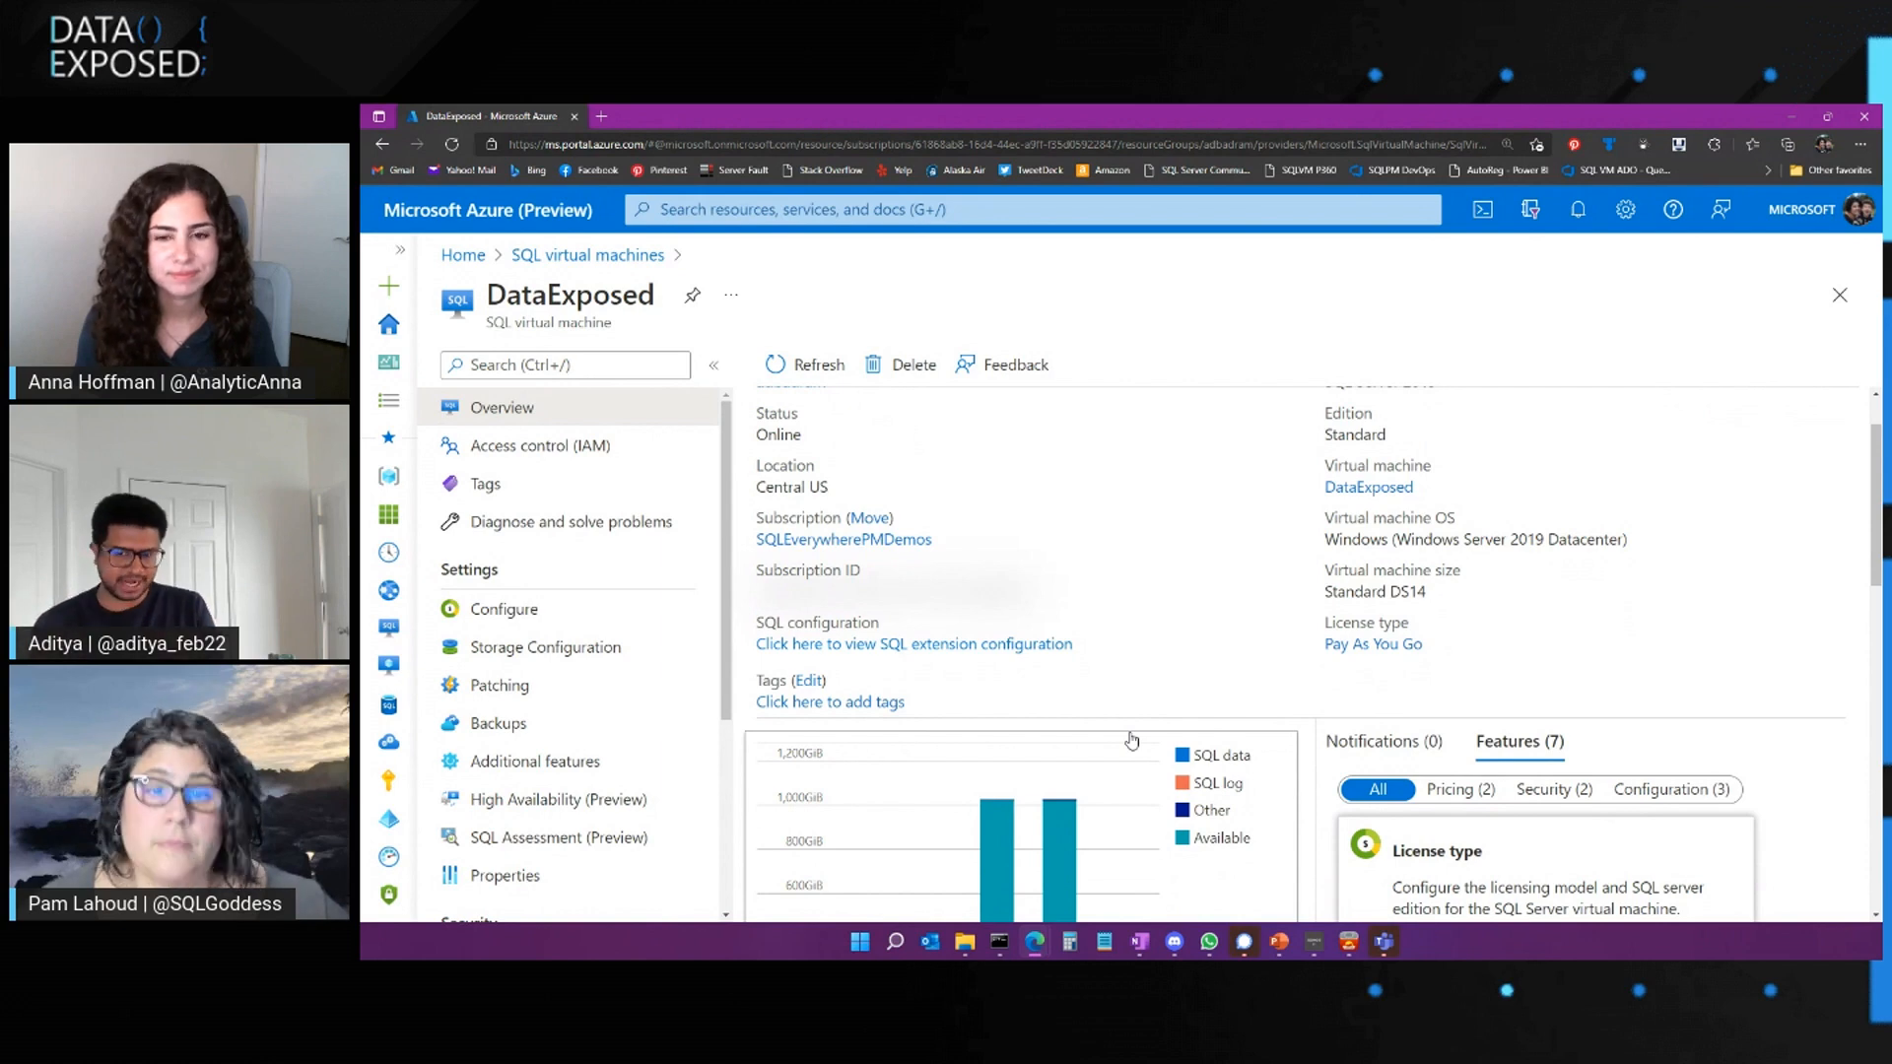
mouse_move(1124, 742)
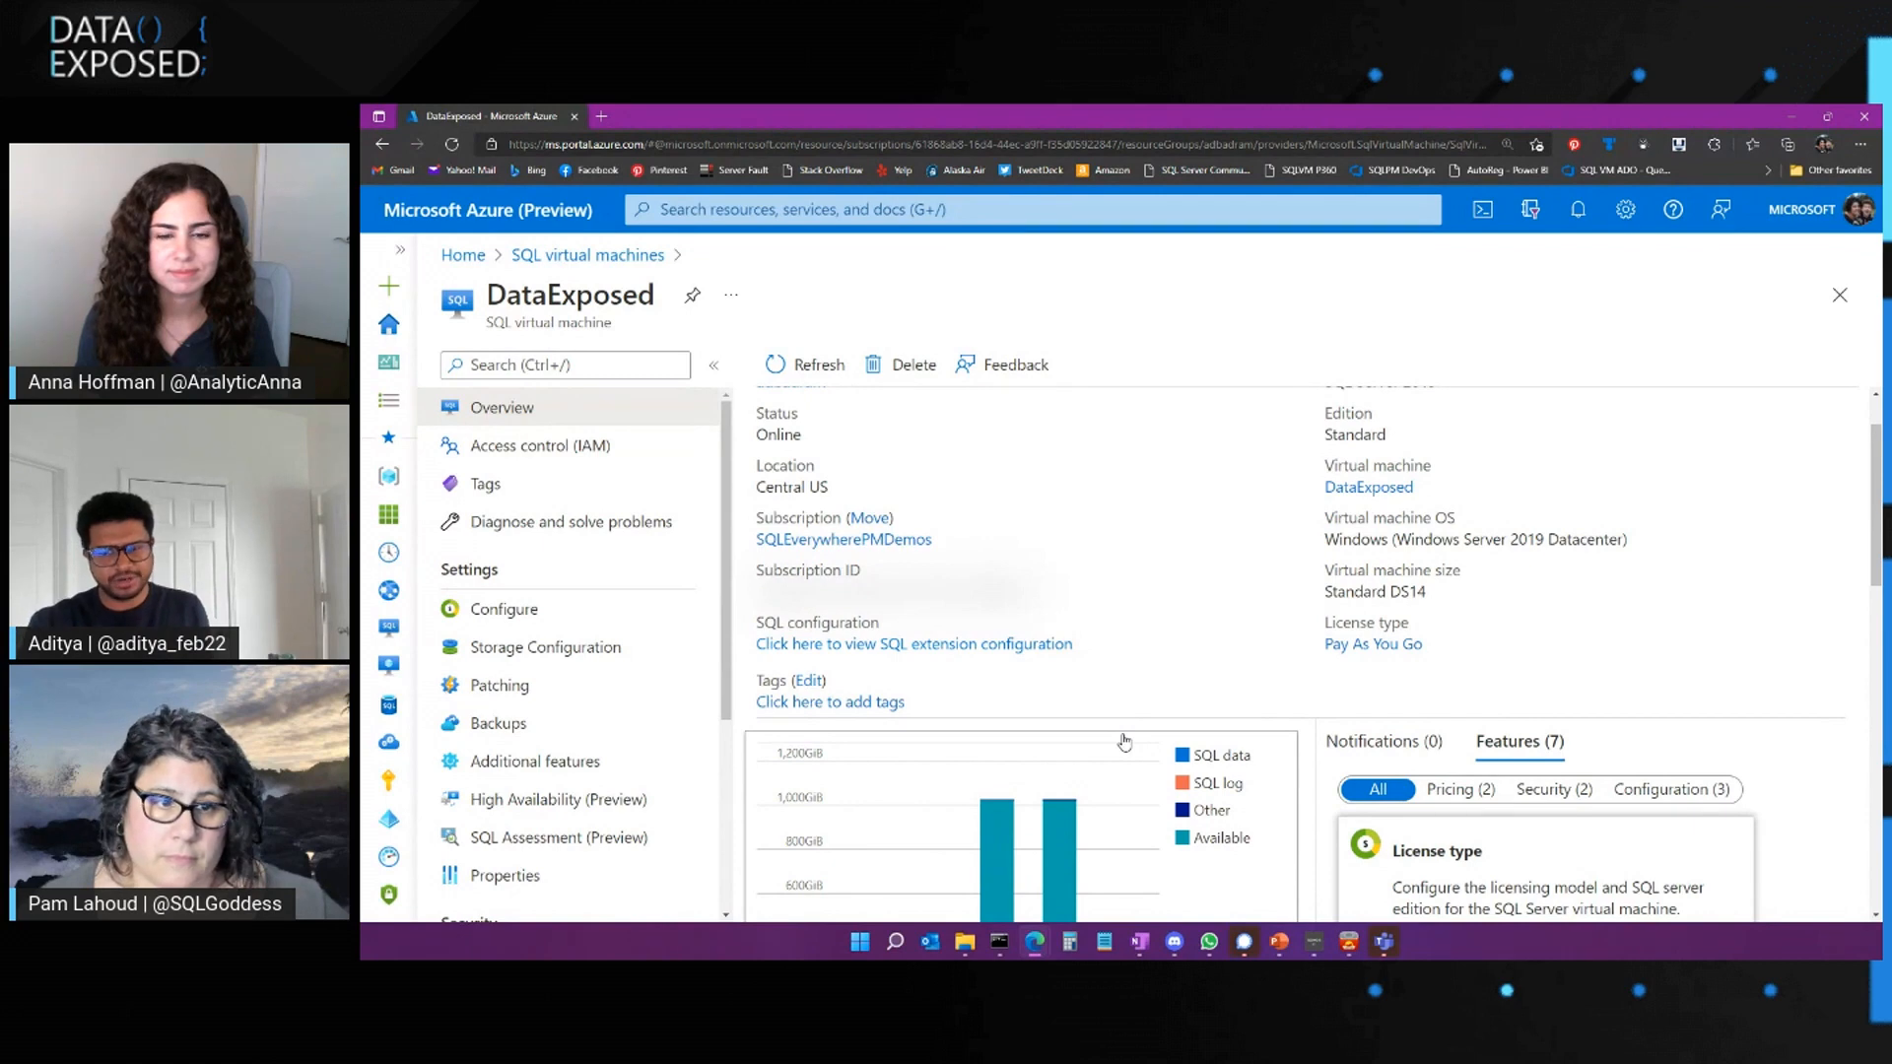
click(501, 608)
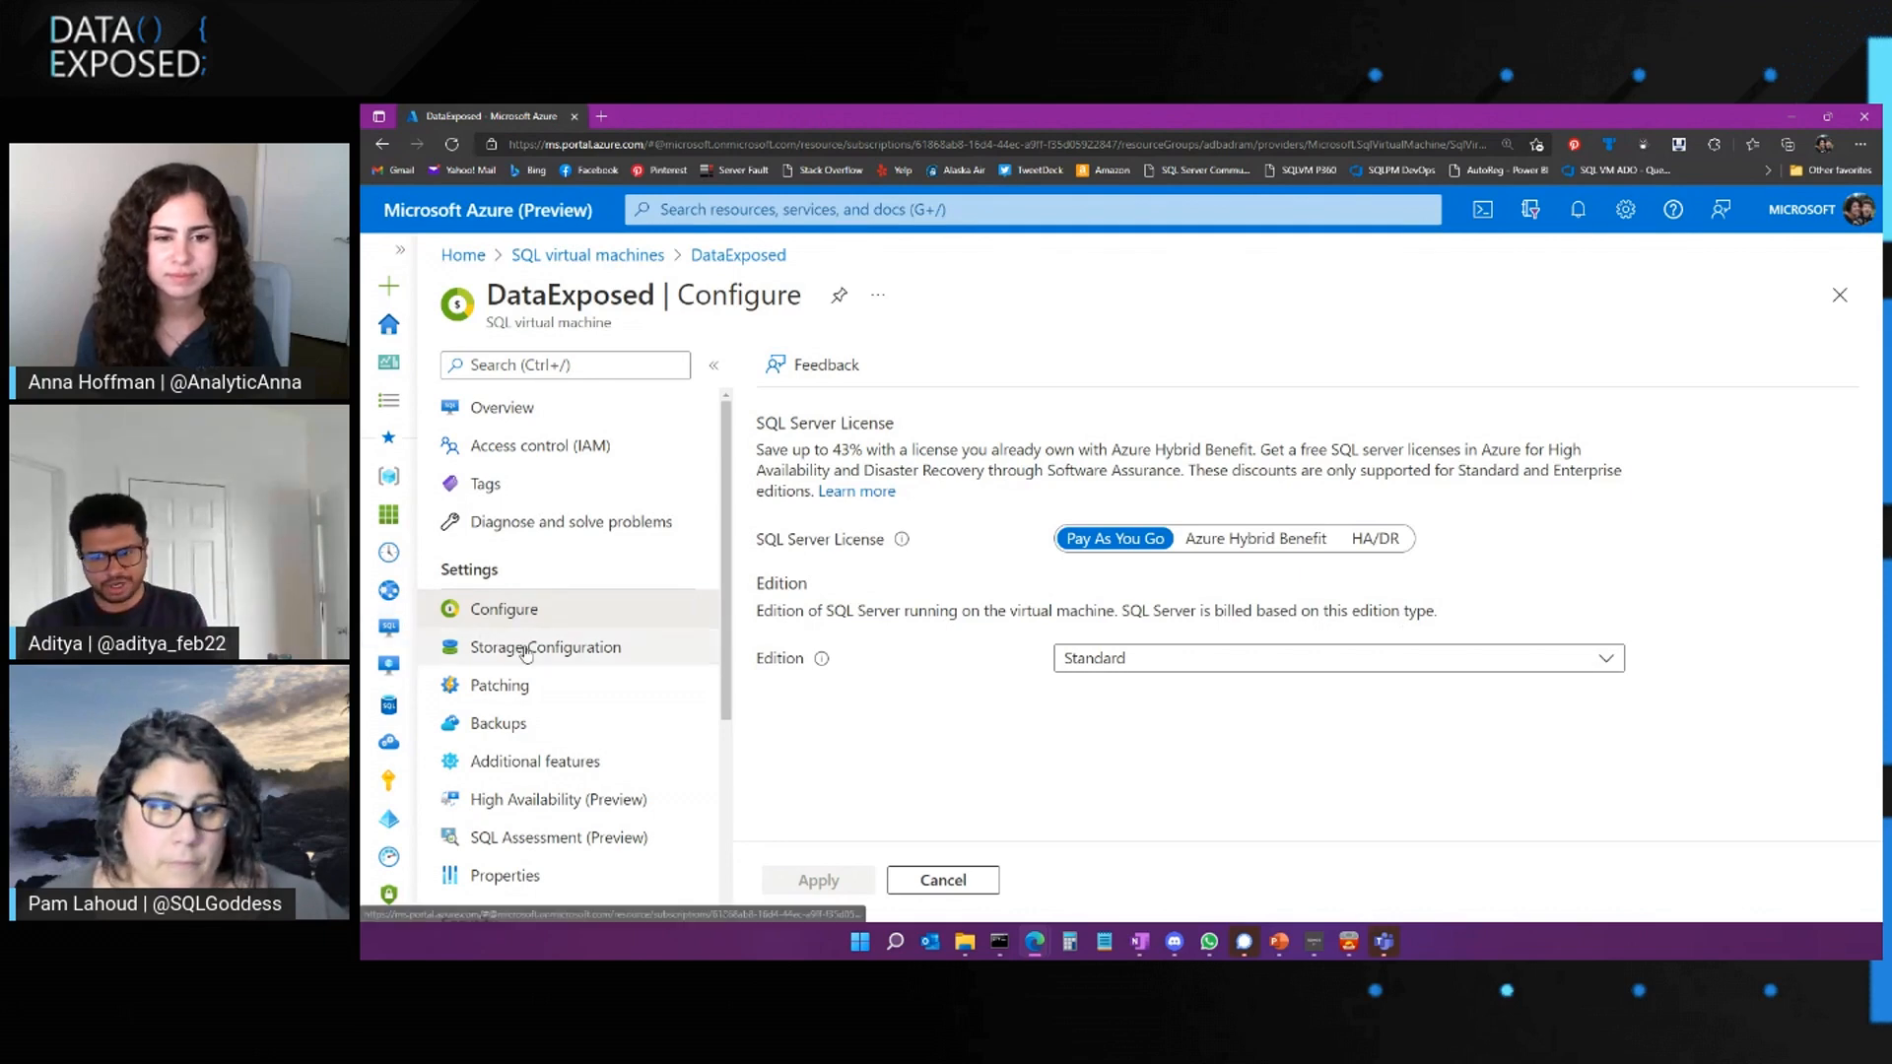
click(544, 646)
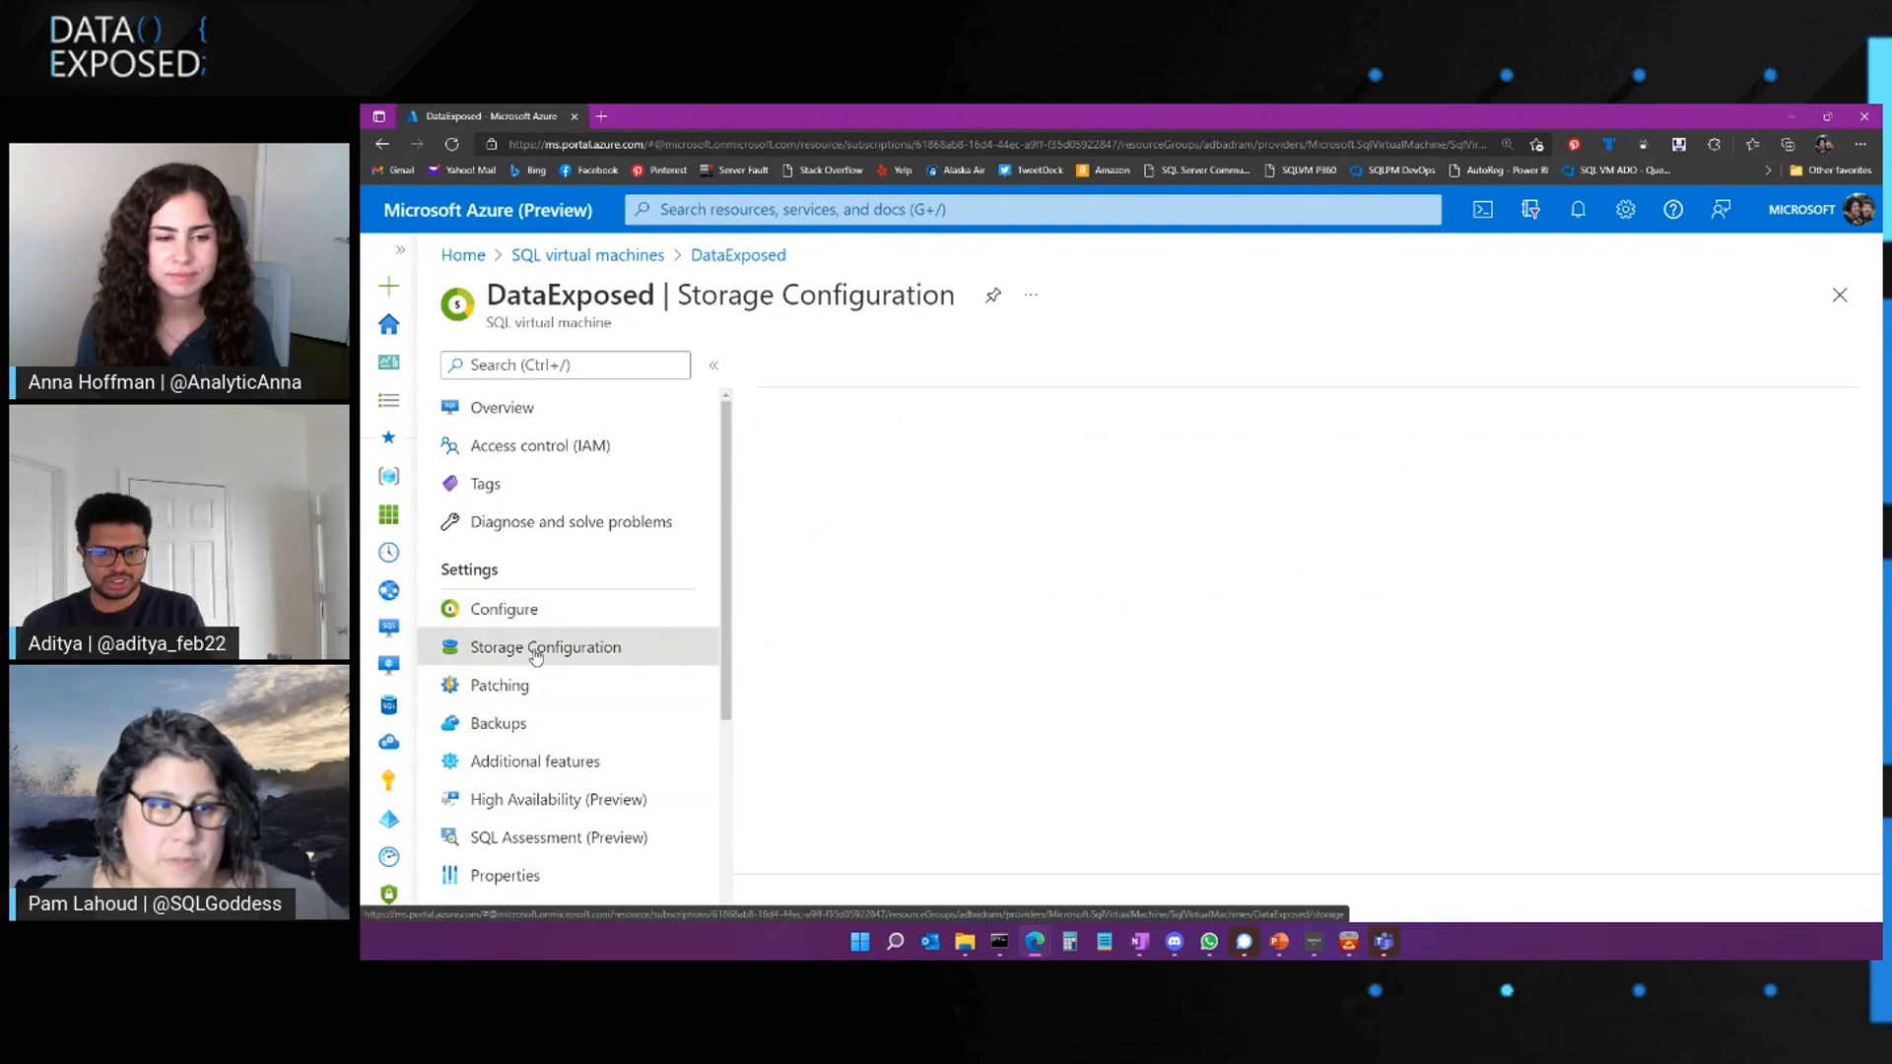
Open the TempDb drive's configuration panel from Storage Configuration
click(544, 647)
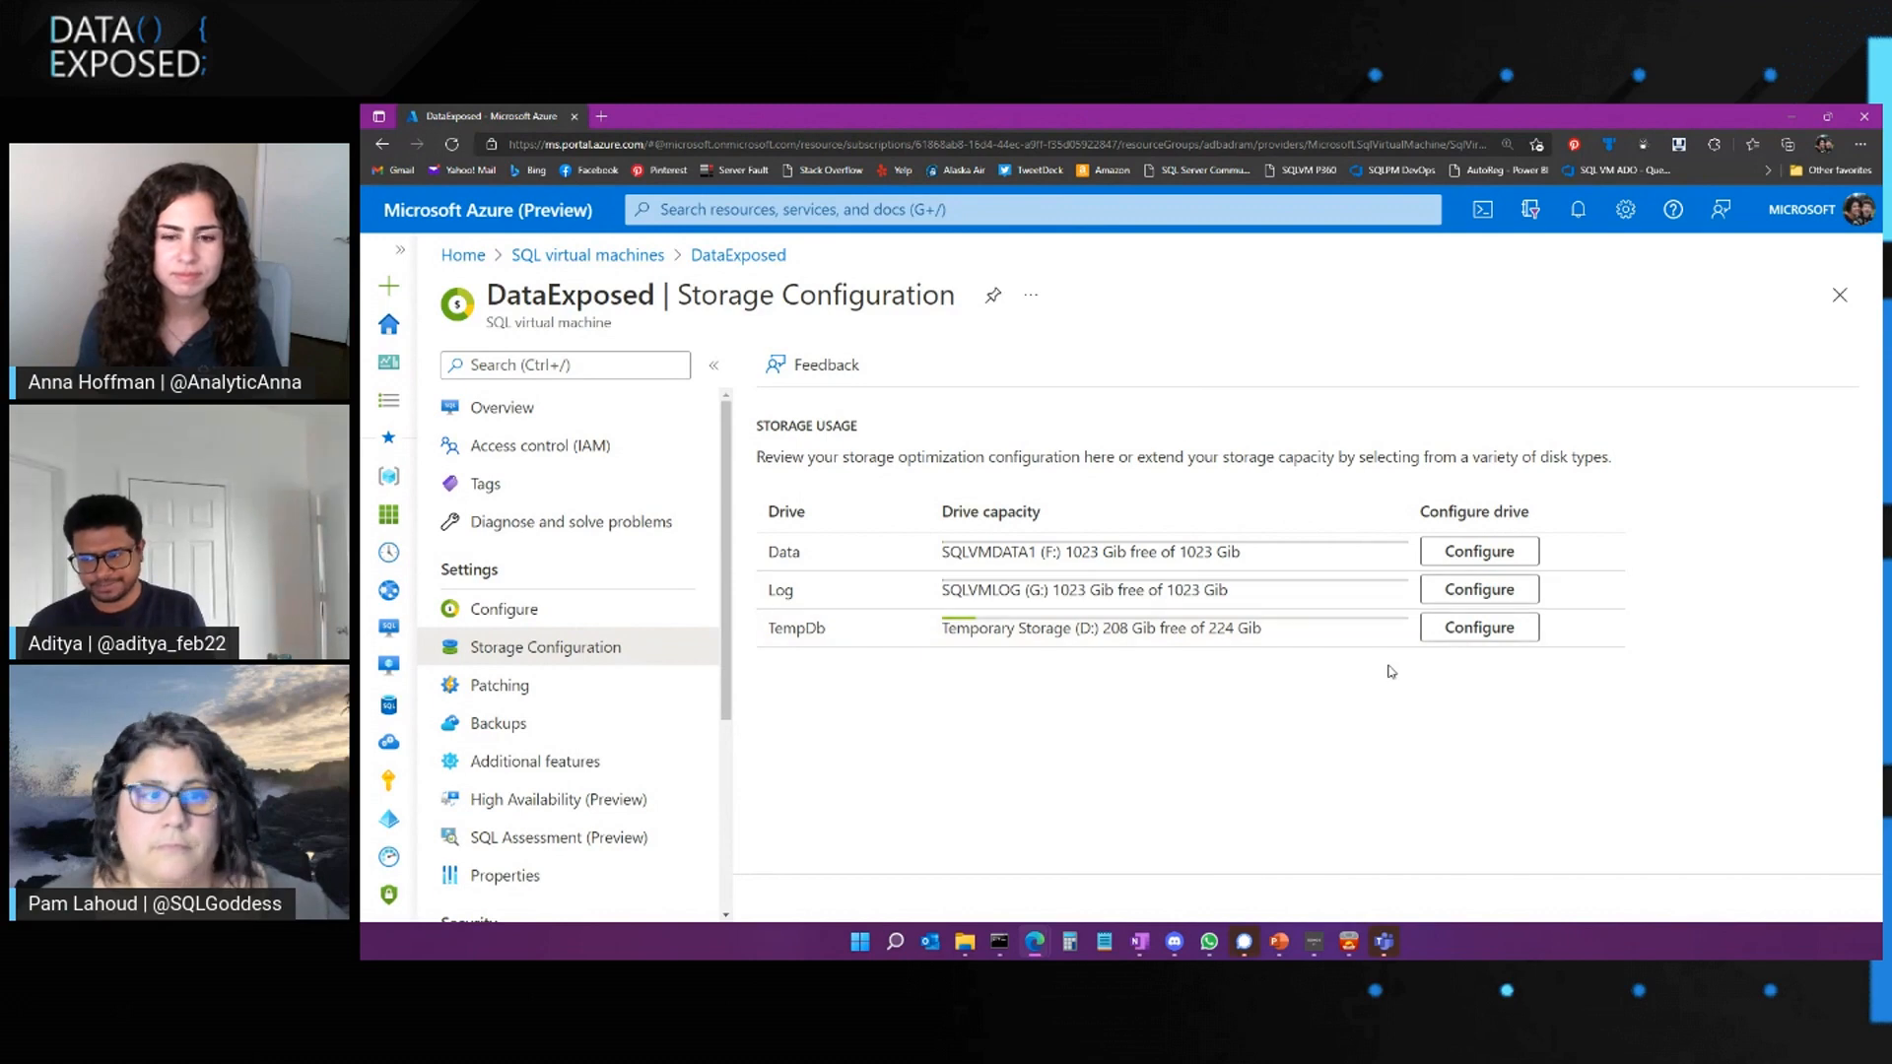
click(1478, 628)
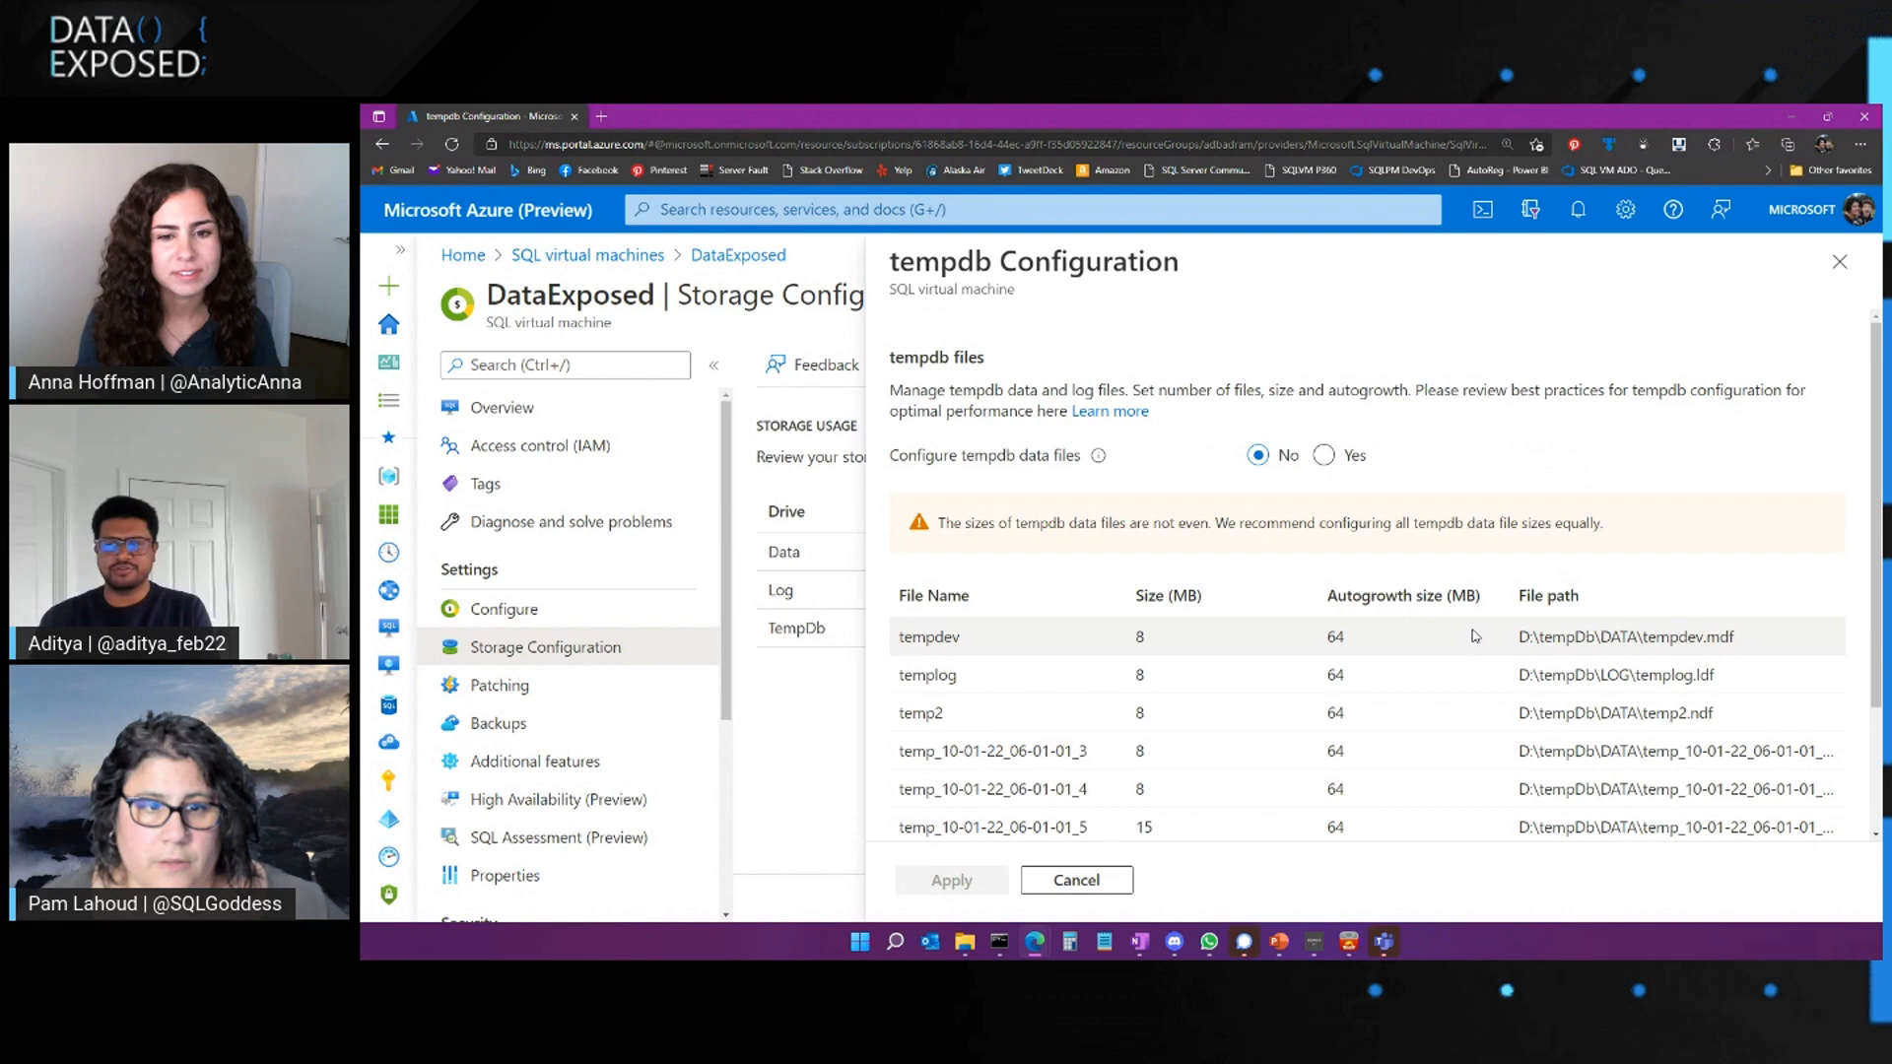
Configure tempdb data files with 512 MB initial size and 512 MB autogrowth, then apply
scroll(down, 3)
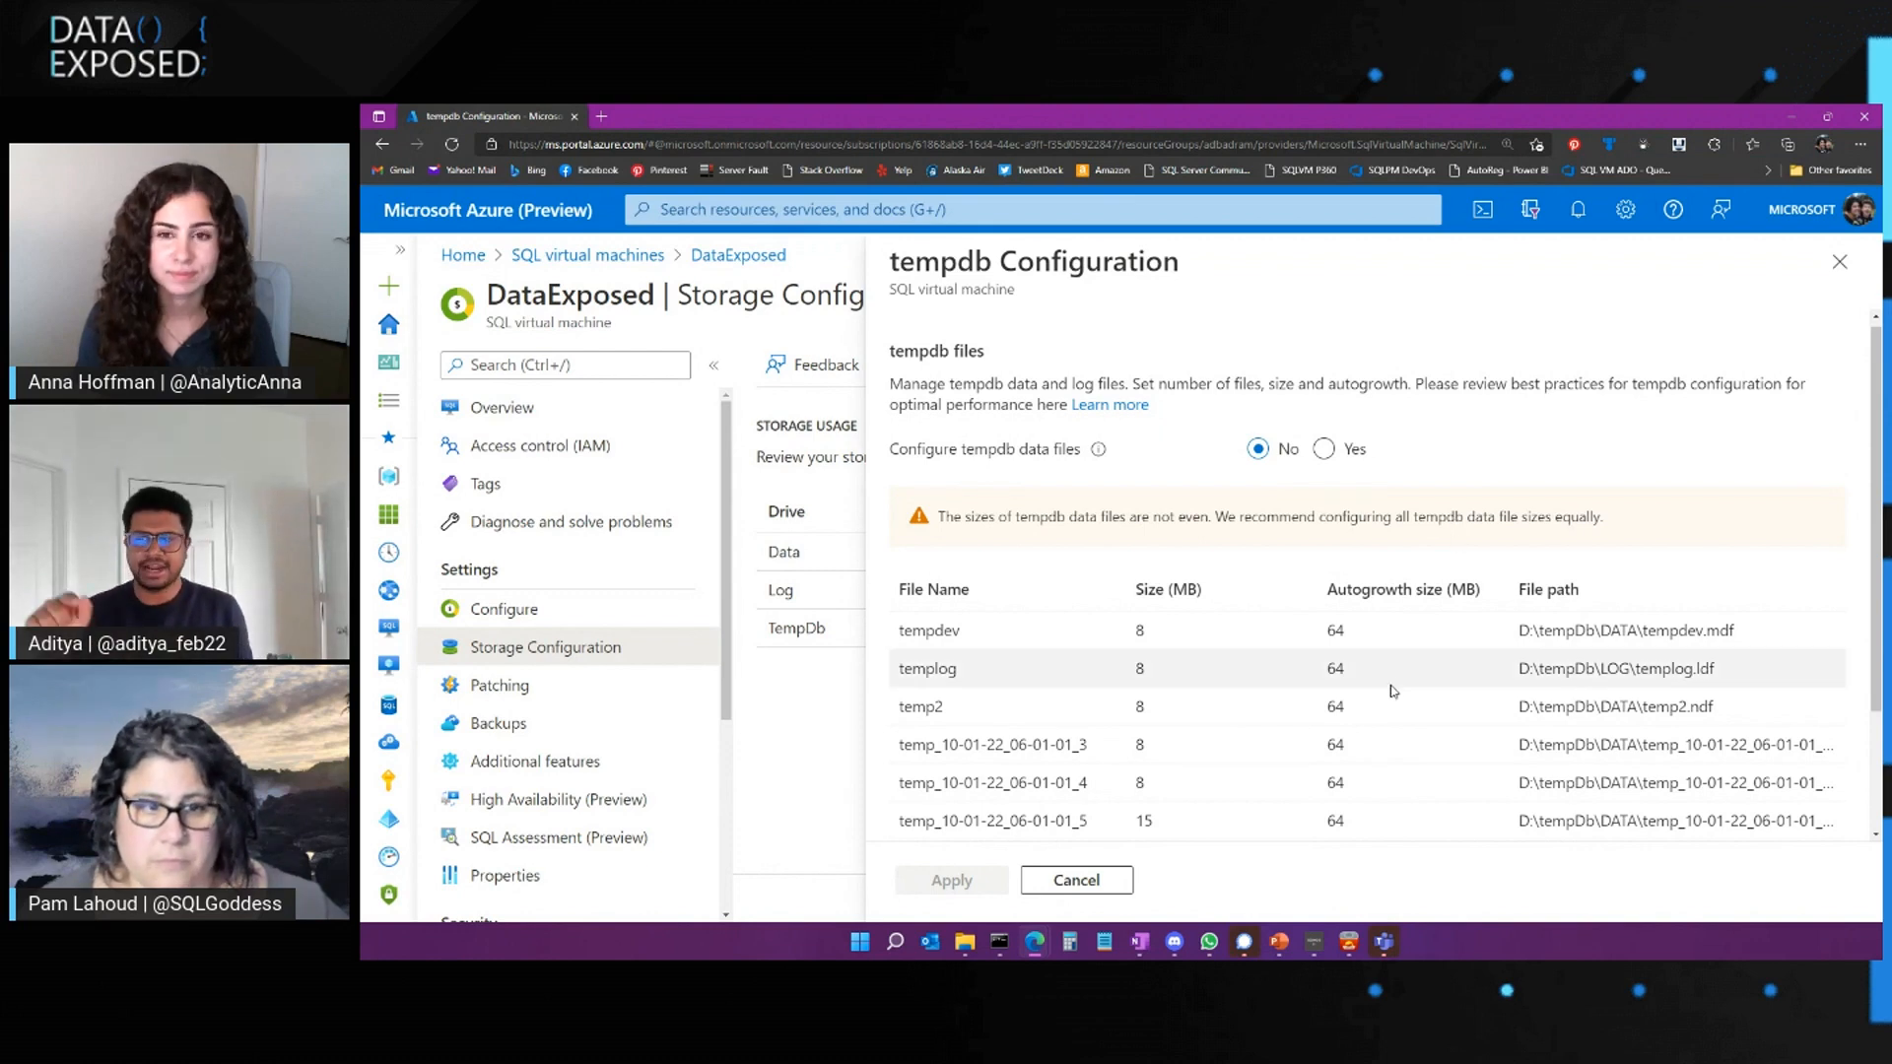
scroll(down, 3)
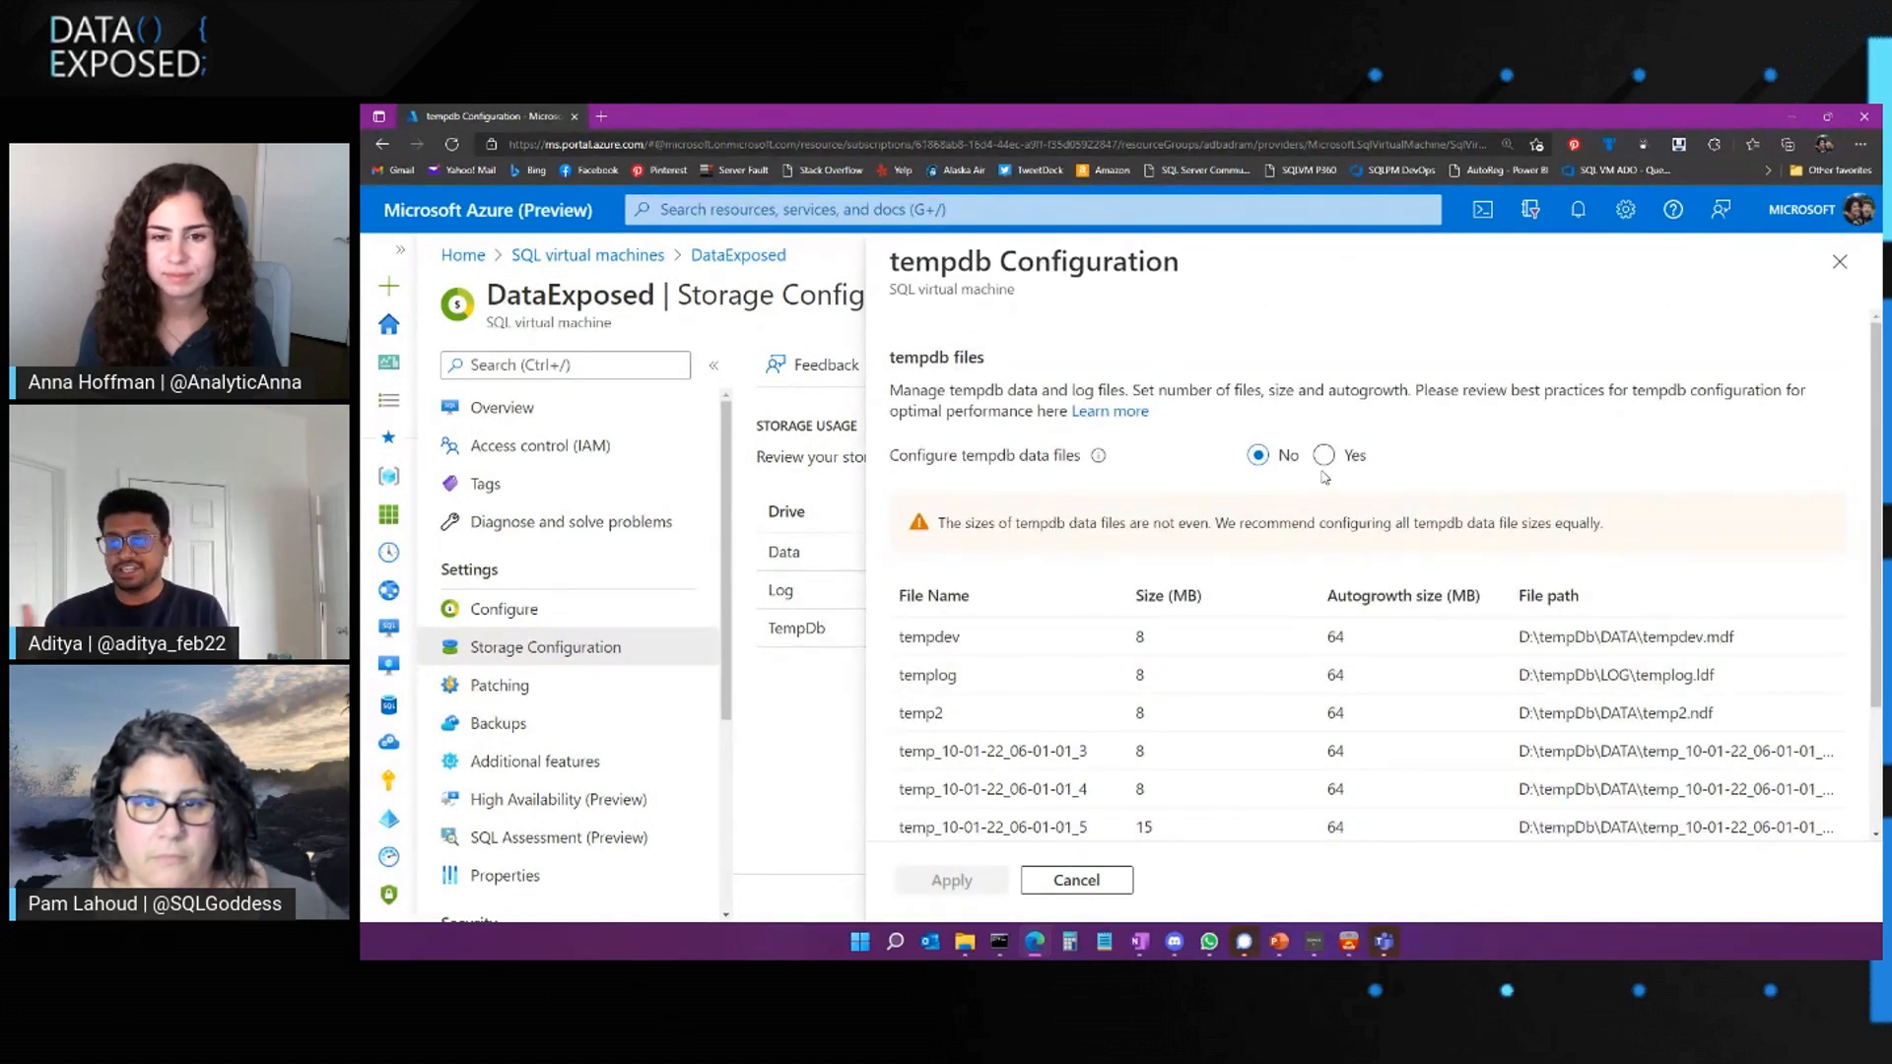
click(1323, 455)
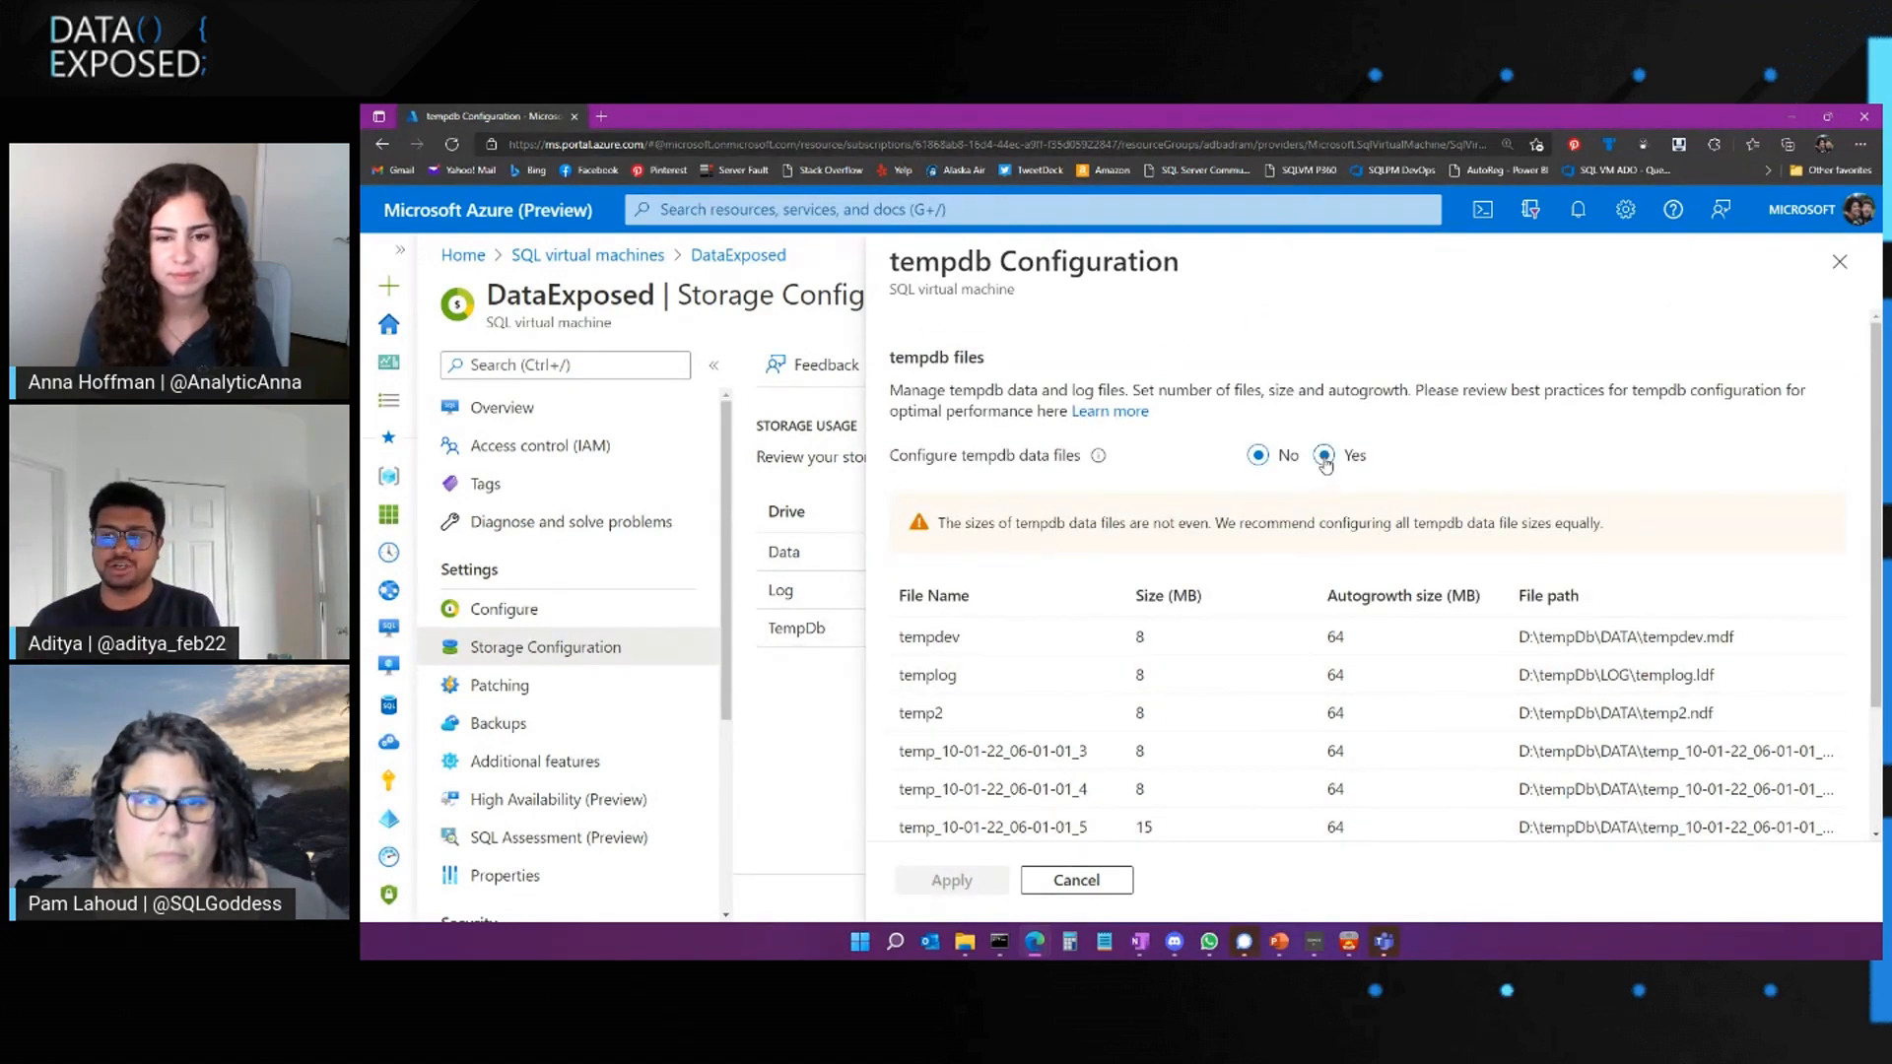
click(1322, 455)
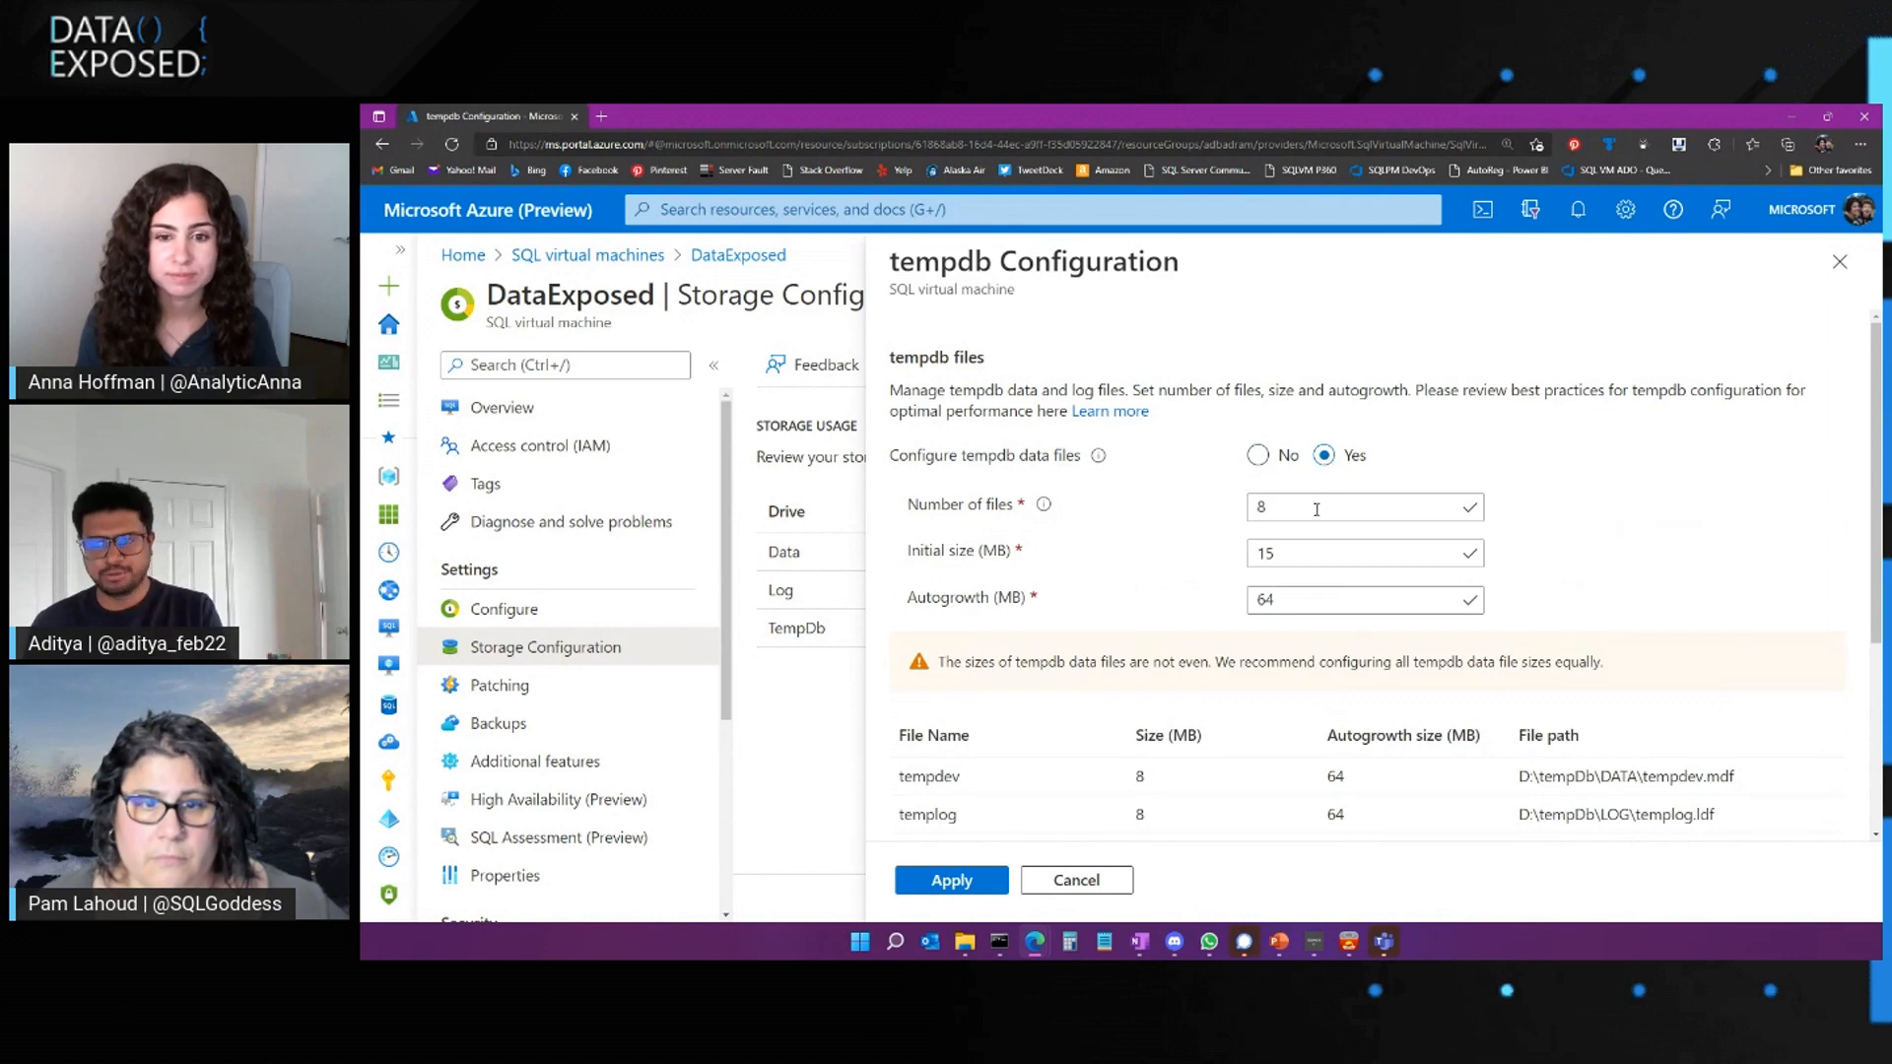
click(1364, 553)
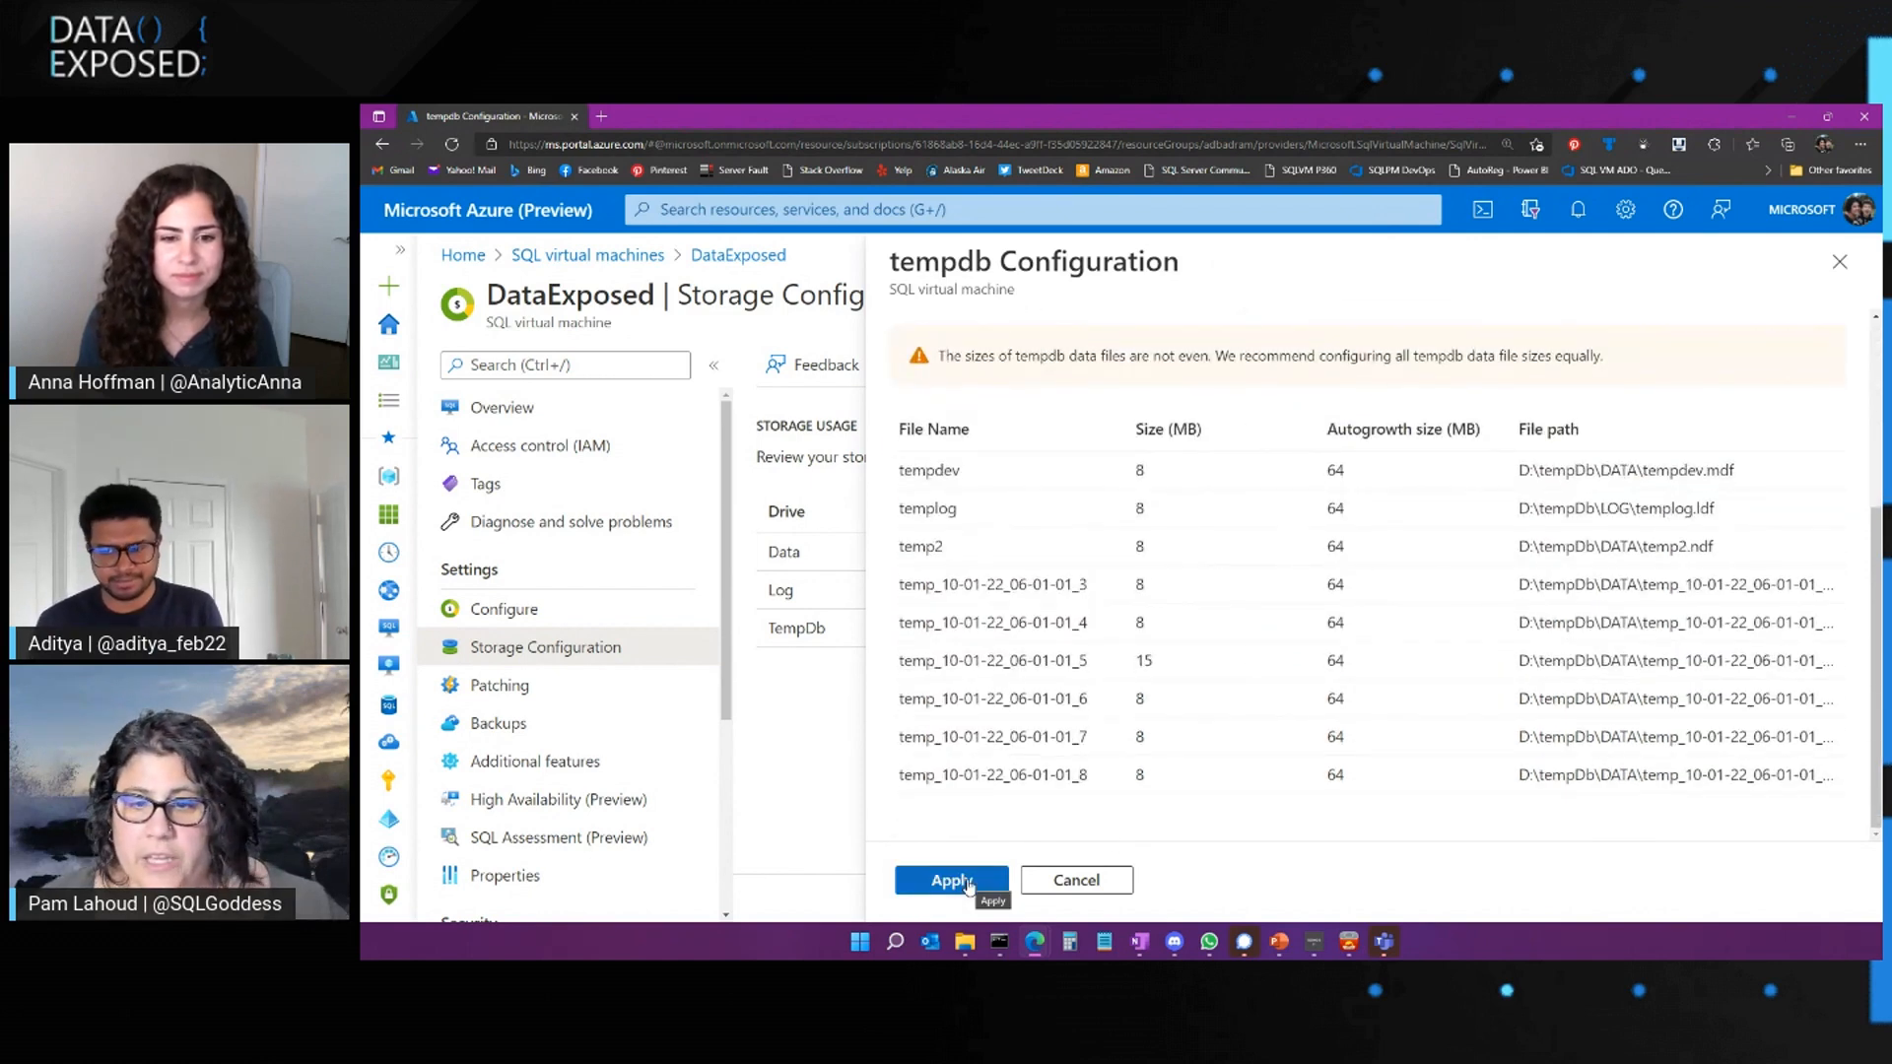
click(951, 880)
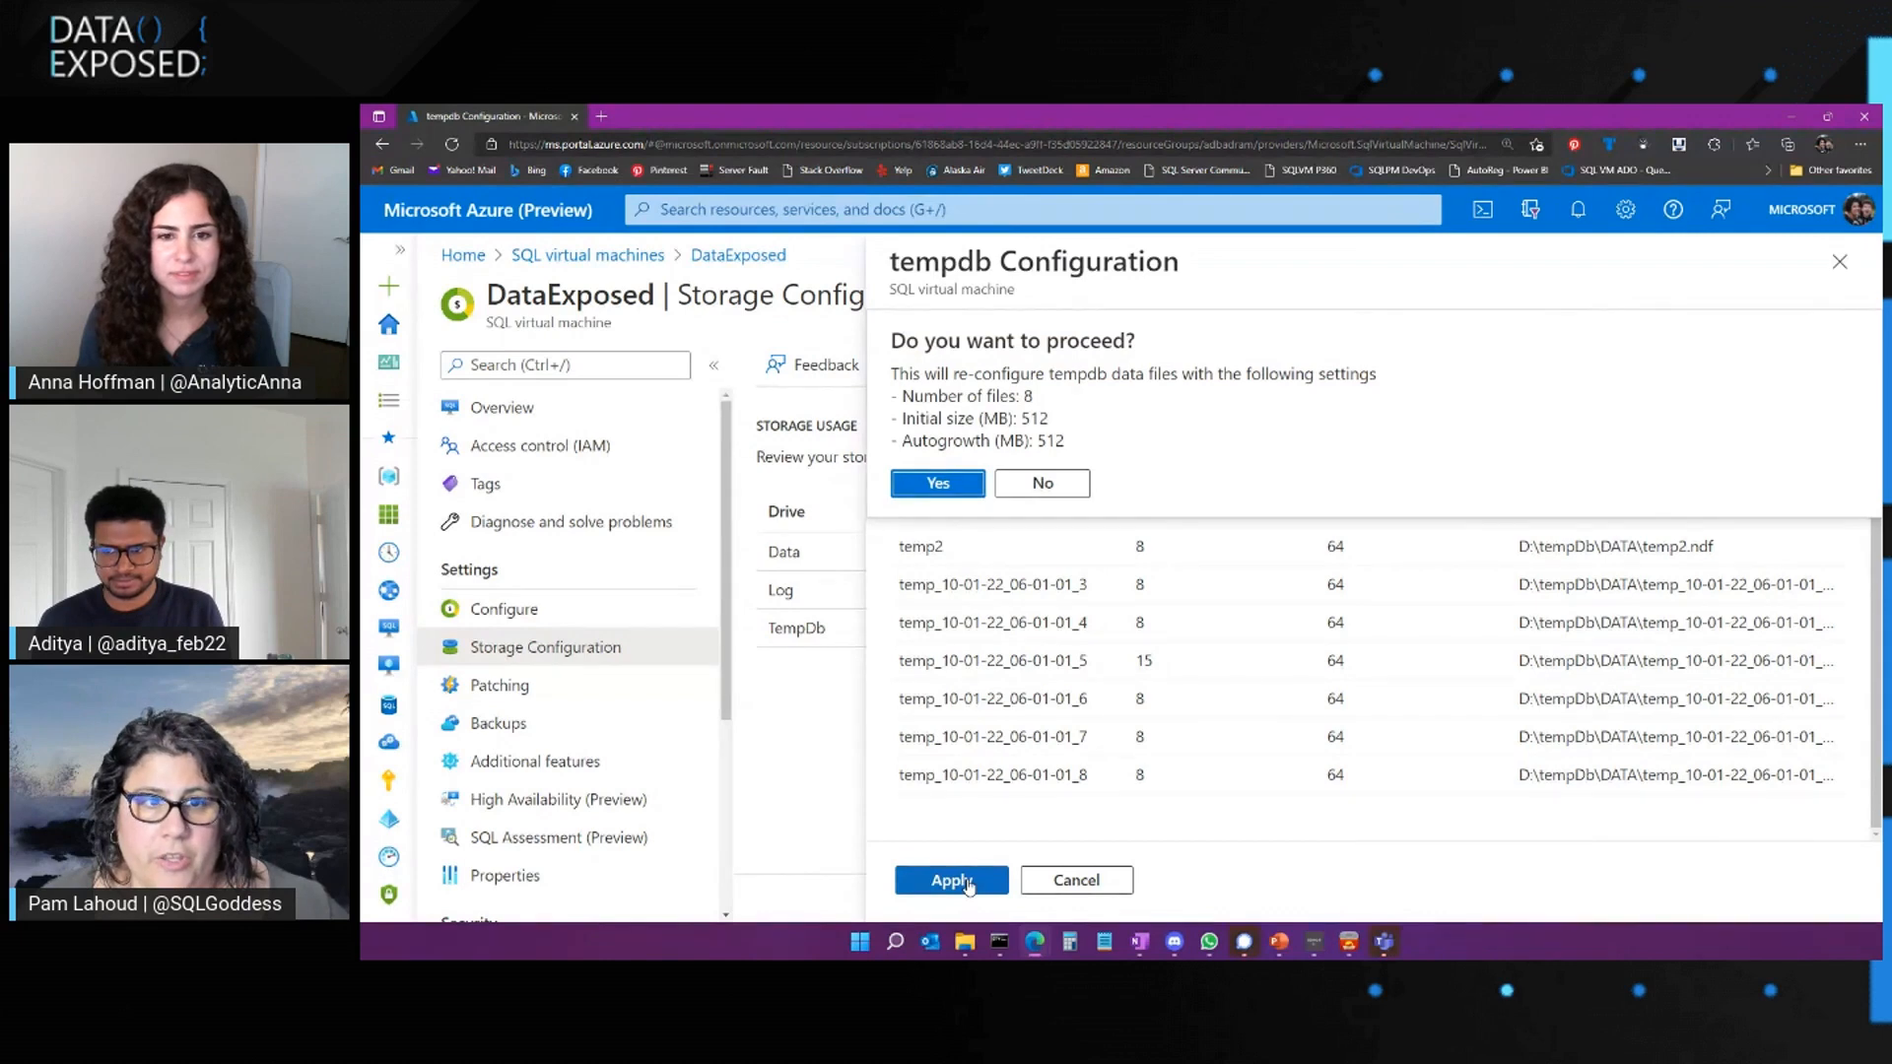
mouse_move(969, 457)
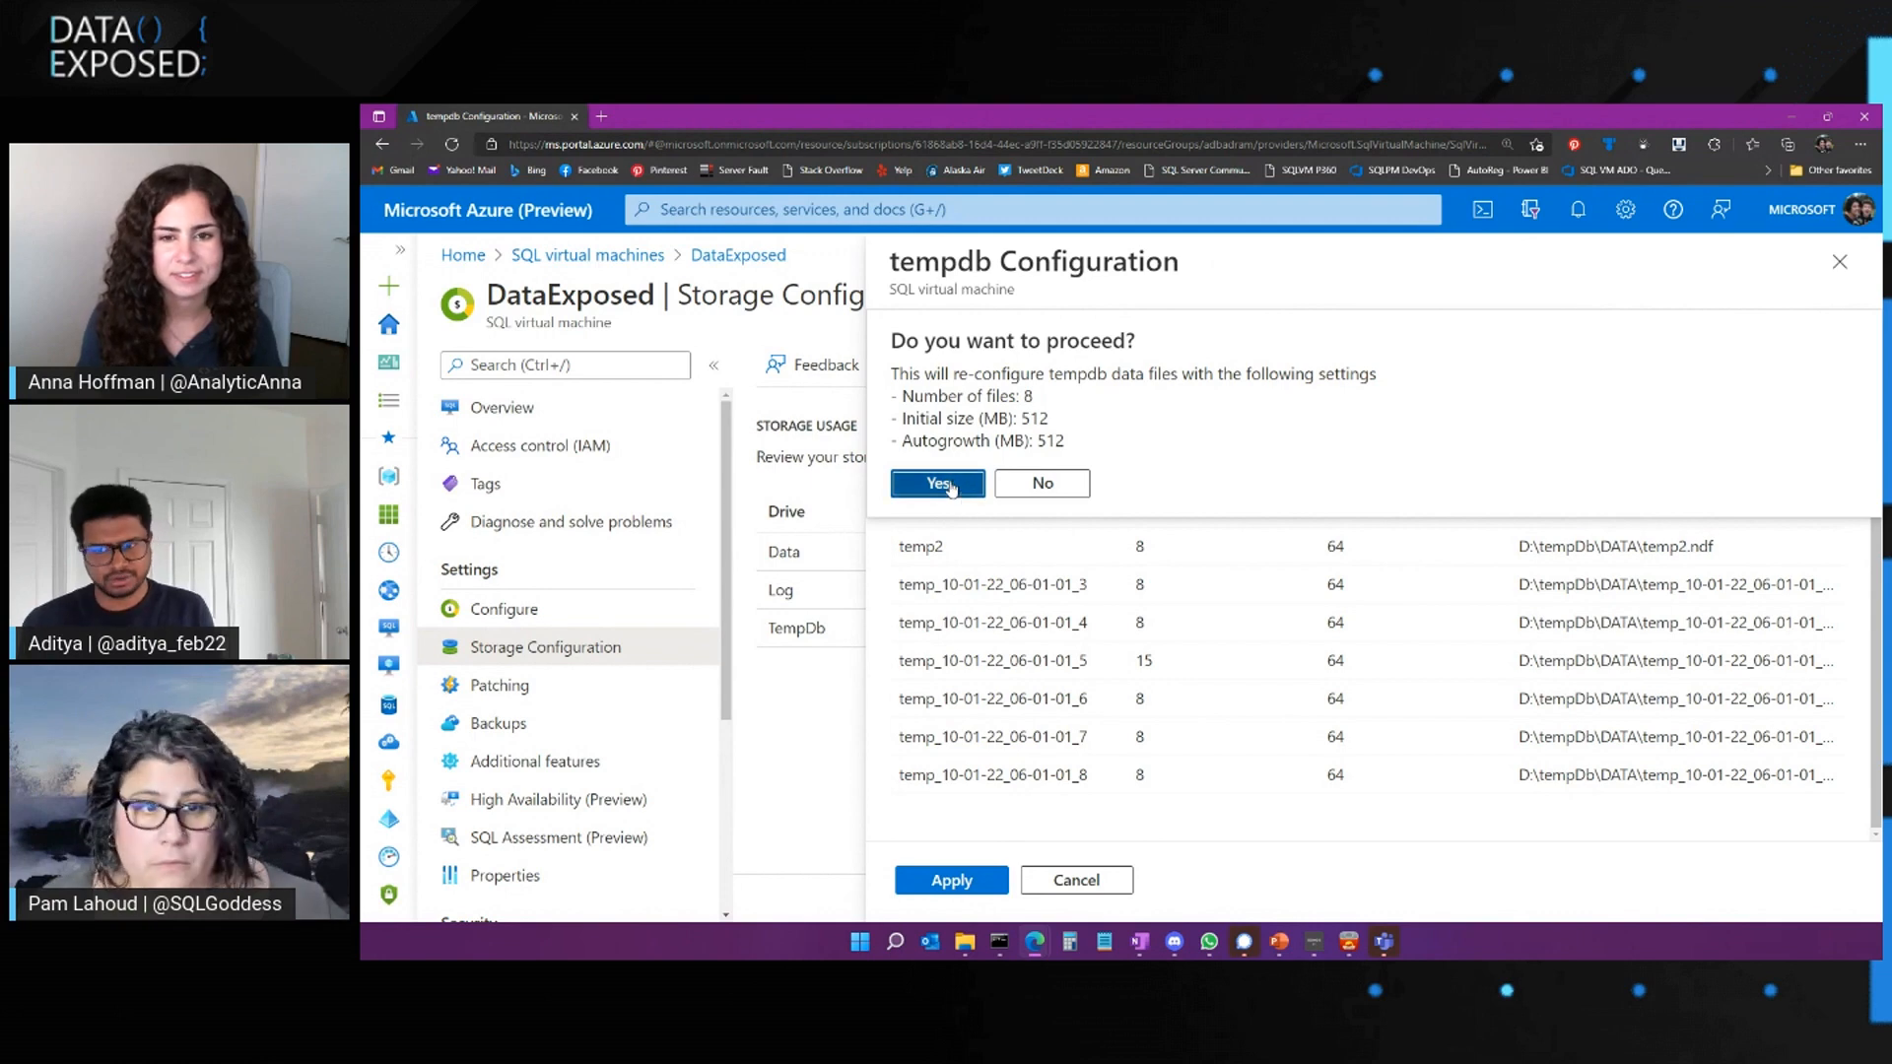
Confirm the tempdb reconfiguration and dismiss the deployment-in-progress notification
click(937, 483)
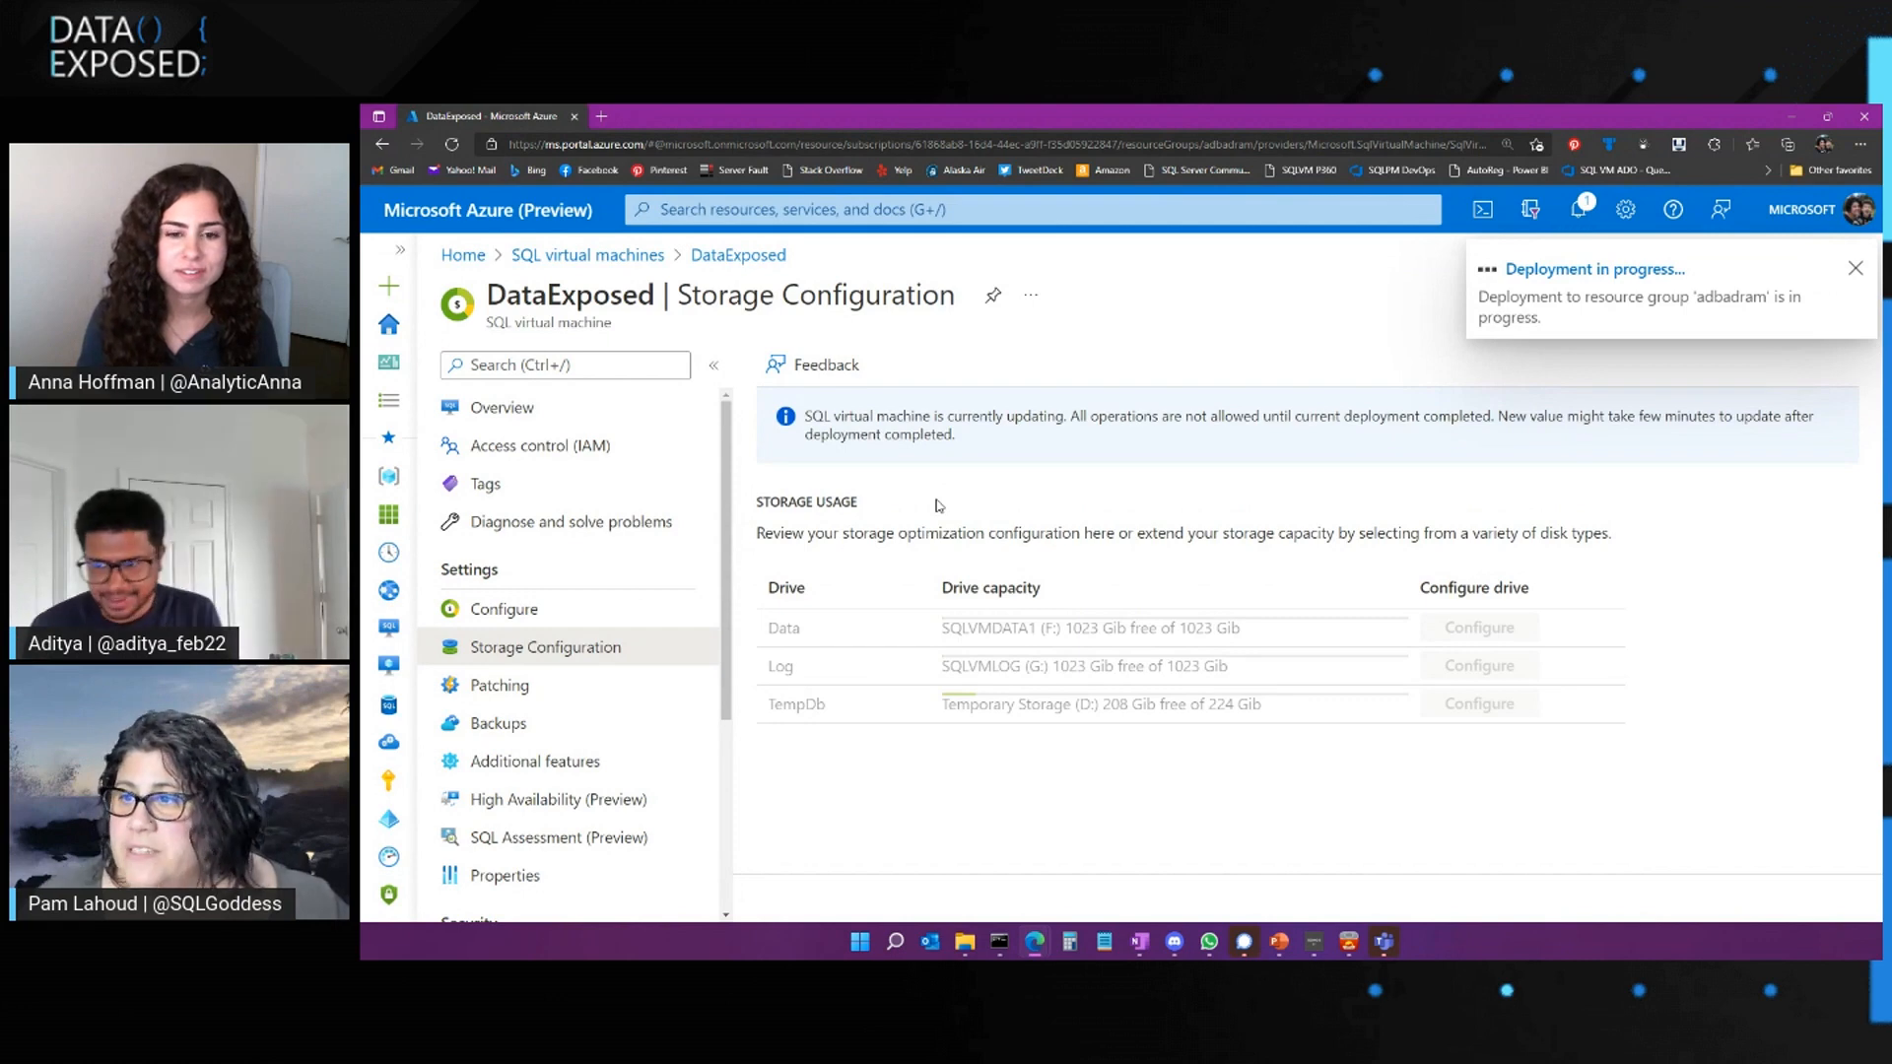
click(1854, 268)
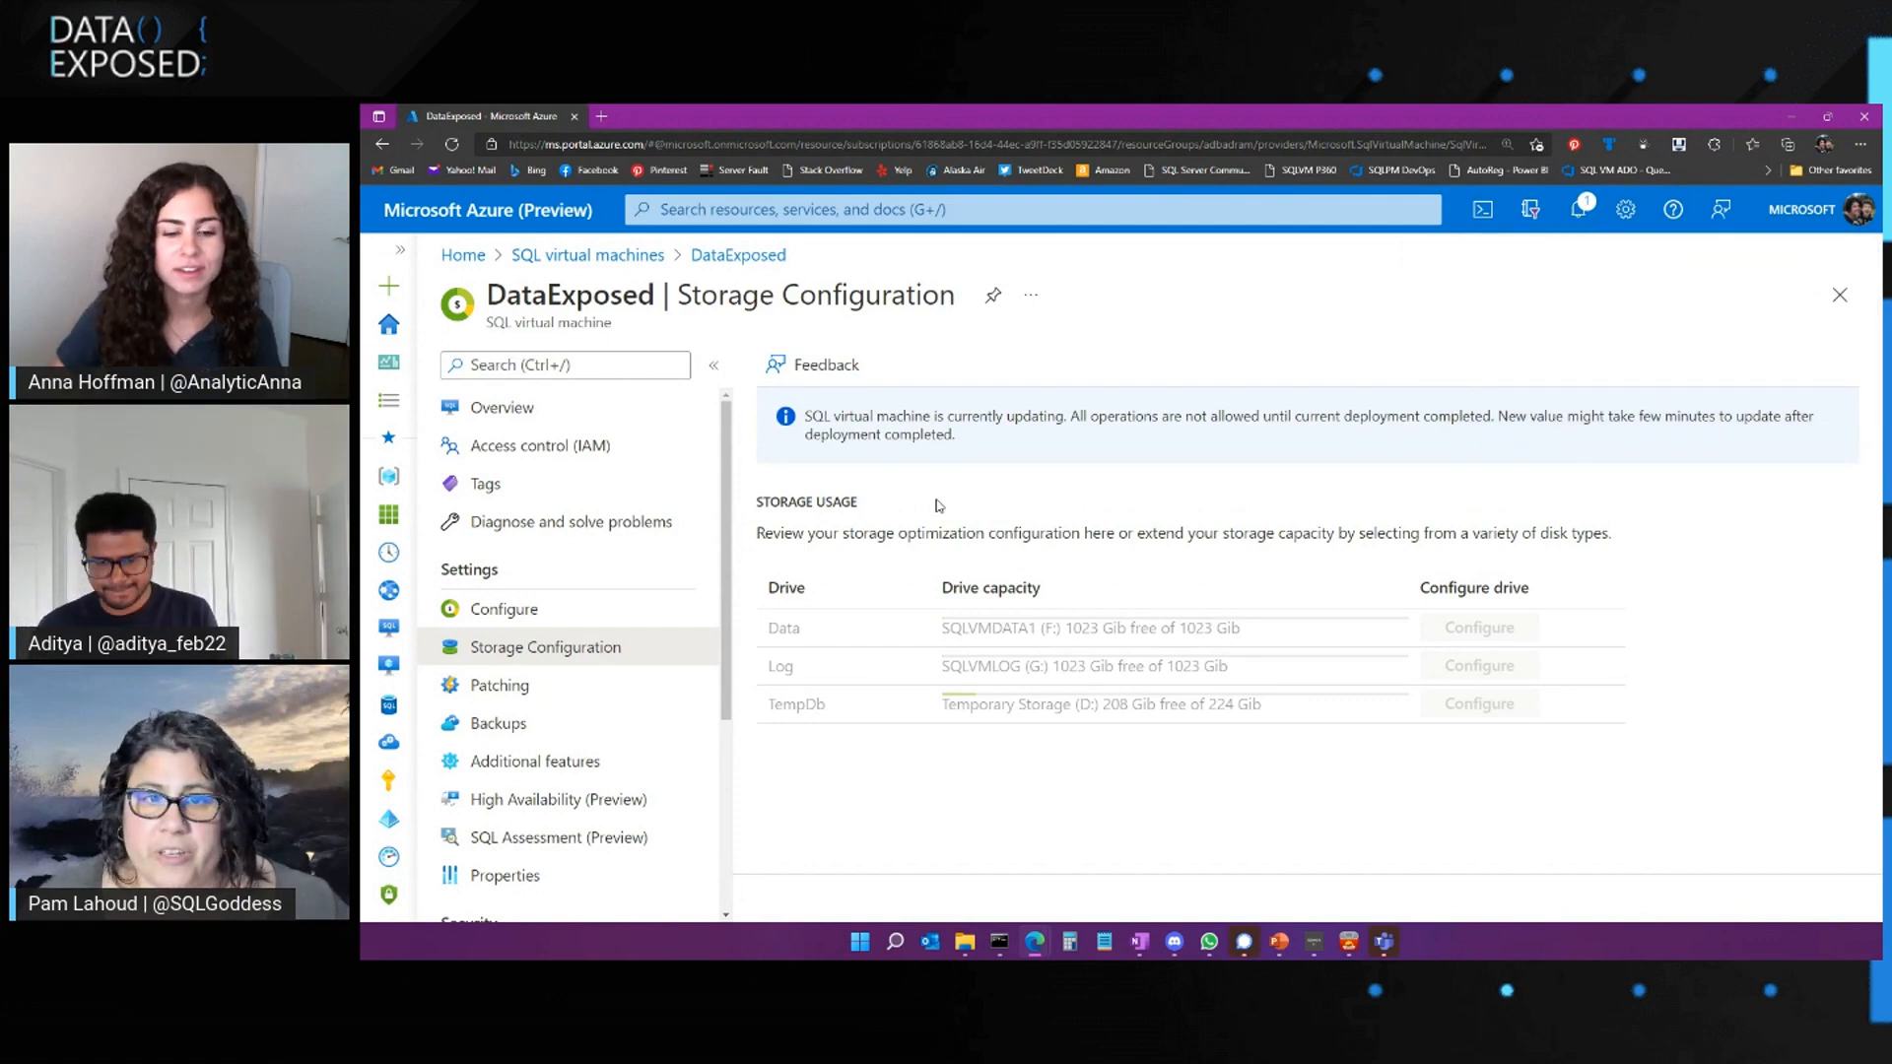
mouse_move(1134, 462)
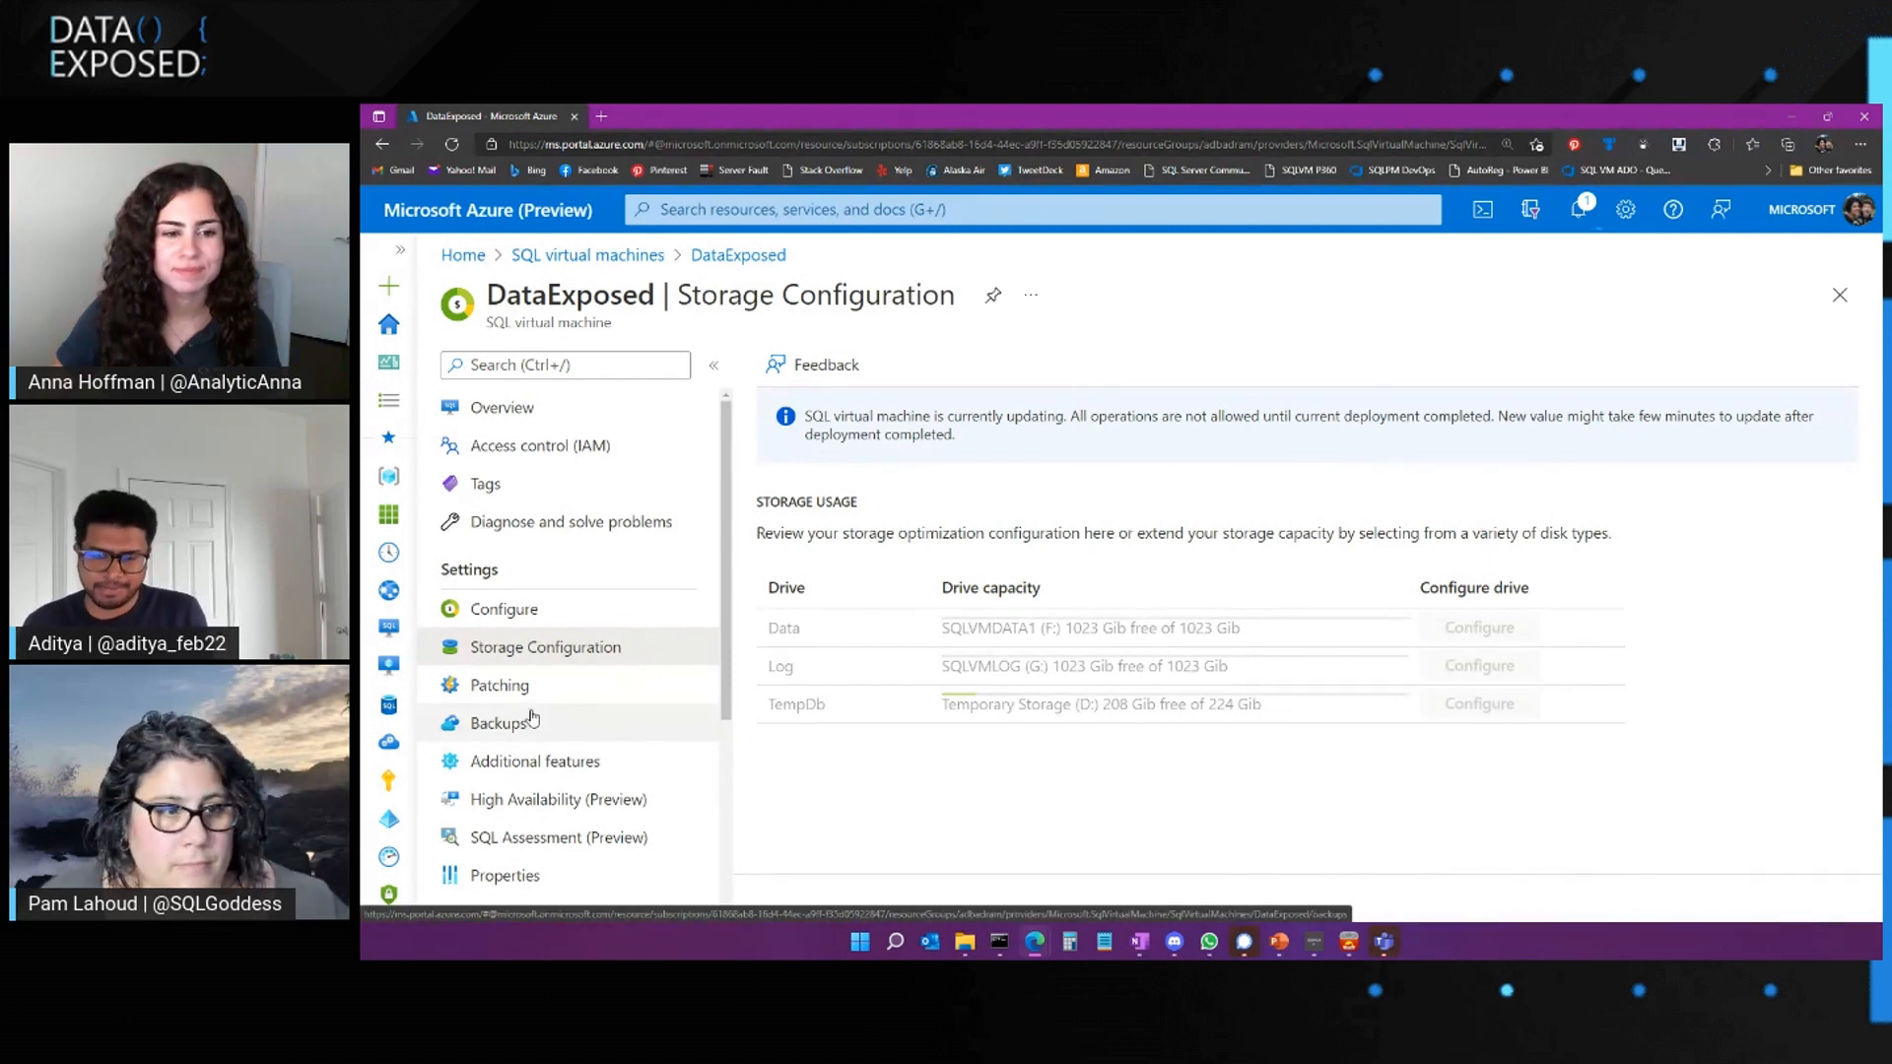
View the Backups page, then return to the VM's Storage Configuration page
click(498, 722)
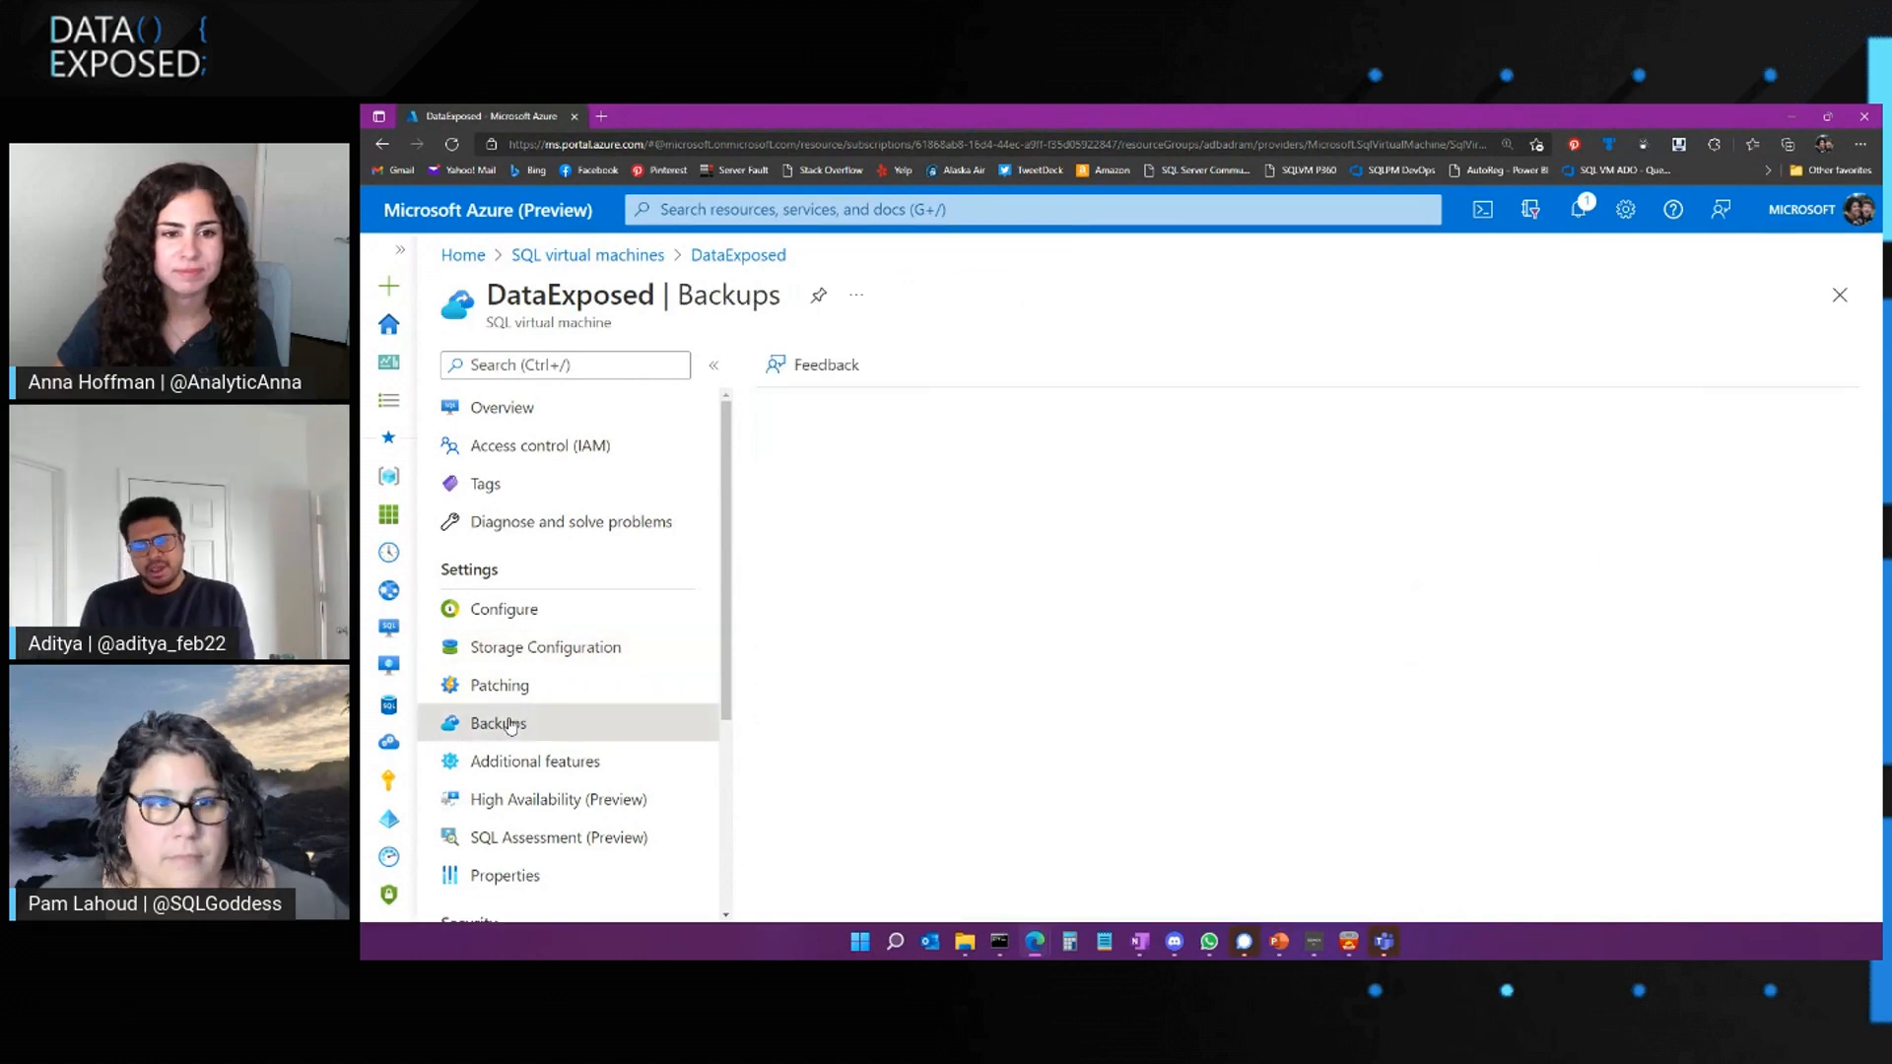
click(496, 722)
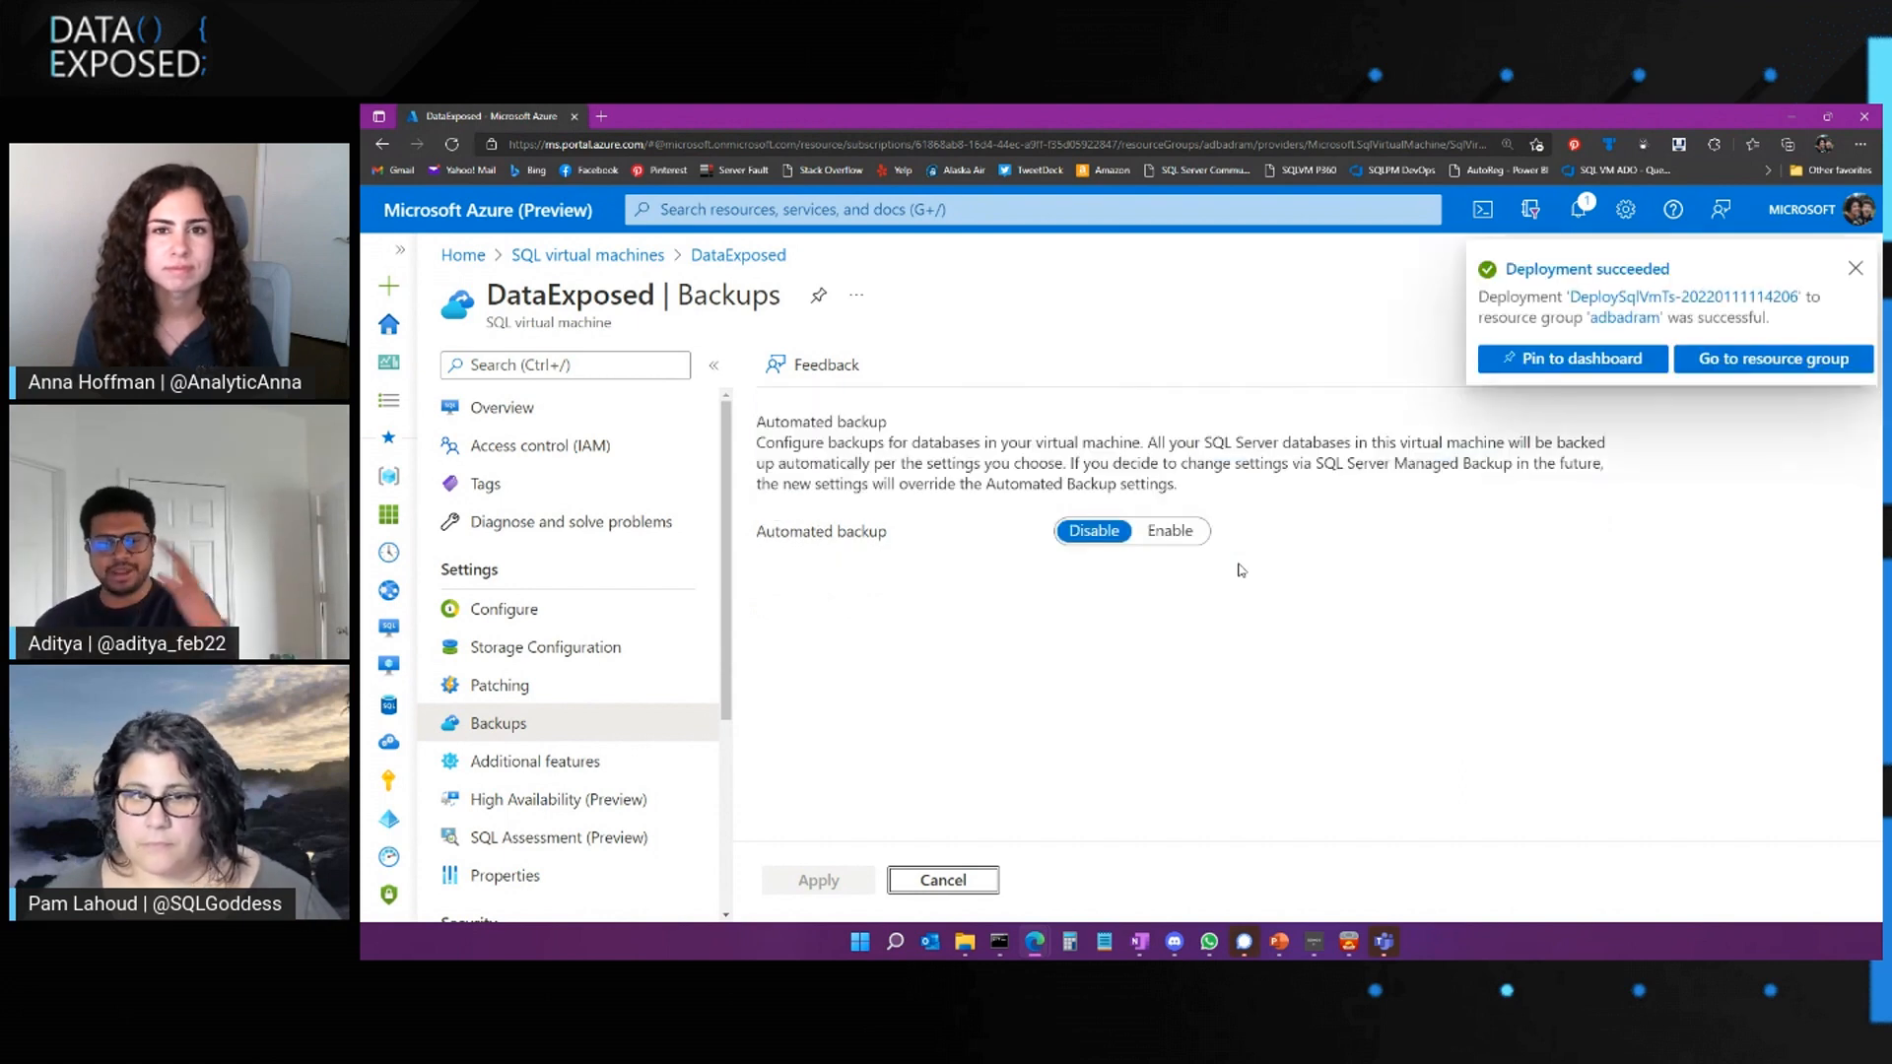
mouse_move(1569, 536)
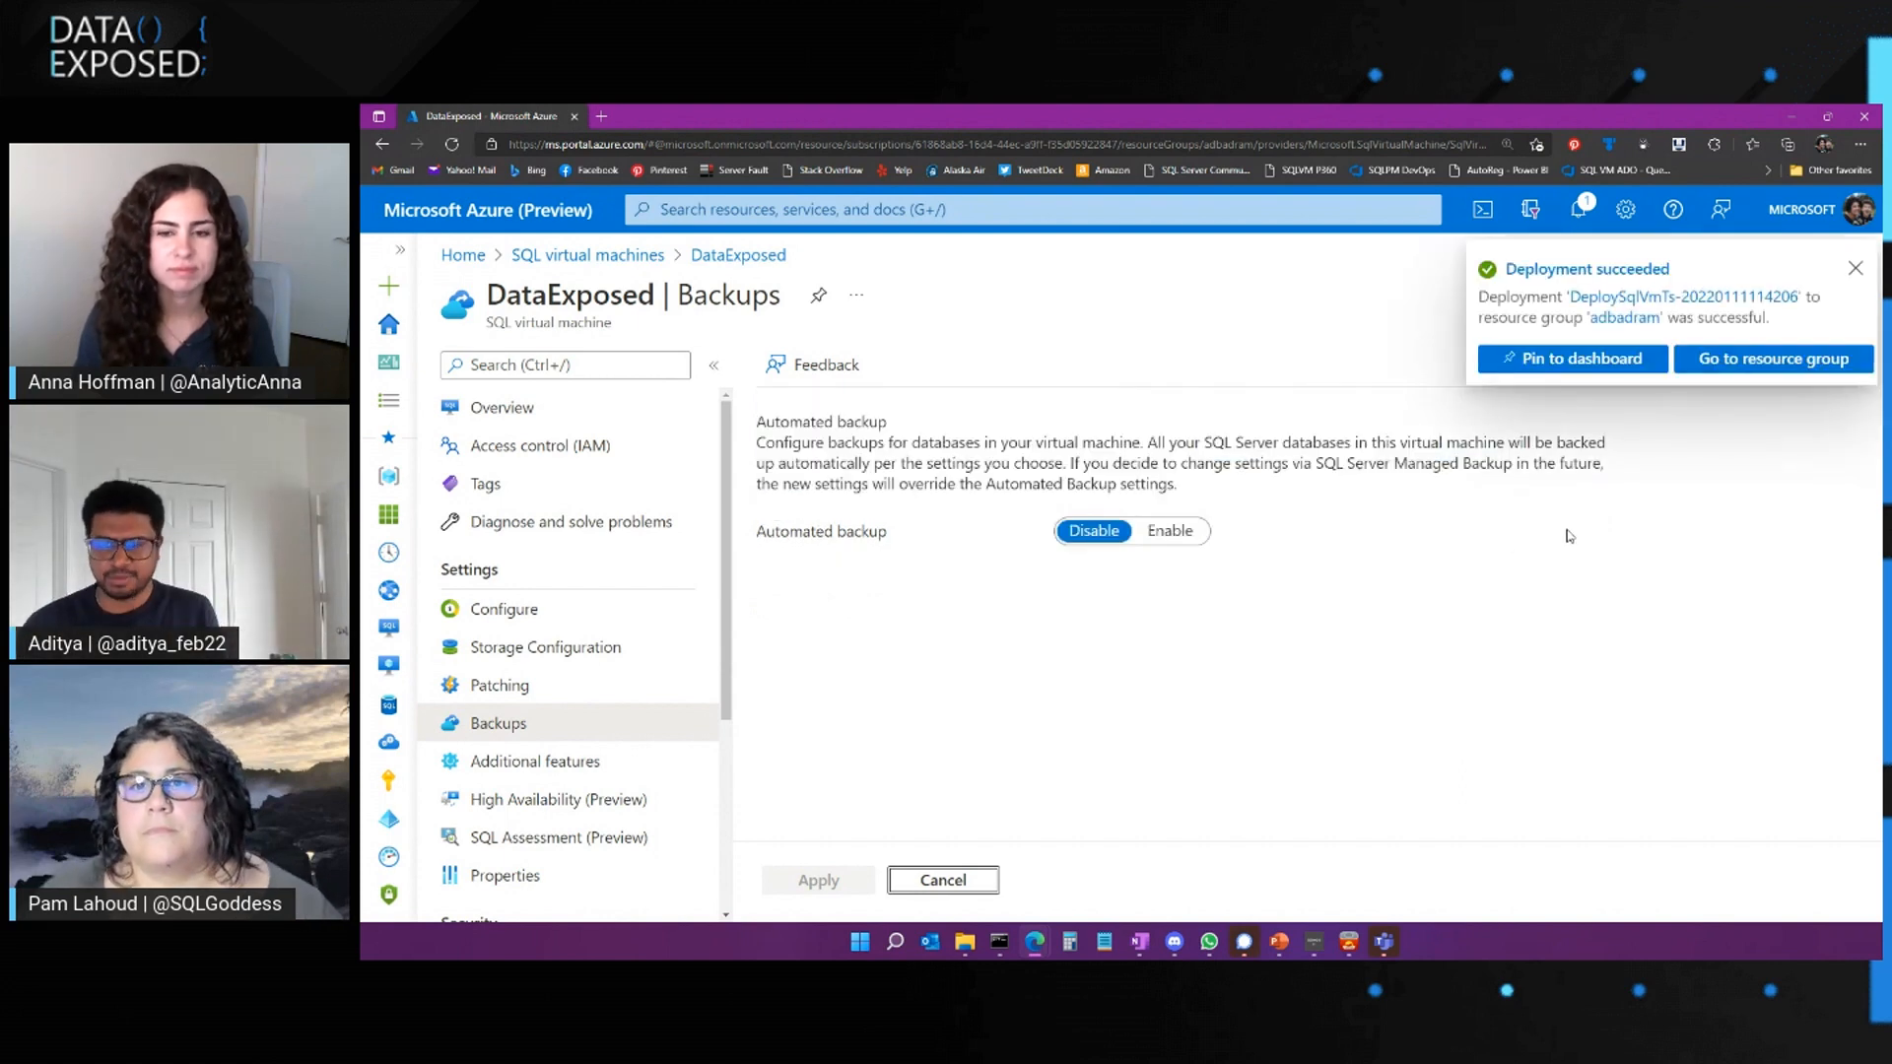
click(1855, 268)
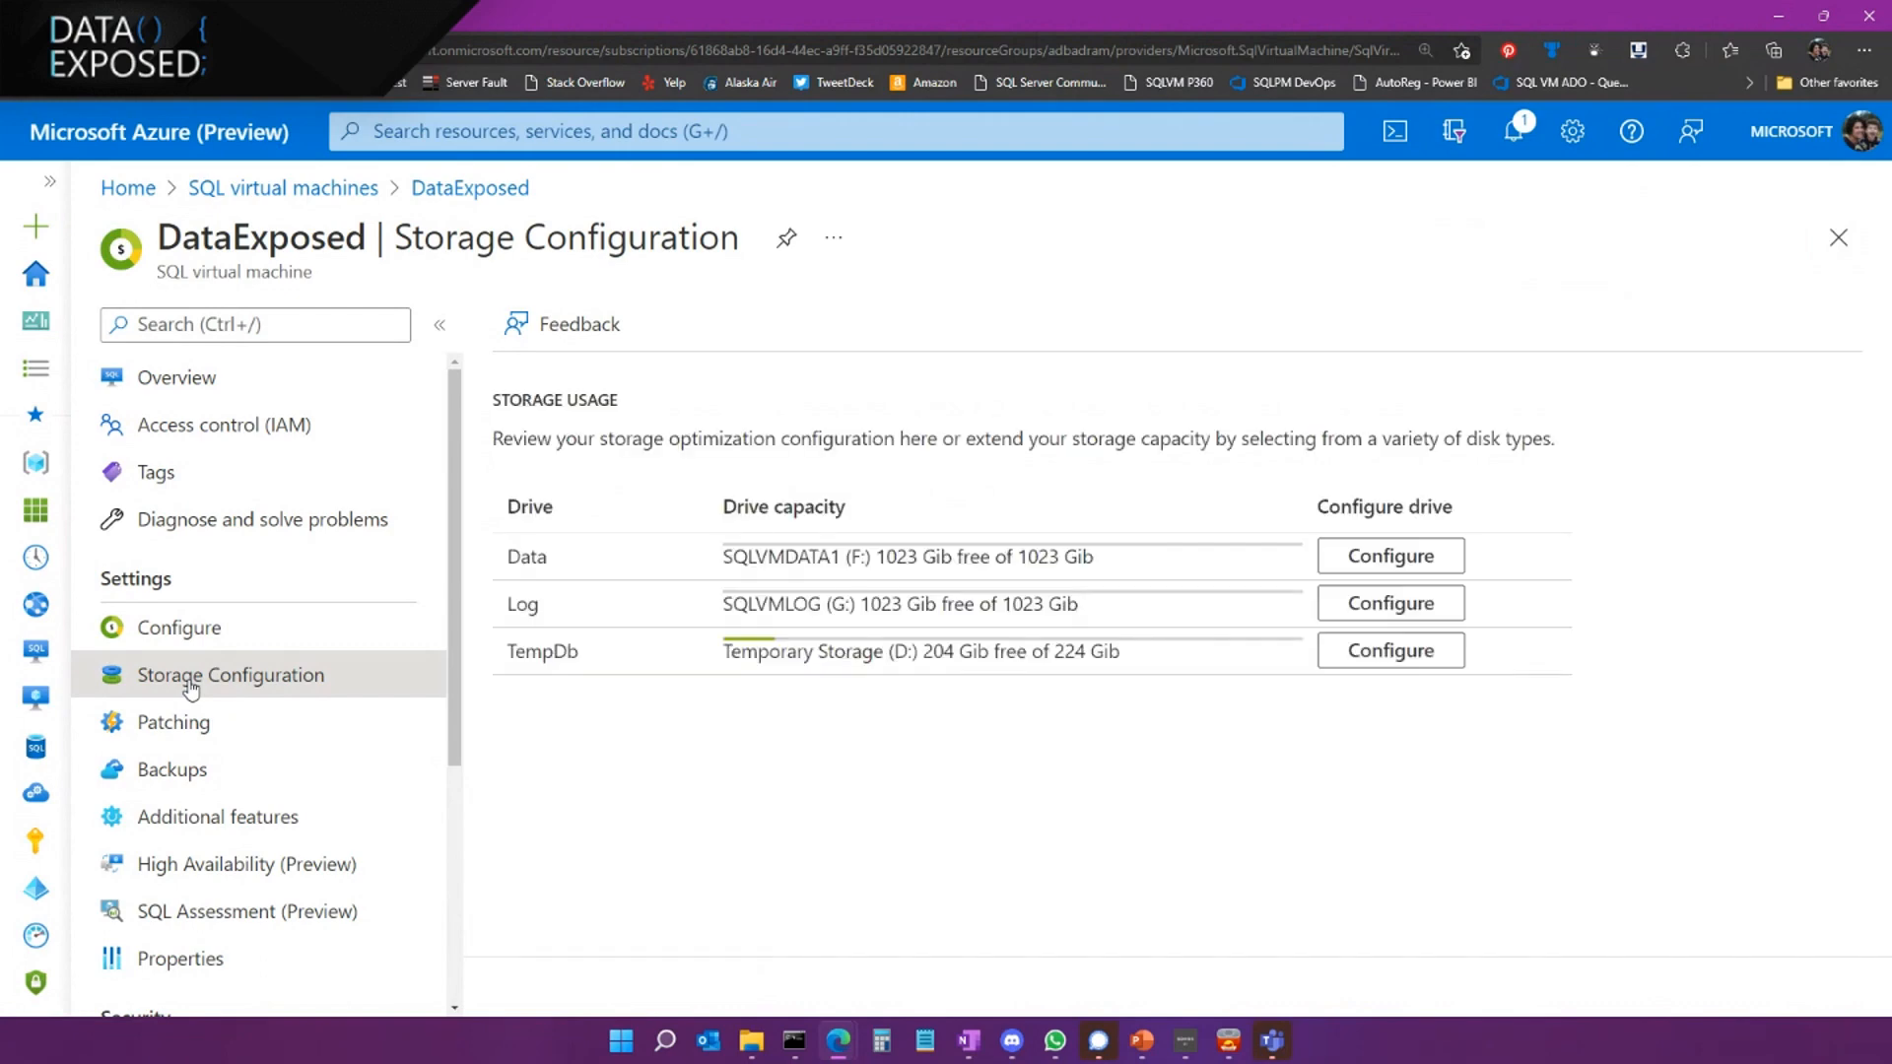
click(1389, 651)
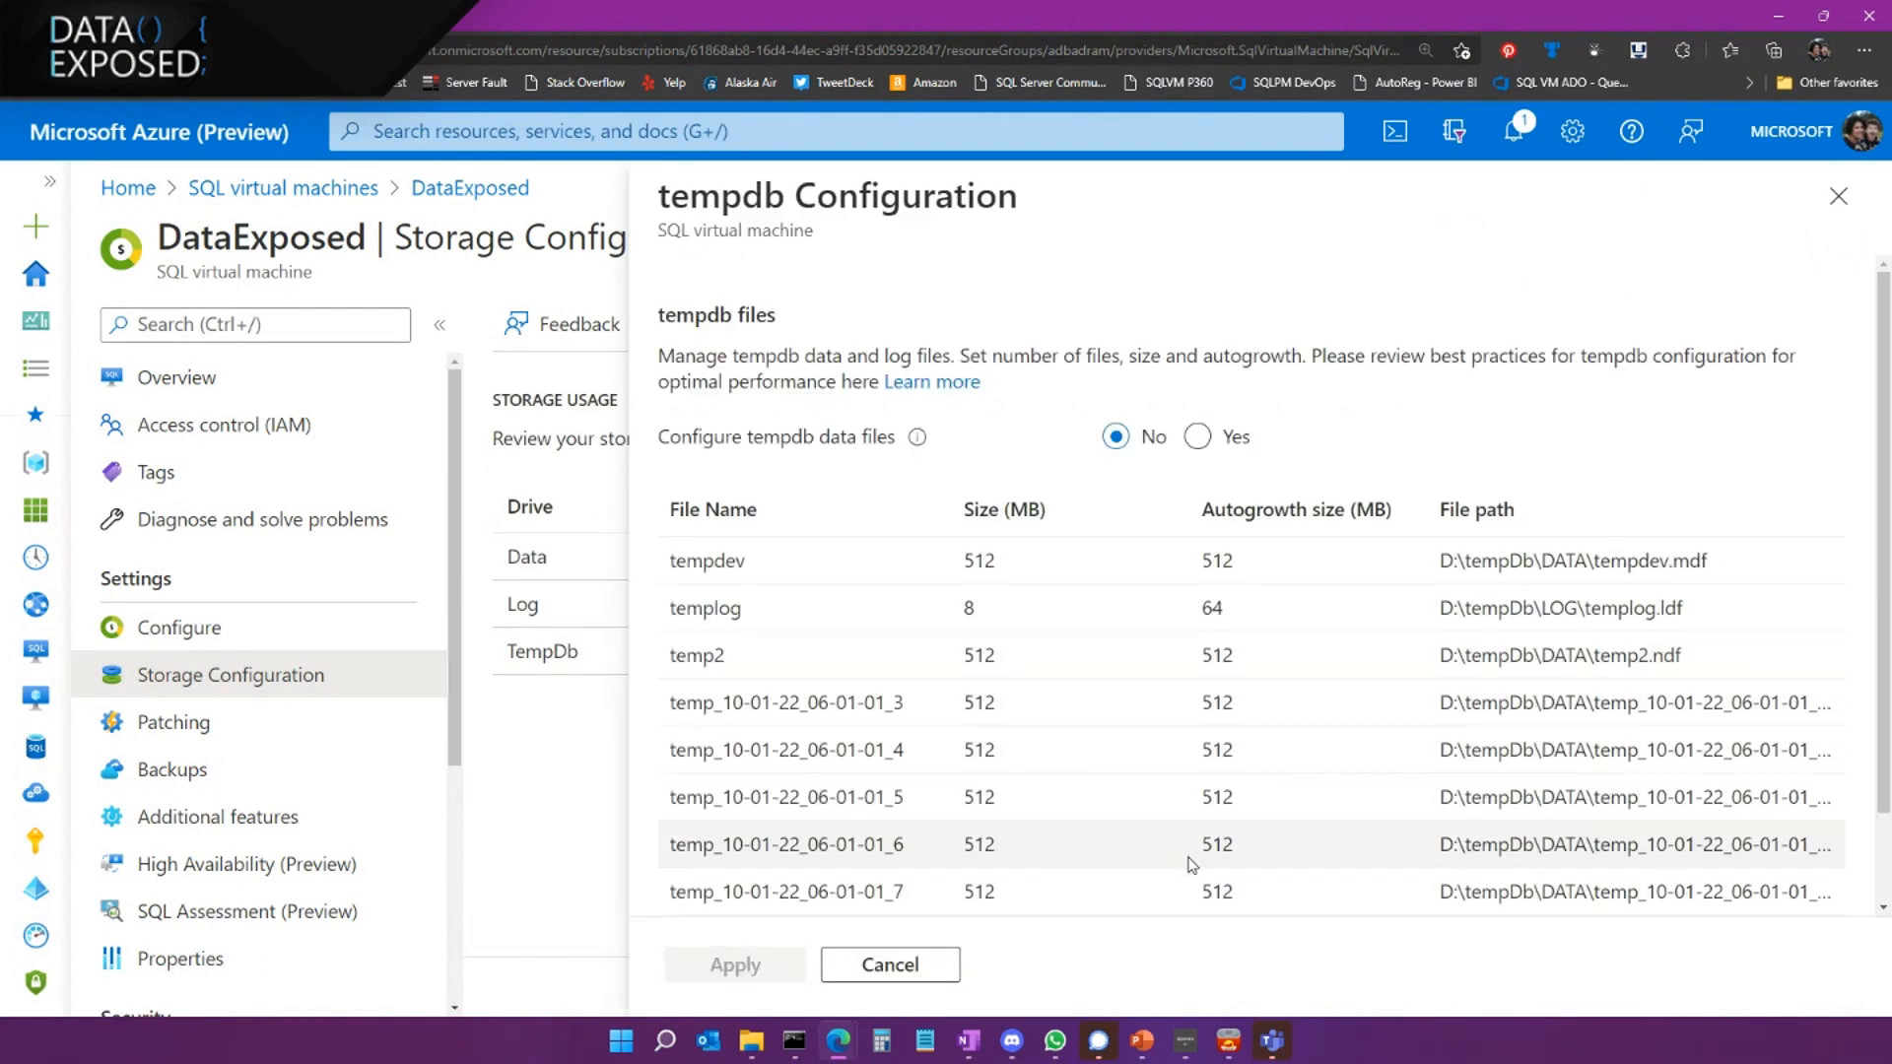
scroll(down, 3)
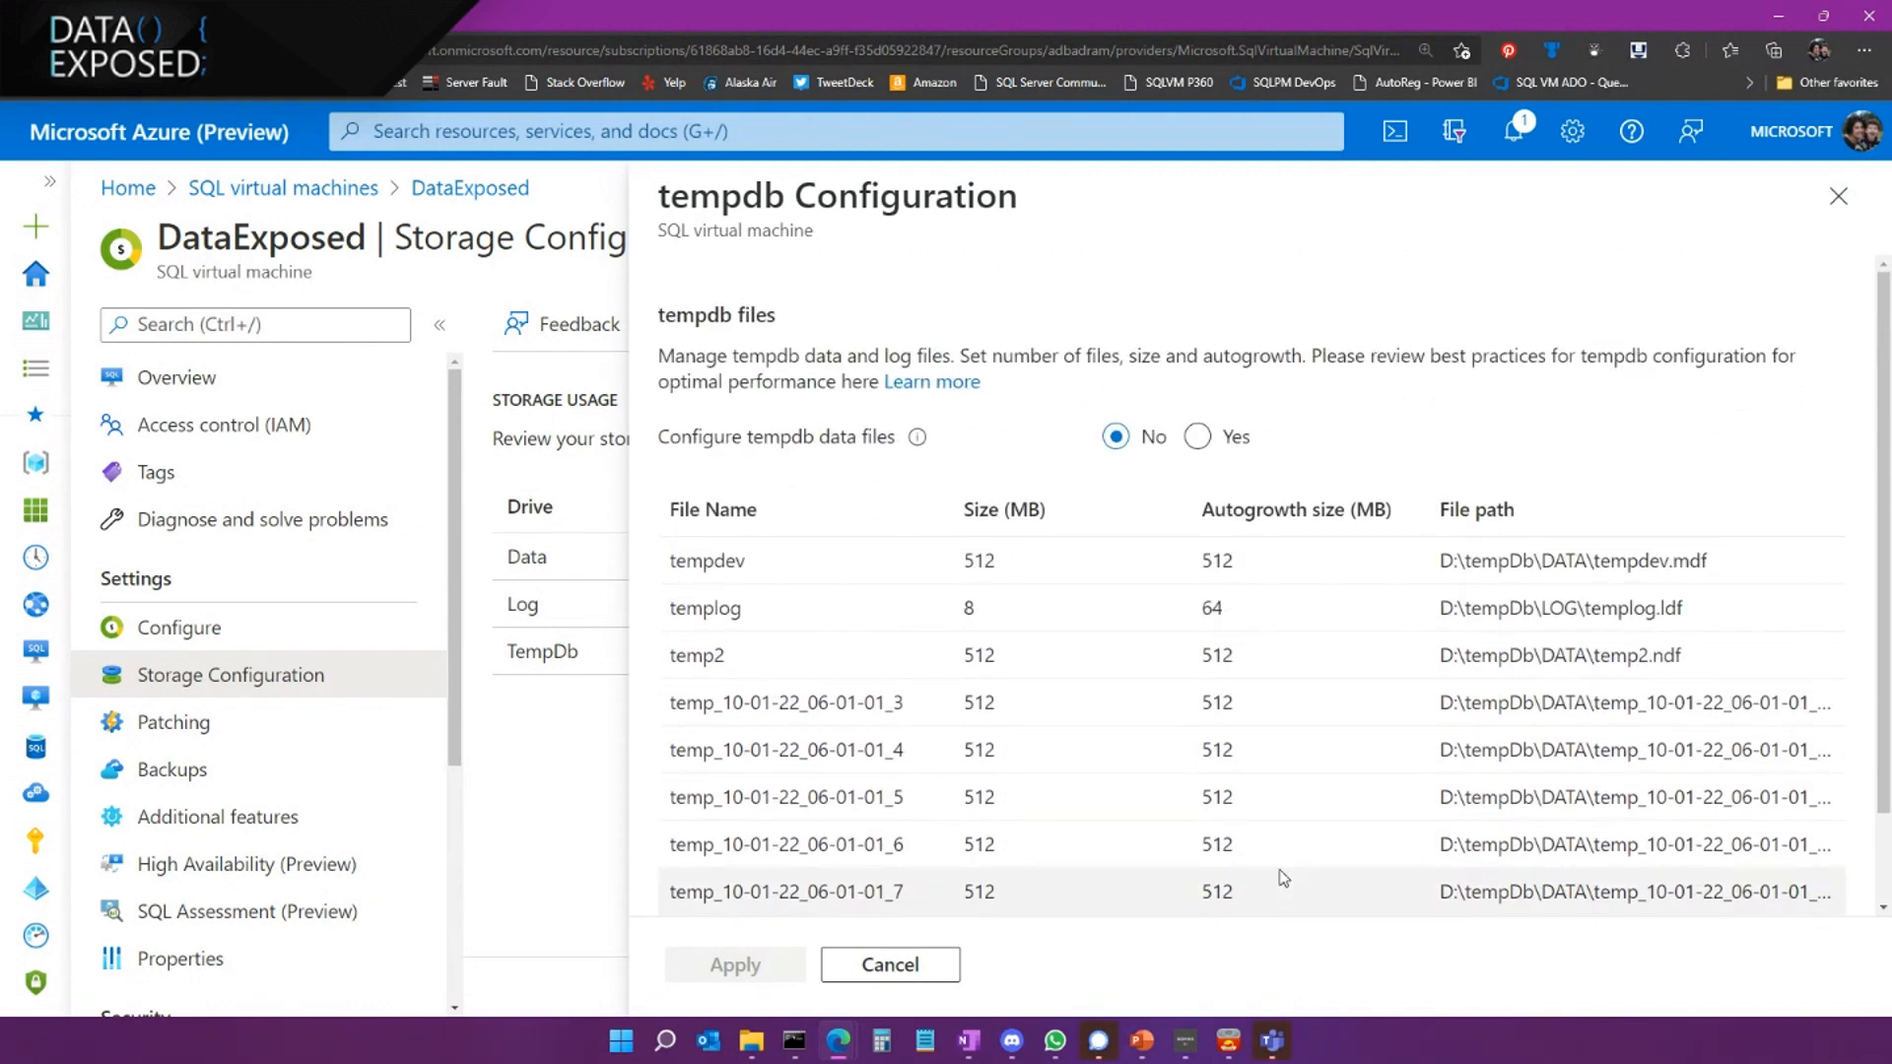
scroll(down, 3)
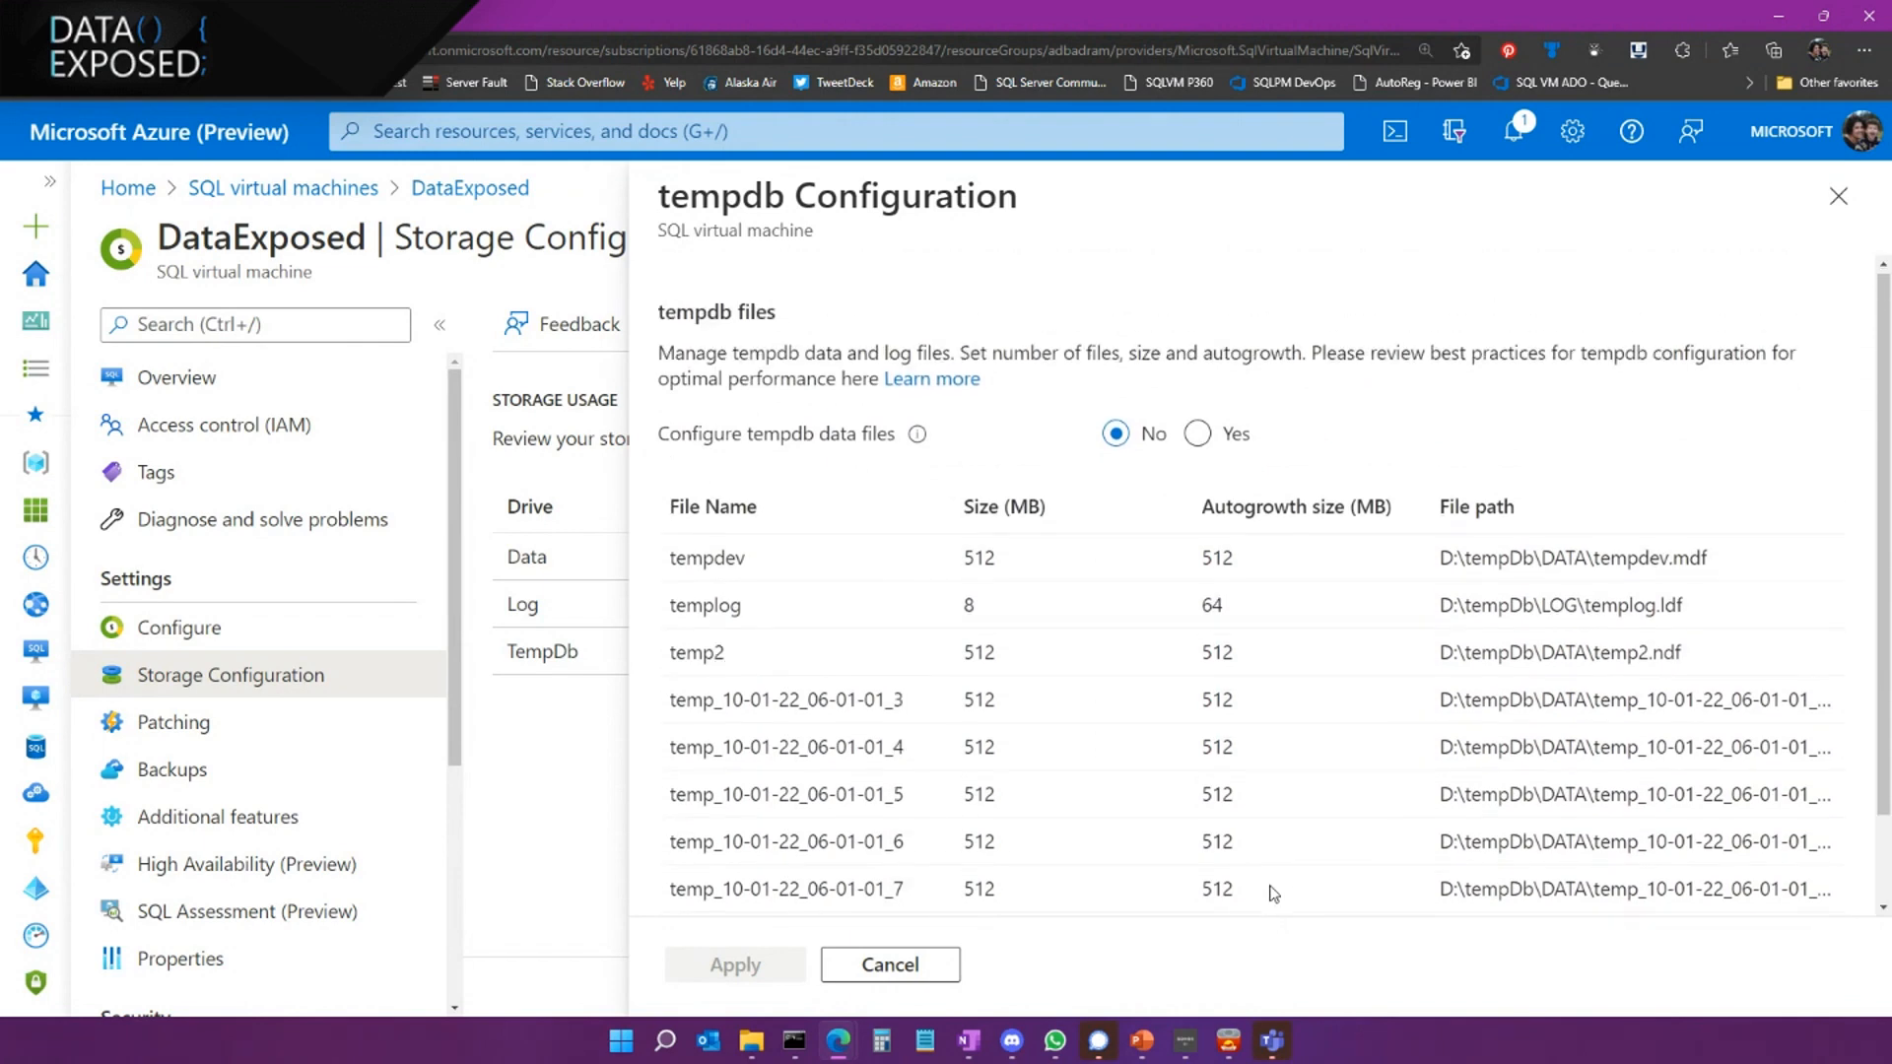
click(889, 964)
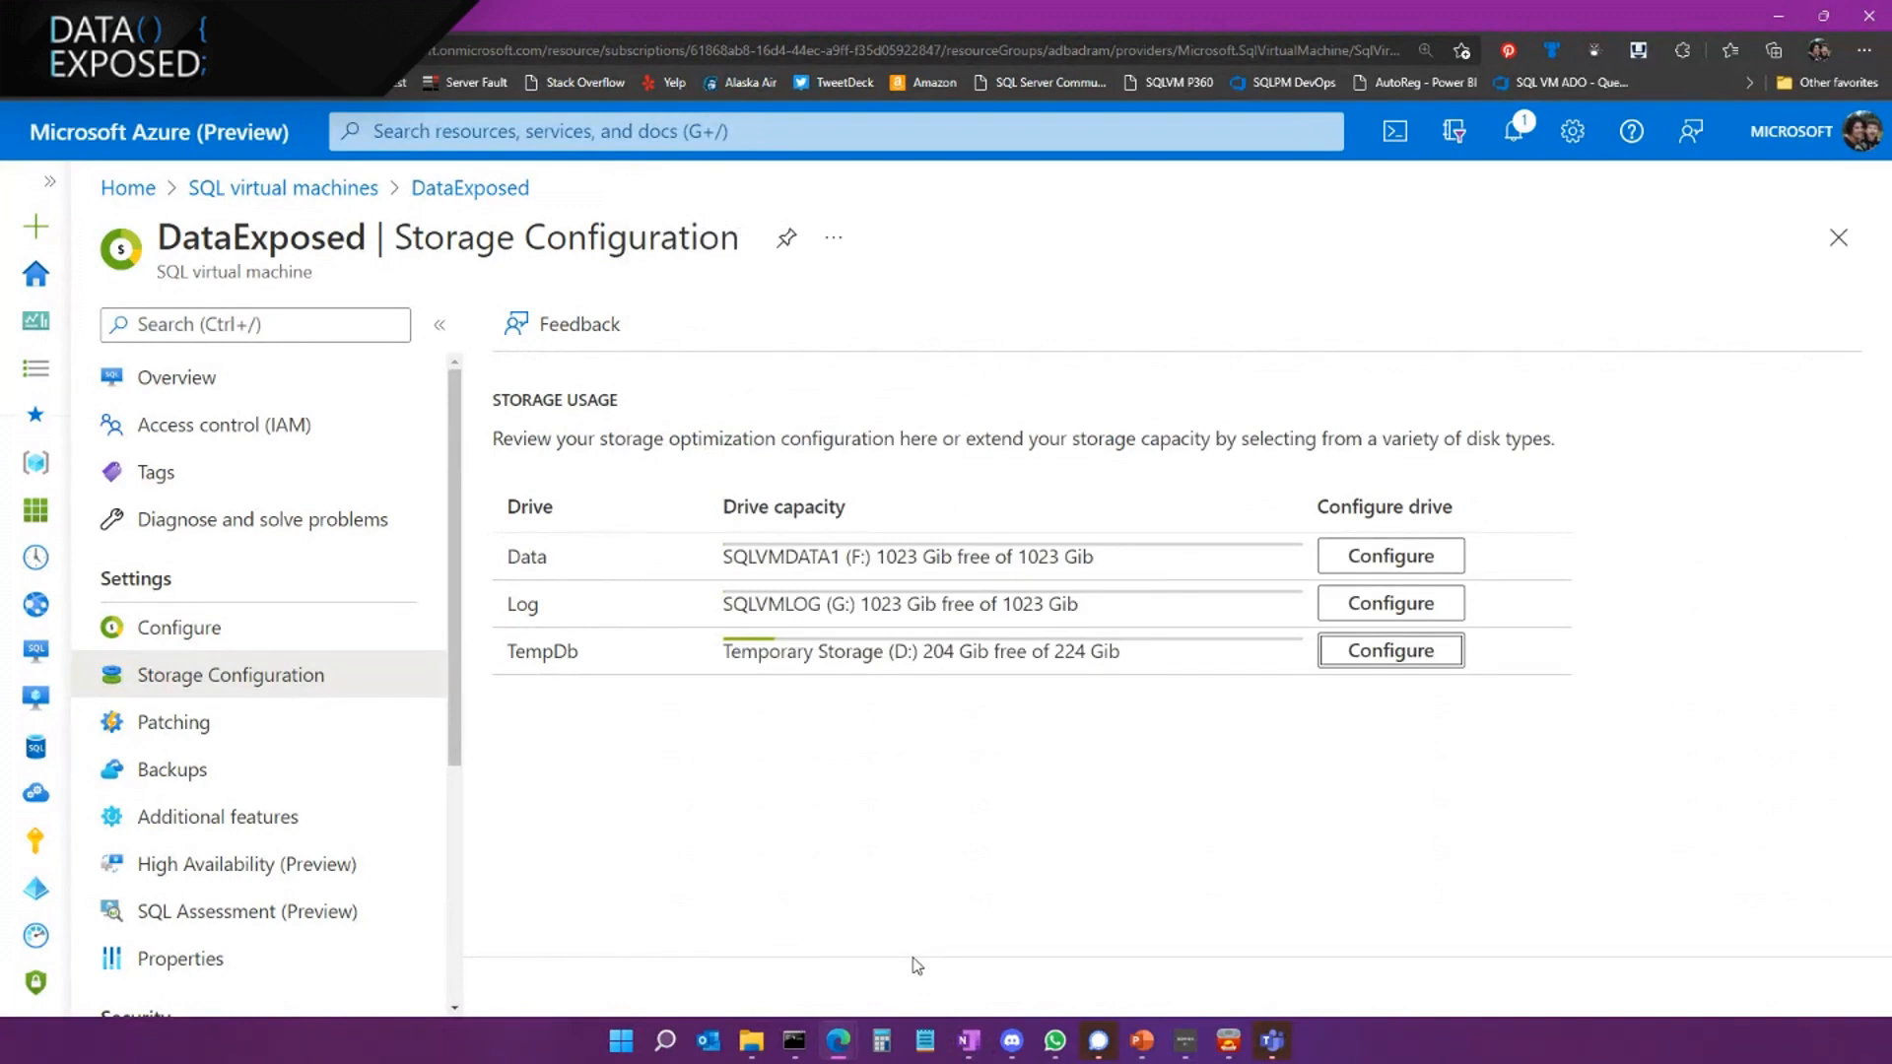
Enable automated backup on the Backups page with a 30-day retention period
click(172, 769)
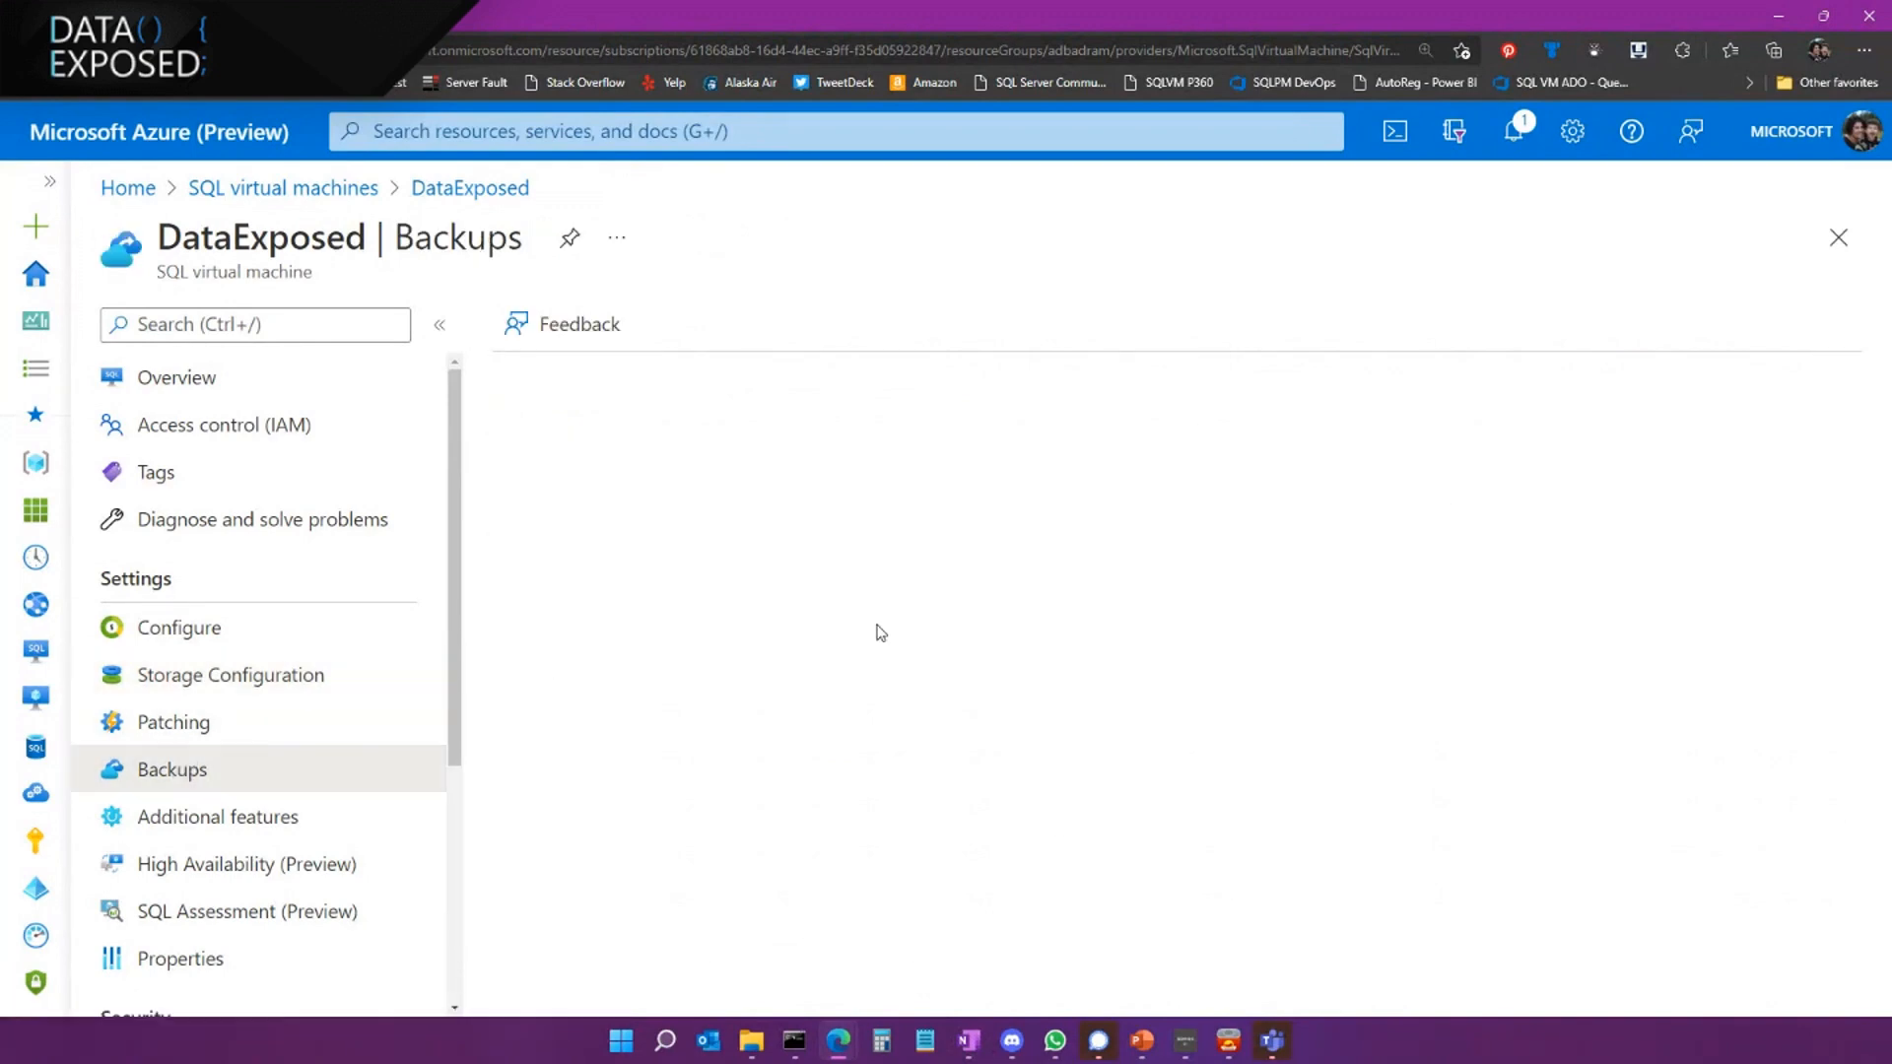
click(1006, 531)
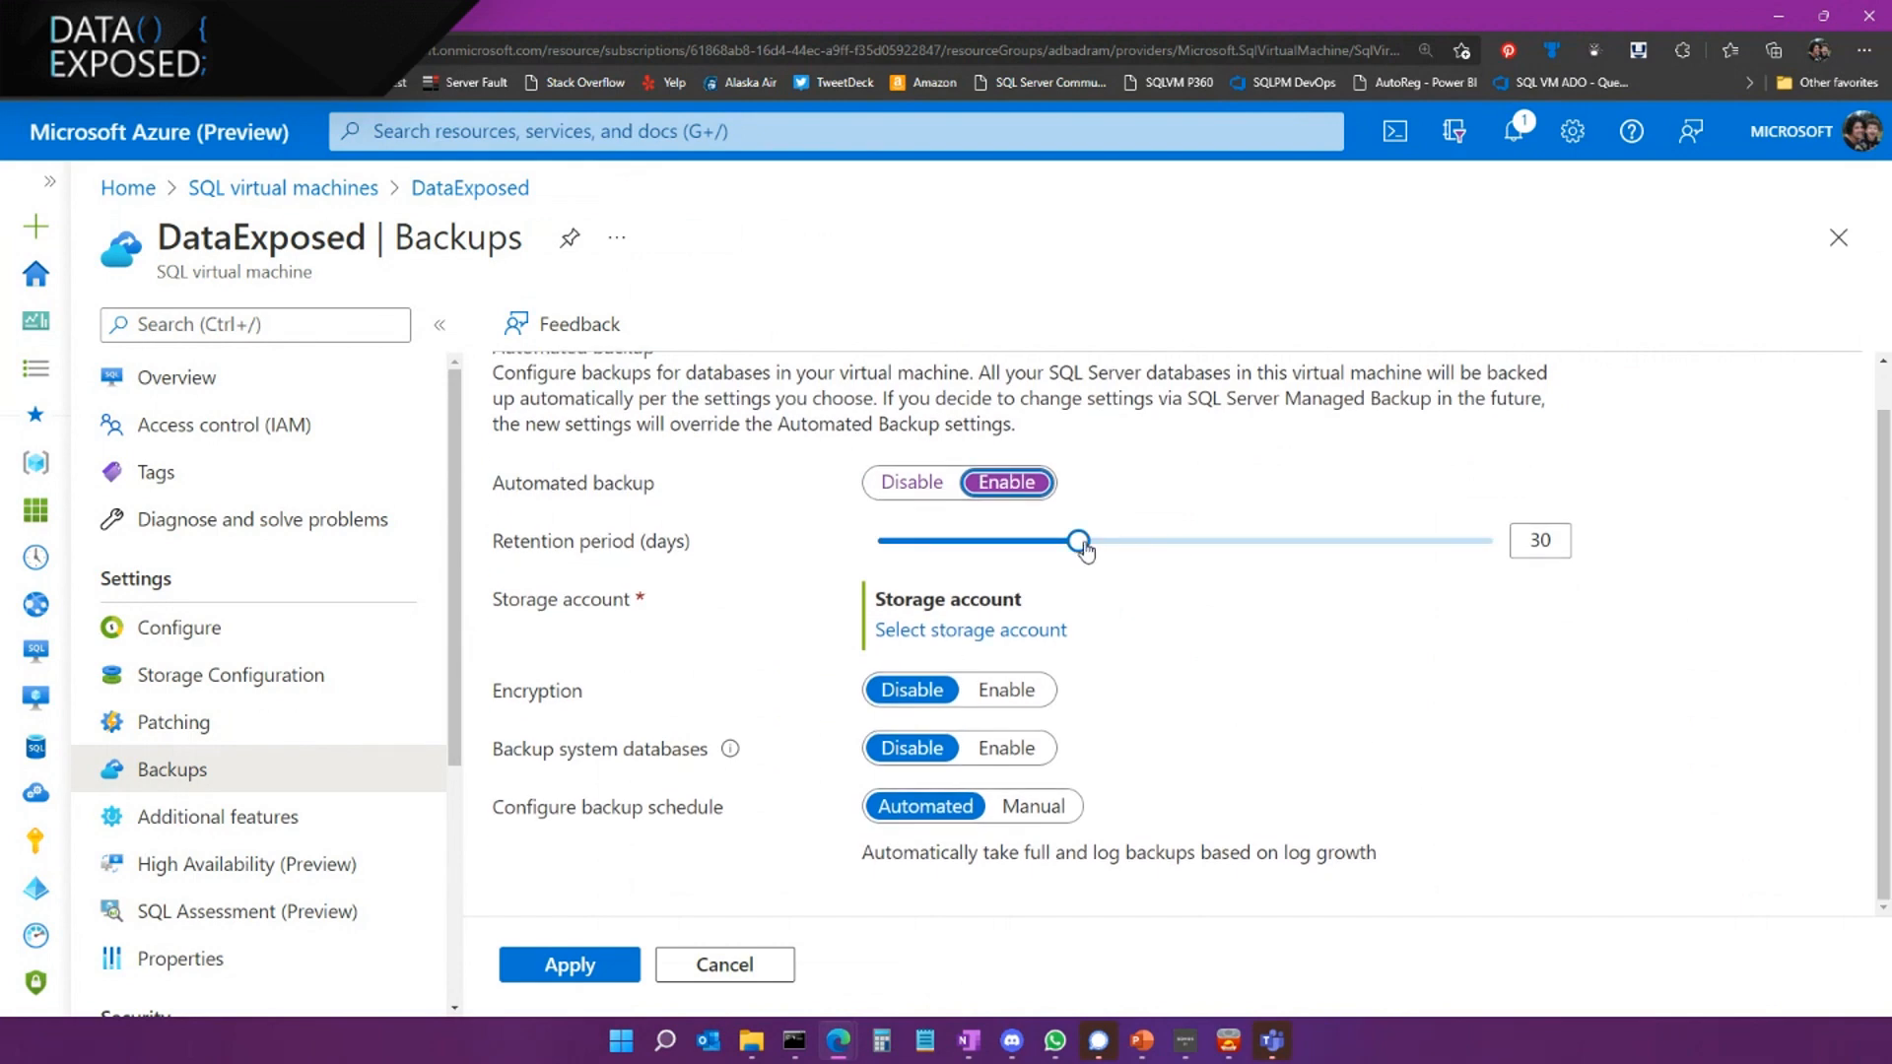
drag(1079, 541, 1496, 541)
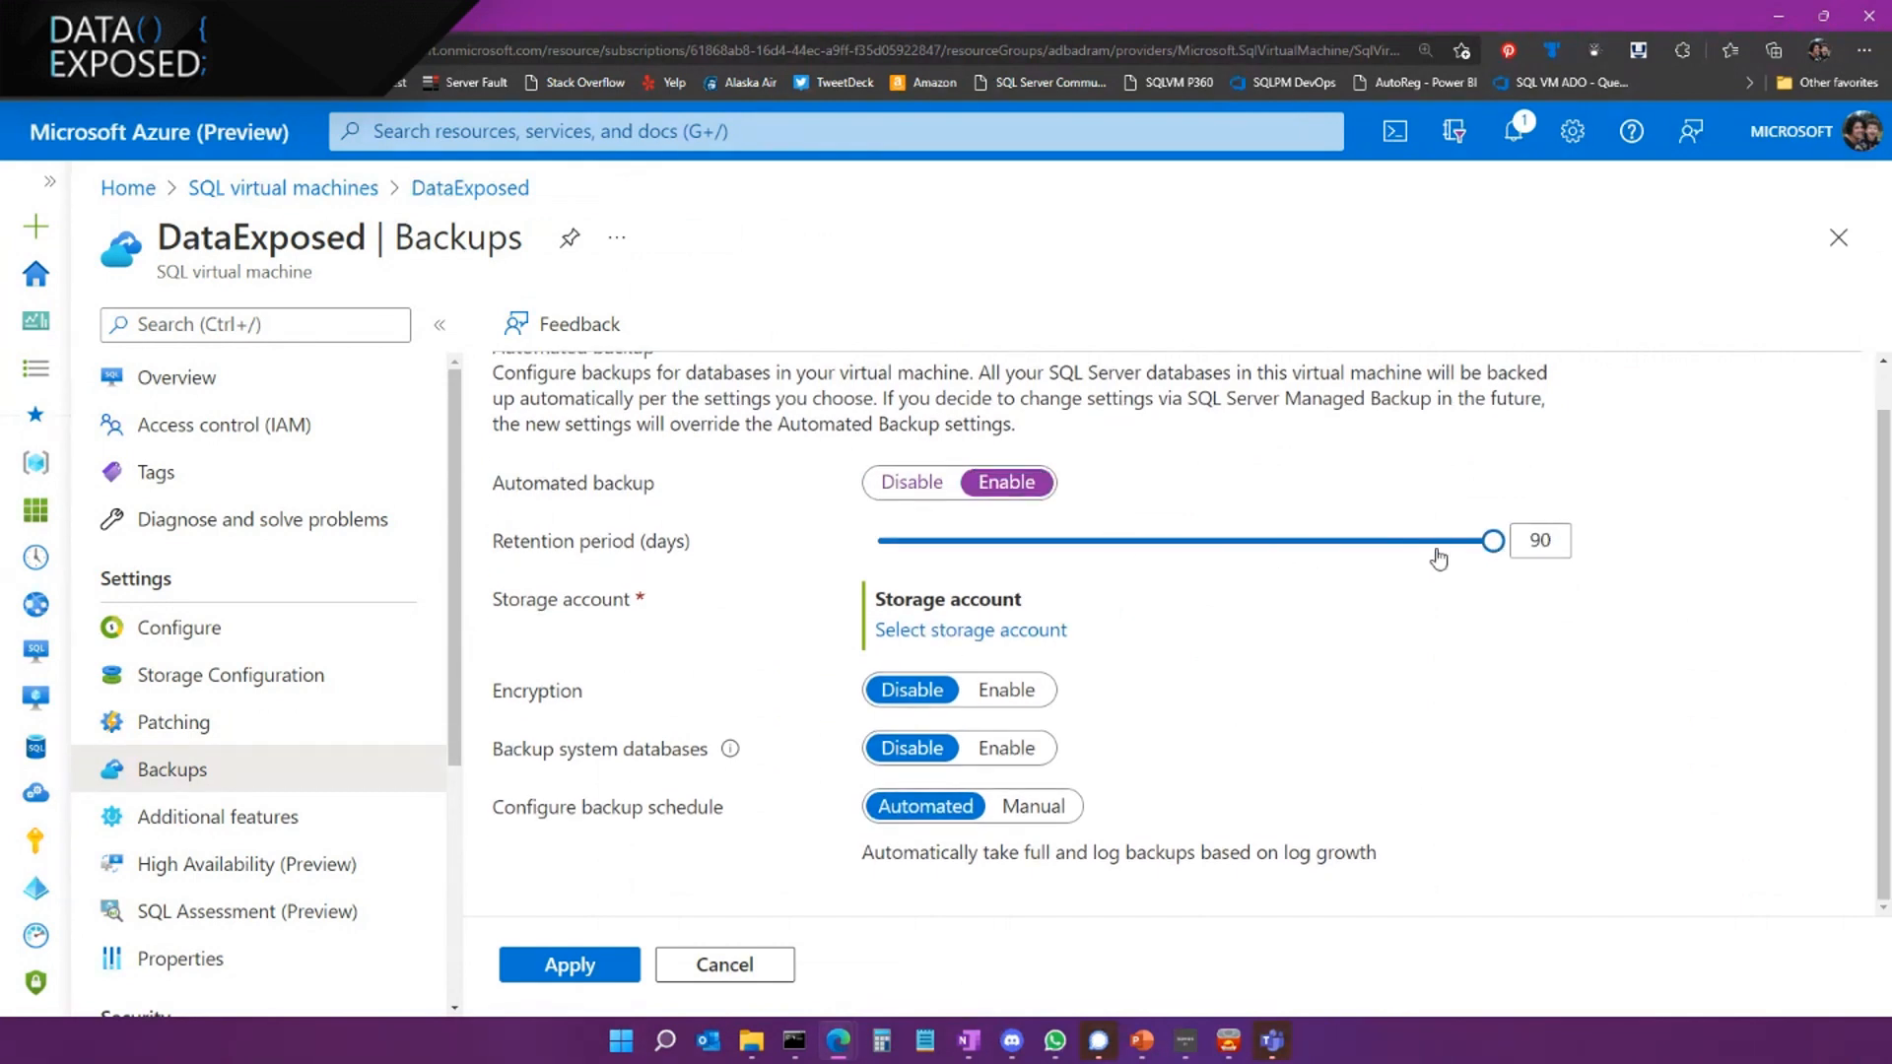
drag(1494, 541, 1077, 542)
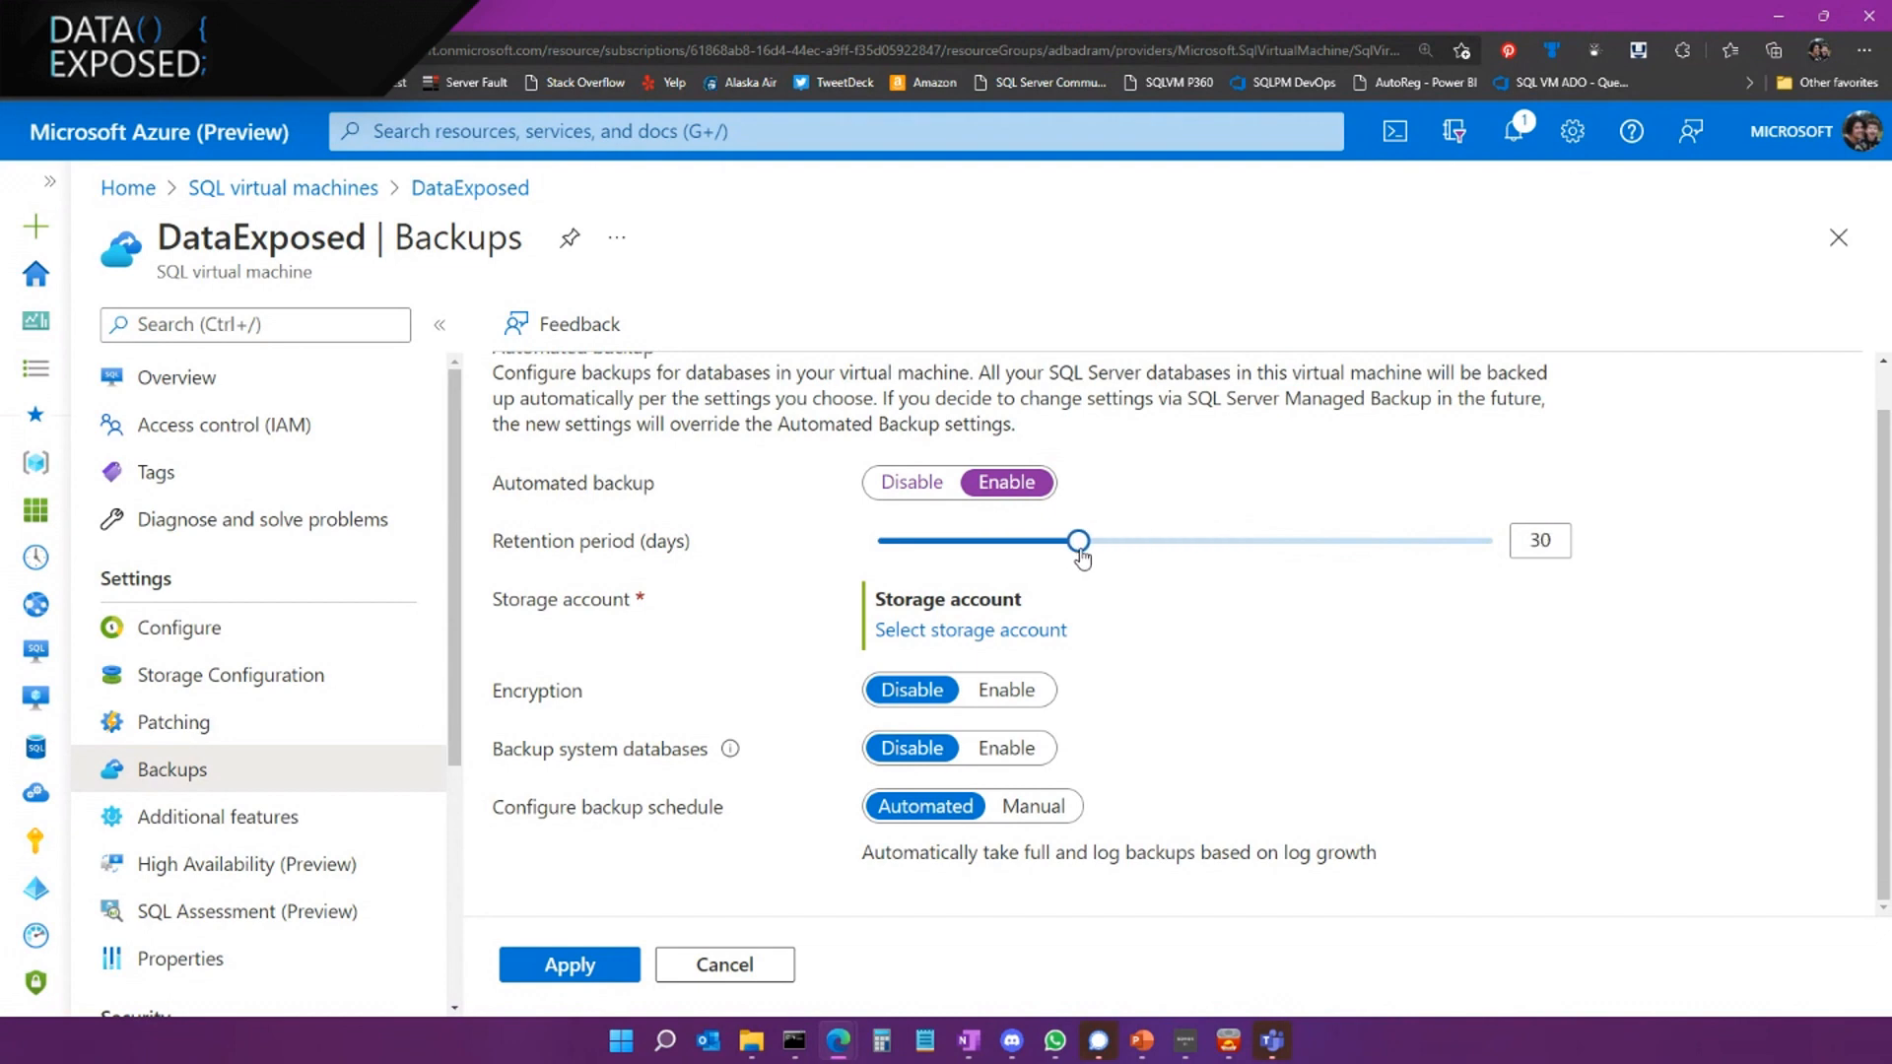
mouse_move(1171, 782)
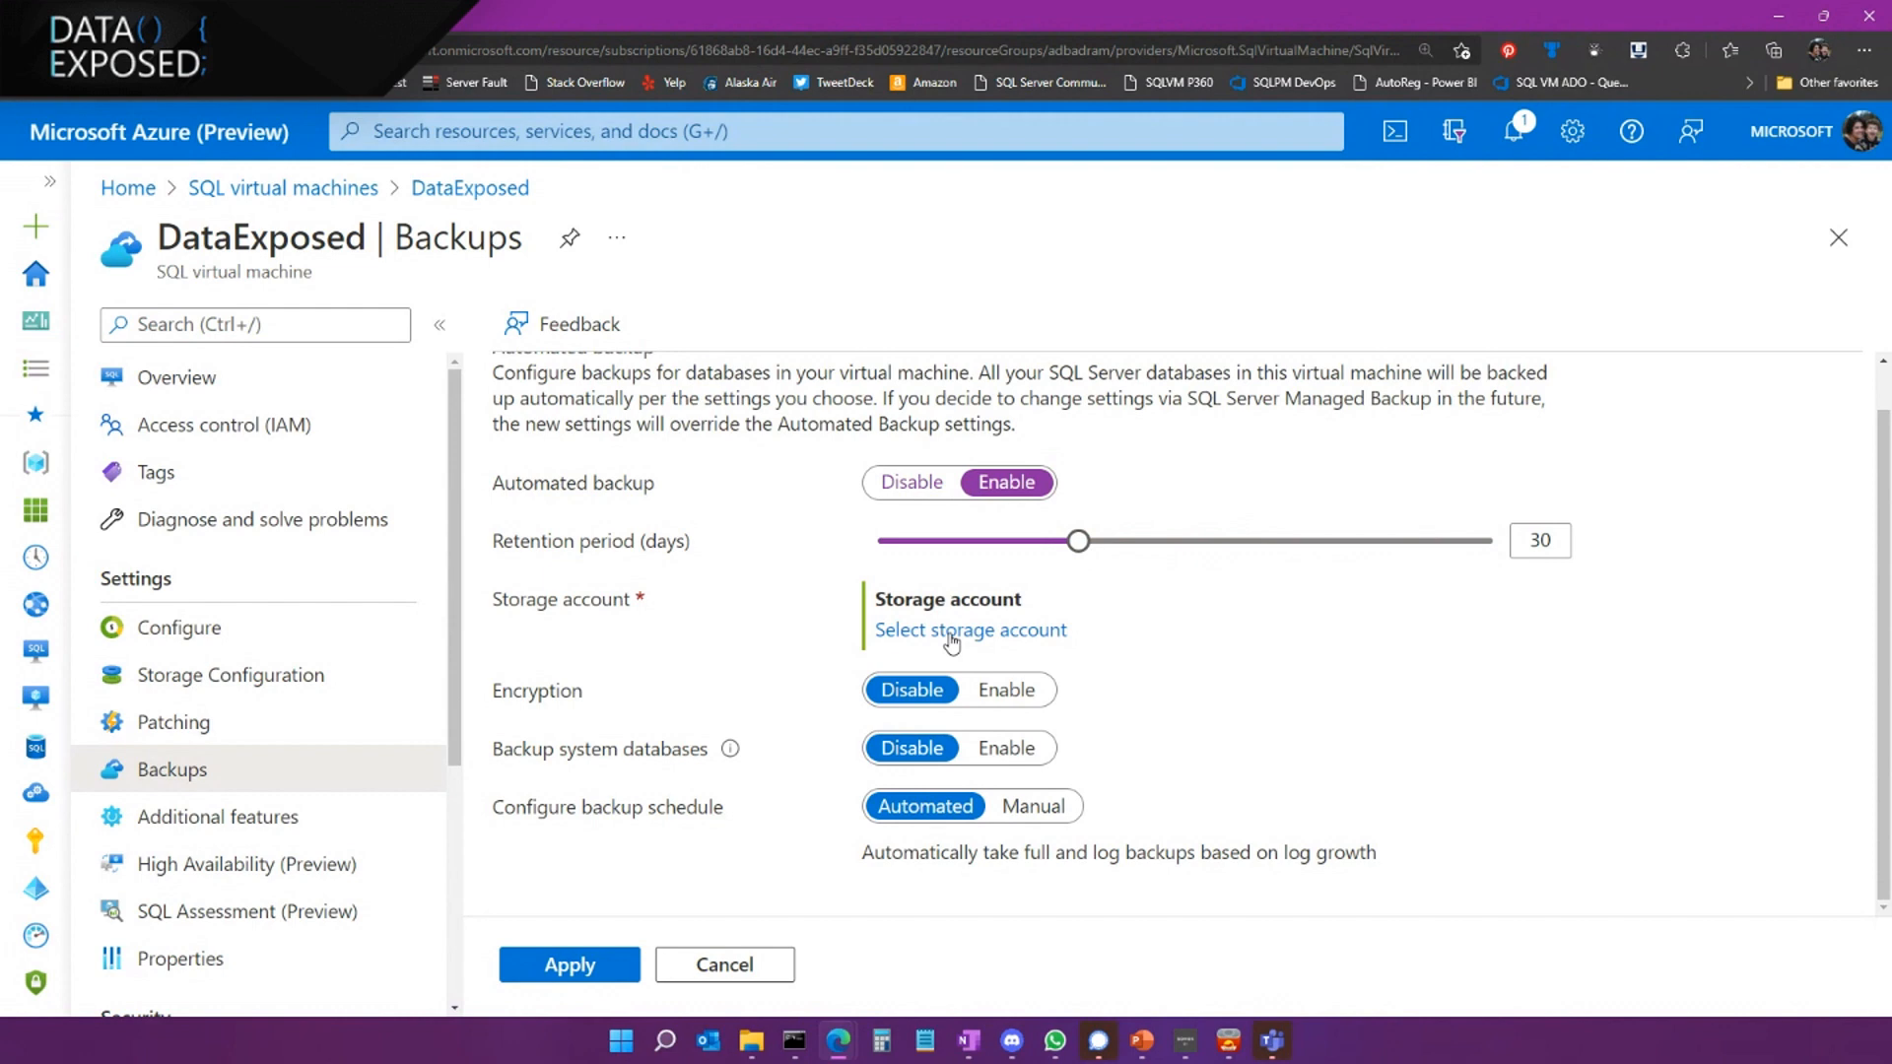
Choose the adityabackup container in the adbadramtest storage account for backups
click(969, 629)
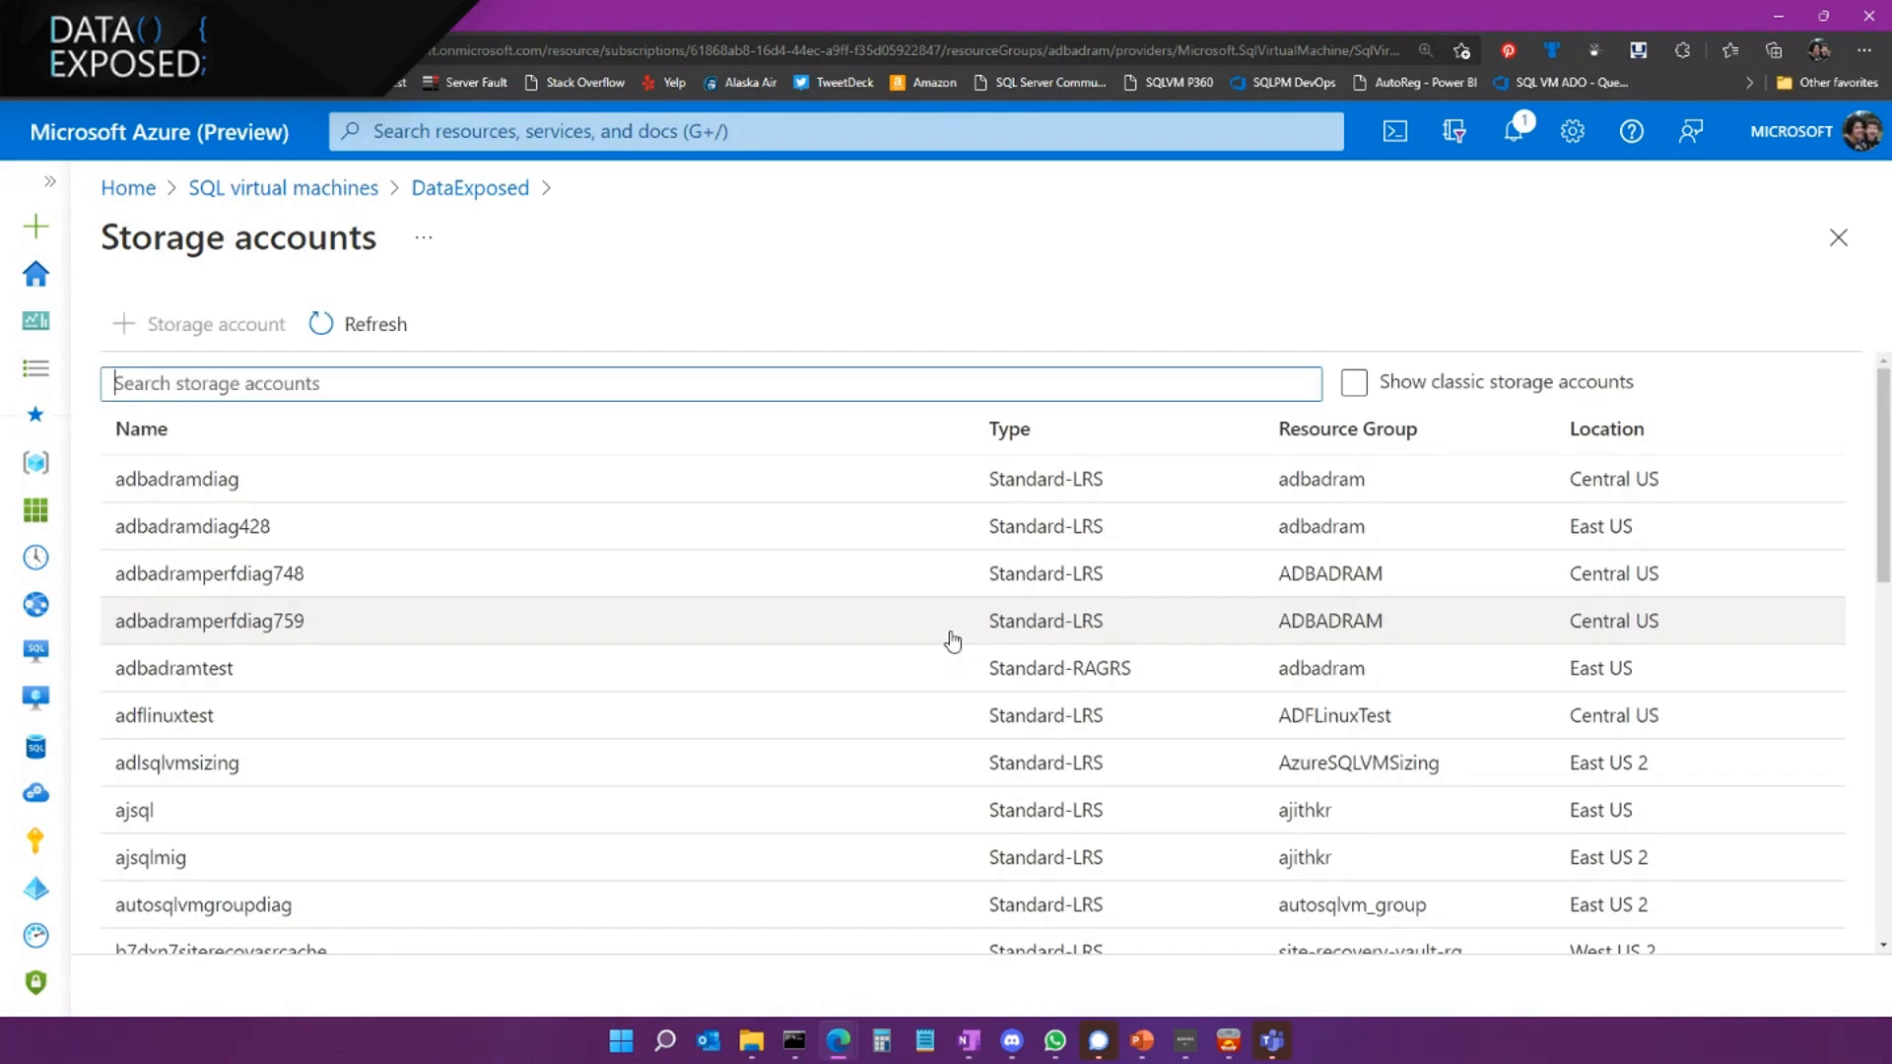
mouse_move(329, 714)
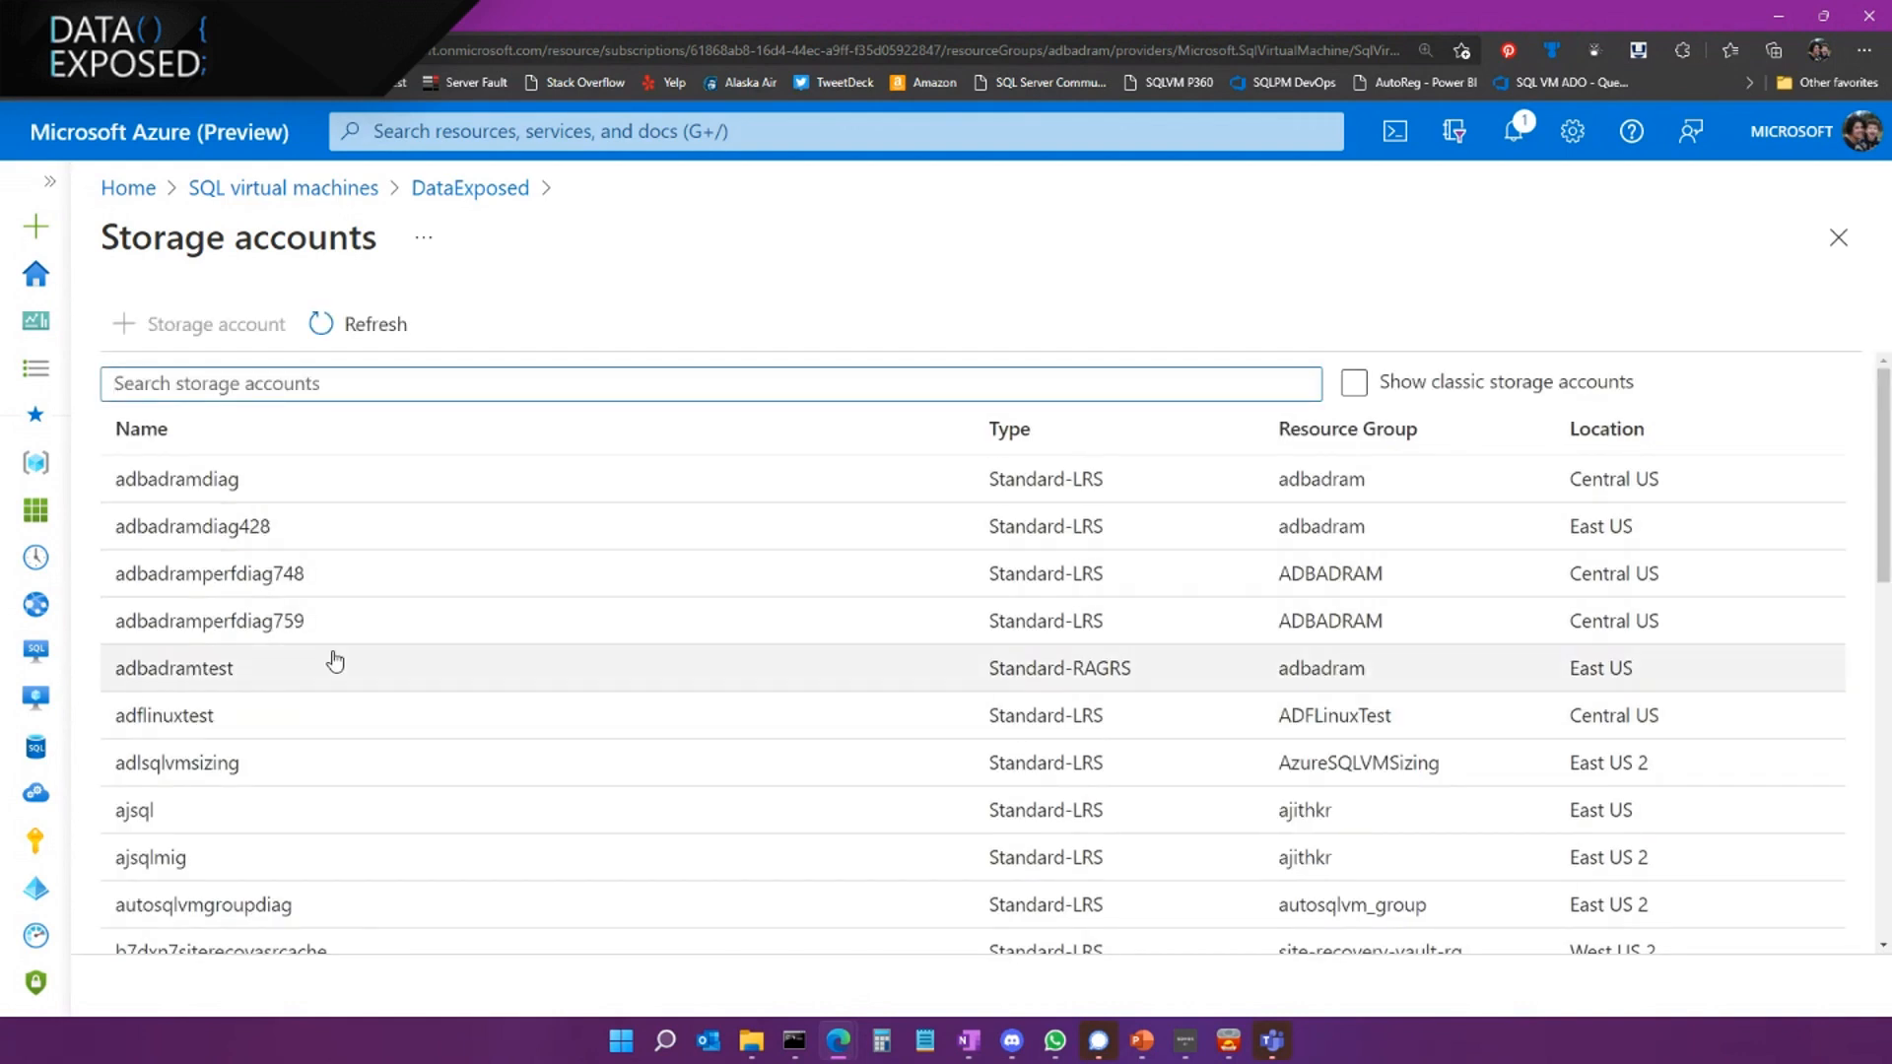
click(173, 667)
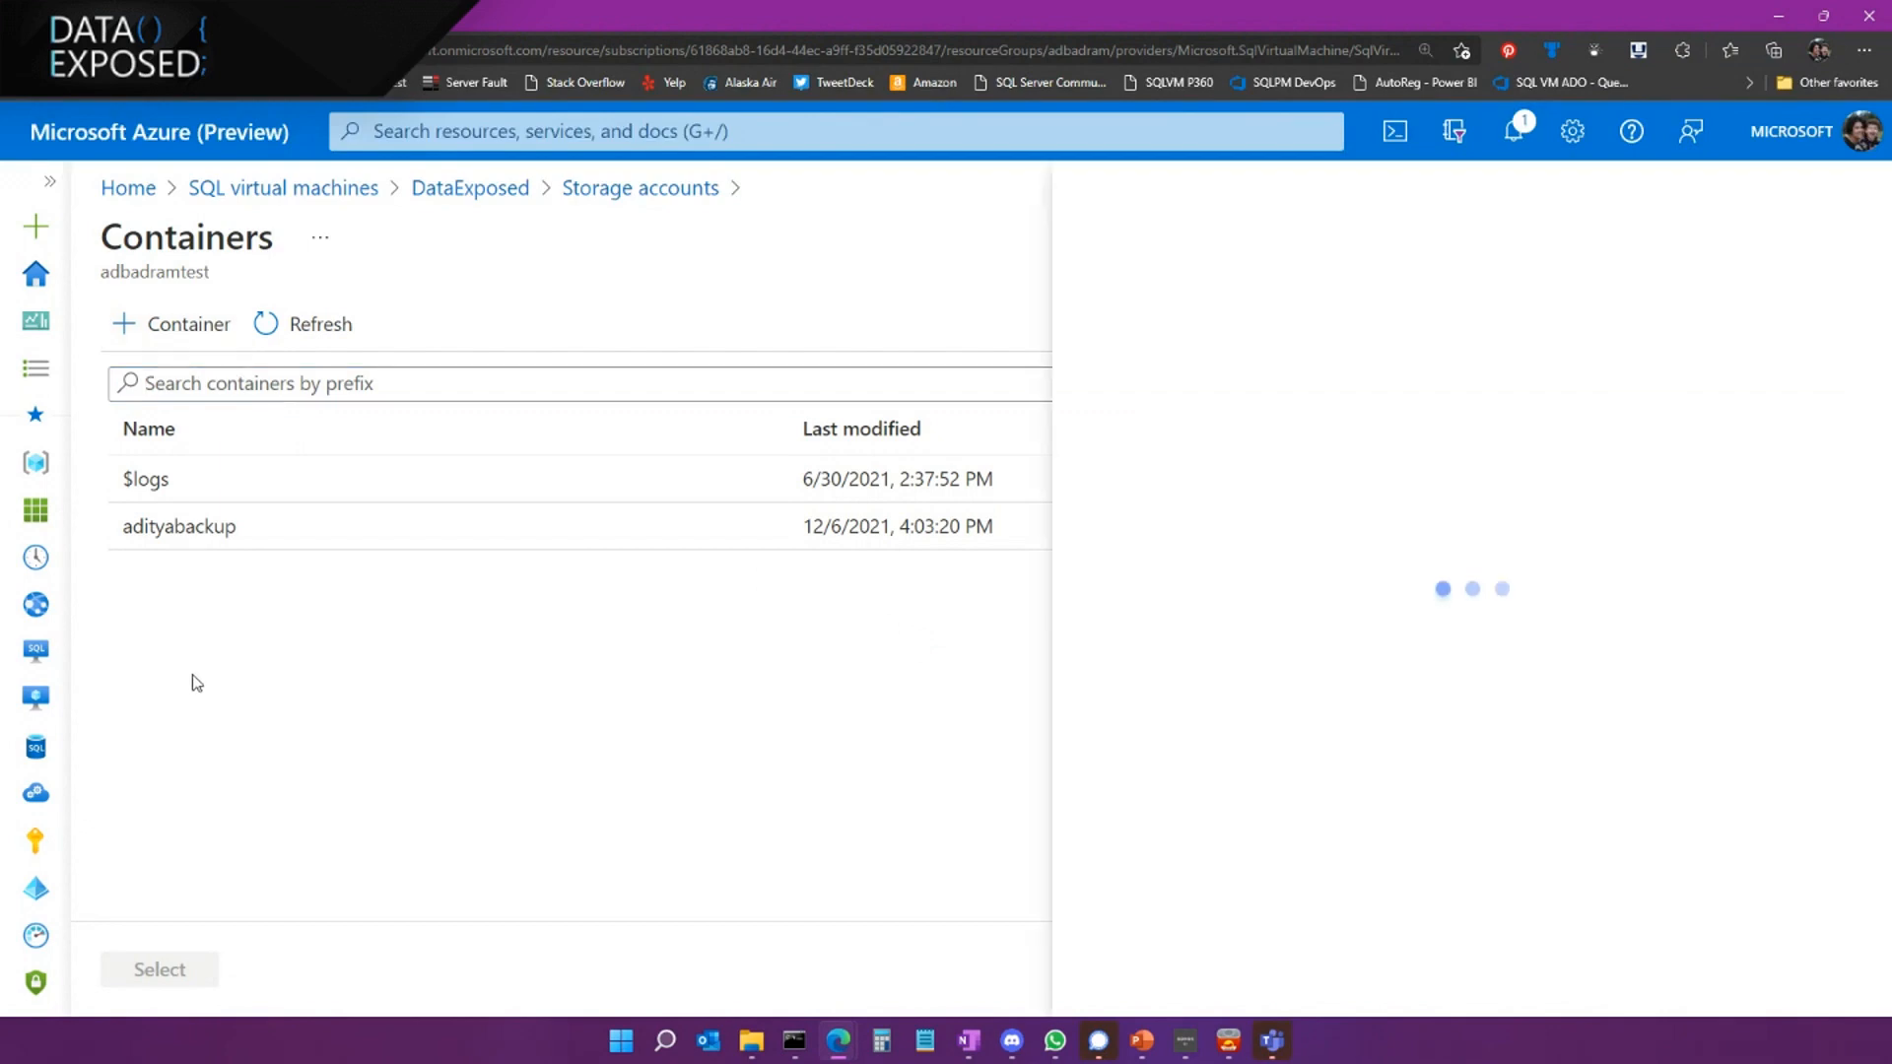
click(172, 323)
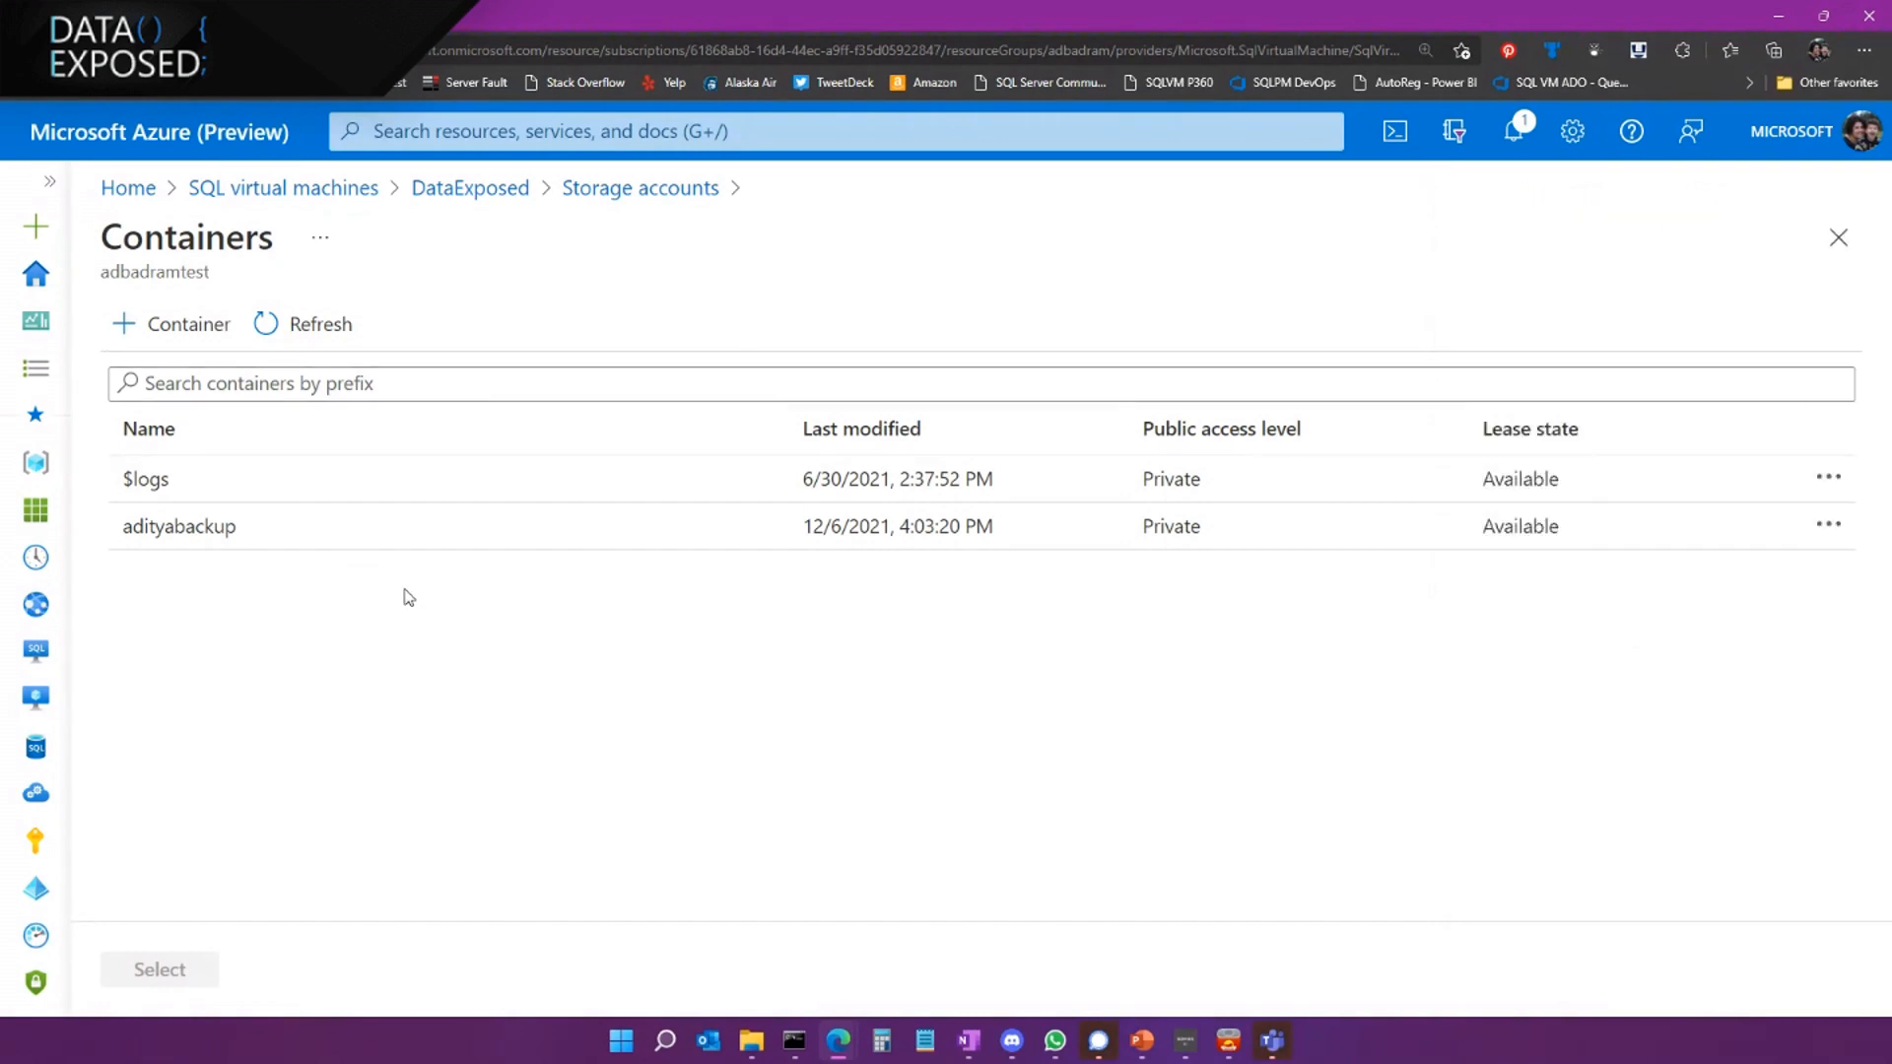
click(179, 526)
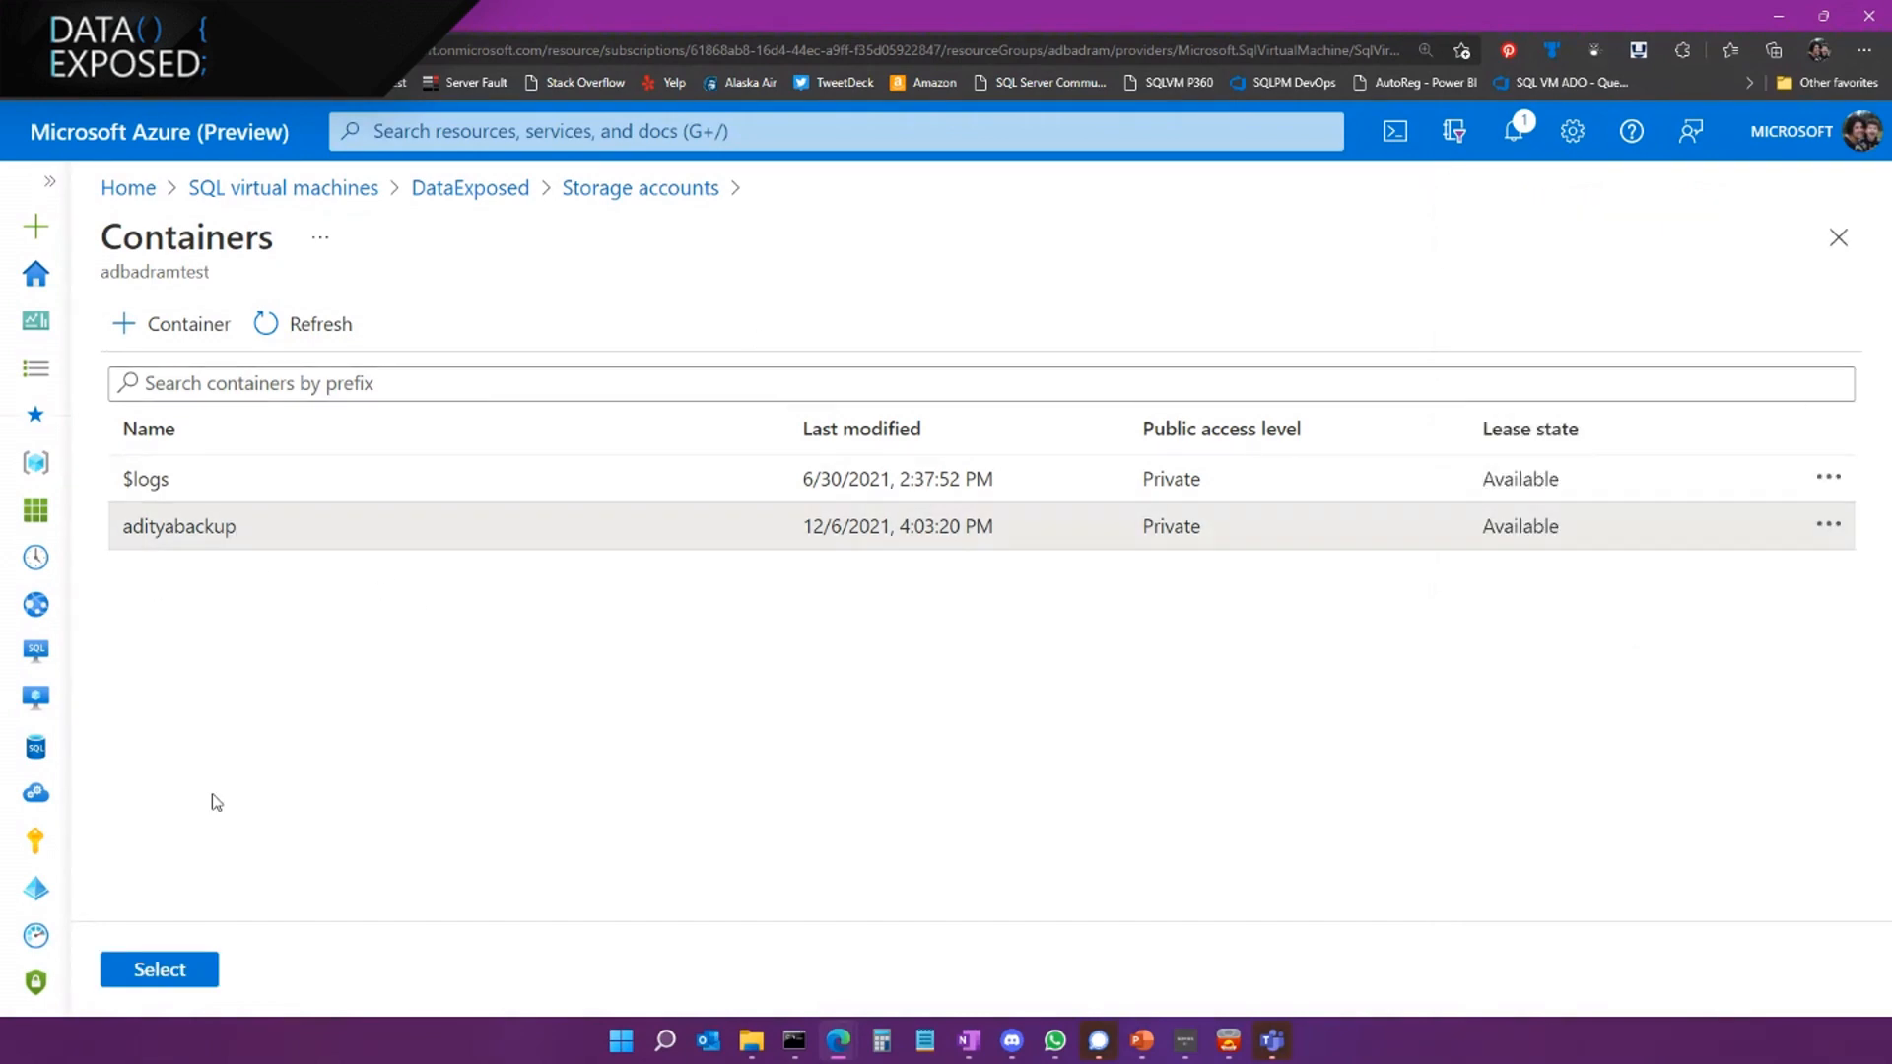
click(639, 187)
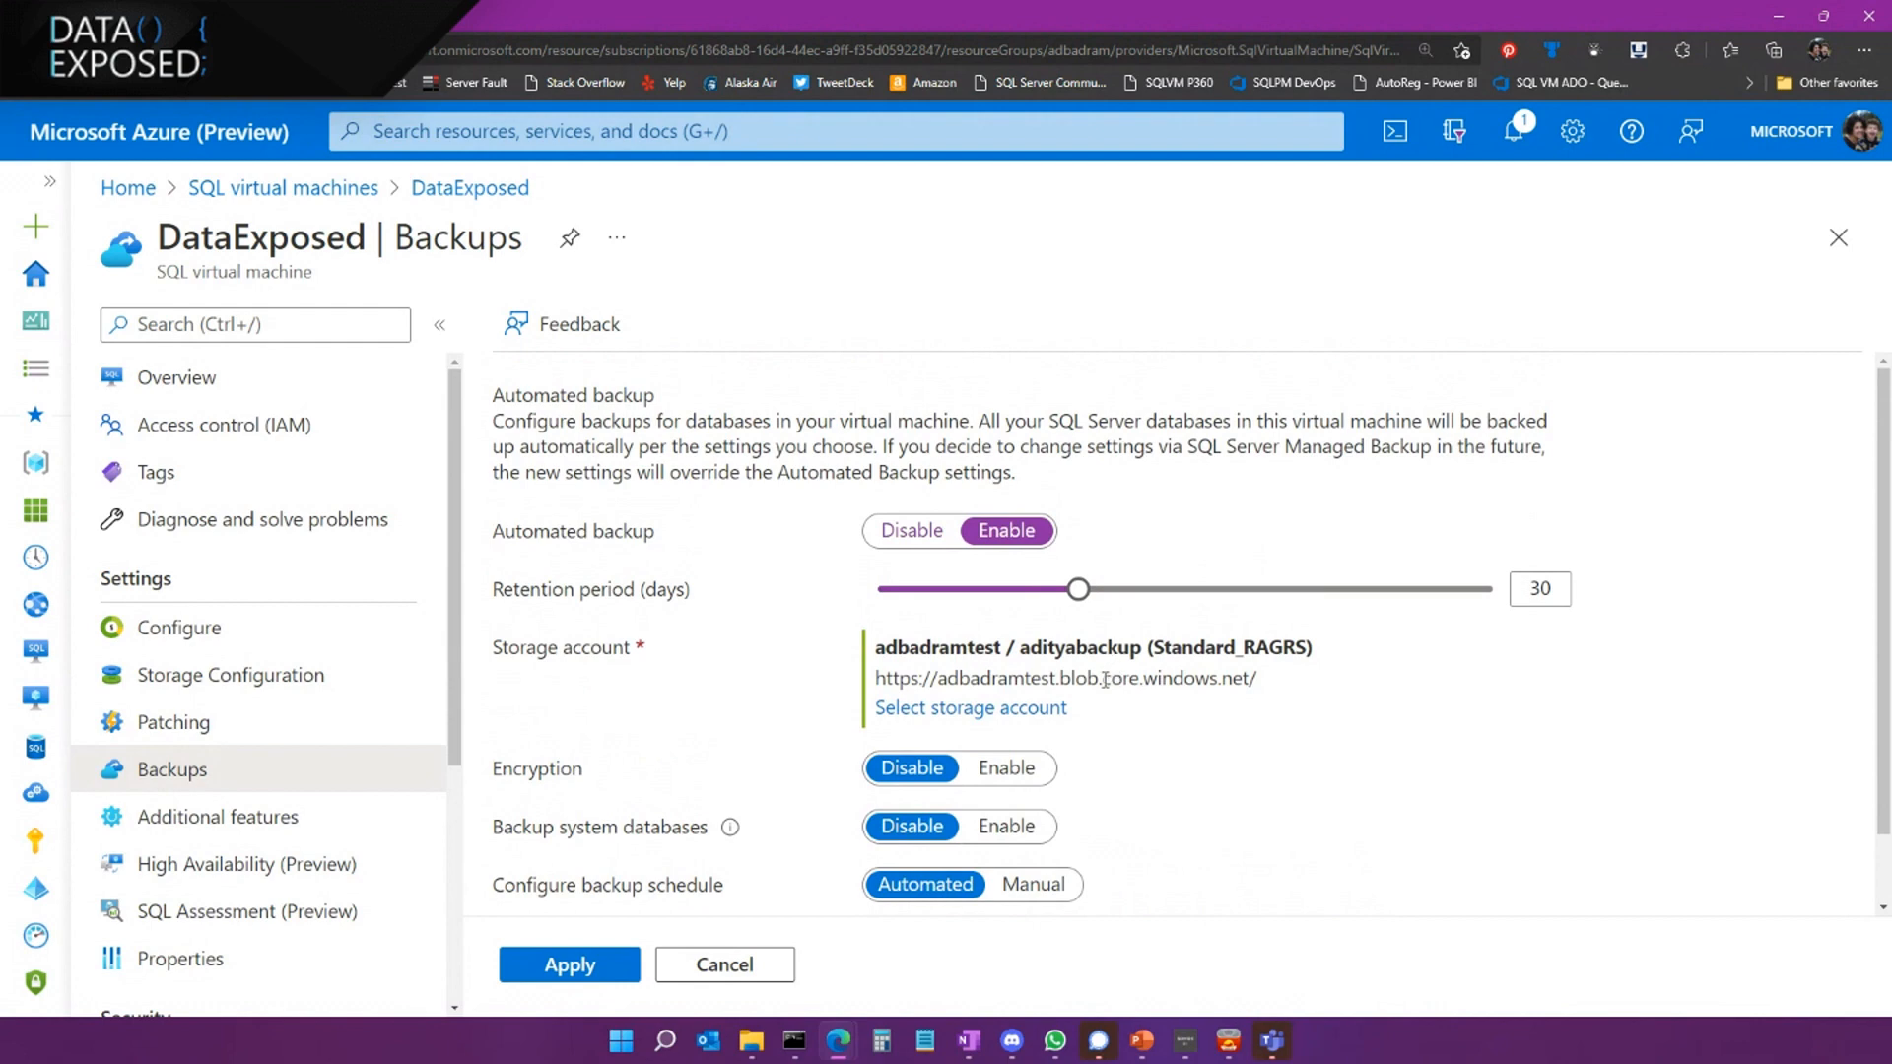
Scroll through the backup settings and open the SQL Assessment (Preview) page
scroll(down, 3)
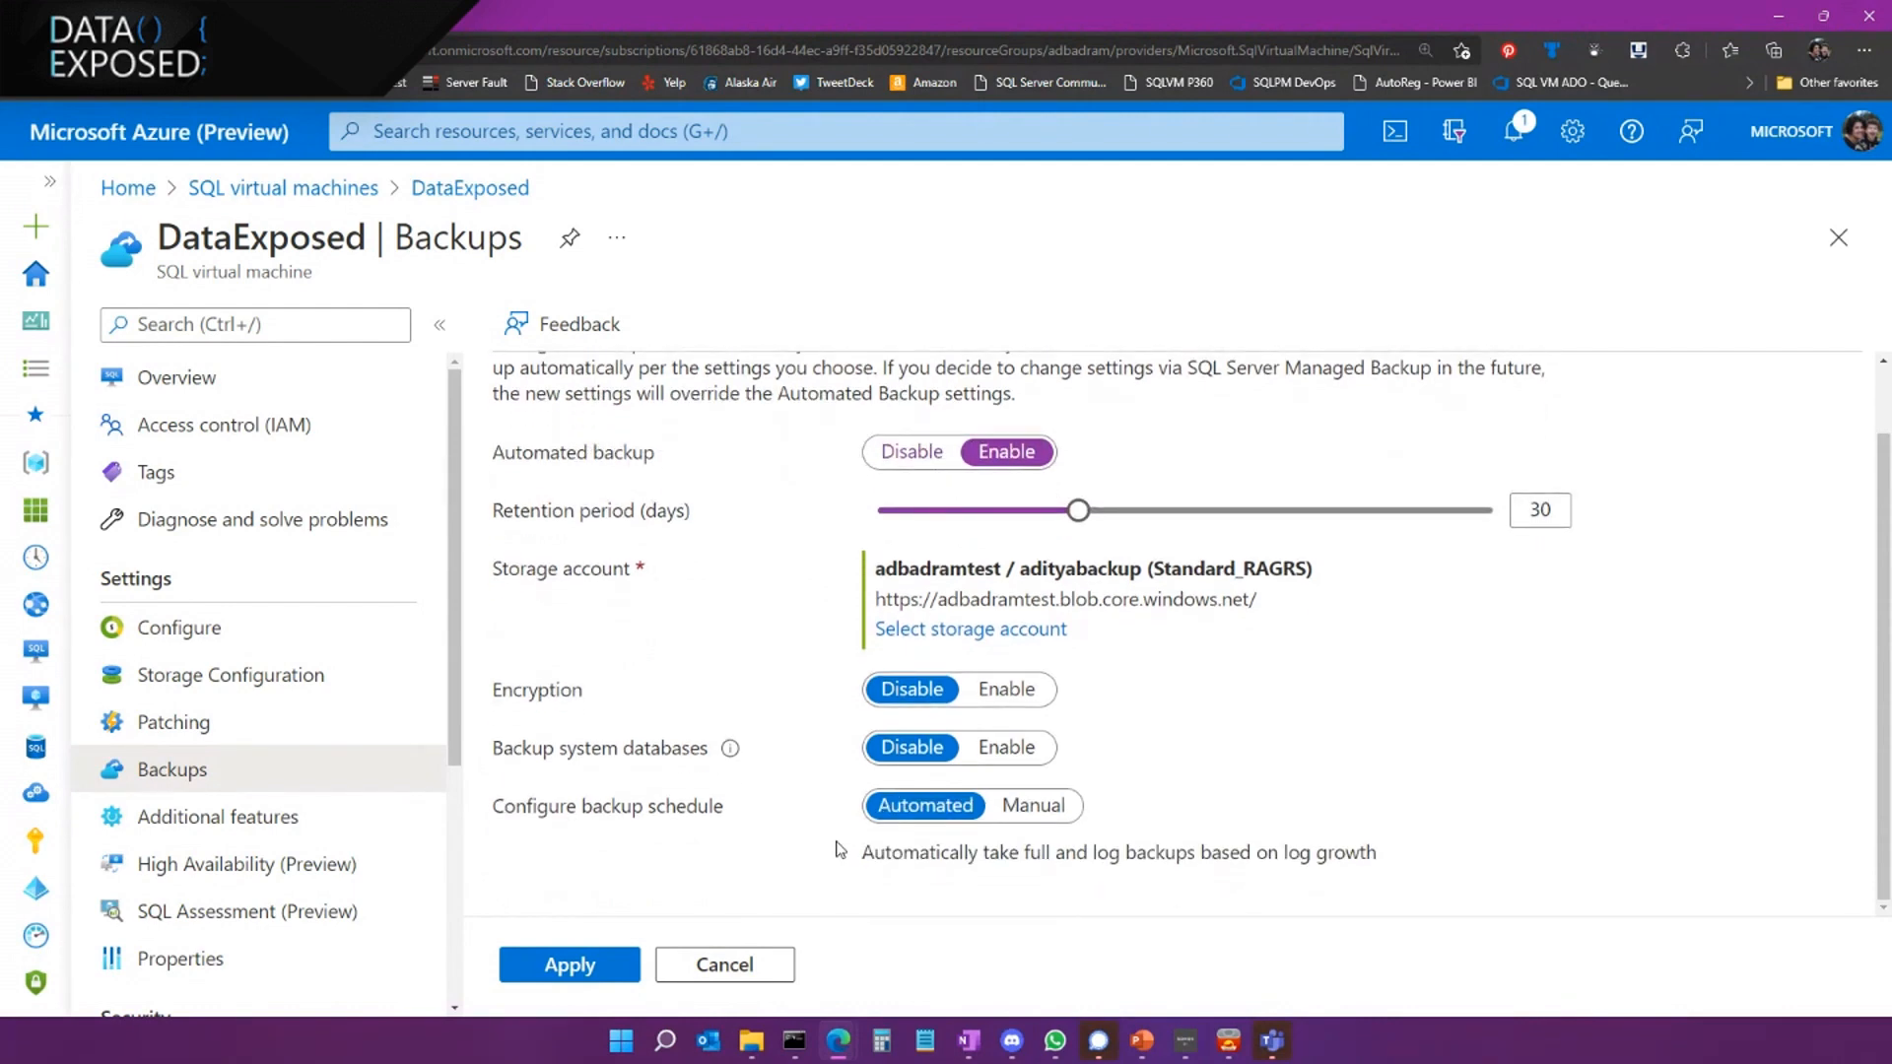
scroll(down, 3)
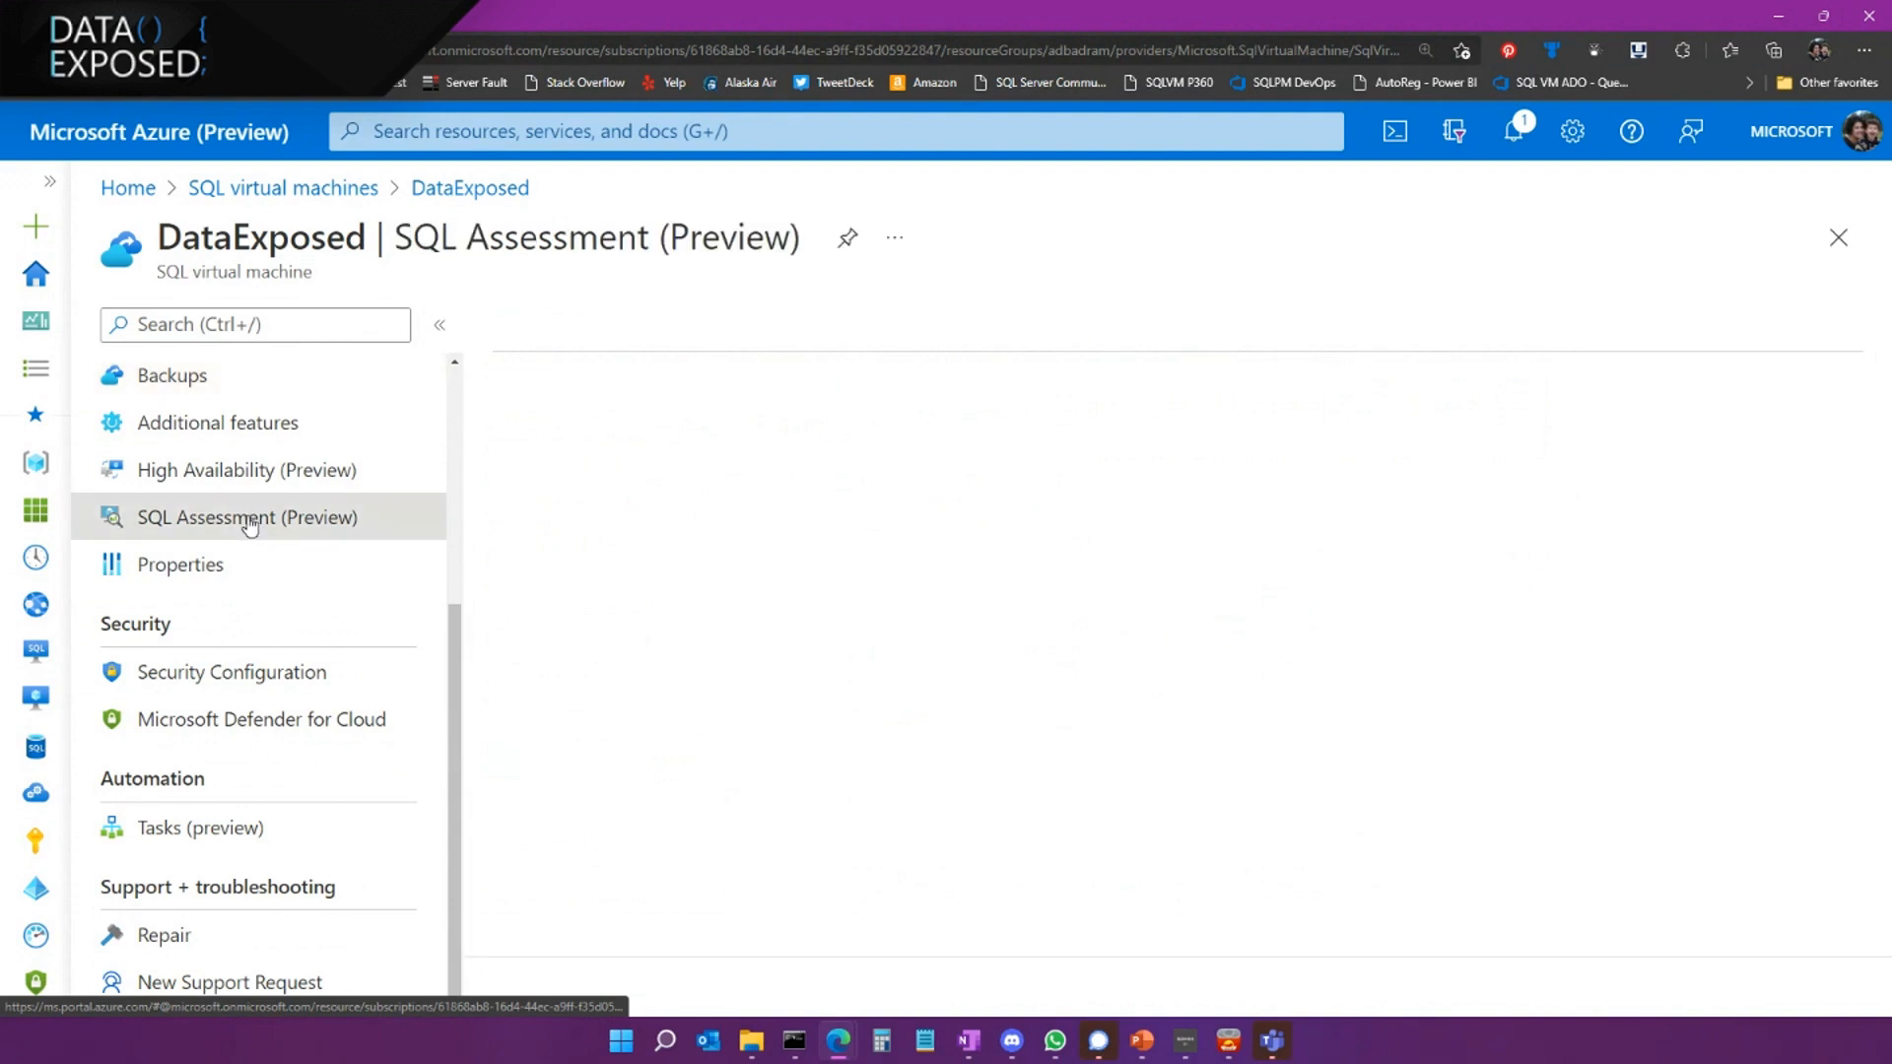
click(247, 517)
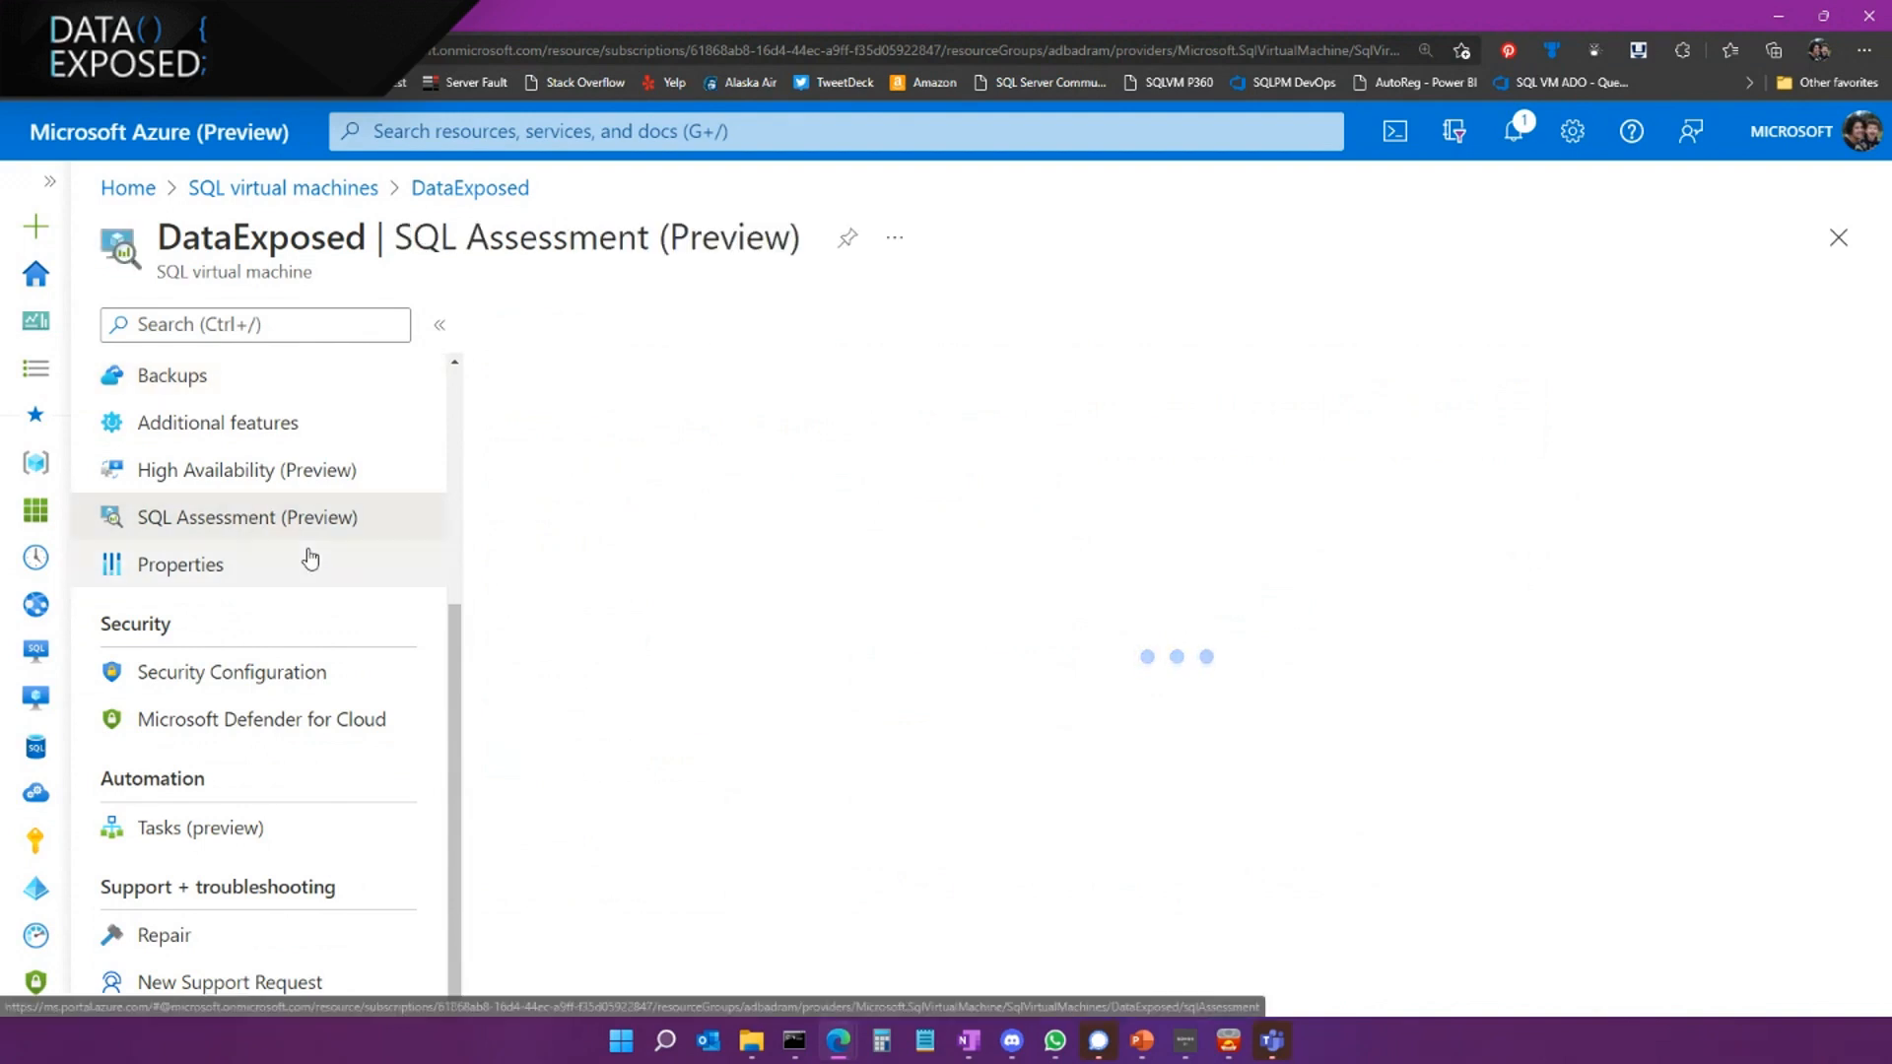
click(247, 516)
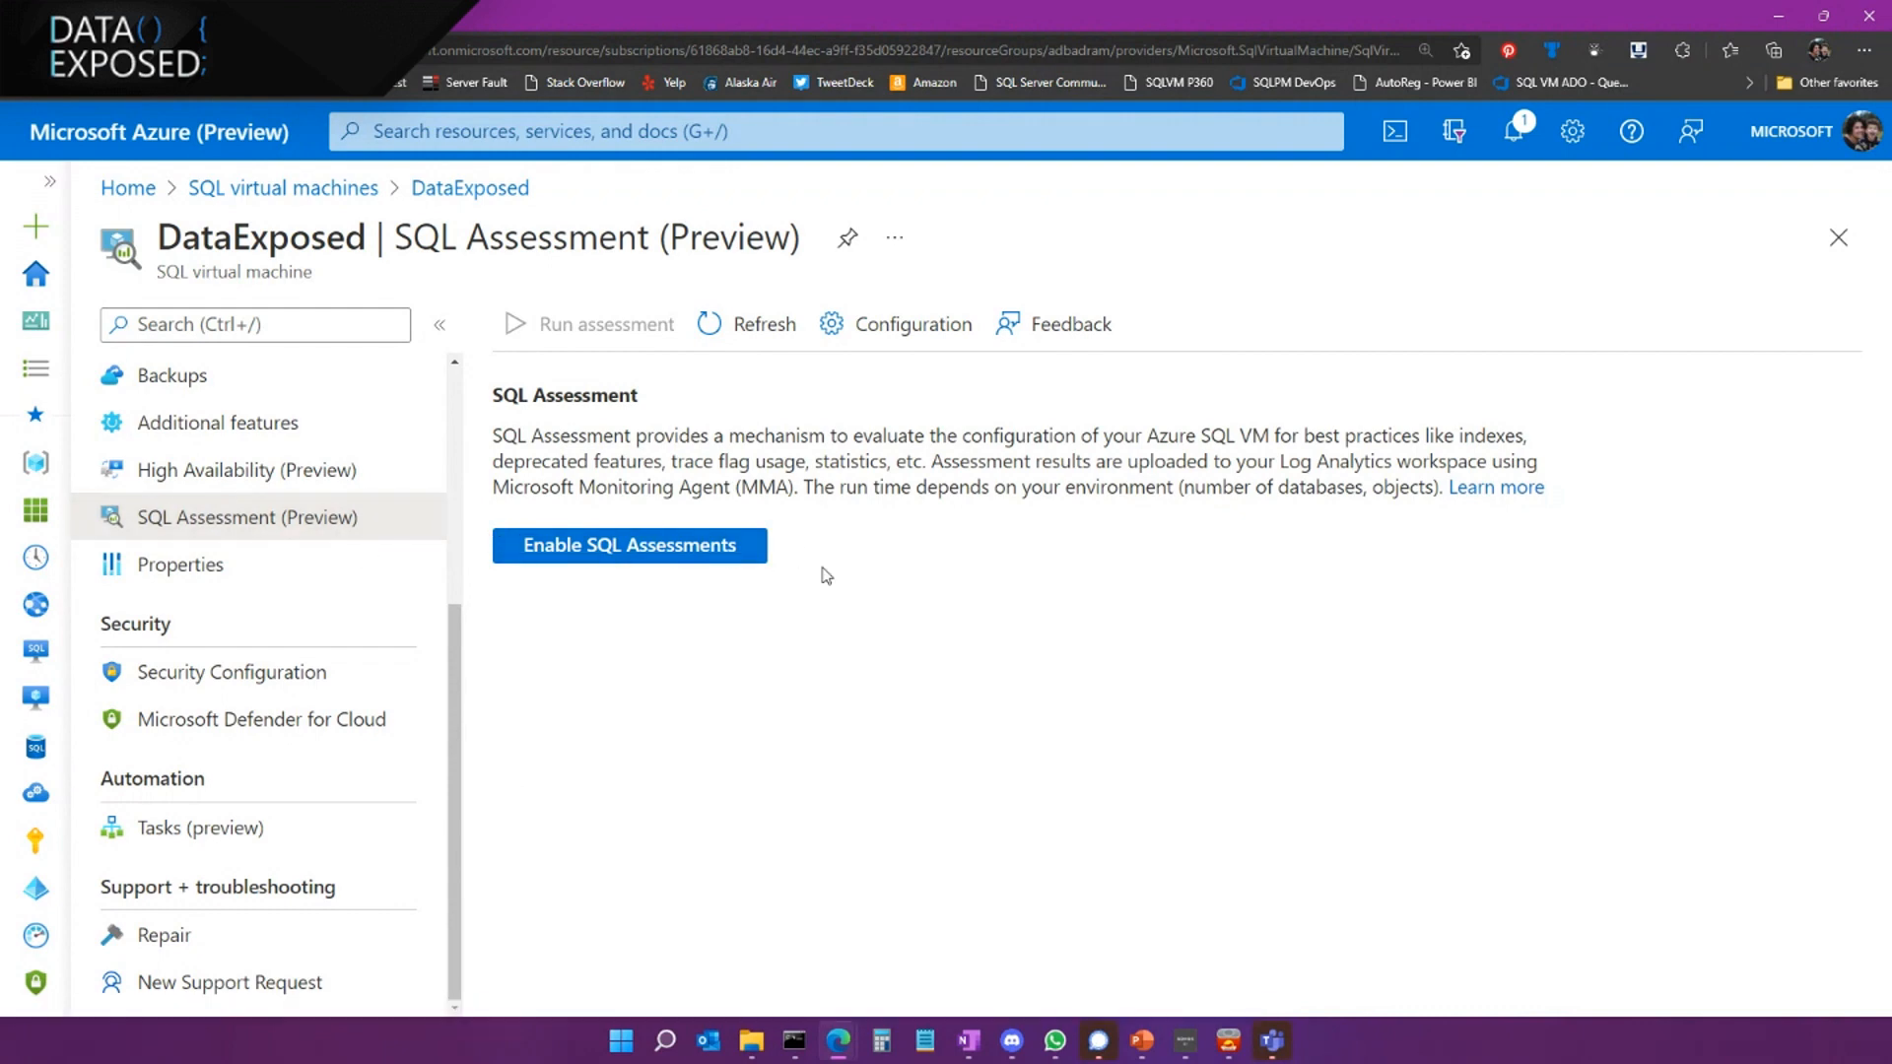
mouse_move(821, 569)
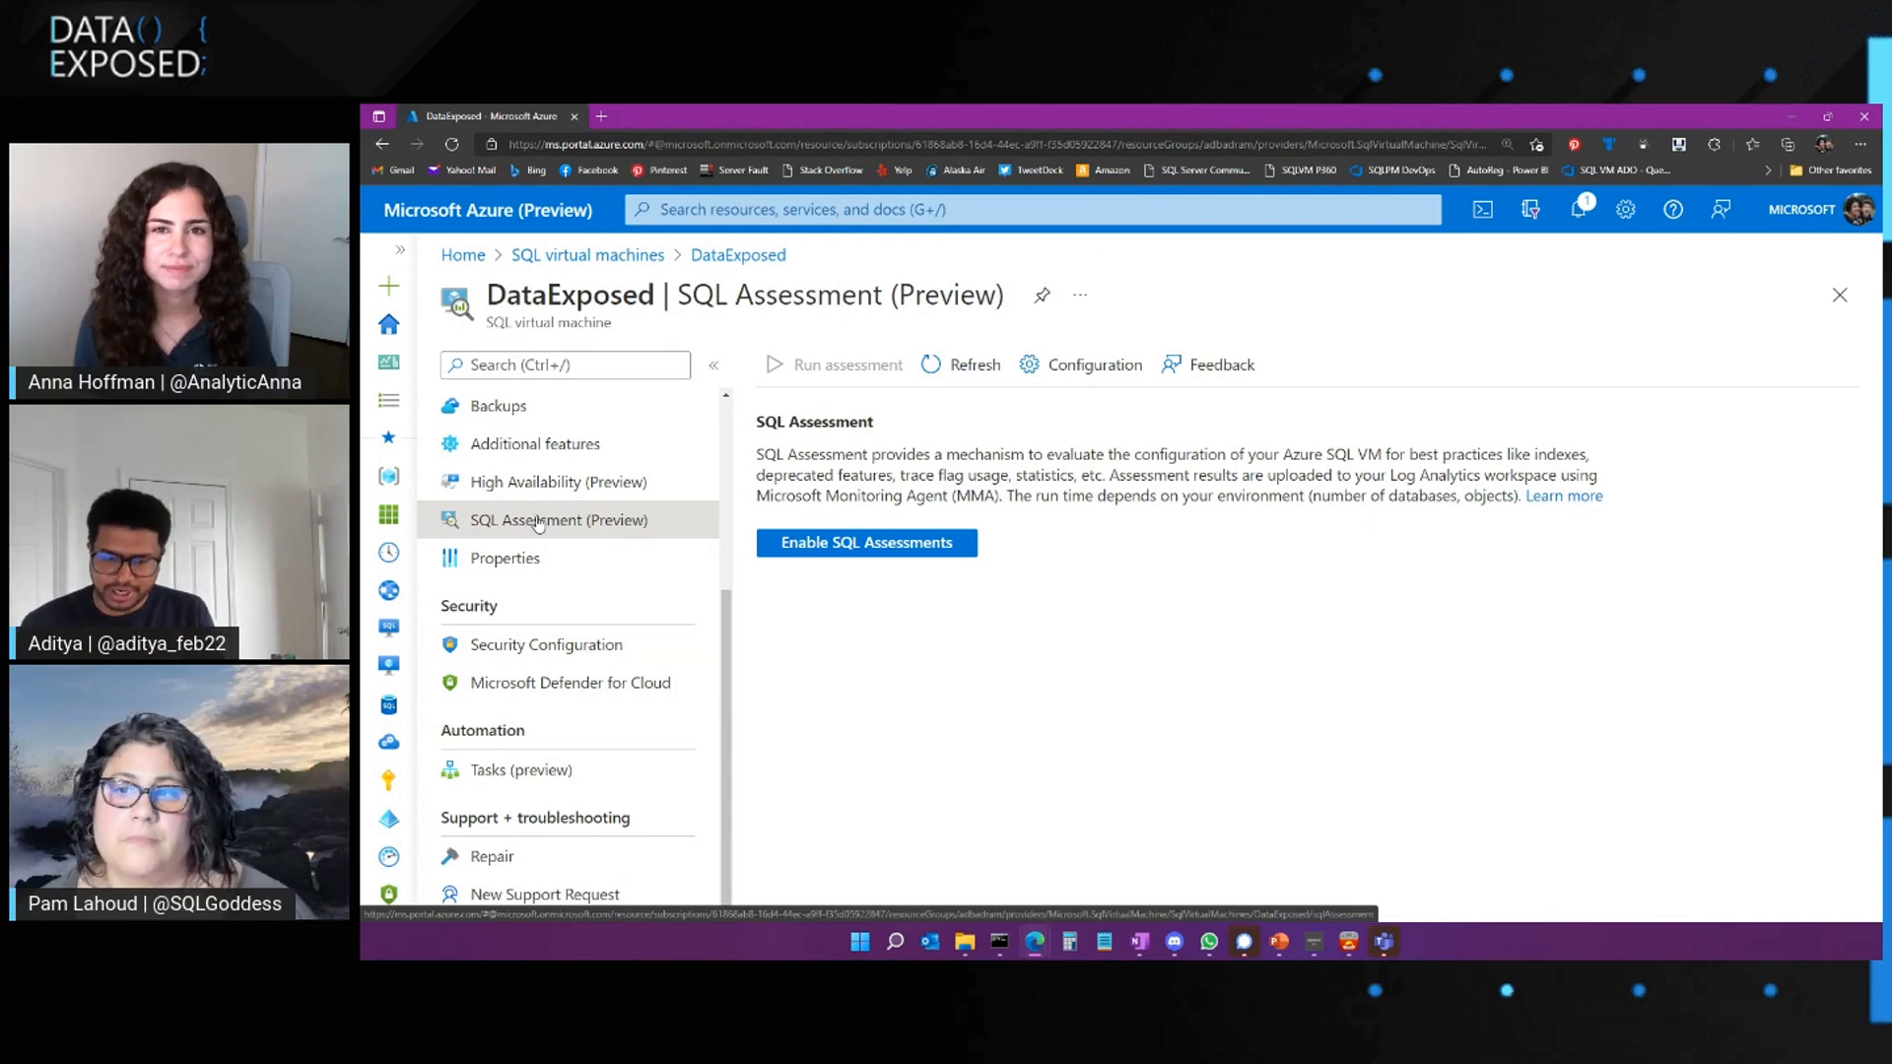
mouse_move(540, 531)
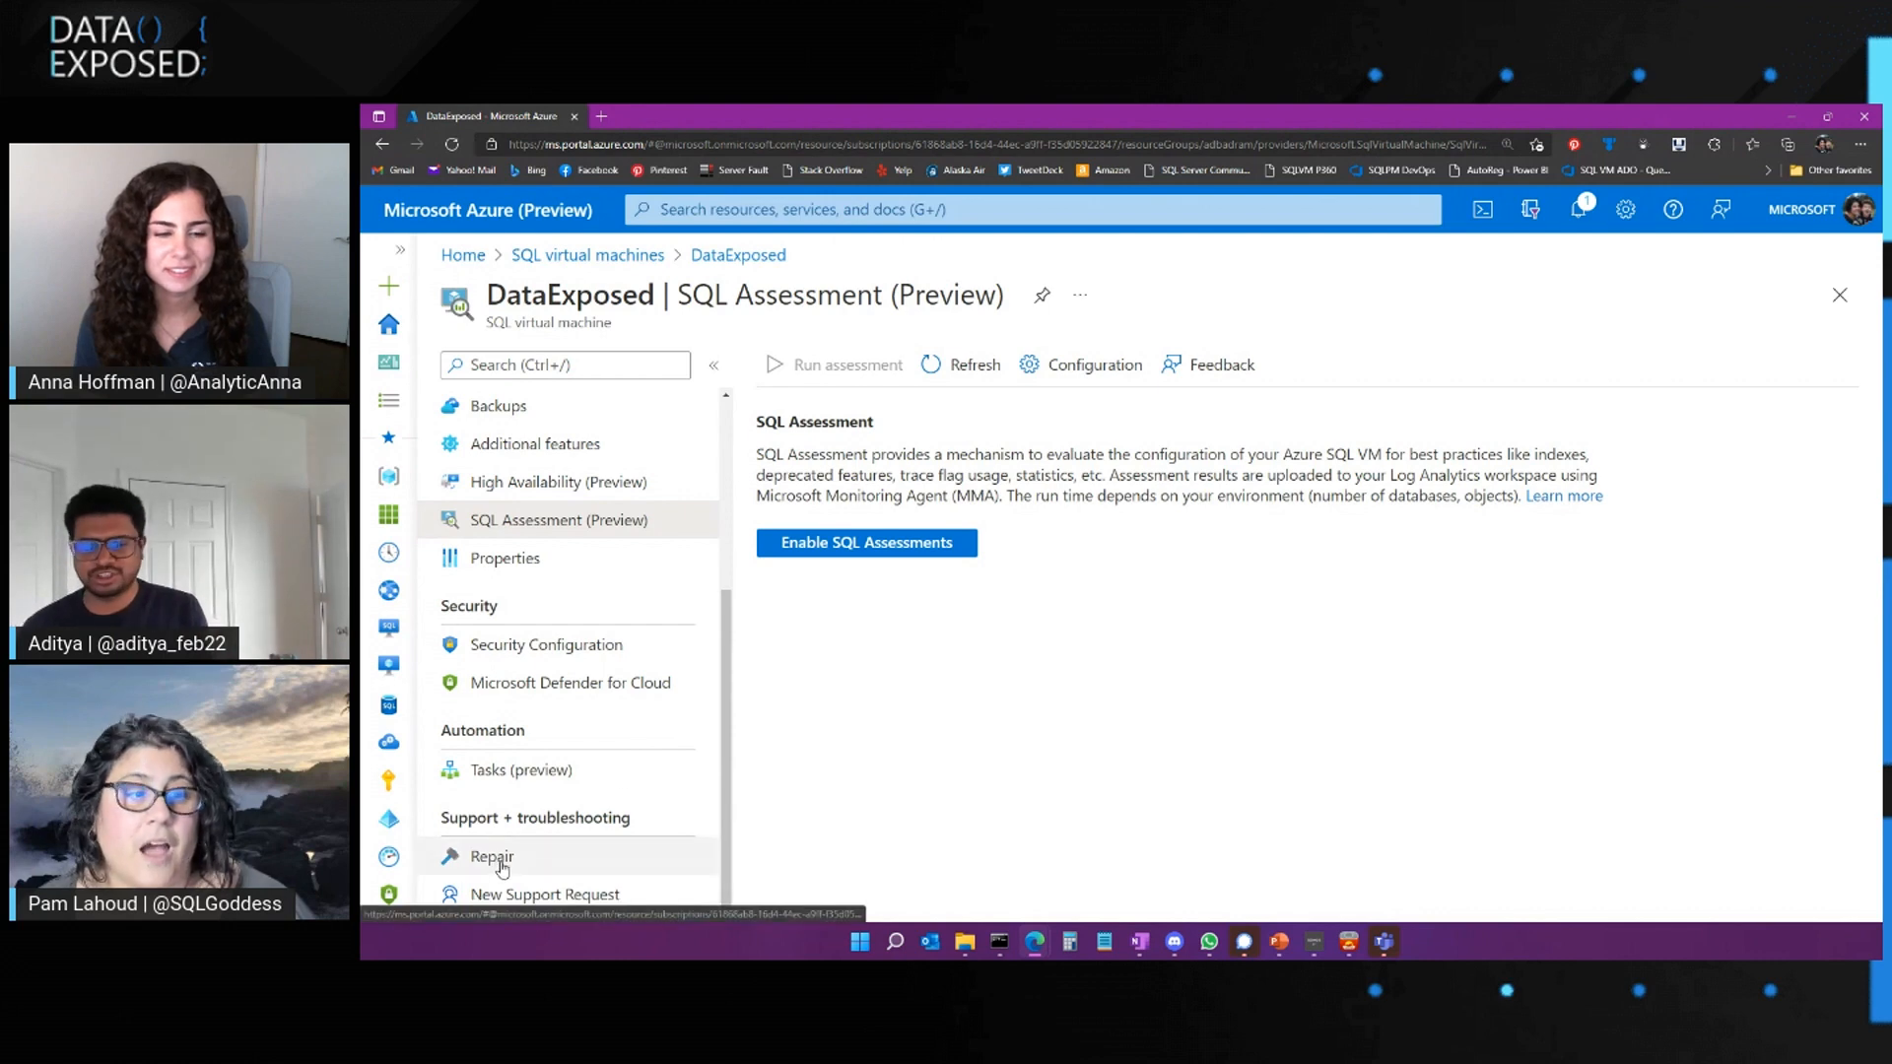
Open the Repair page and toggle the Force repair option
click(493, 856)
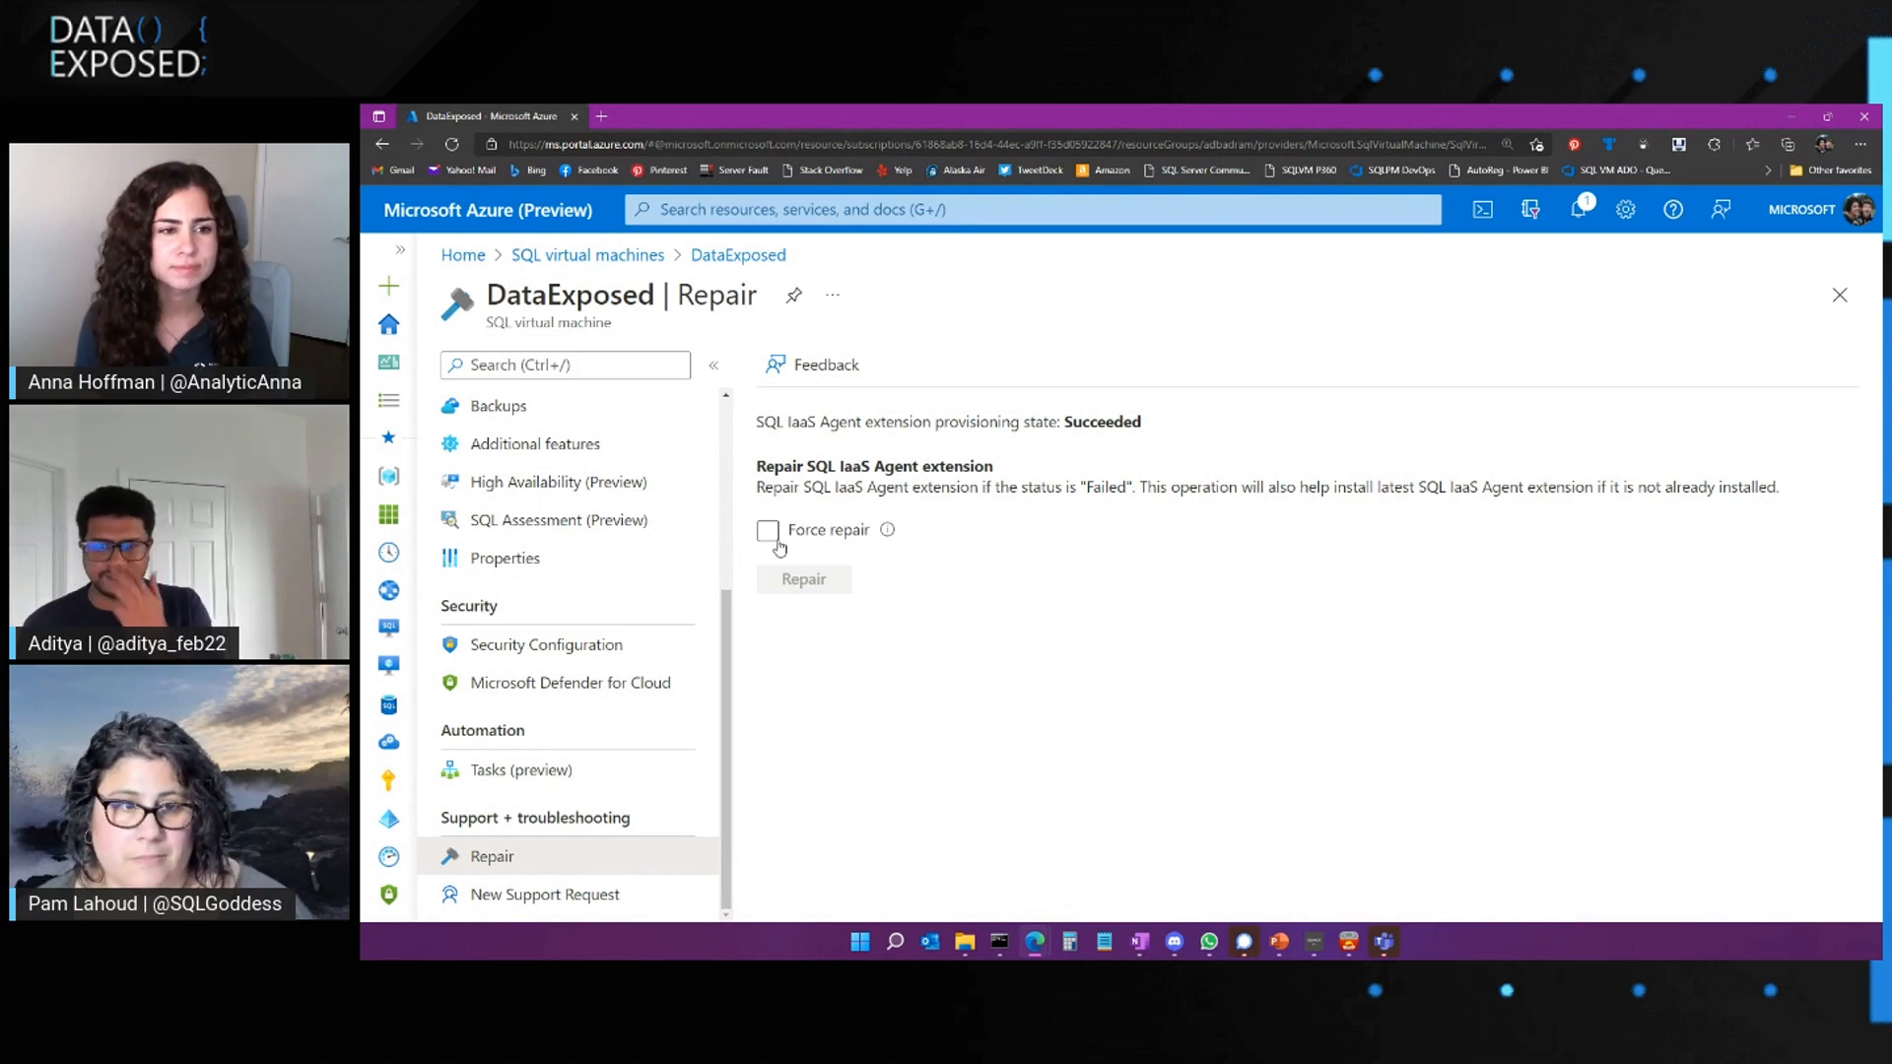
click(768, 530)
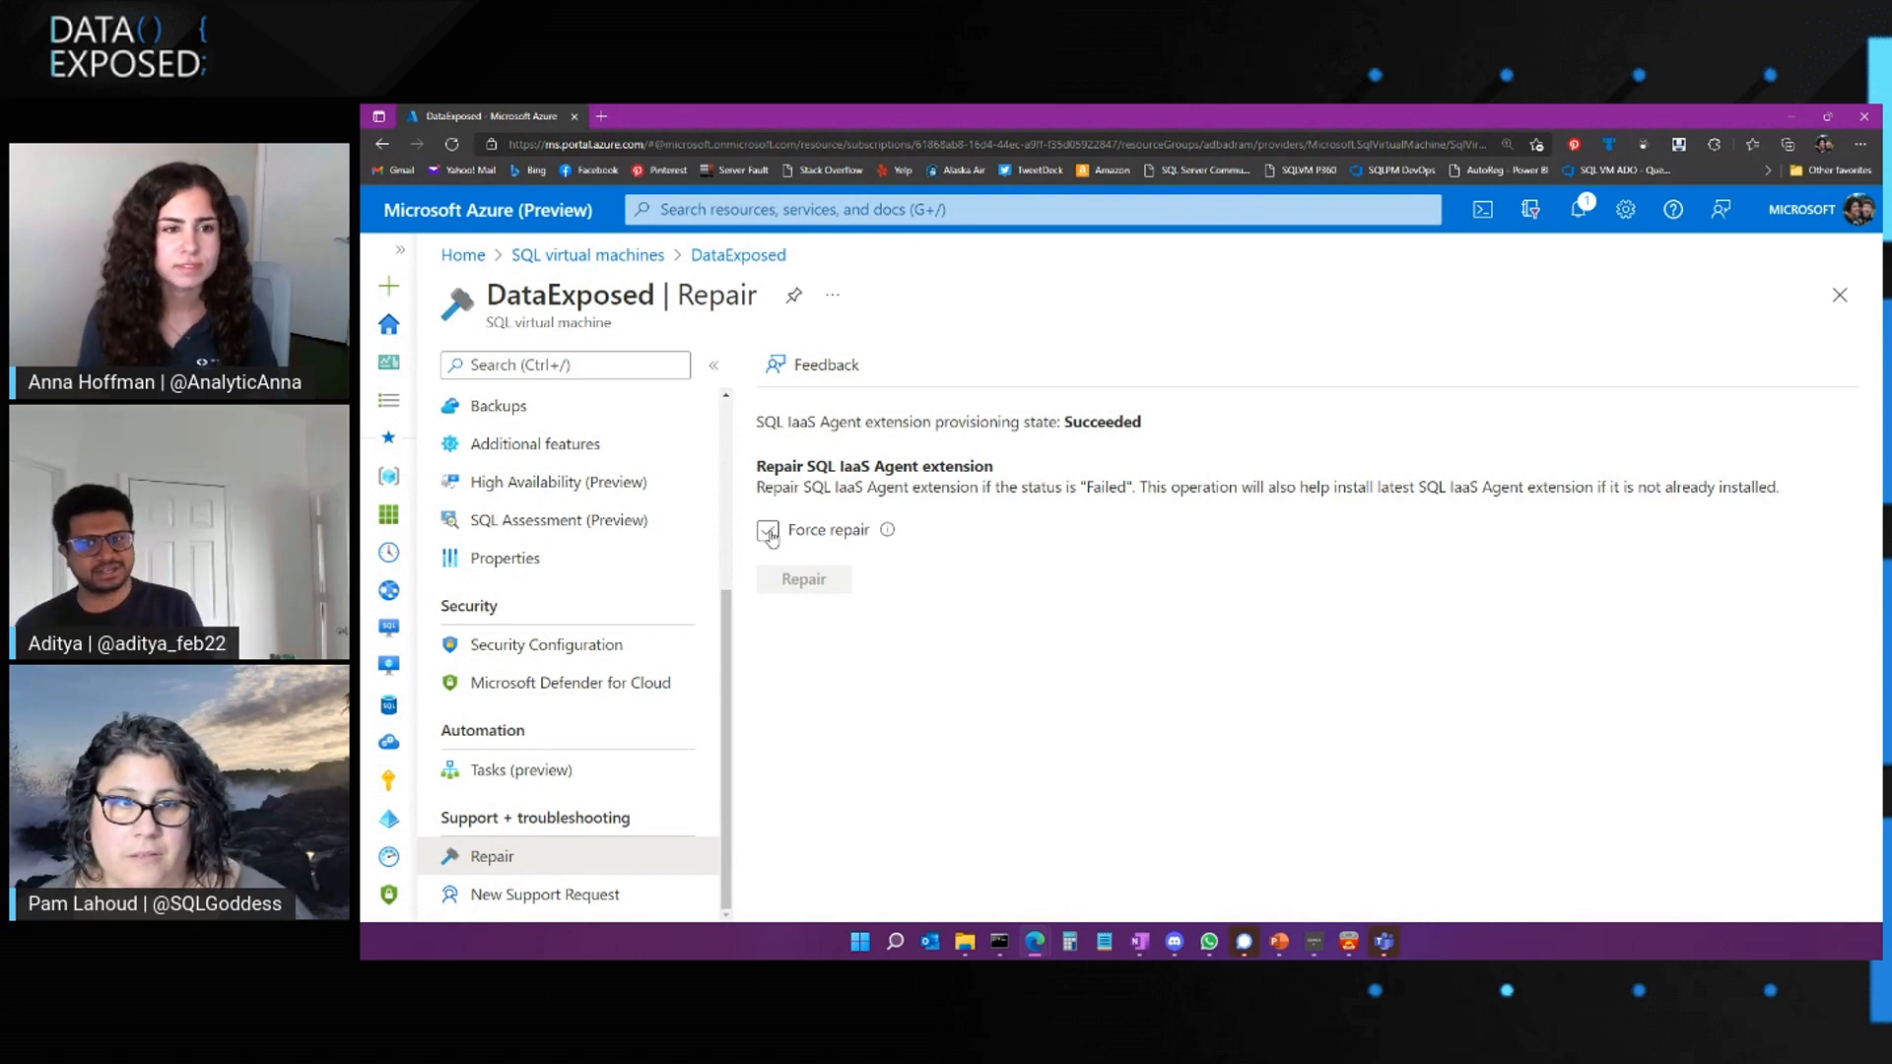